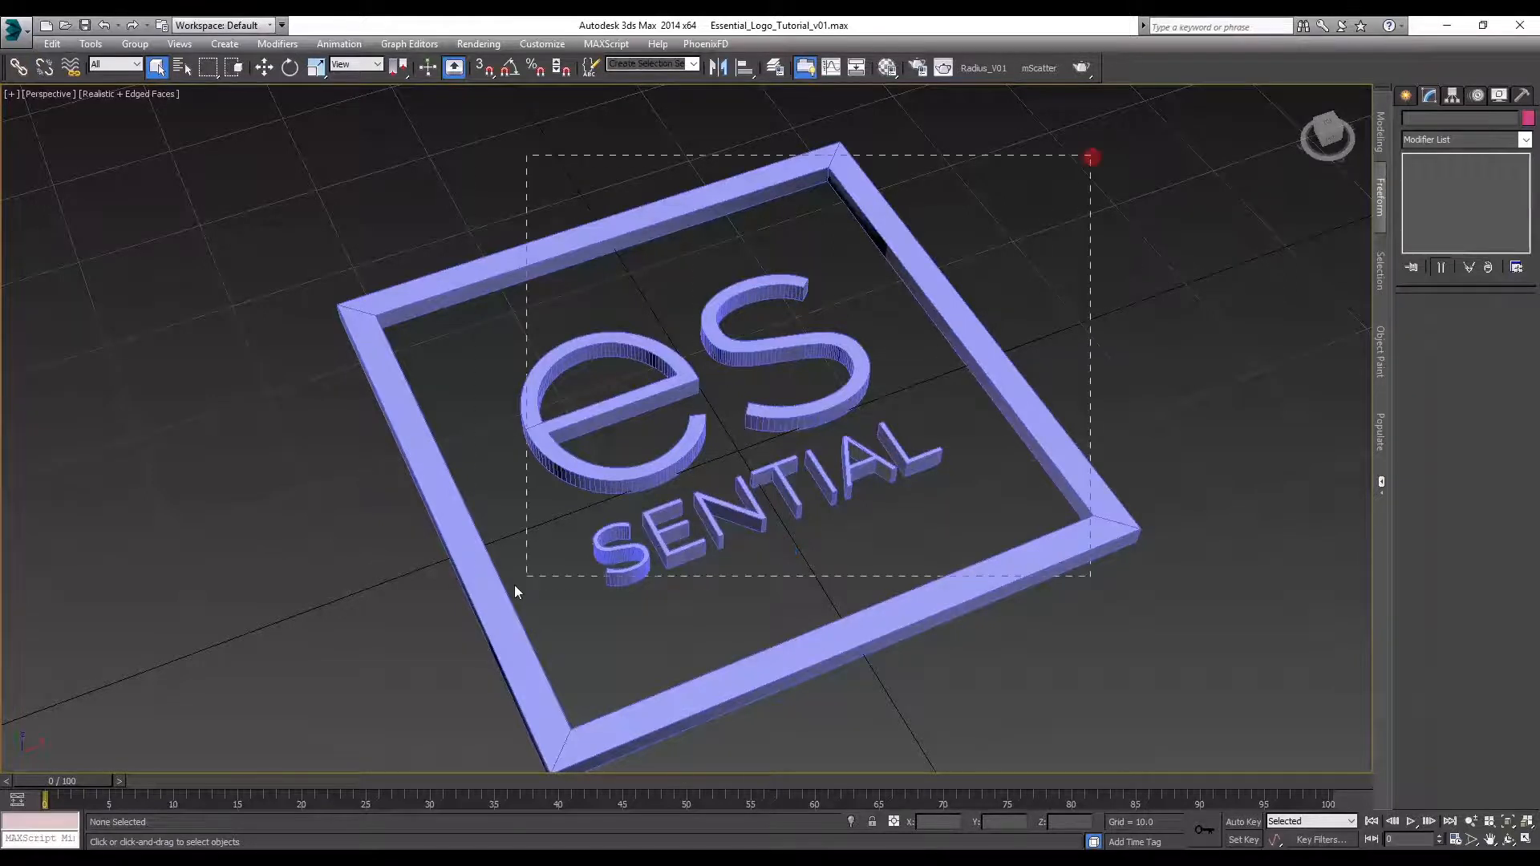
- Run the FractureVoronoi script from the MAXScript Run Script command
left_click(605, 45)
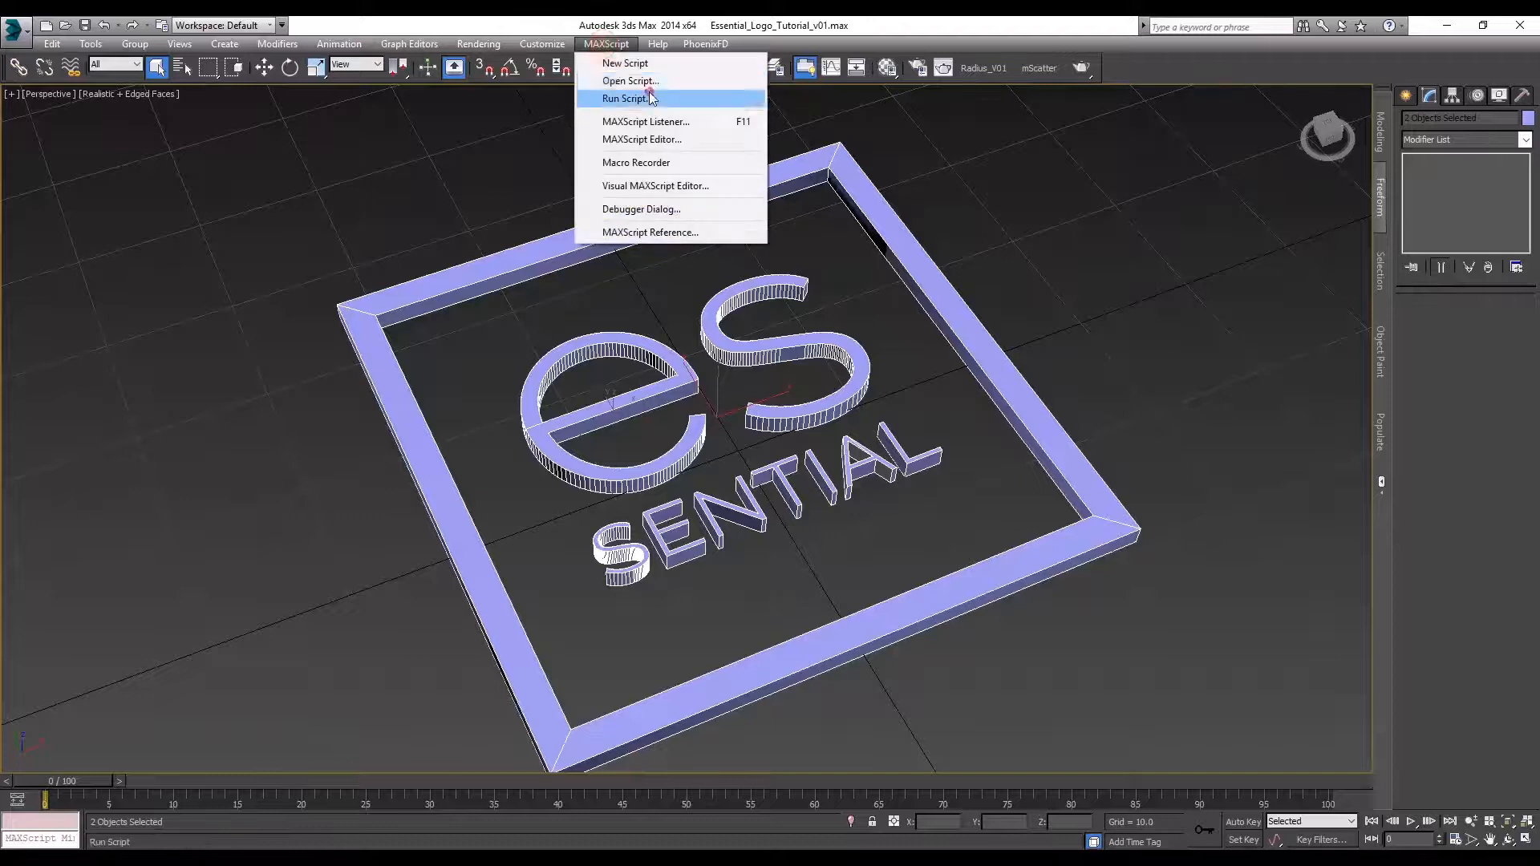
left_click(627, 97)
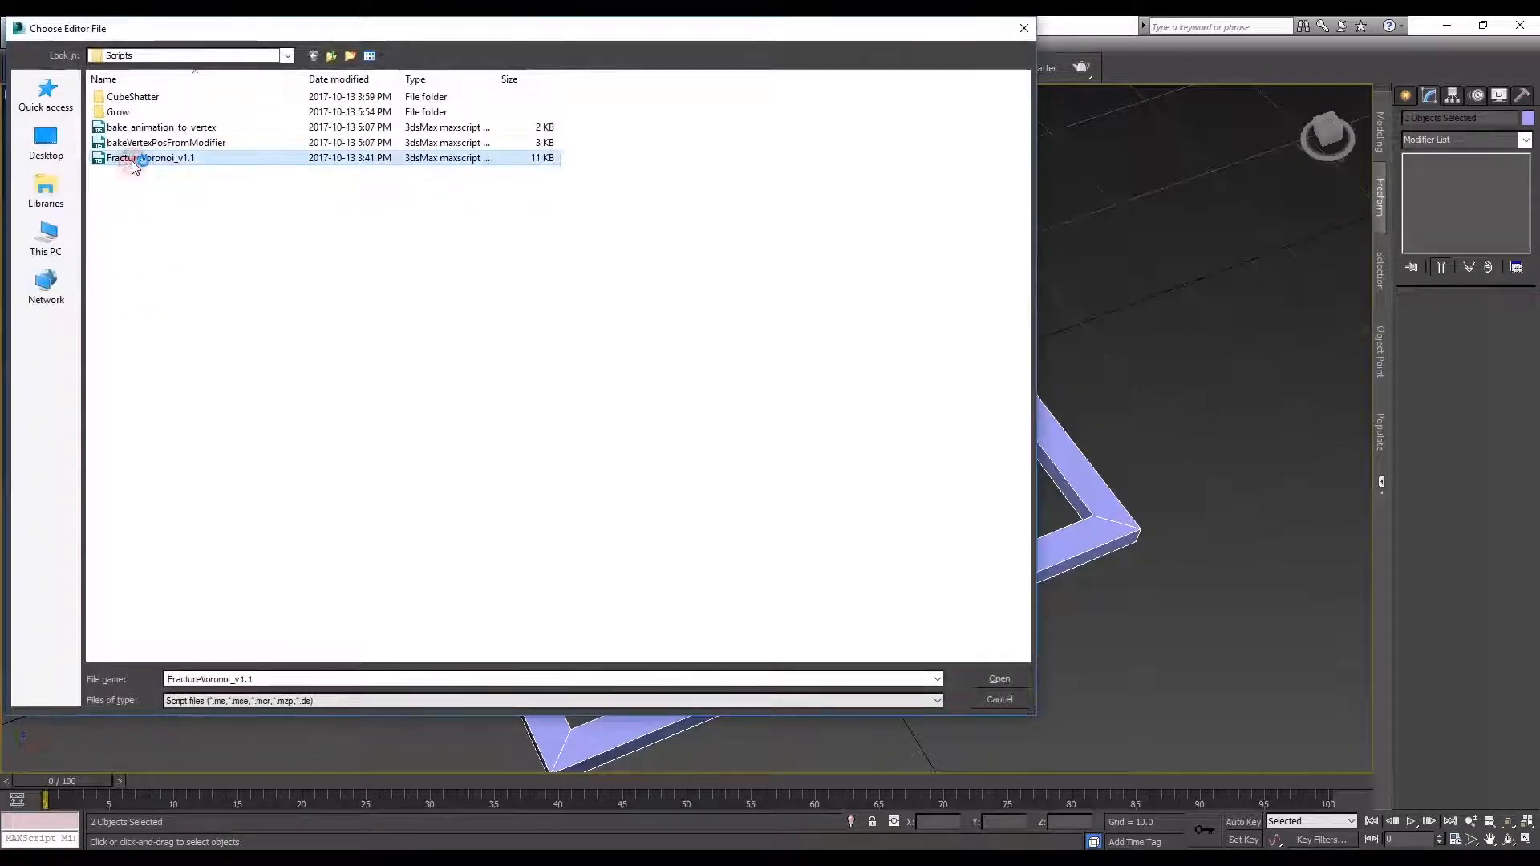
left_click(998, 679)
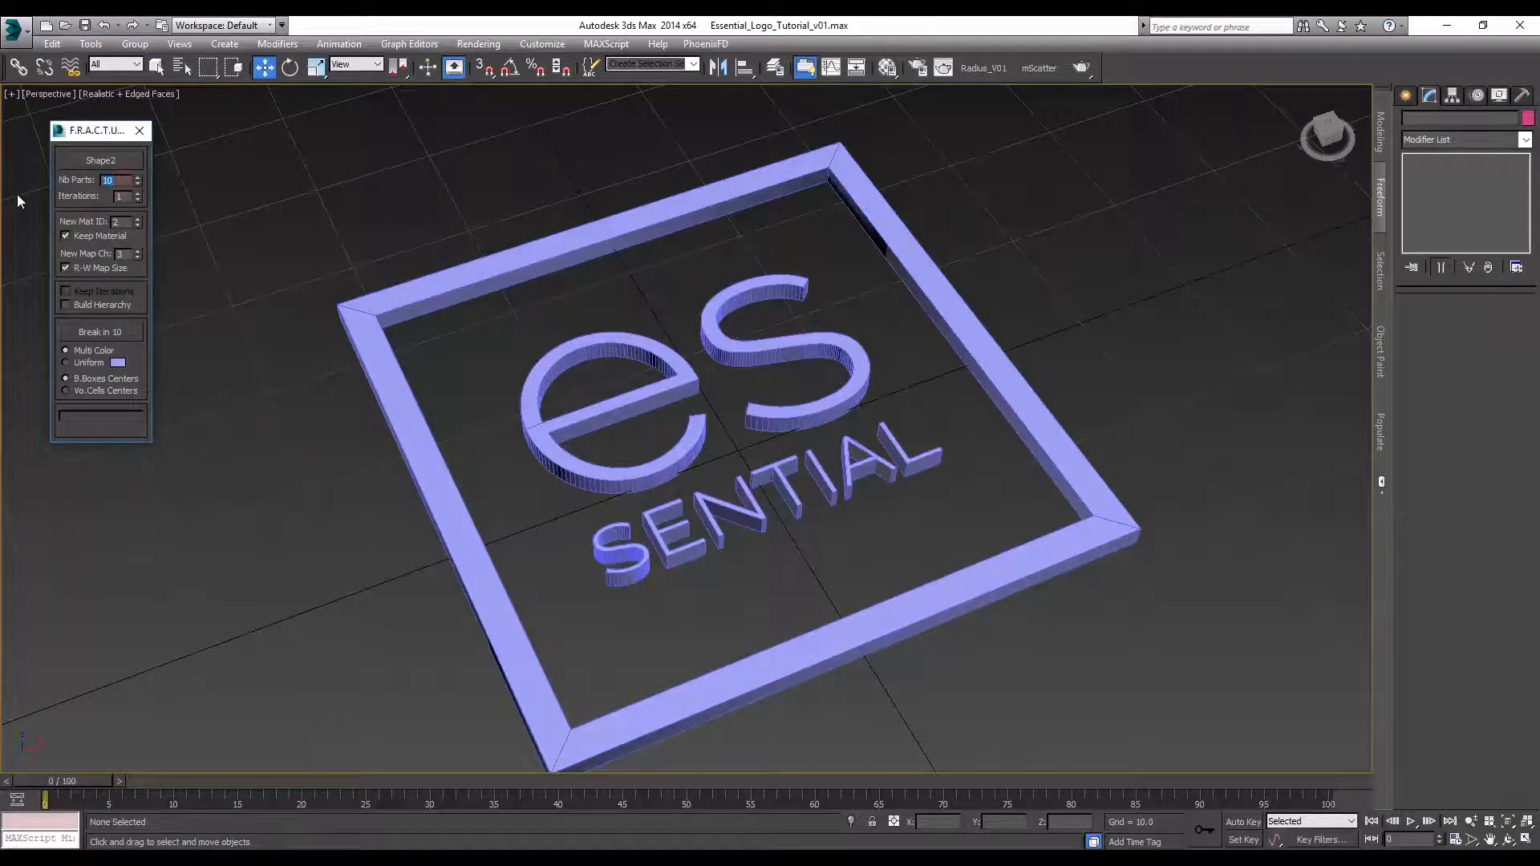
- Break the logo's square frame into 50 Voronoi pieces and inspect the result
type("50")
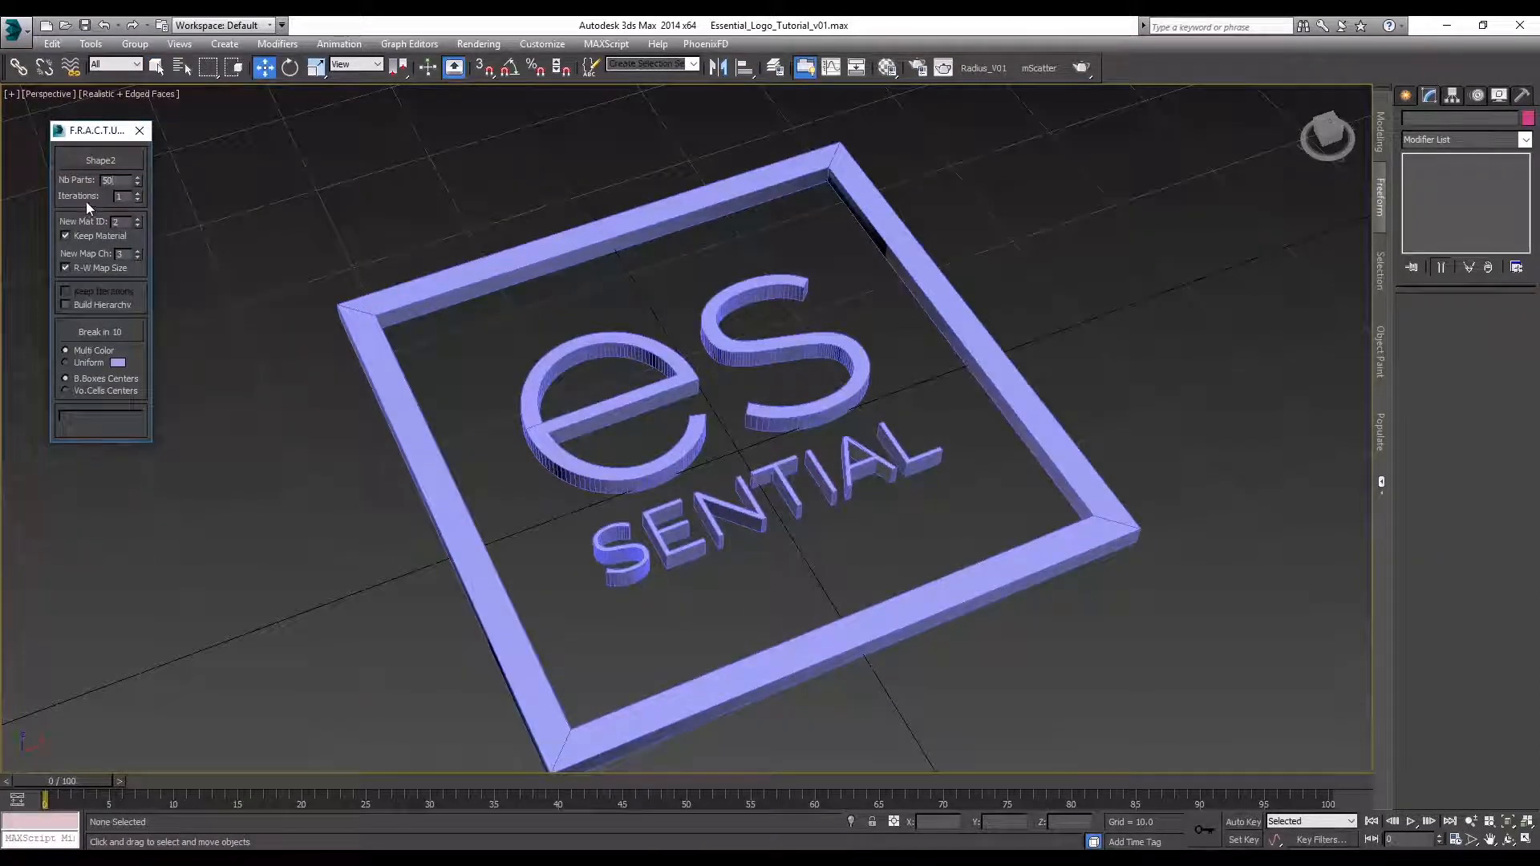
left_click(100, 332)
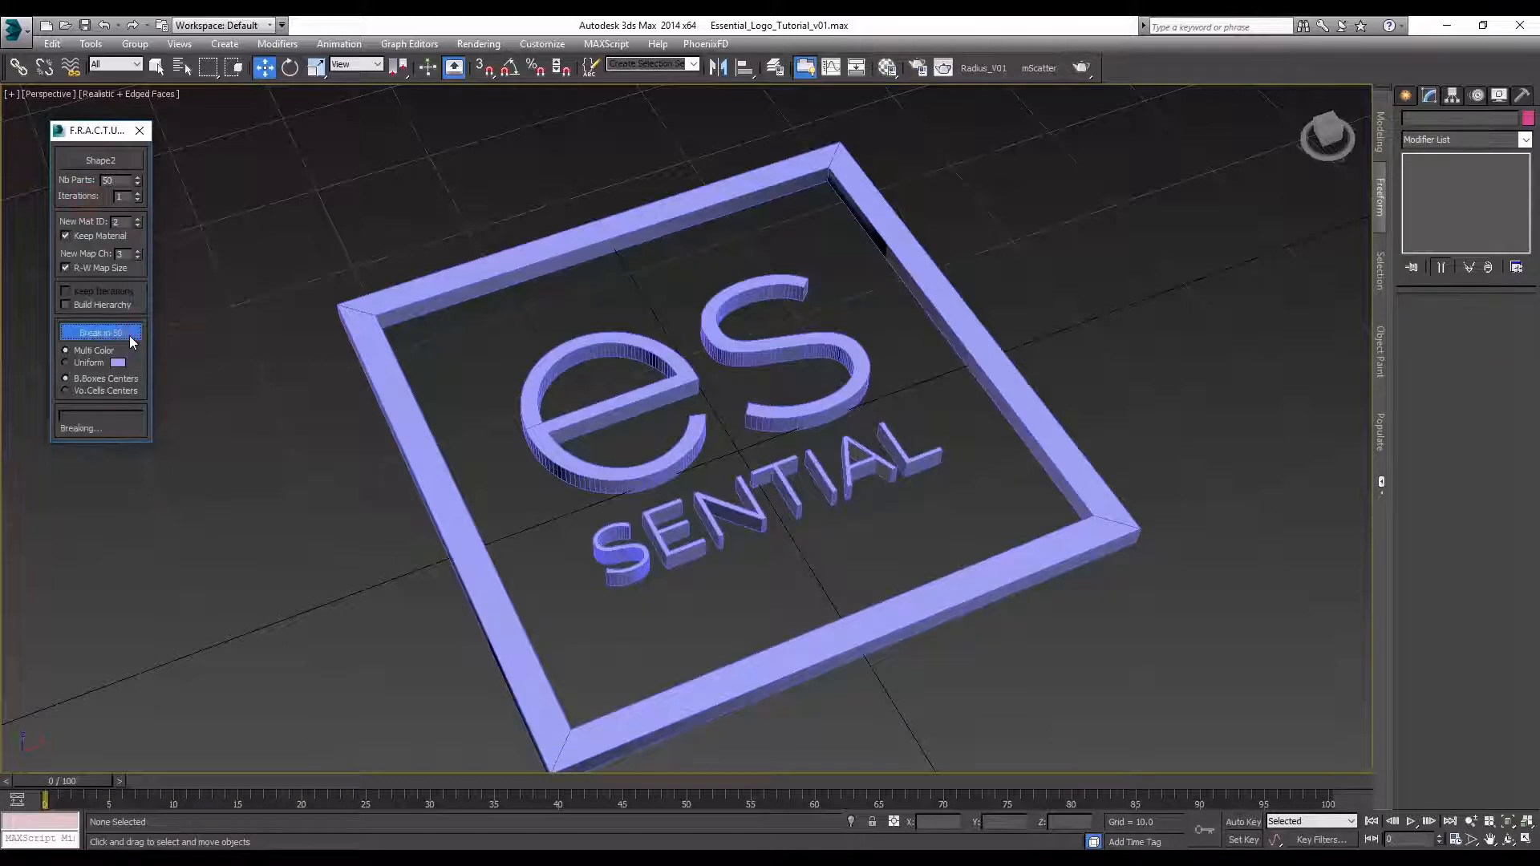
left_click(100, 332)
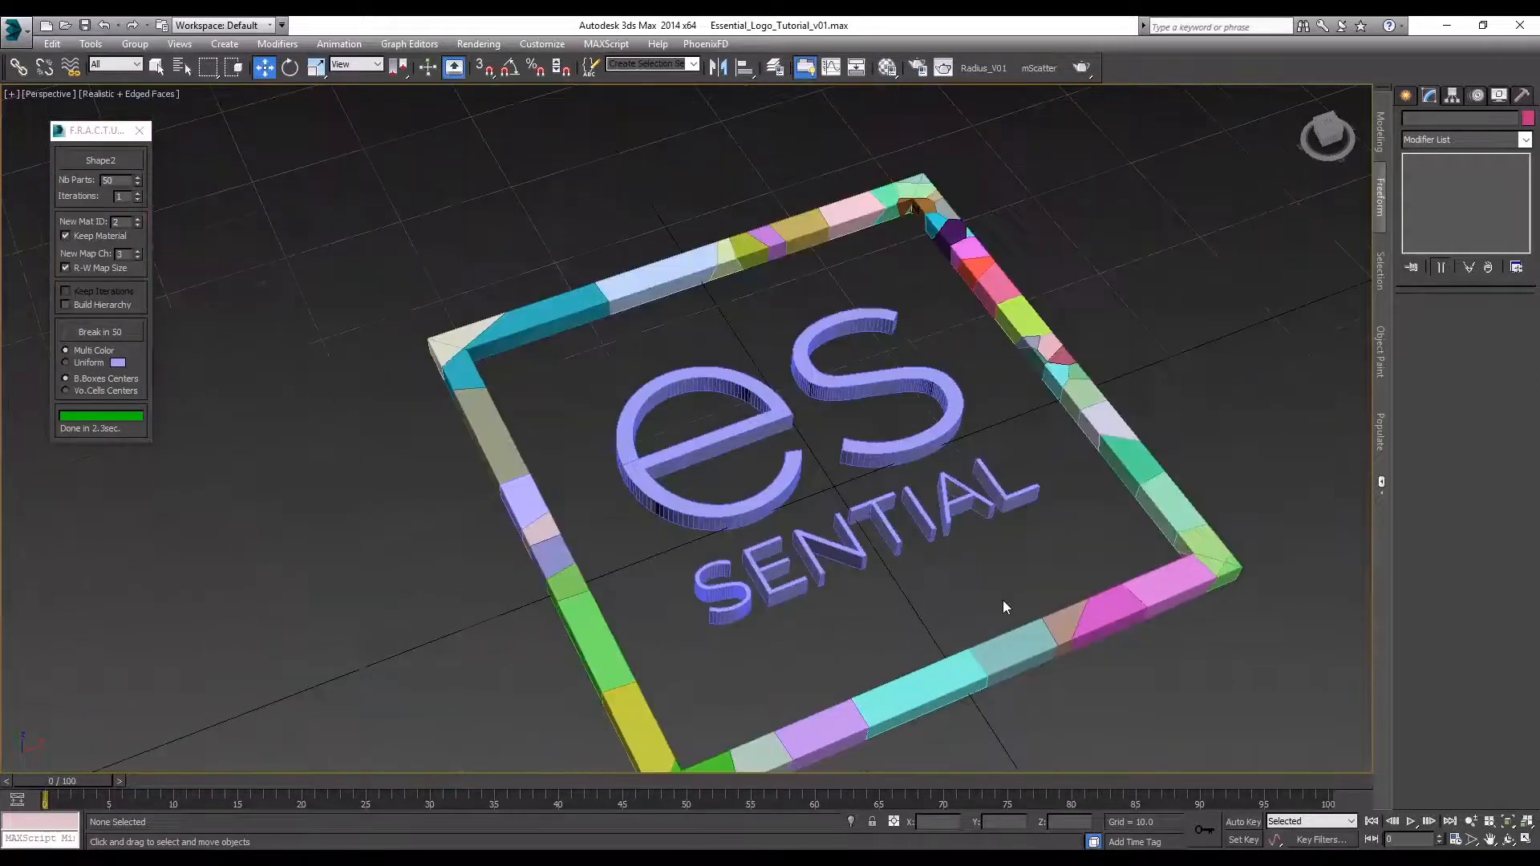
left_click_drag(1006, 606, 593, 290)
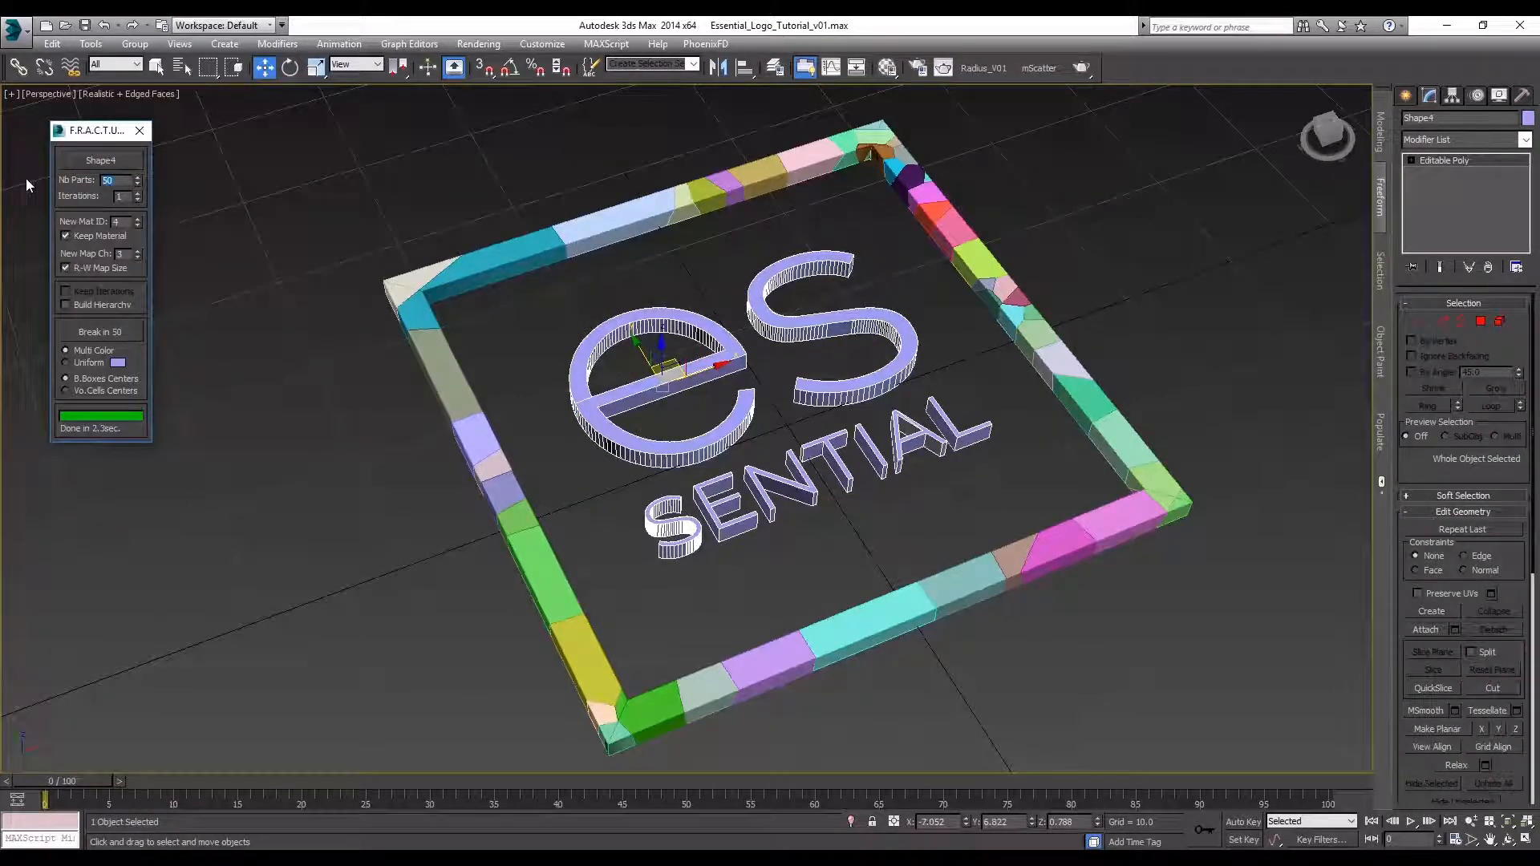
- Break the es SENTIAL letters into 75 pieces with the fracture script
left_click(136, 176)
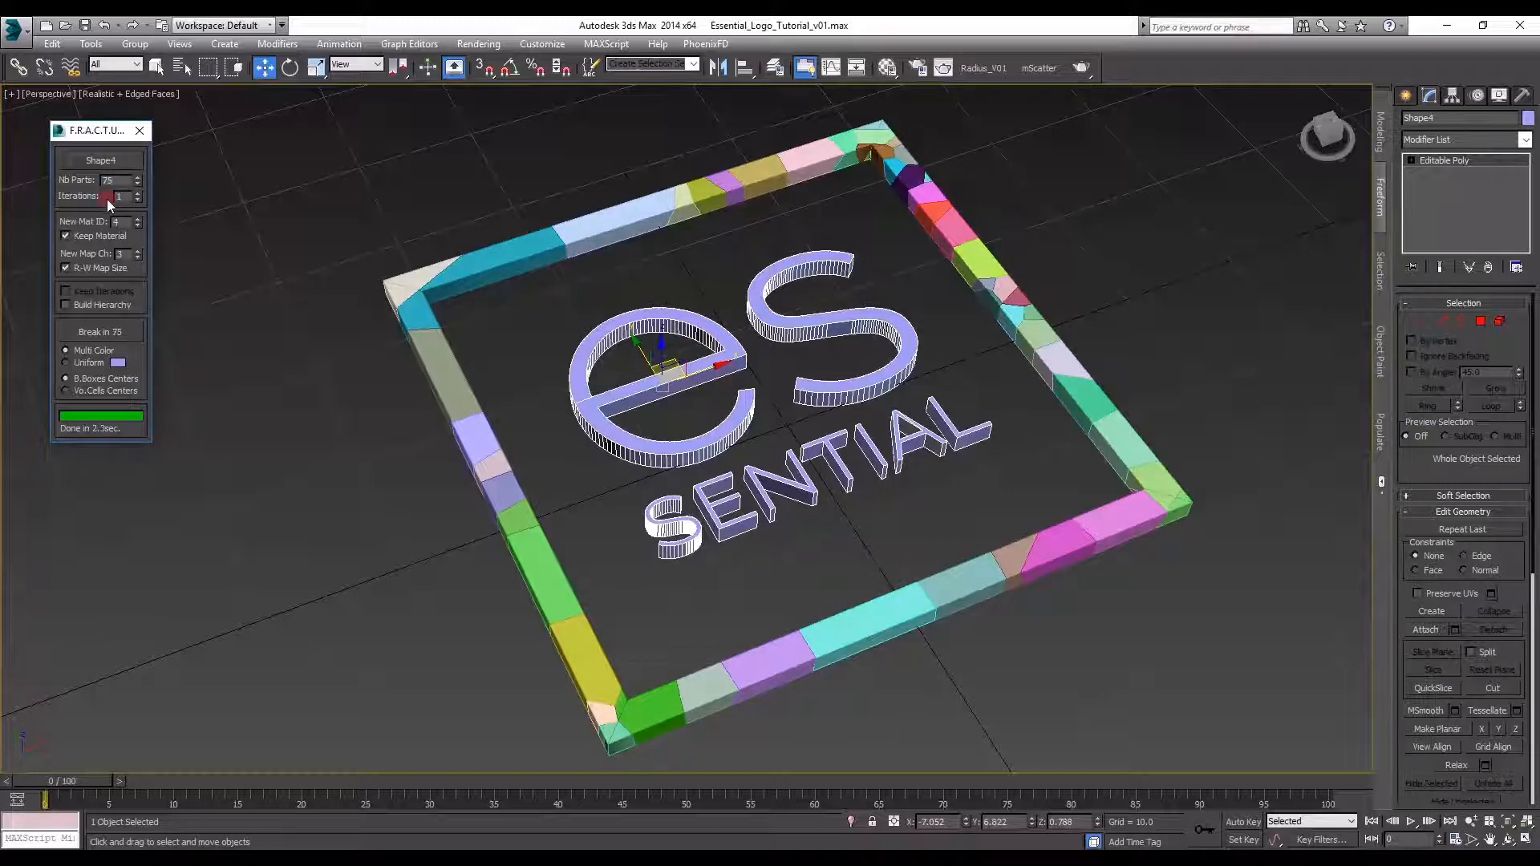
left_click(99, 330)
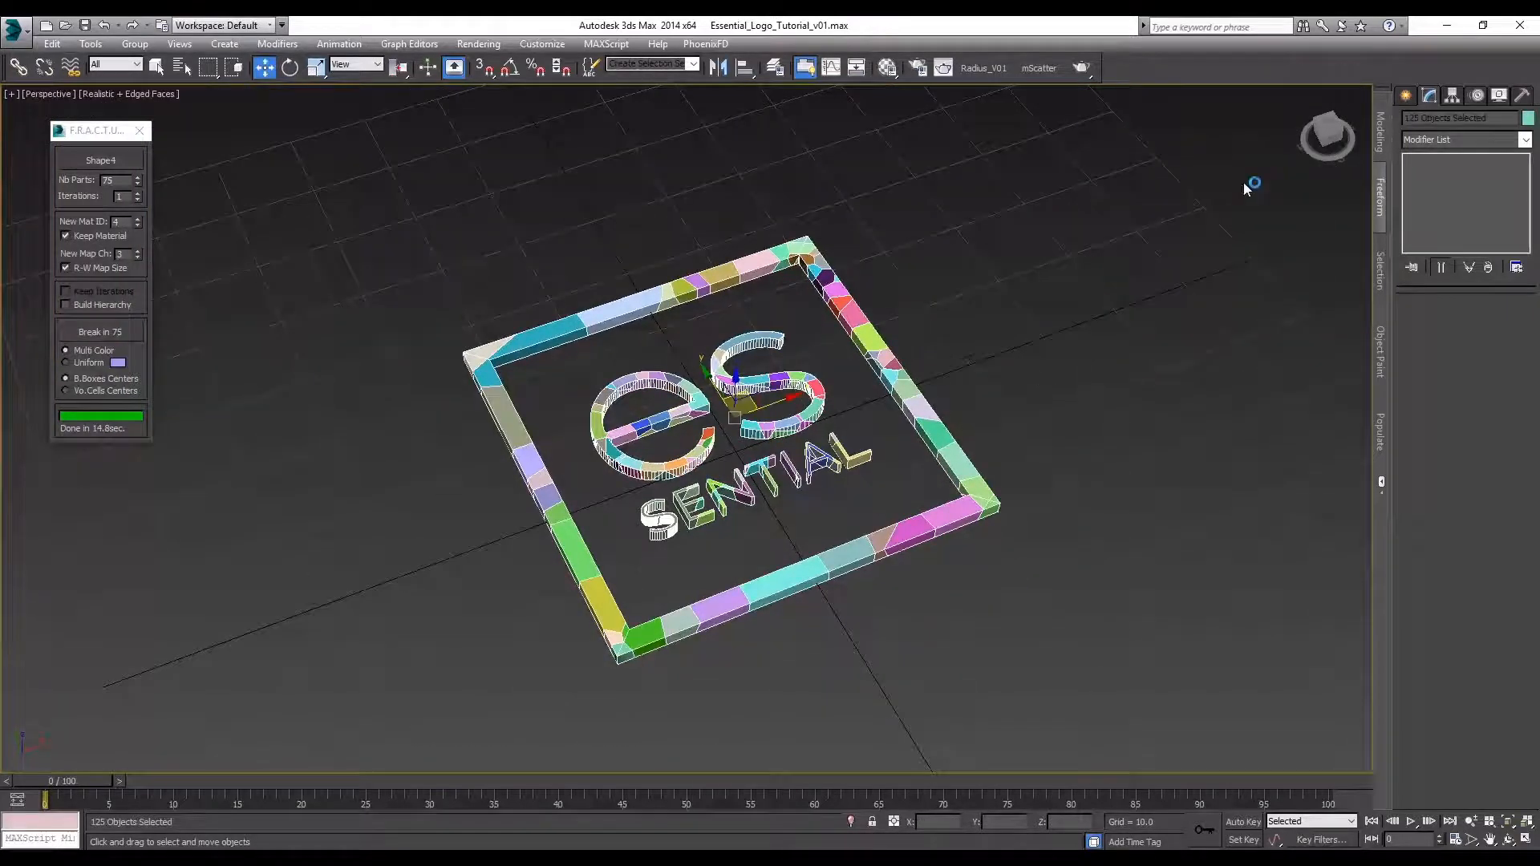
mouse_move(620, 709)
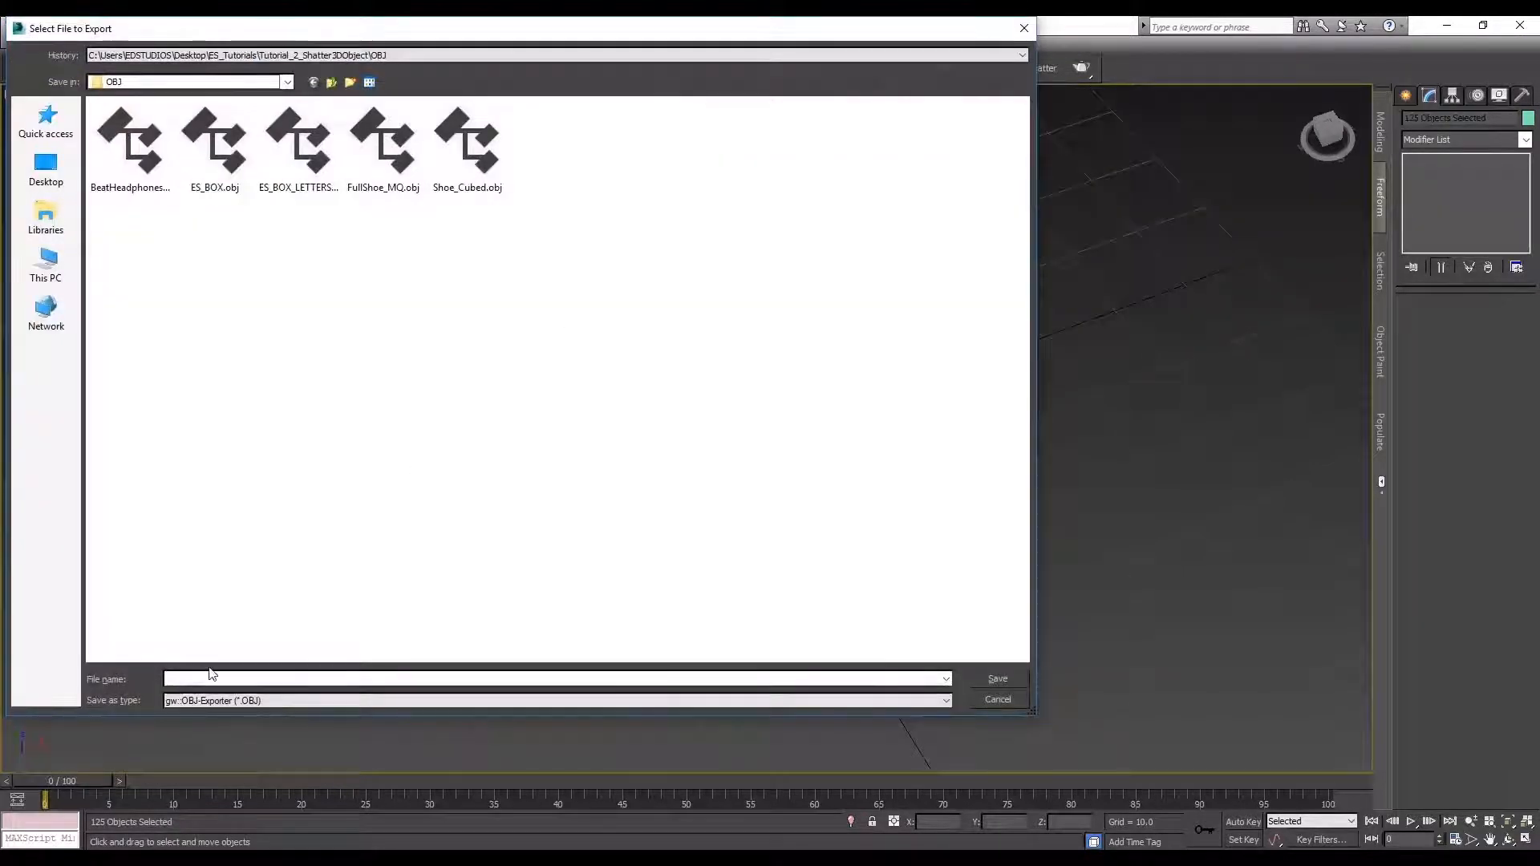
- Export the 125 fractured pieces as an OBJ file and dismiss the export summary
type("E")
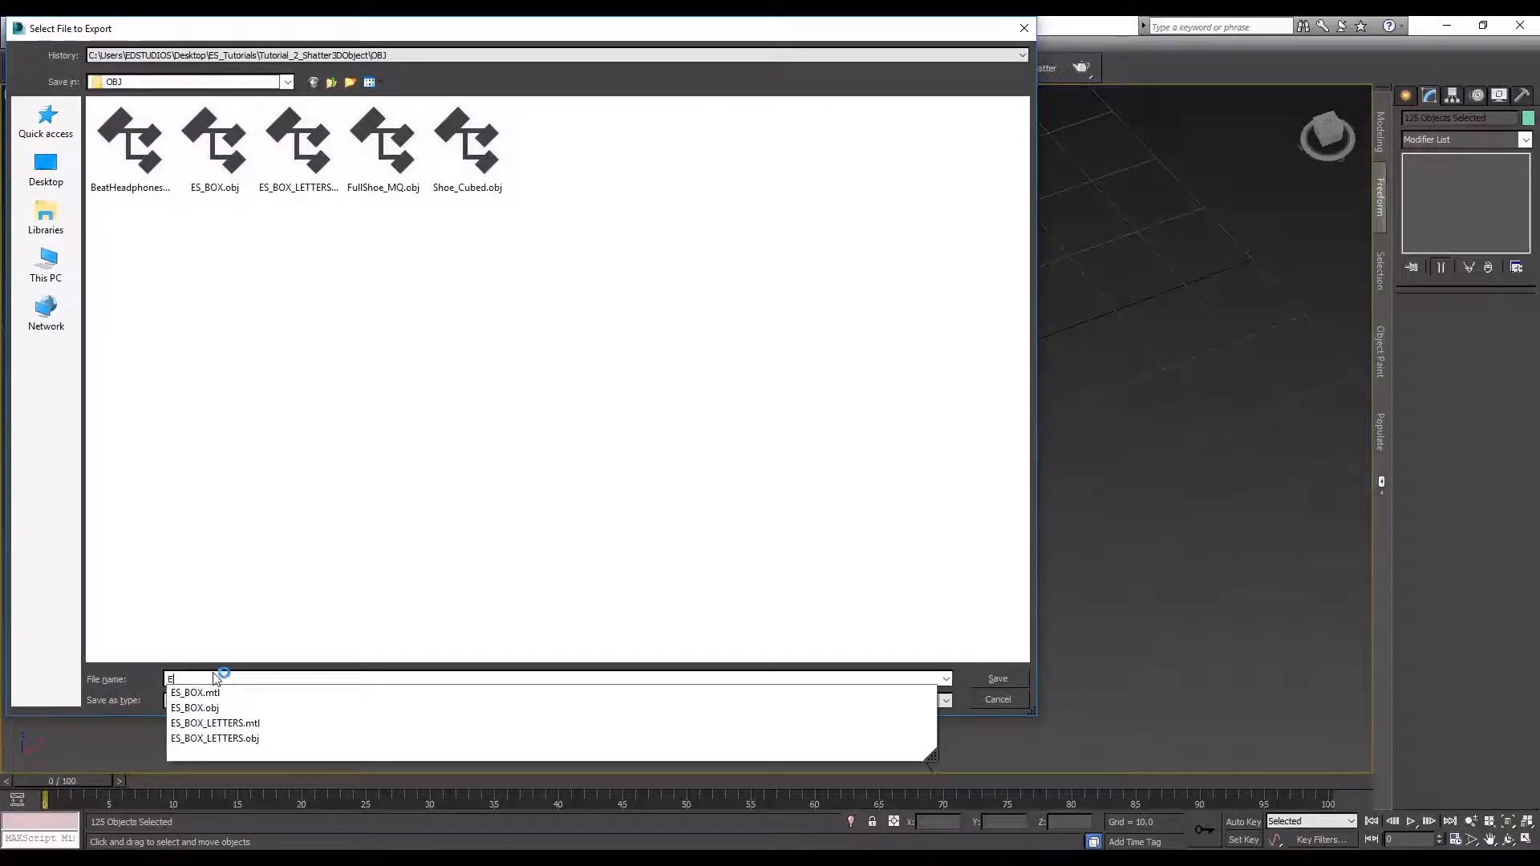
left_click(998, 679)
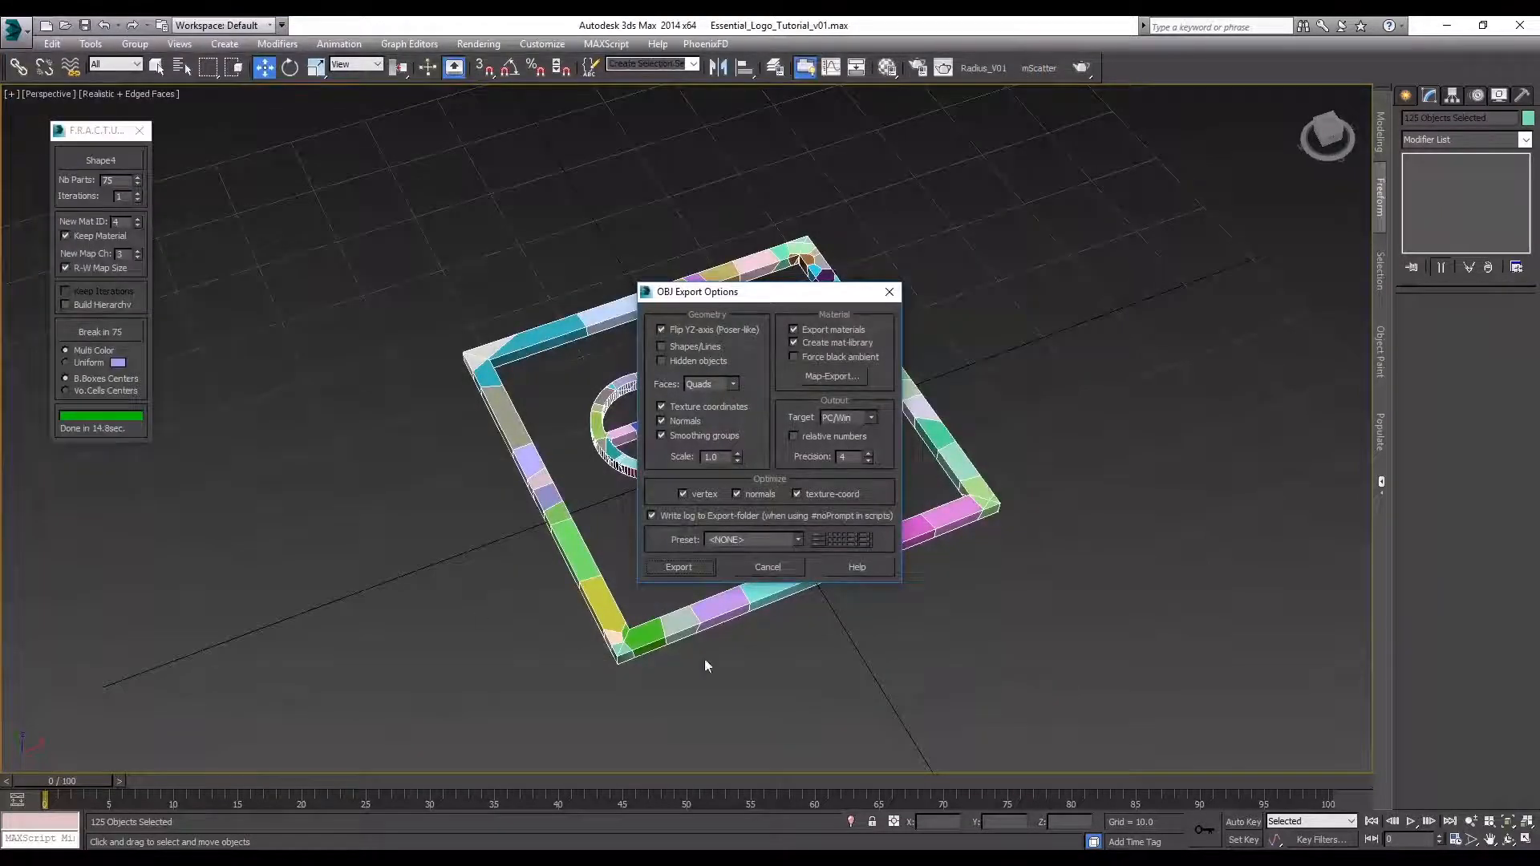
left_click(680, 568)
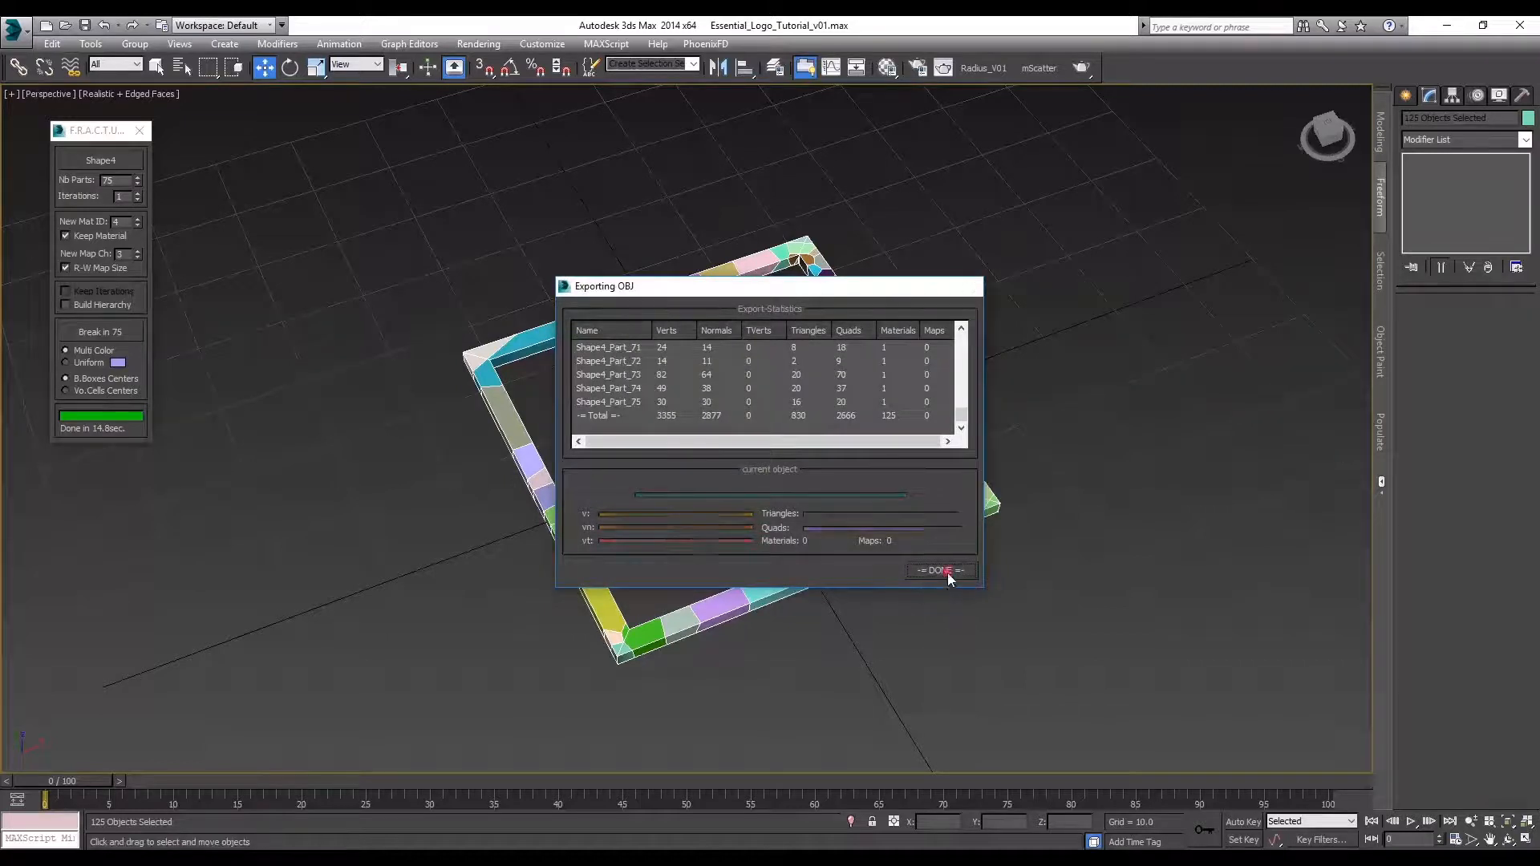
left_click(940, 571)
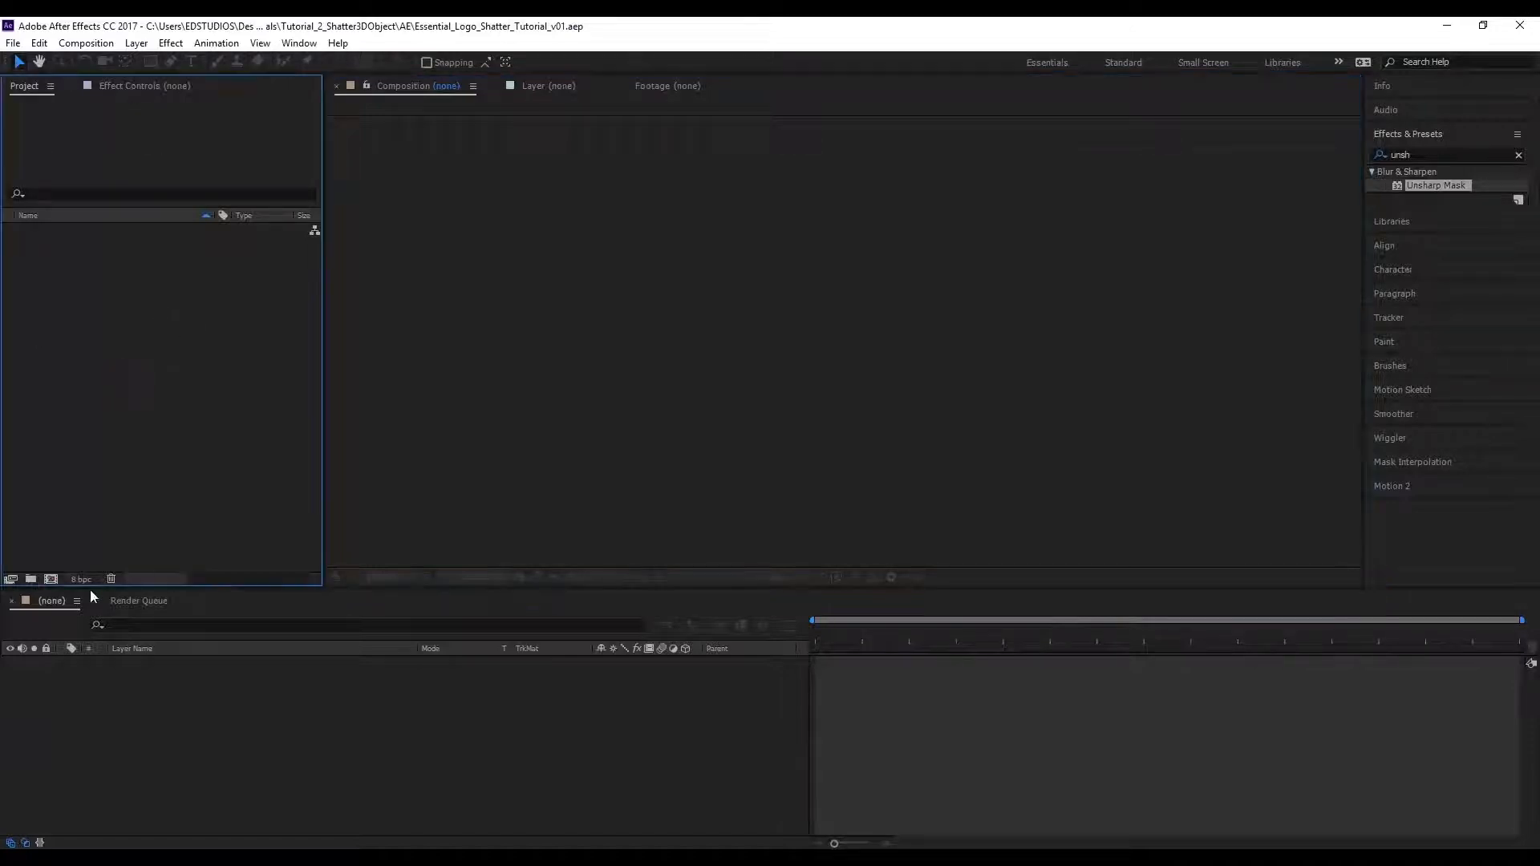
- Create the Main composition with a new solid layer named Ele
left_click(87, 42)
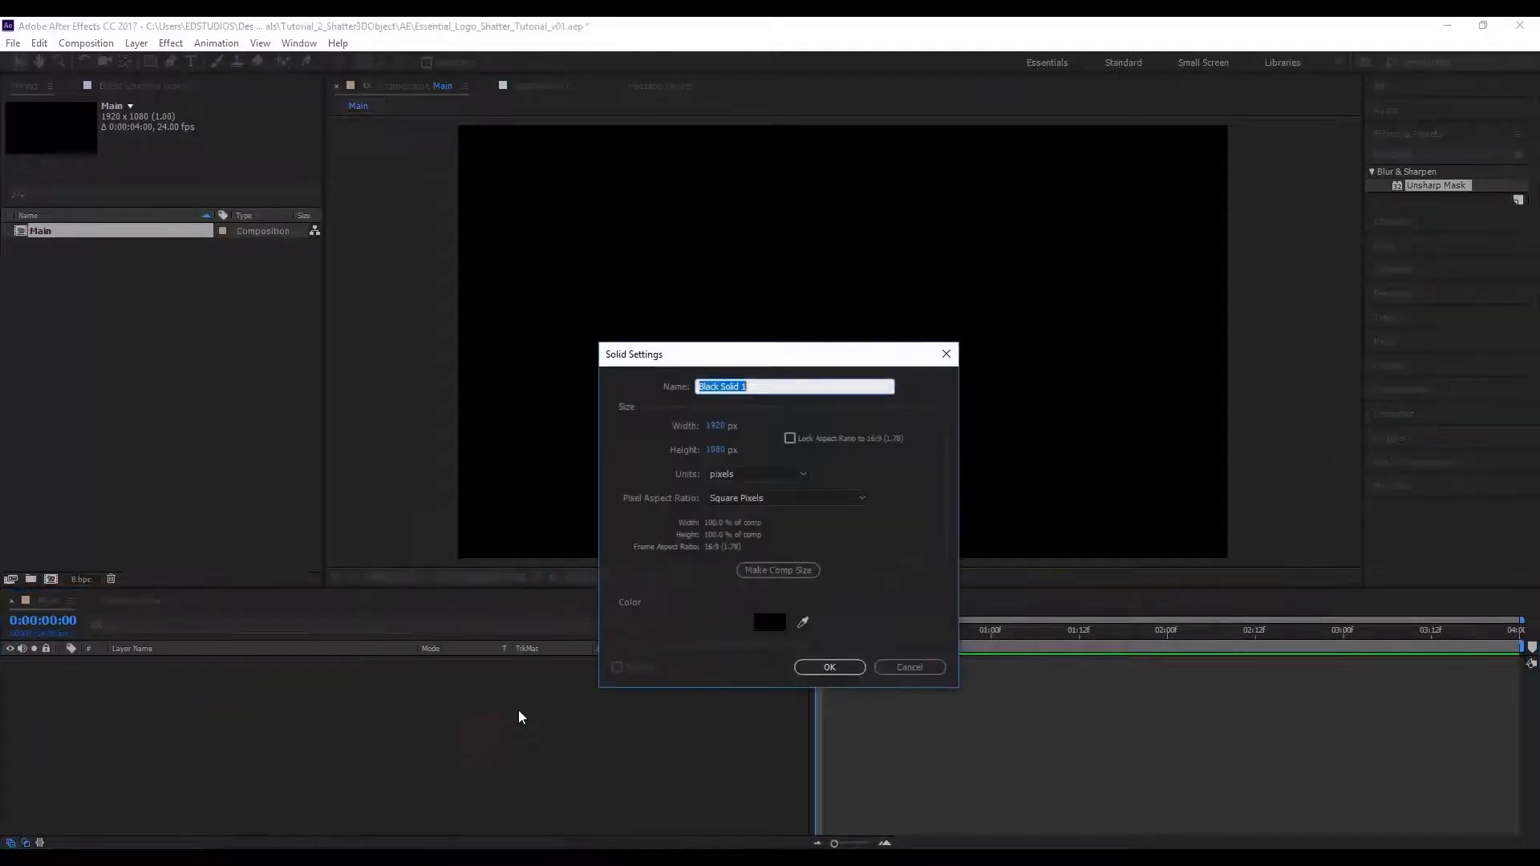
left_click(830, 665)
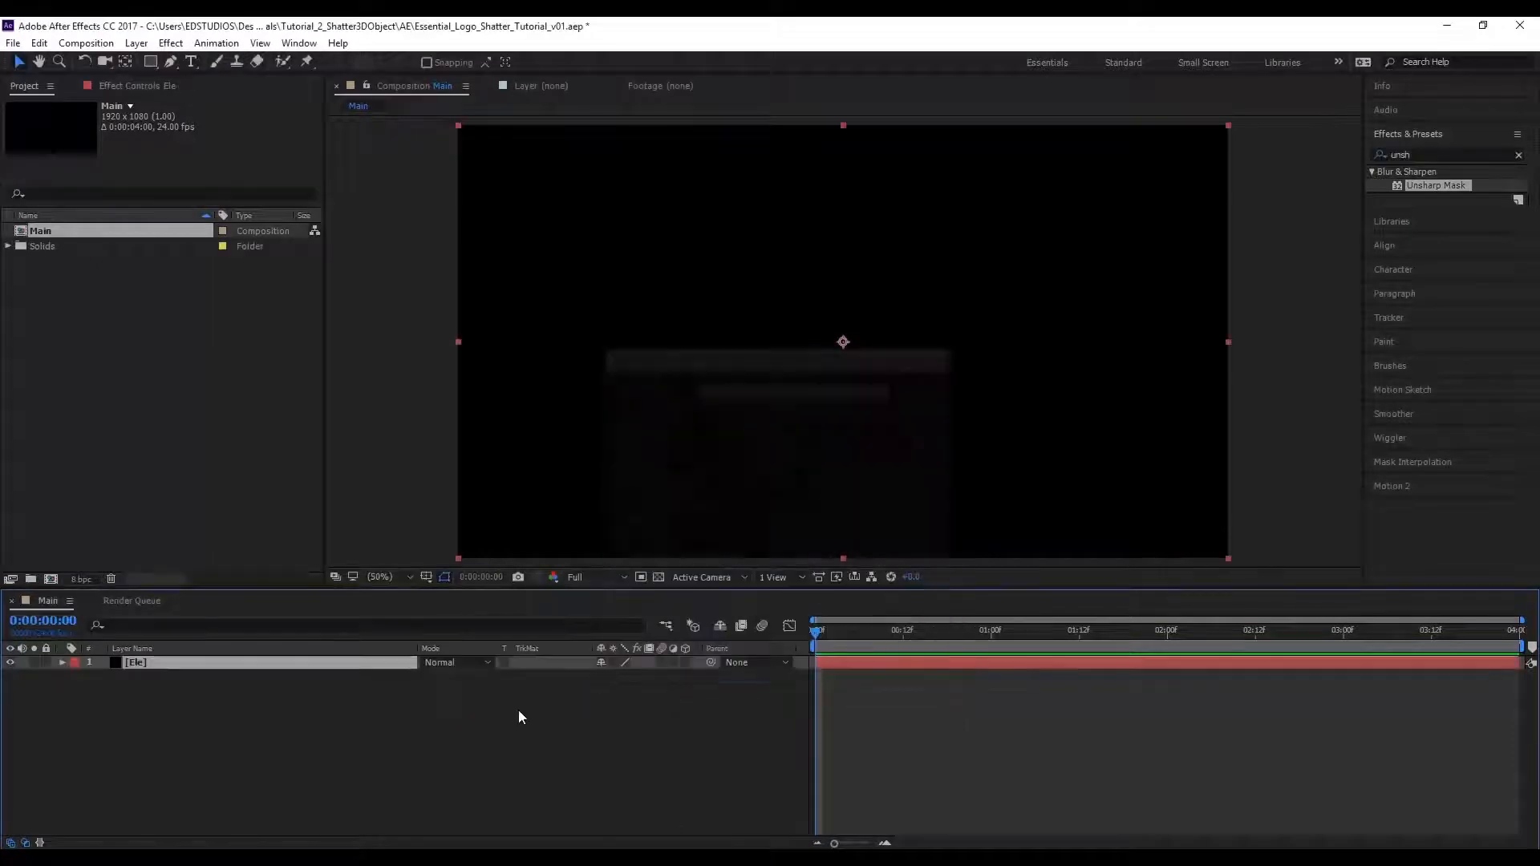
- Apply Video Copilot's Element effect to the solid and enter Scene Setup
left_click(170, 42)
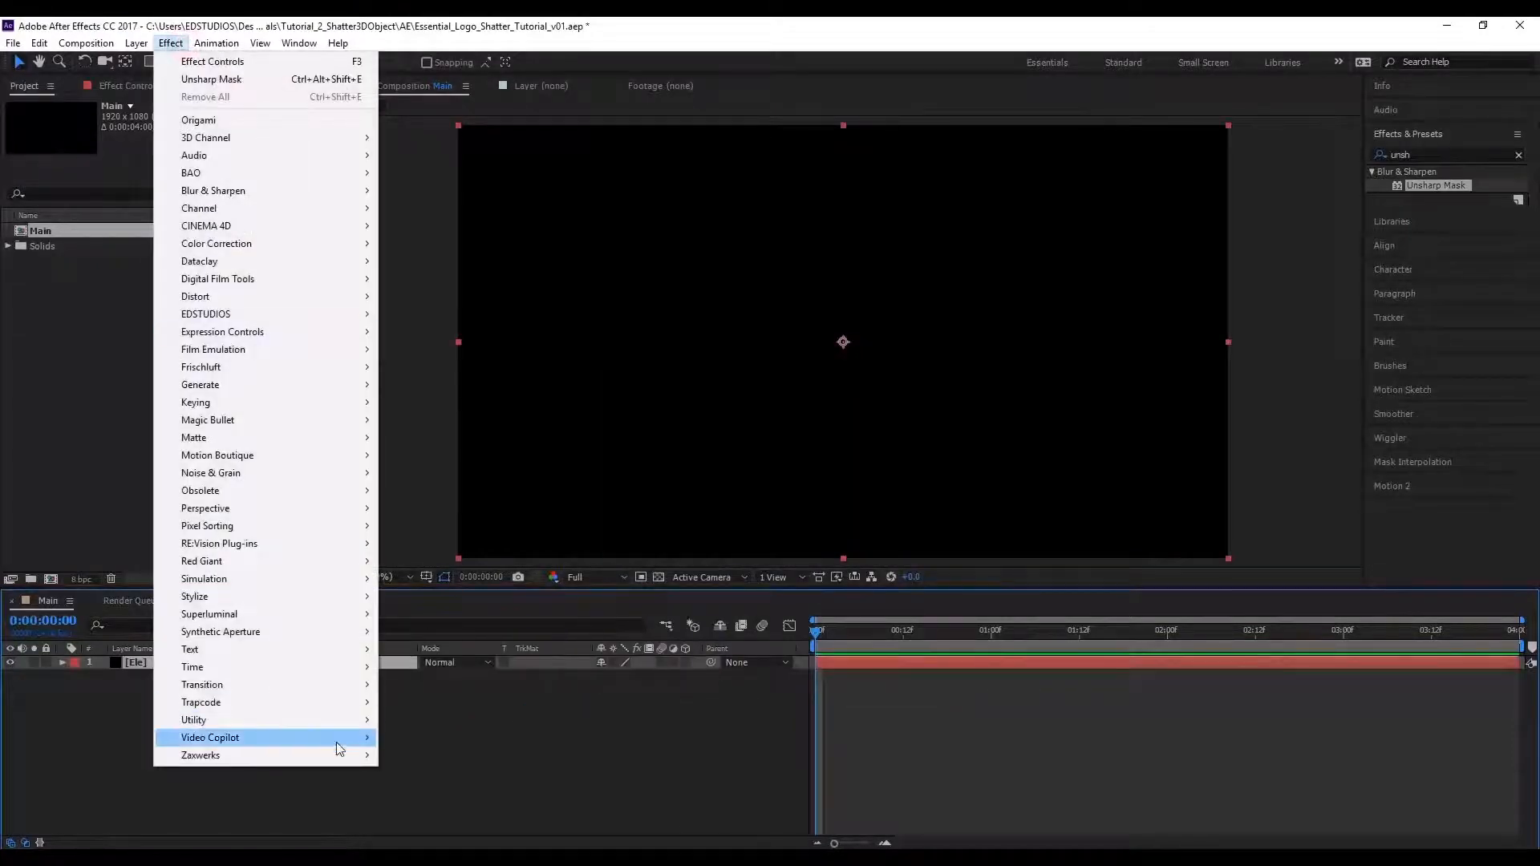
left_click(210, 738)
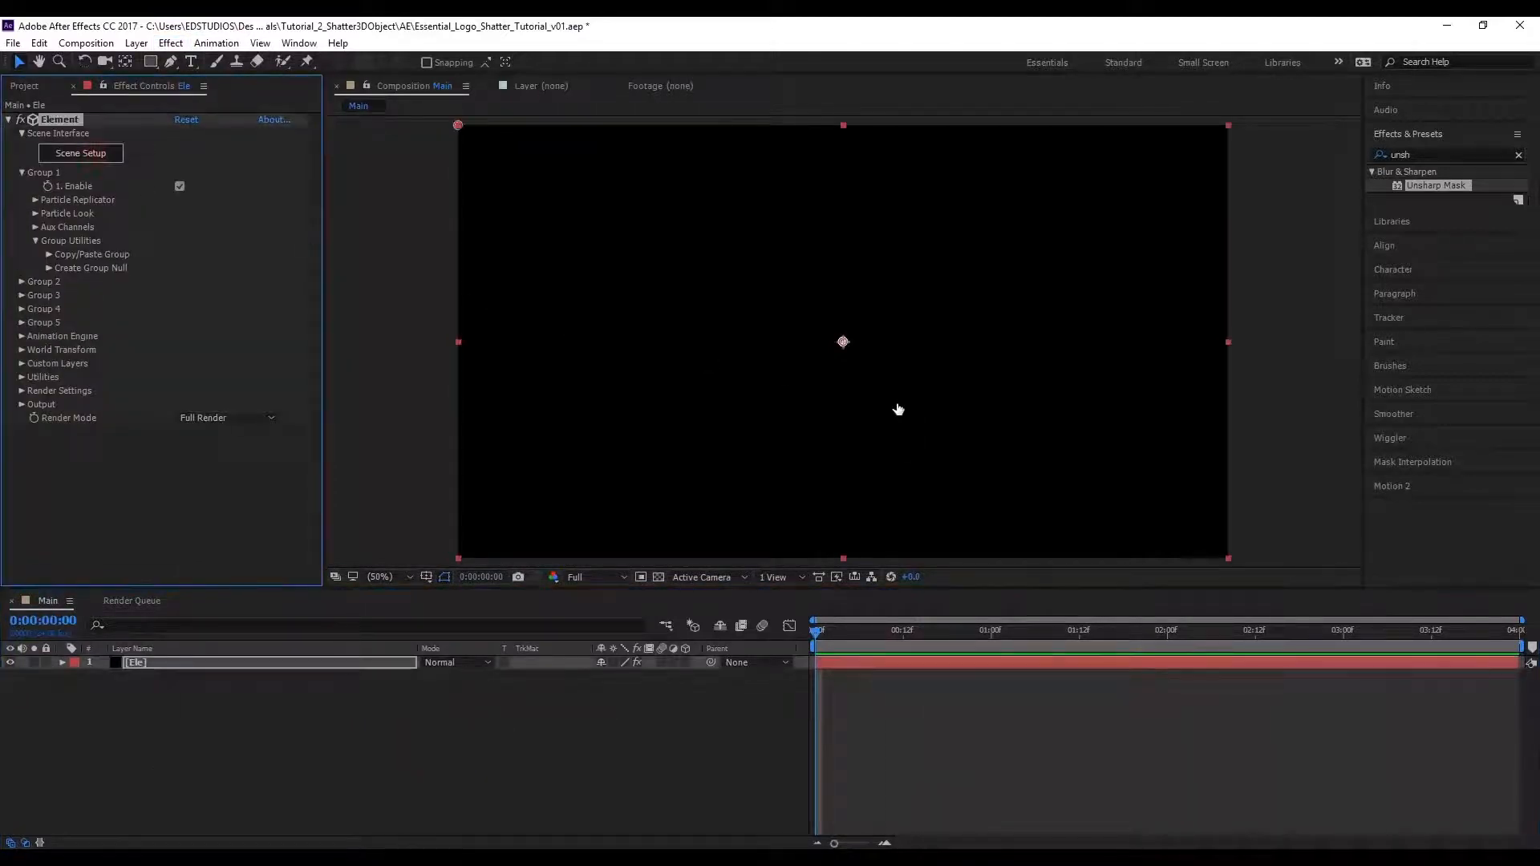
left_click(80, 153)
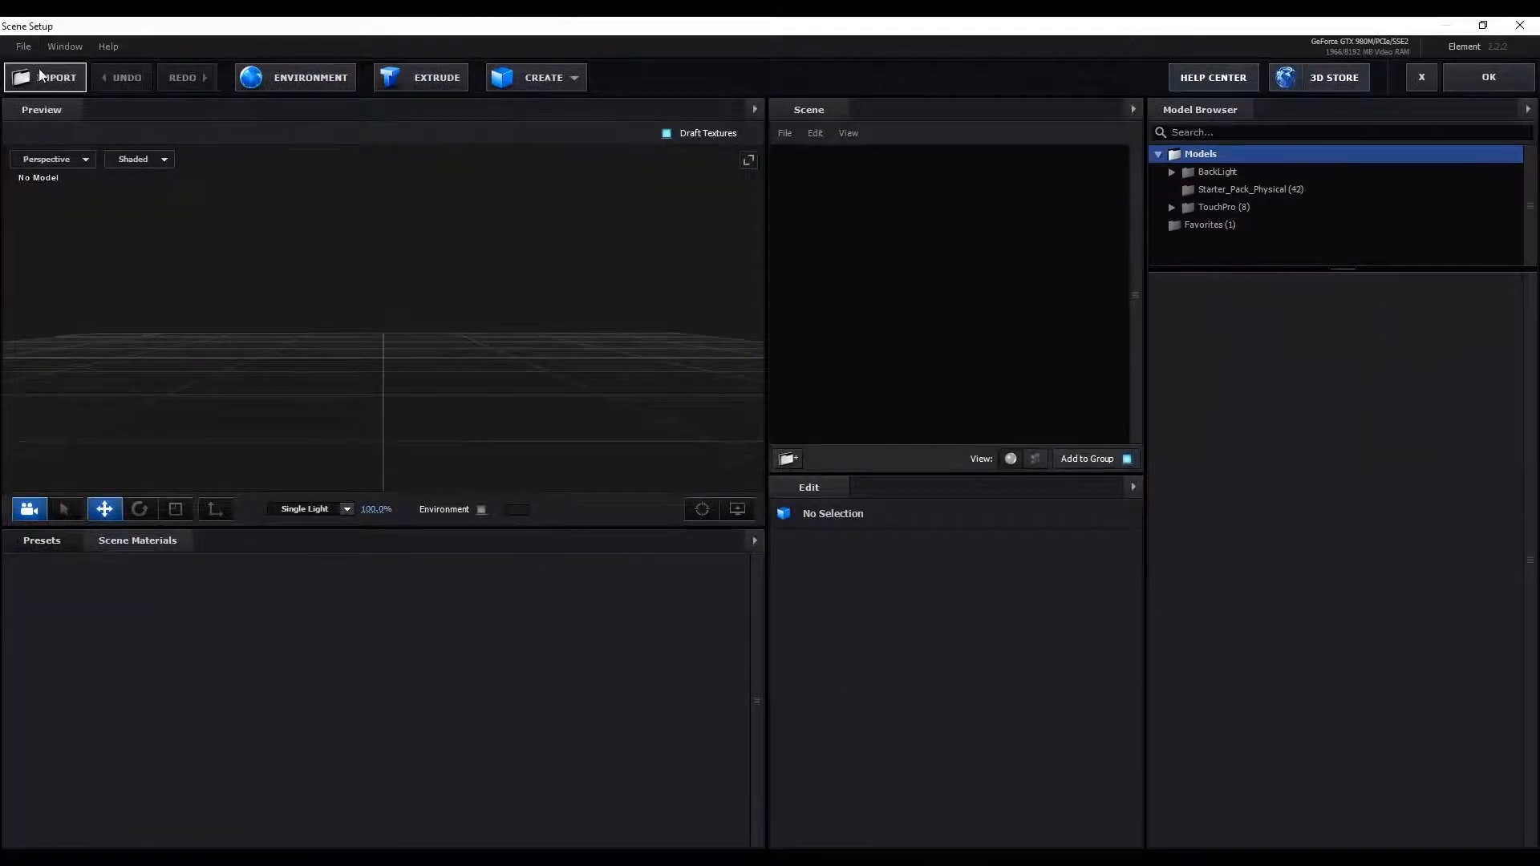
- Import the fractured logo OBJ into the Element scene, accepting the import preferences
left_click(45, 77)
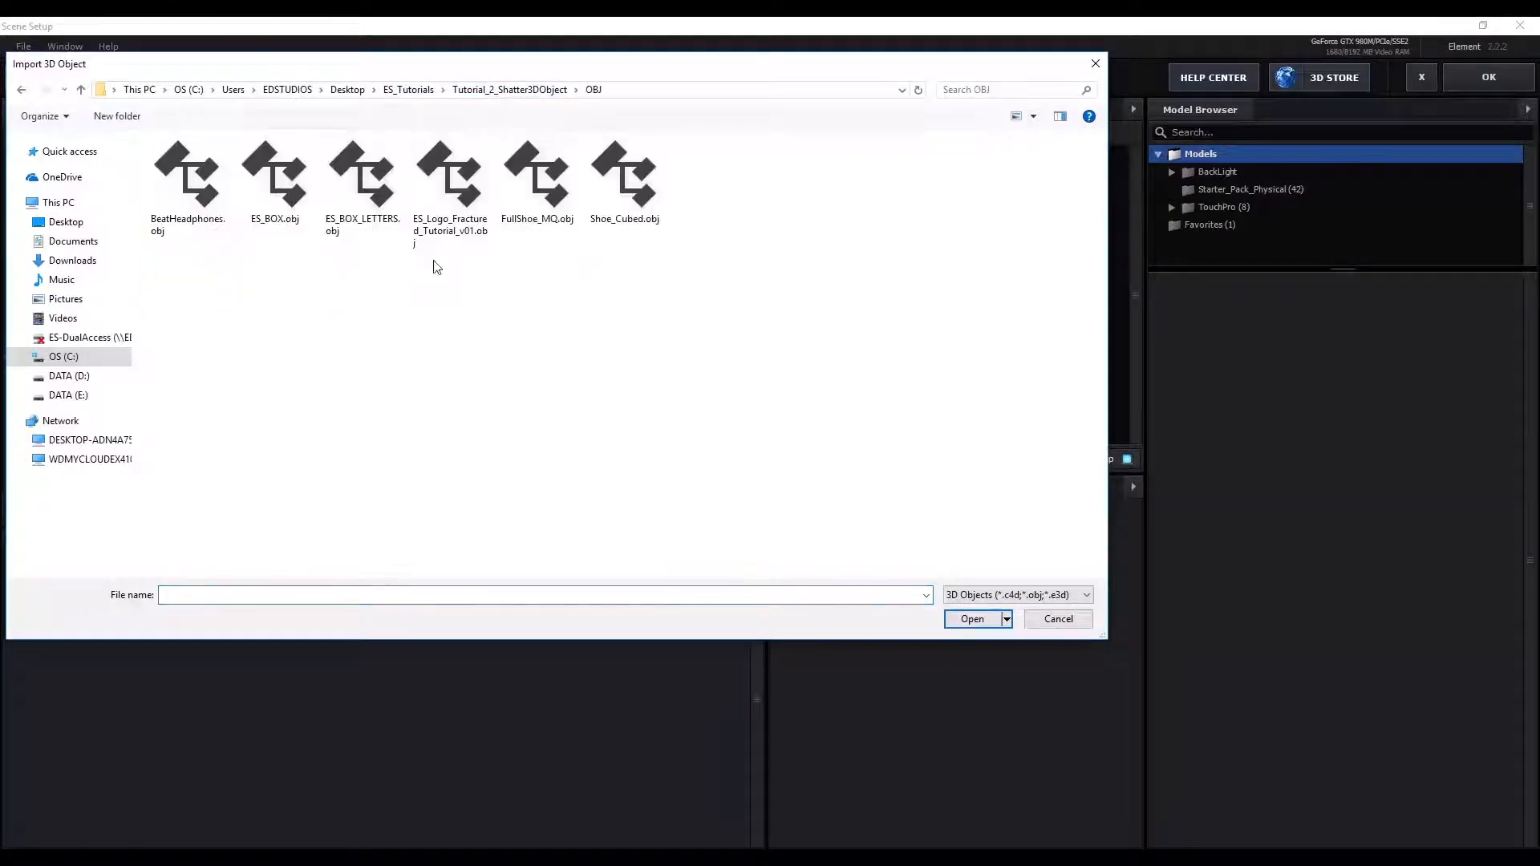
double_click(449, 174)
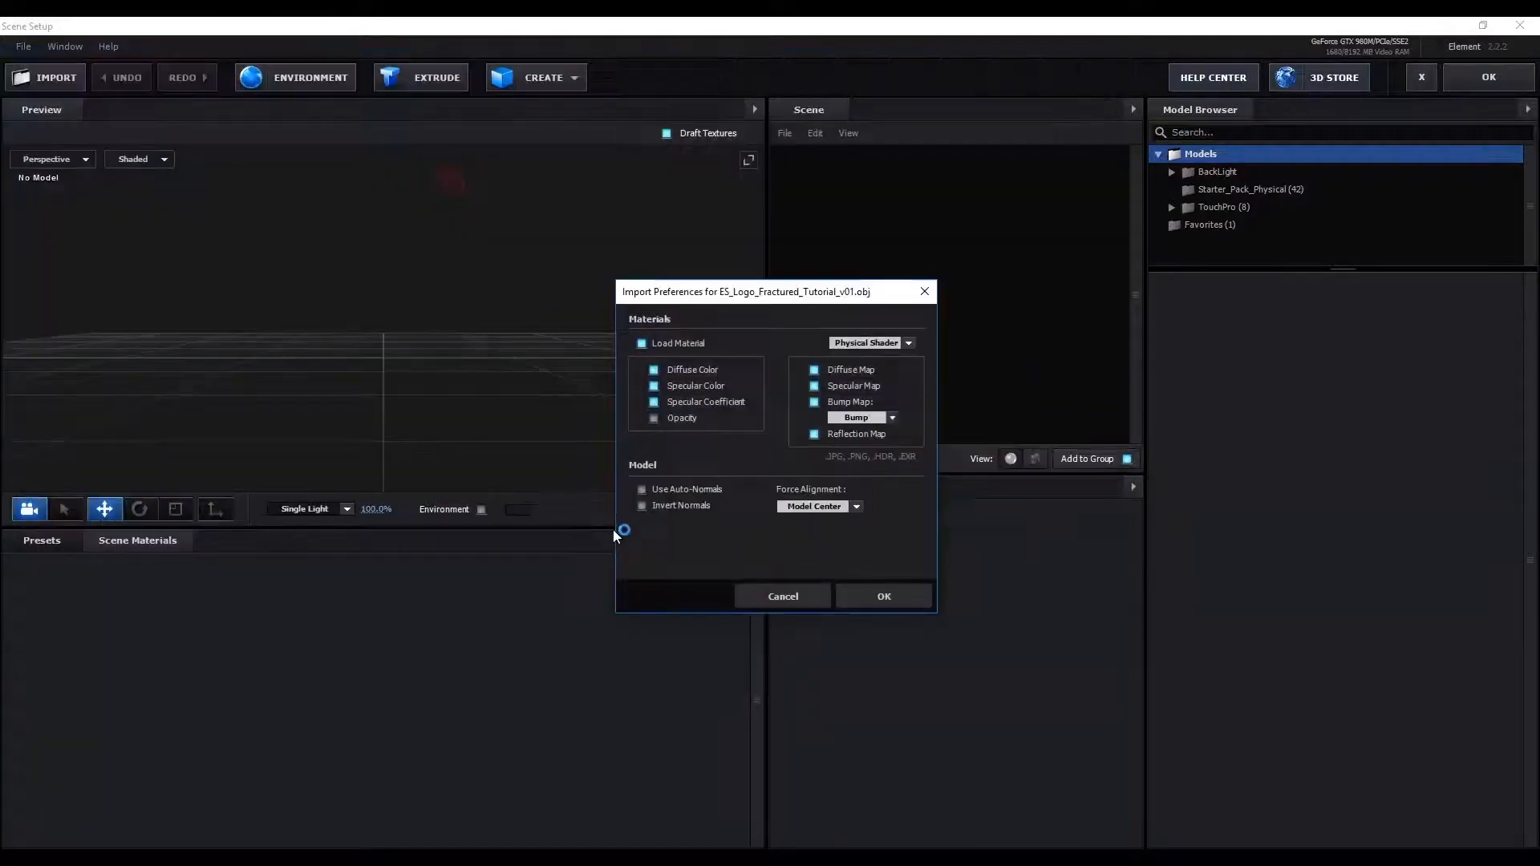
left_click(884, 595)
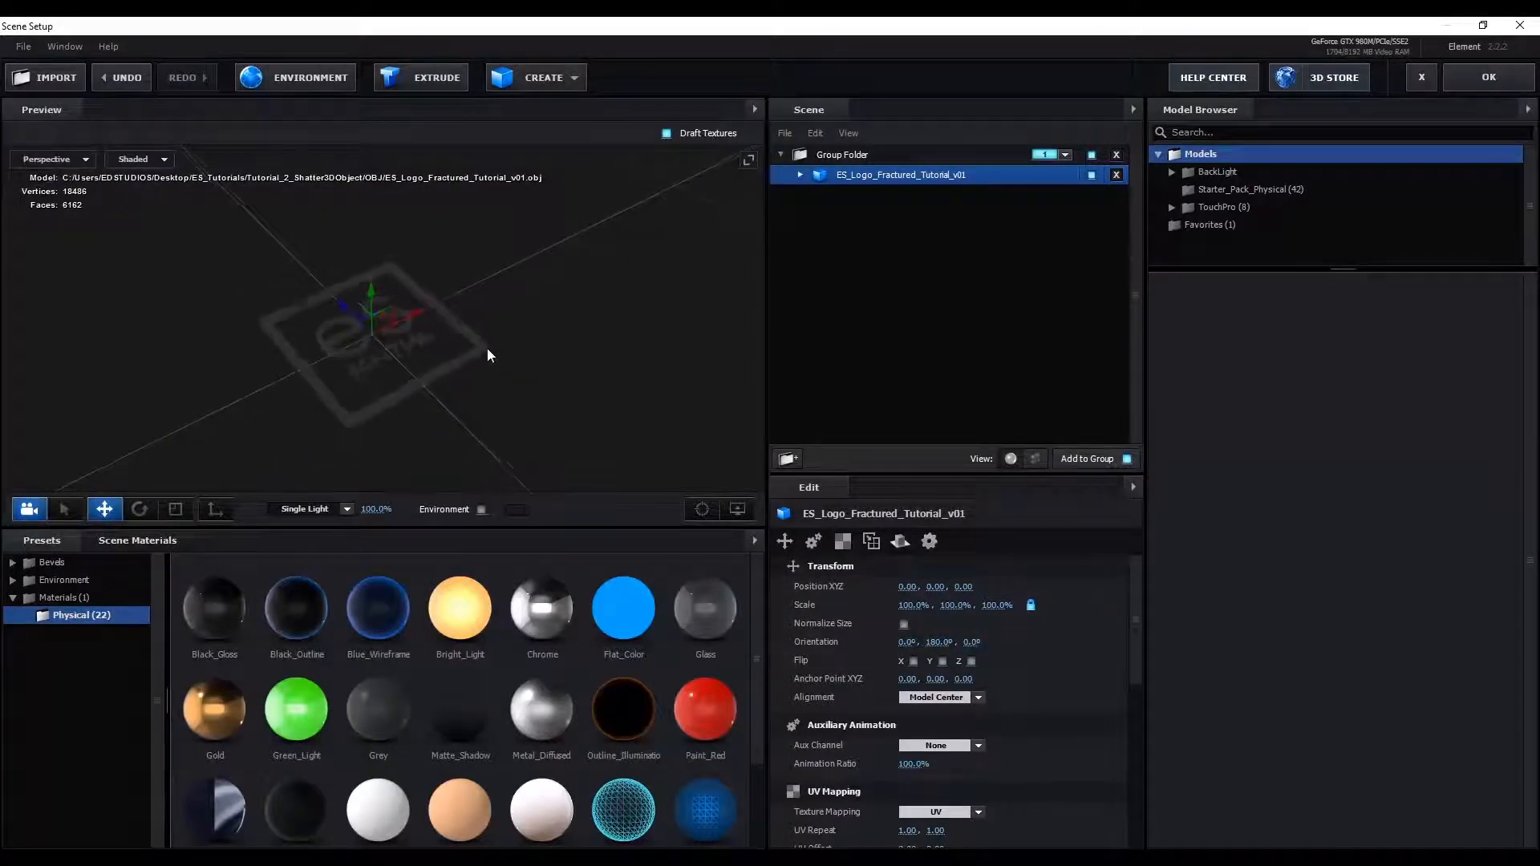
- Review the model's material list and orbit the preview to inspect the logo
left_click(799, 175)
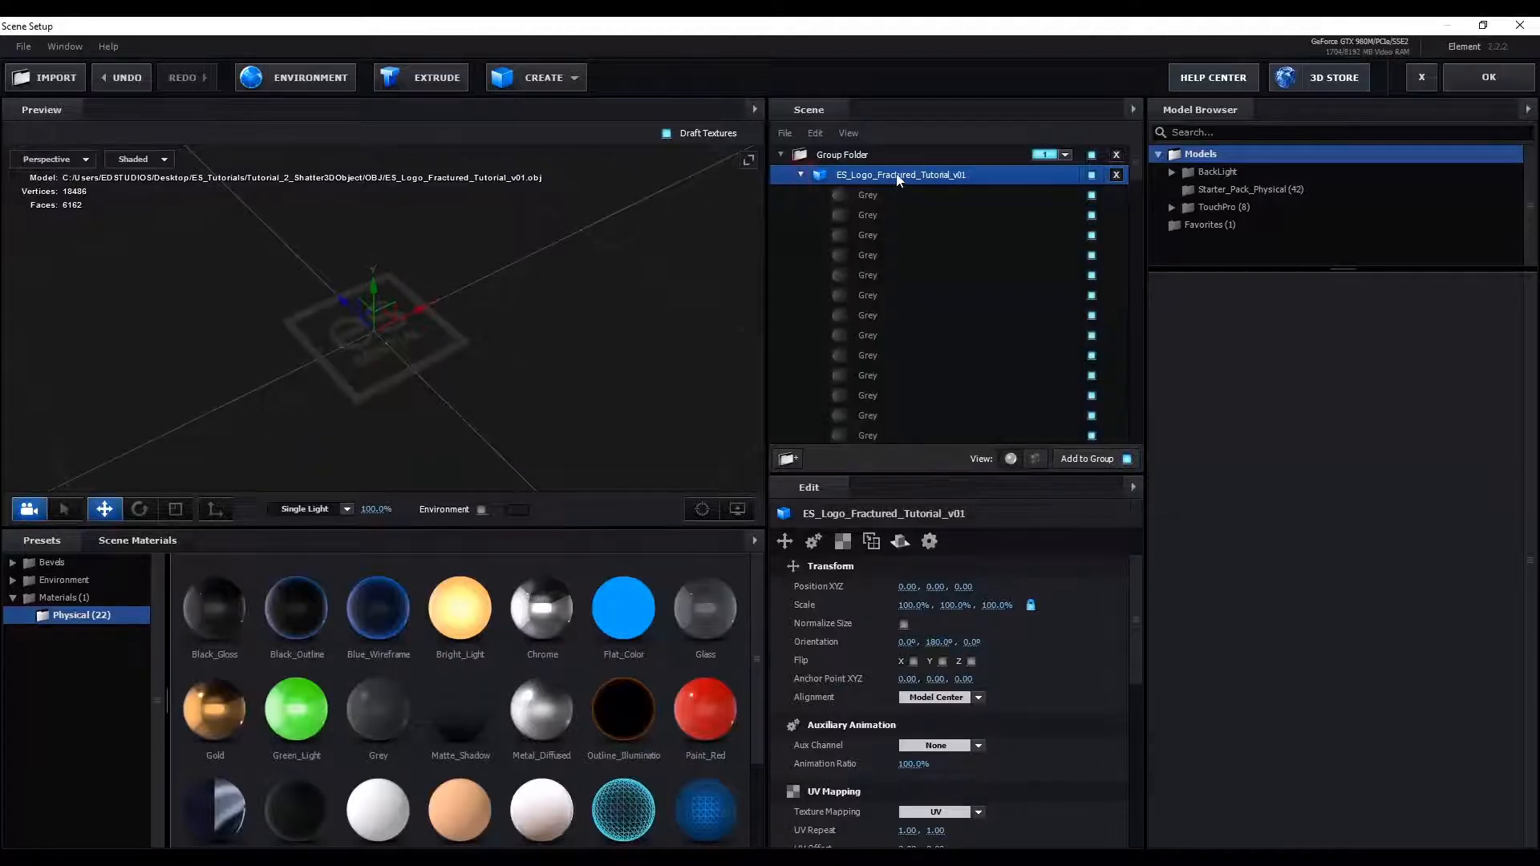
left_click(799, 175)
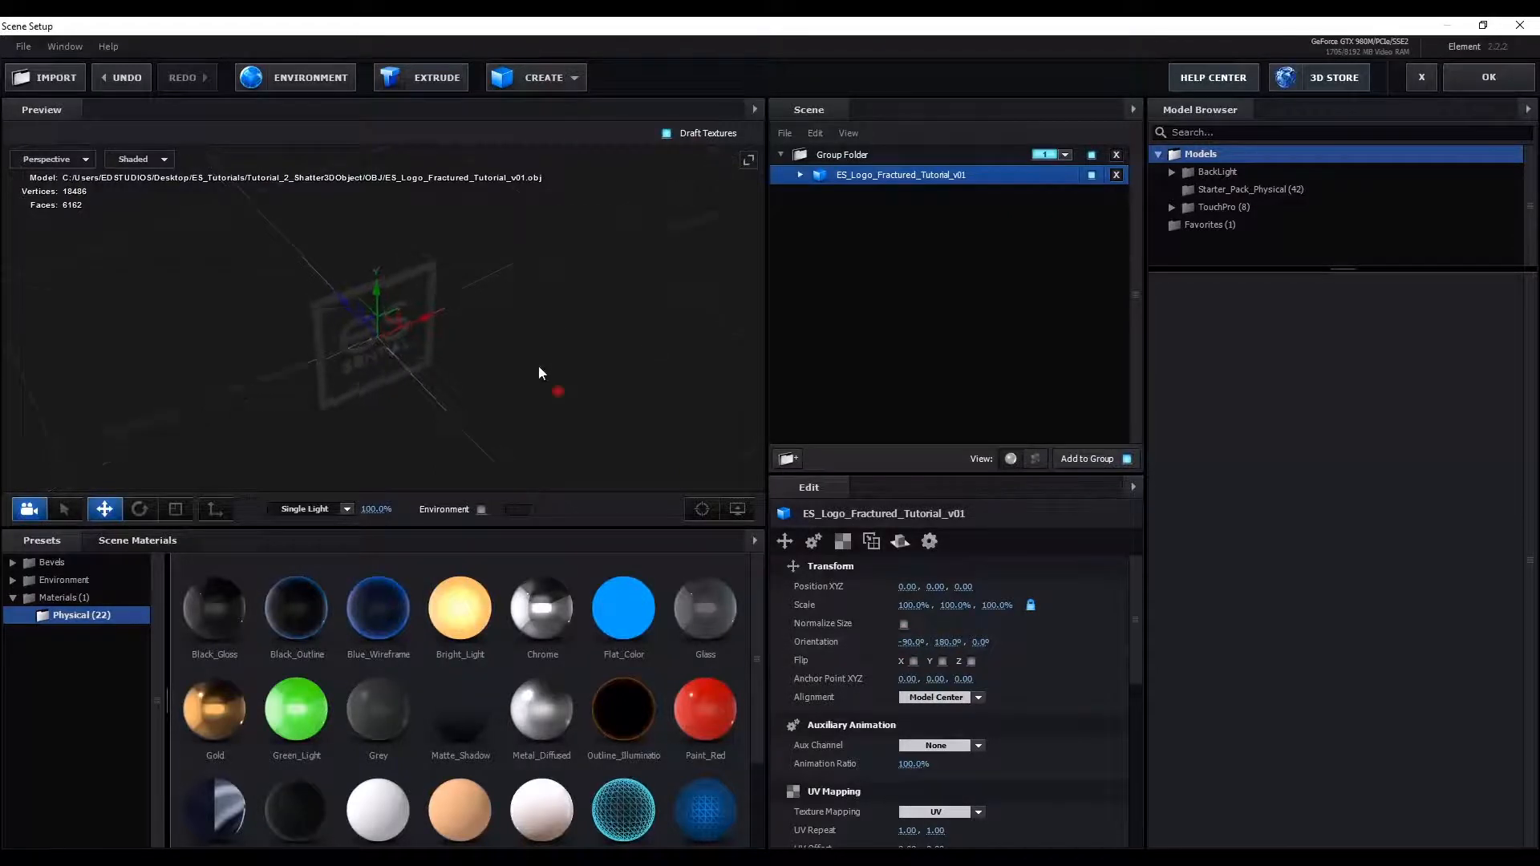
left_click_drag(377, 324, 388, 231)
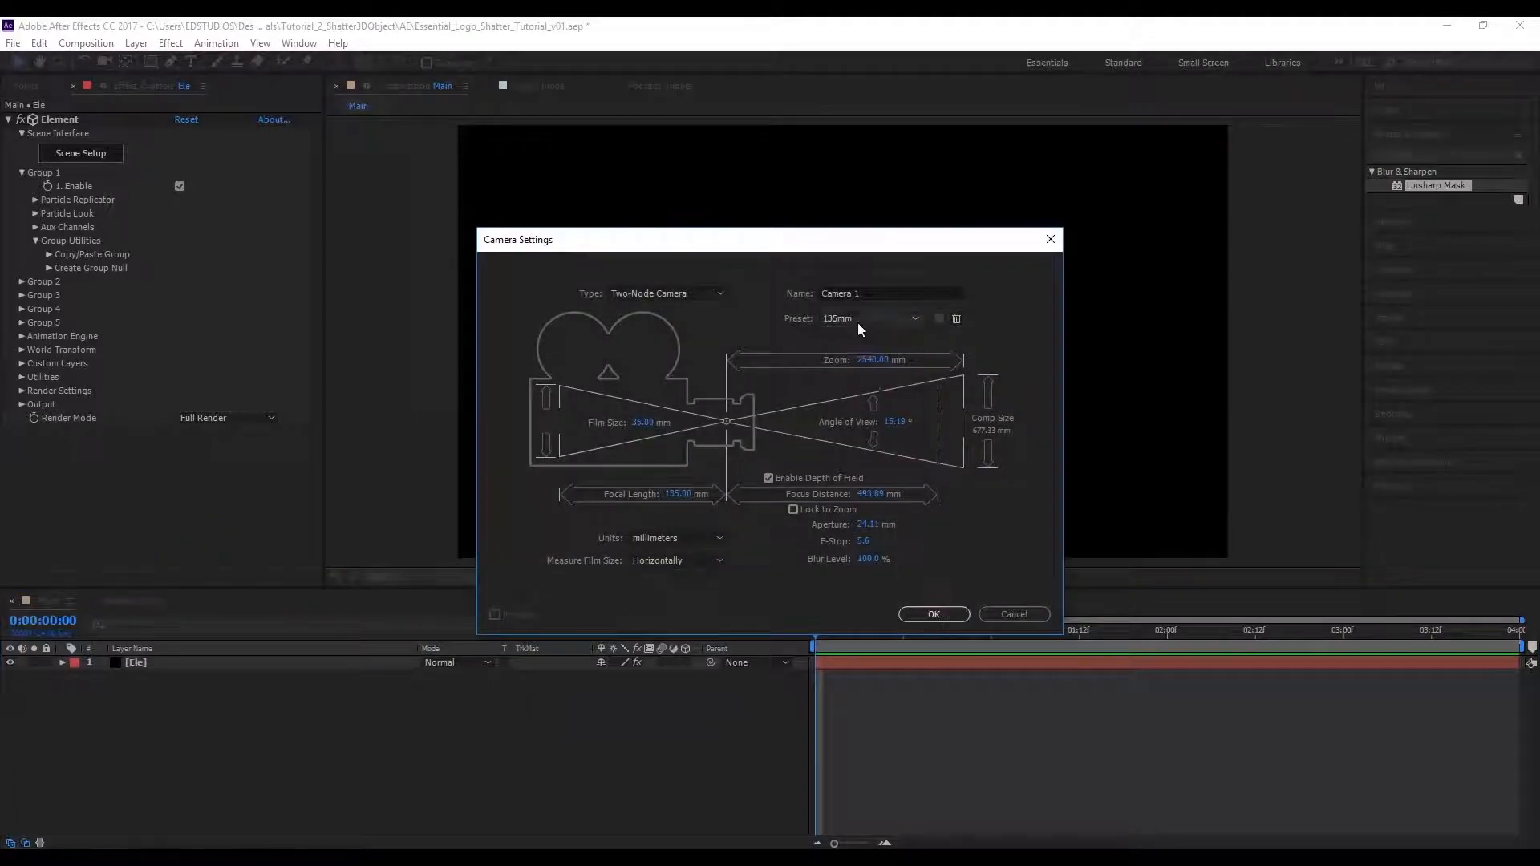
- Add a 50mm Camera 1 layer, then select the Ele layer to show its Element settings
left_click(869, 318)
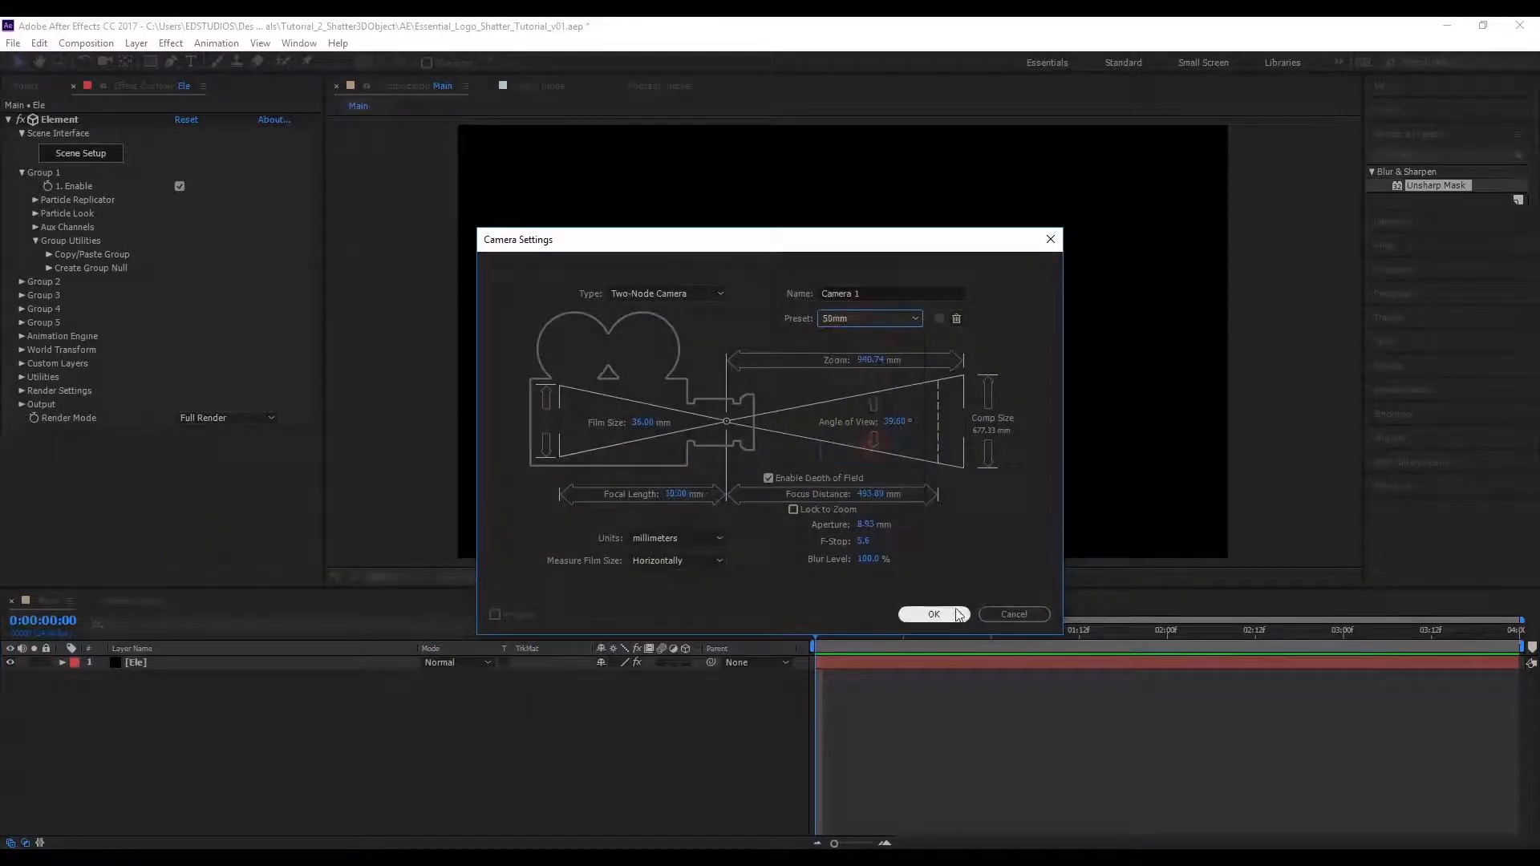
left_click(933, 615)
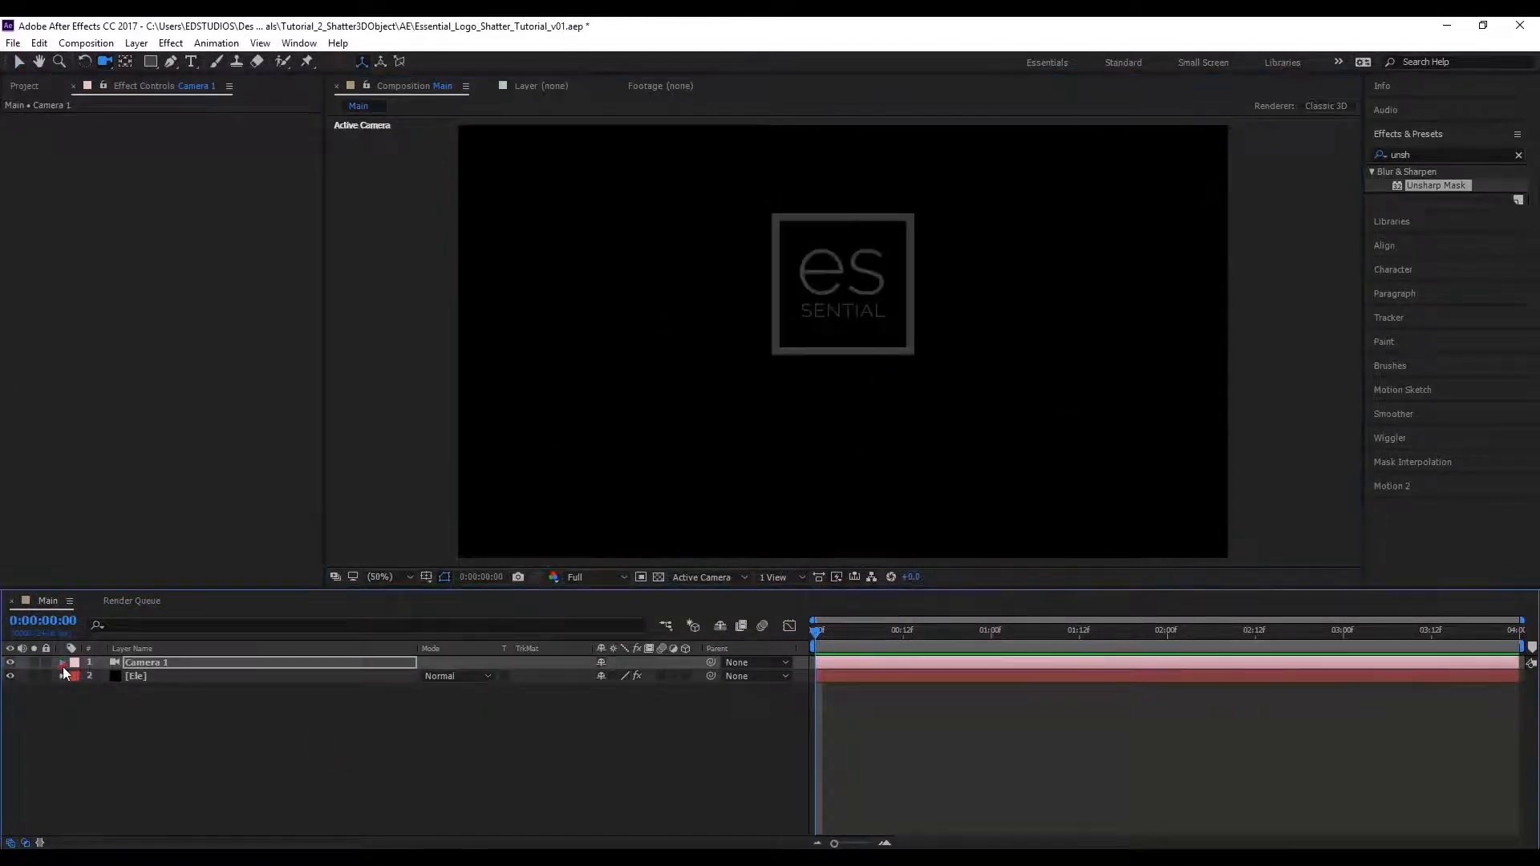
left_click(65, 663)
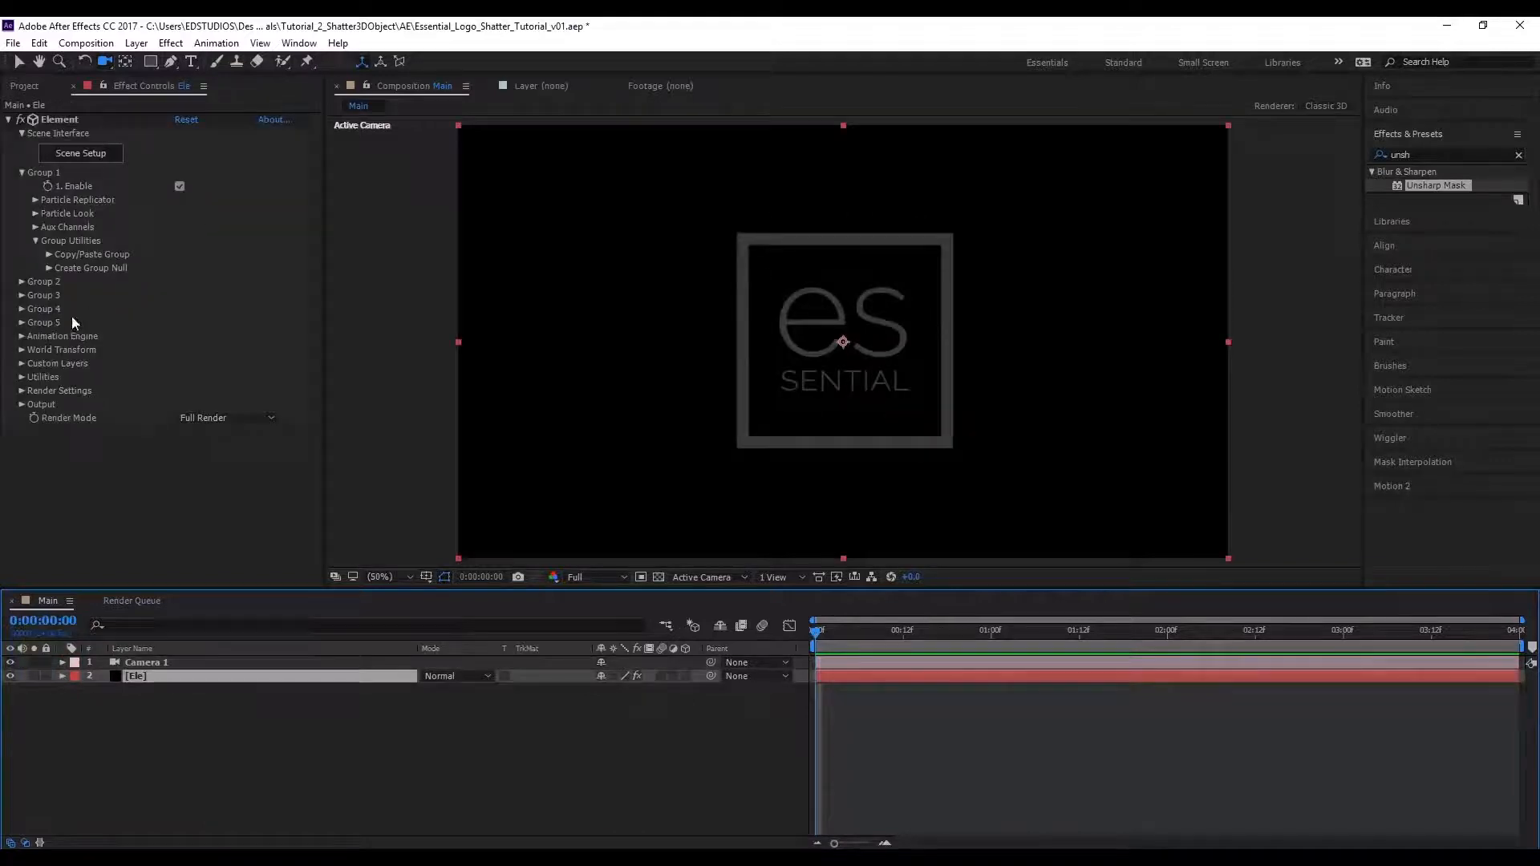
- Reveal Group 2's settings in Effect Controls and return to Element's Scene Setup
left_click(21, 281)
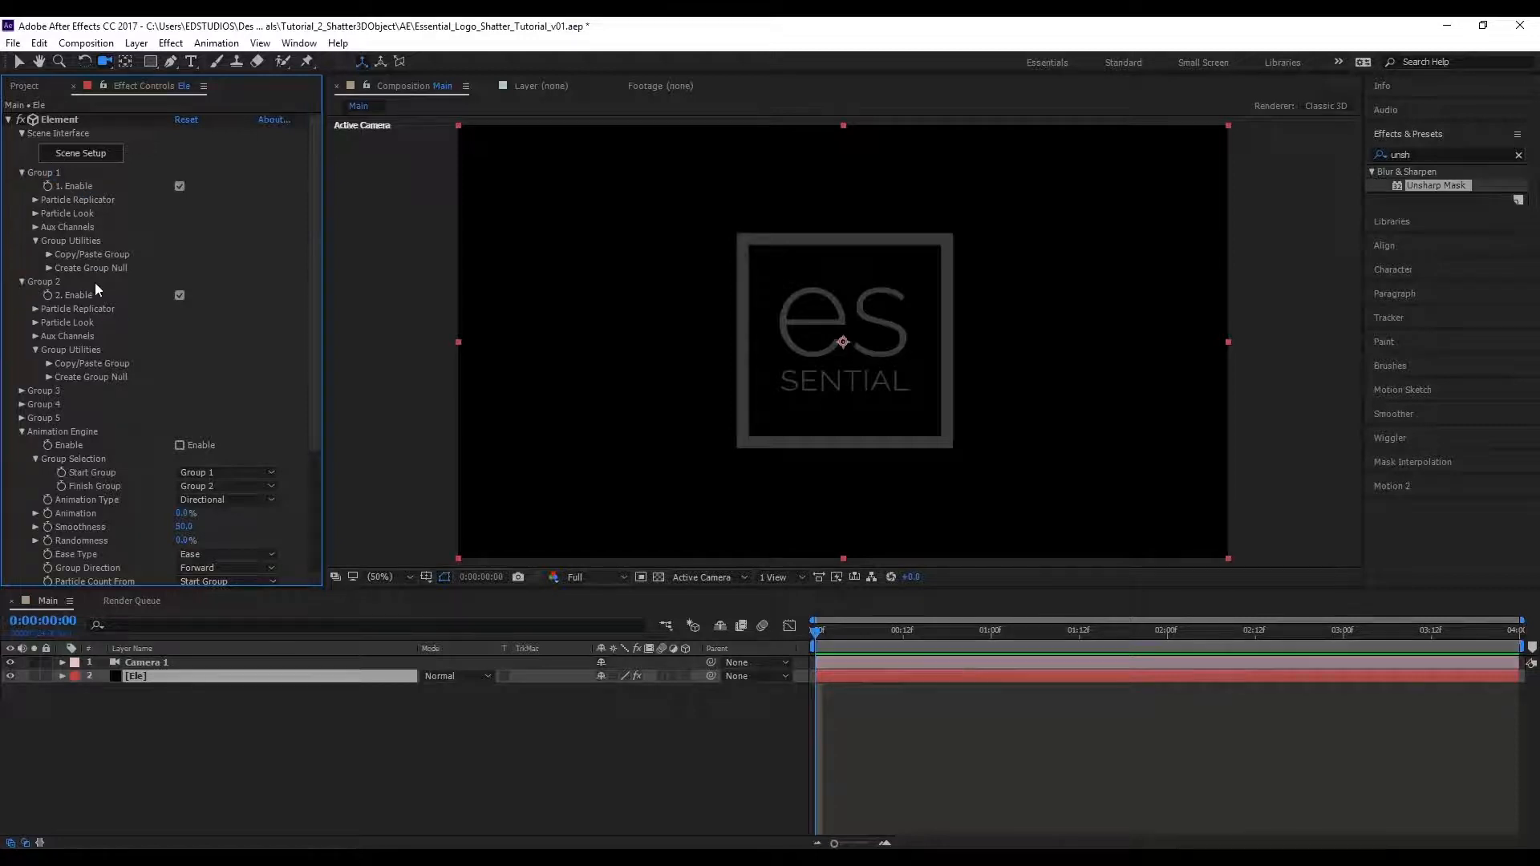
mouse_move(81, 298)
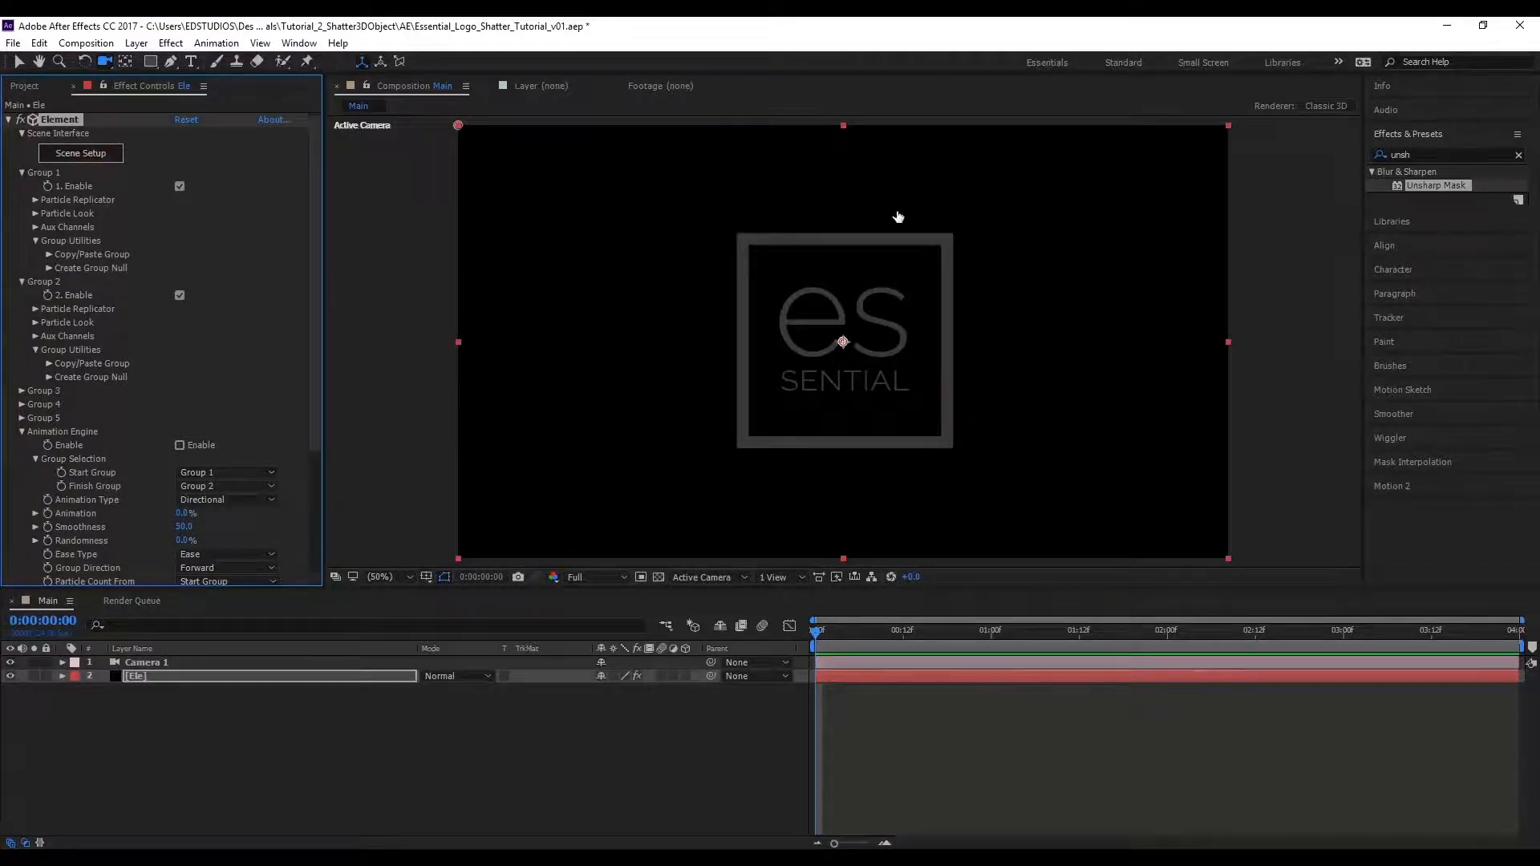
left_click(80, 152)
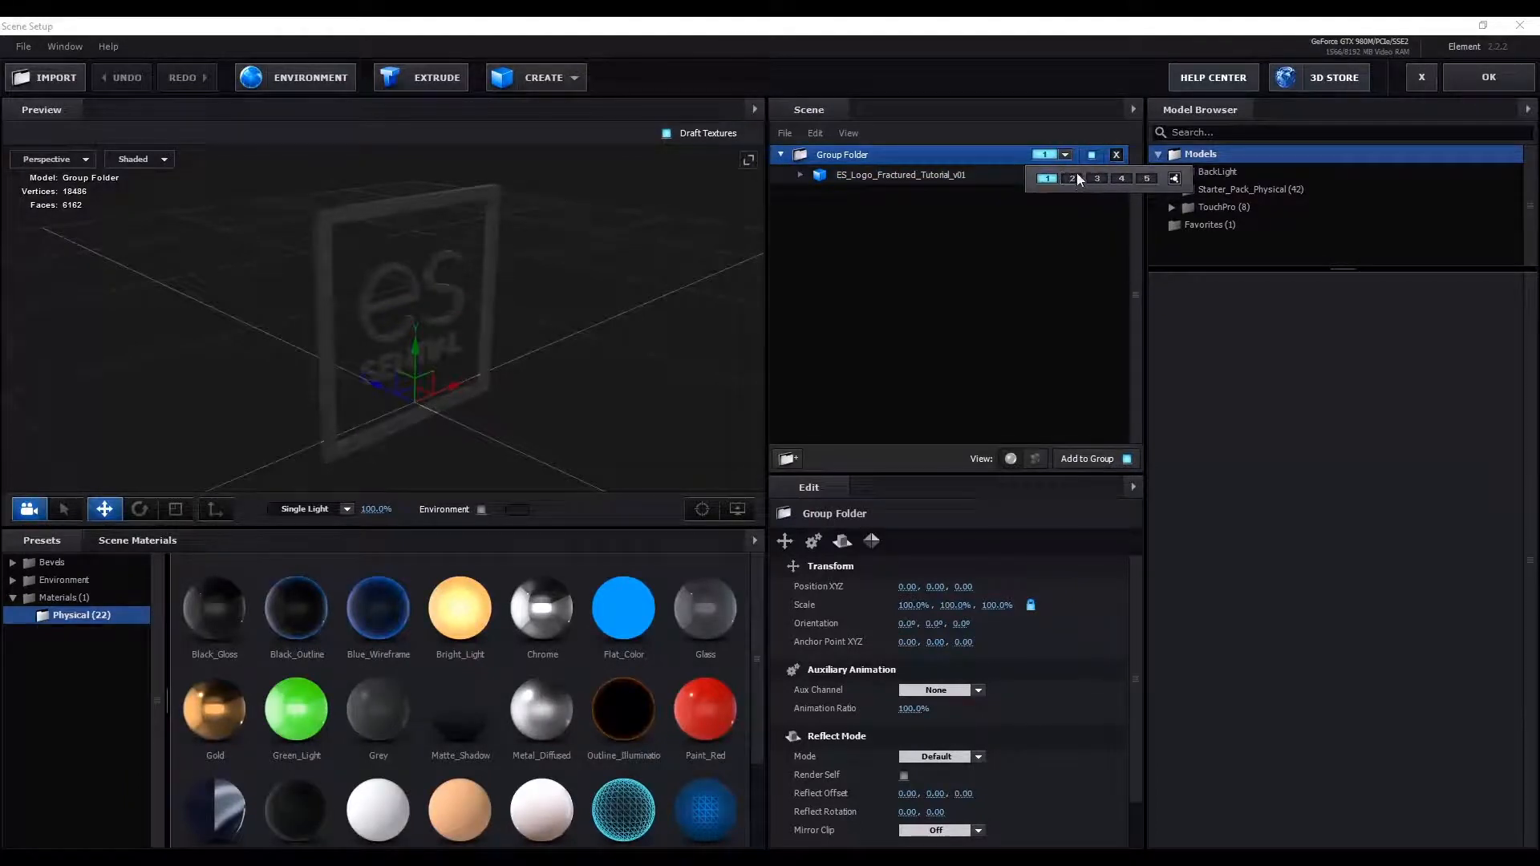
- Assign the fractured logo's group folder to group 2 in the Scene panel
left_click(1072, 178)
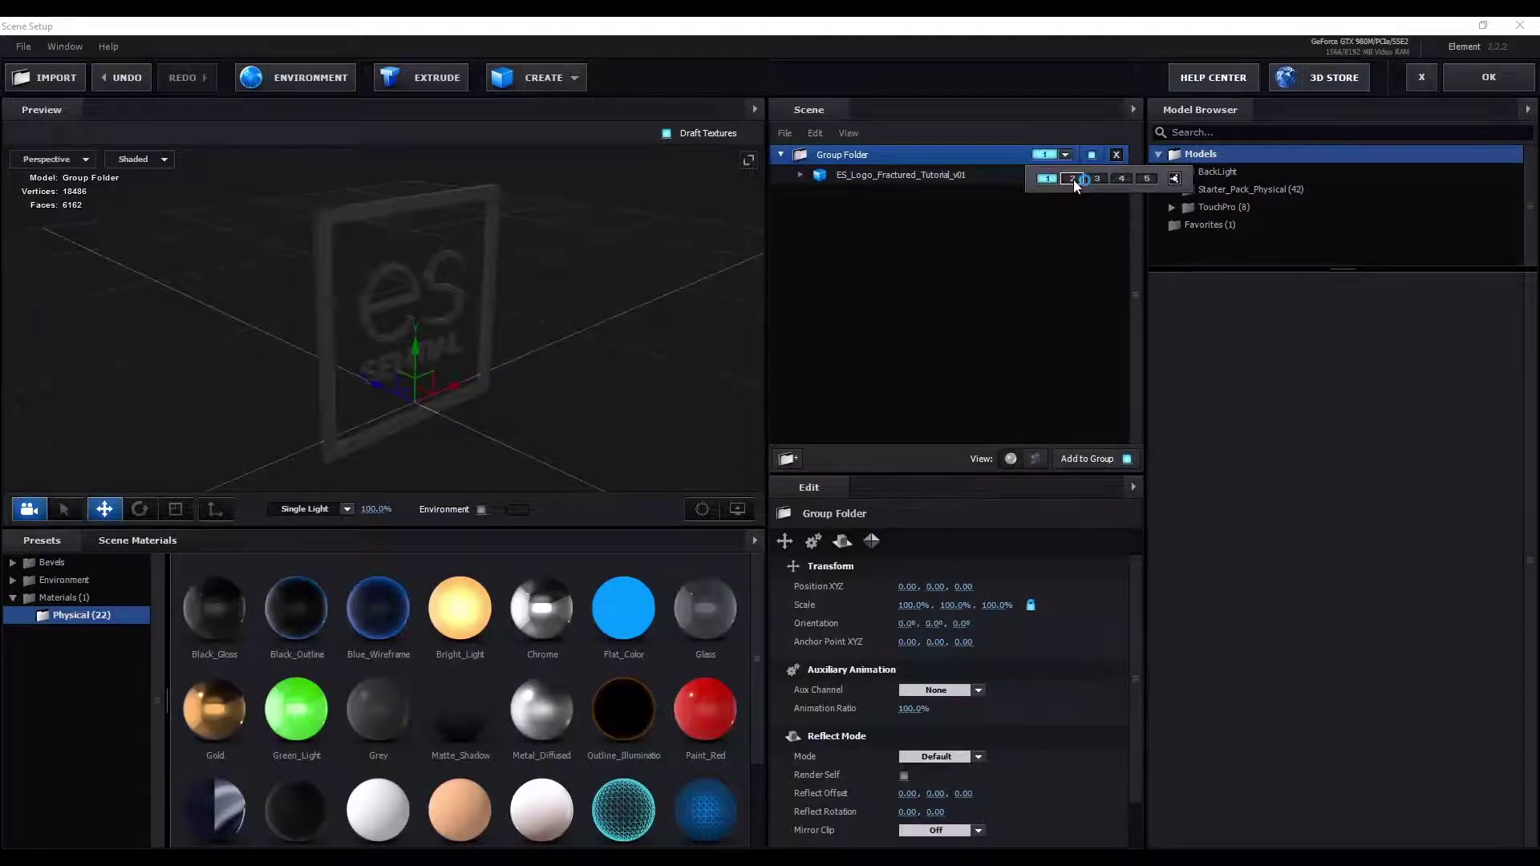
left_click(1072, 178)
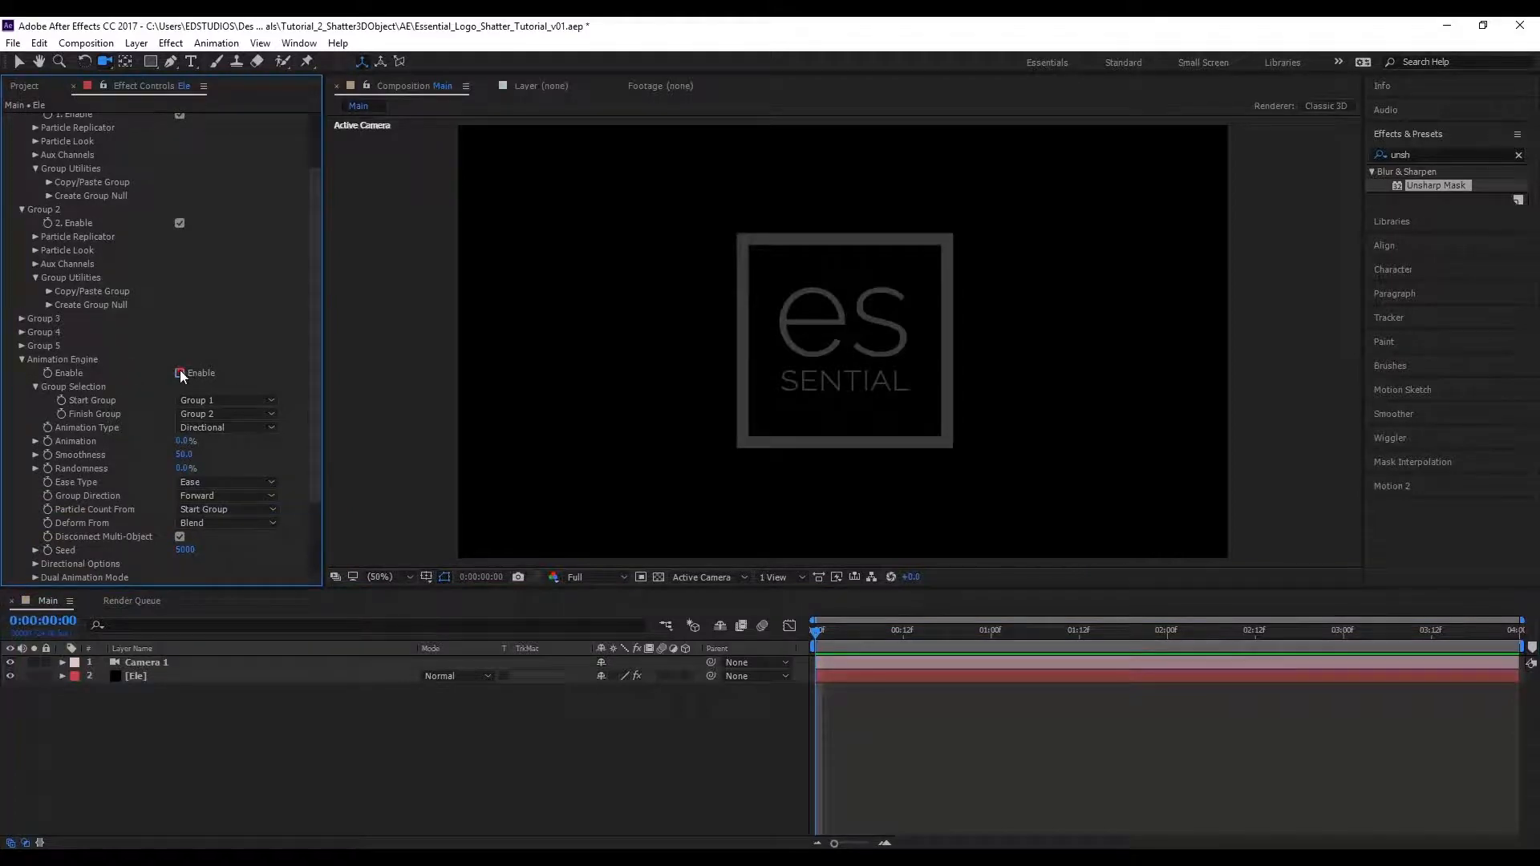
- Enable the Animation Engine, with Group 1 as start and Group 2 as finish
left_click(179, 373)
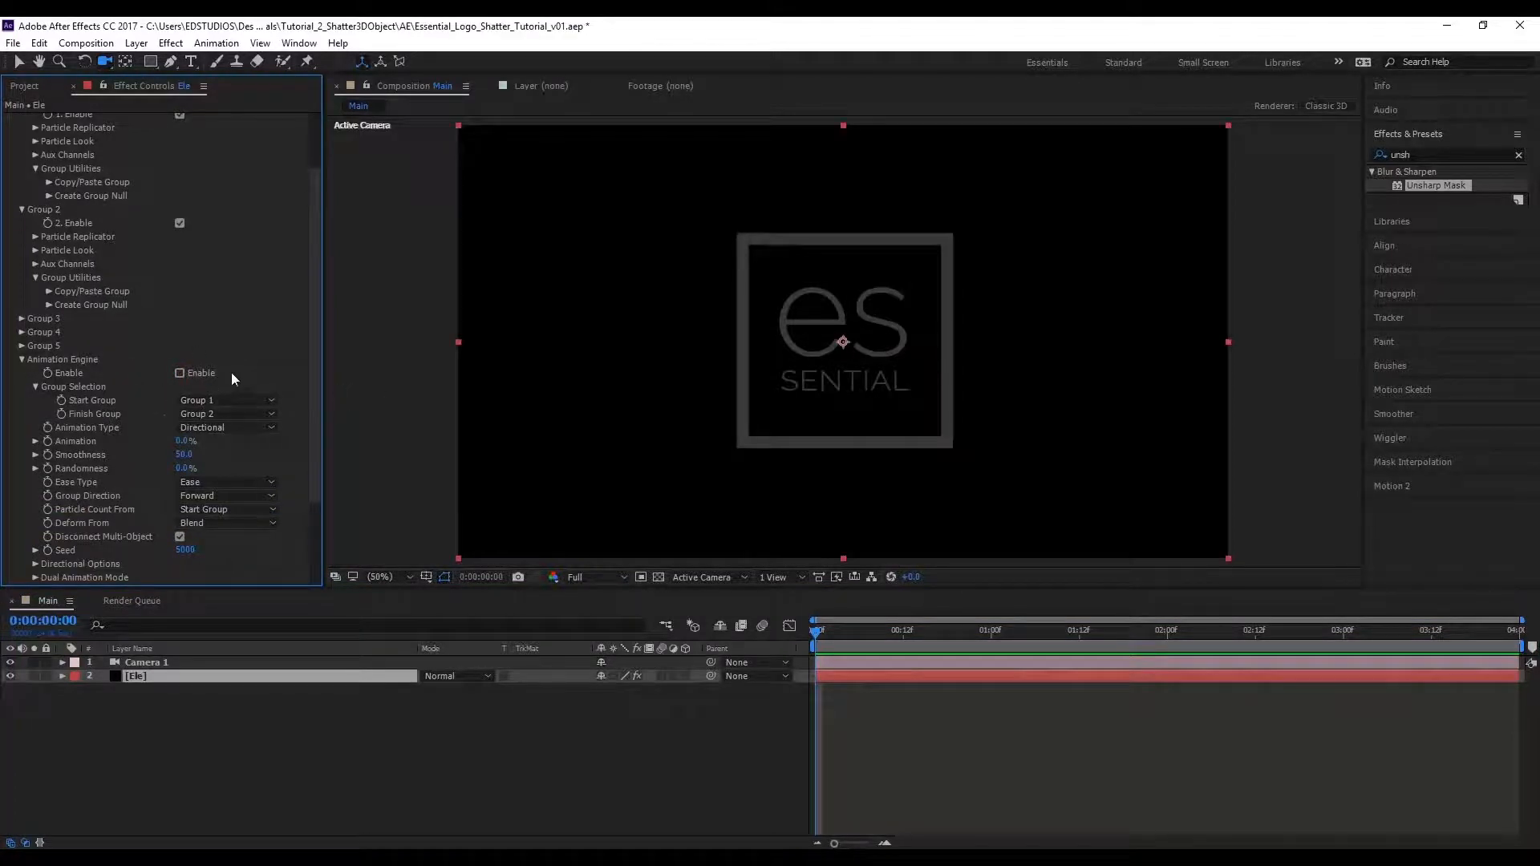
left_click(179, 373)
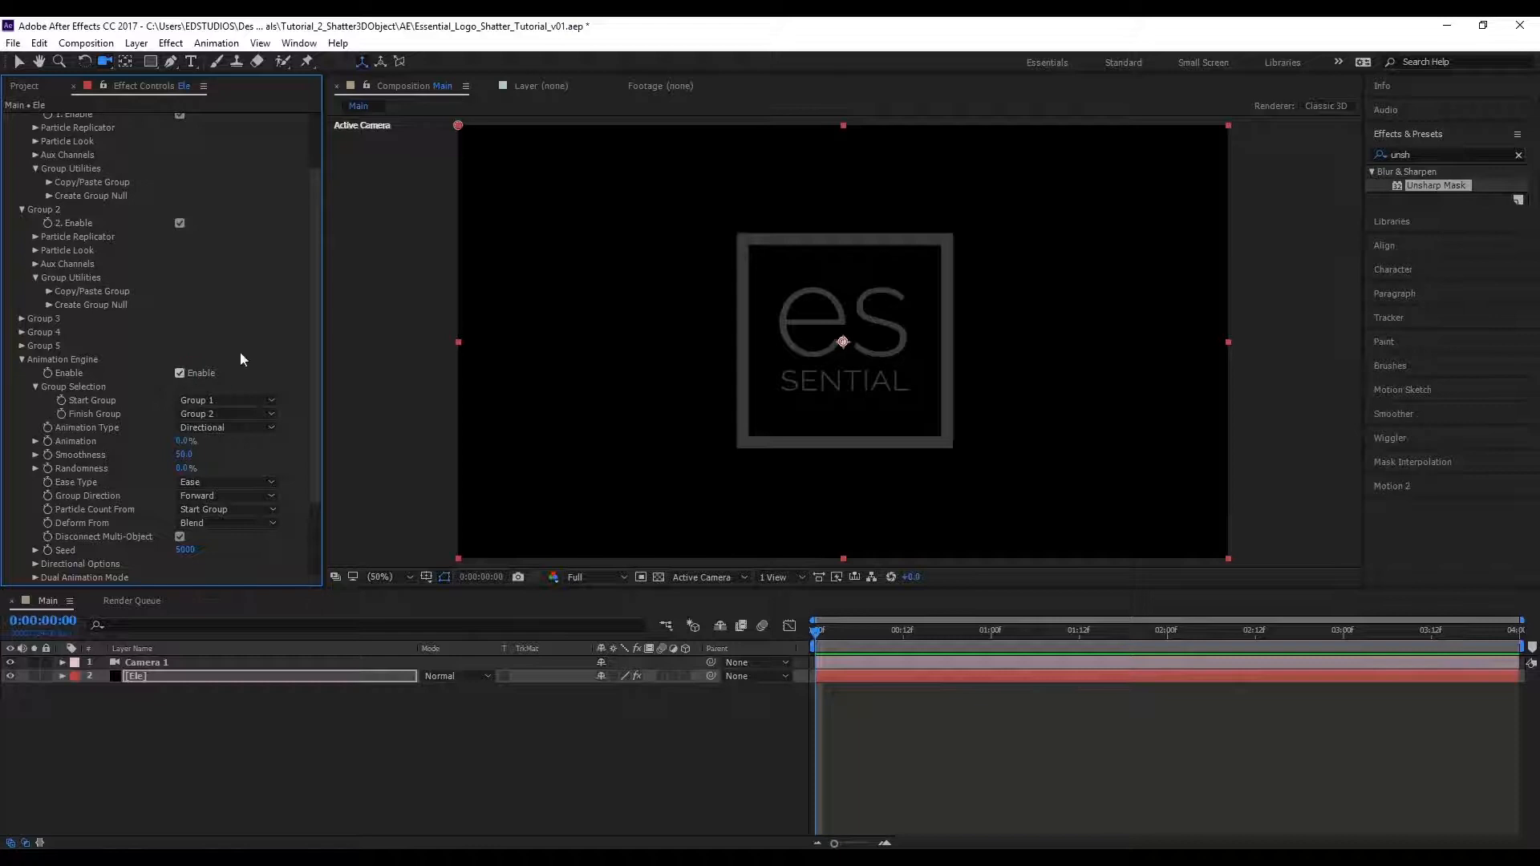
scroll("down", 3)
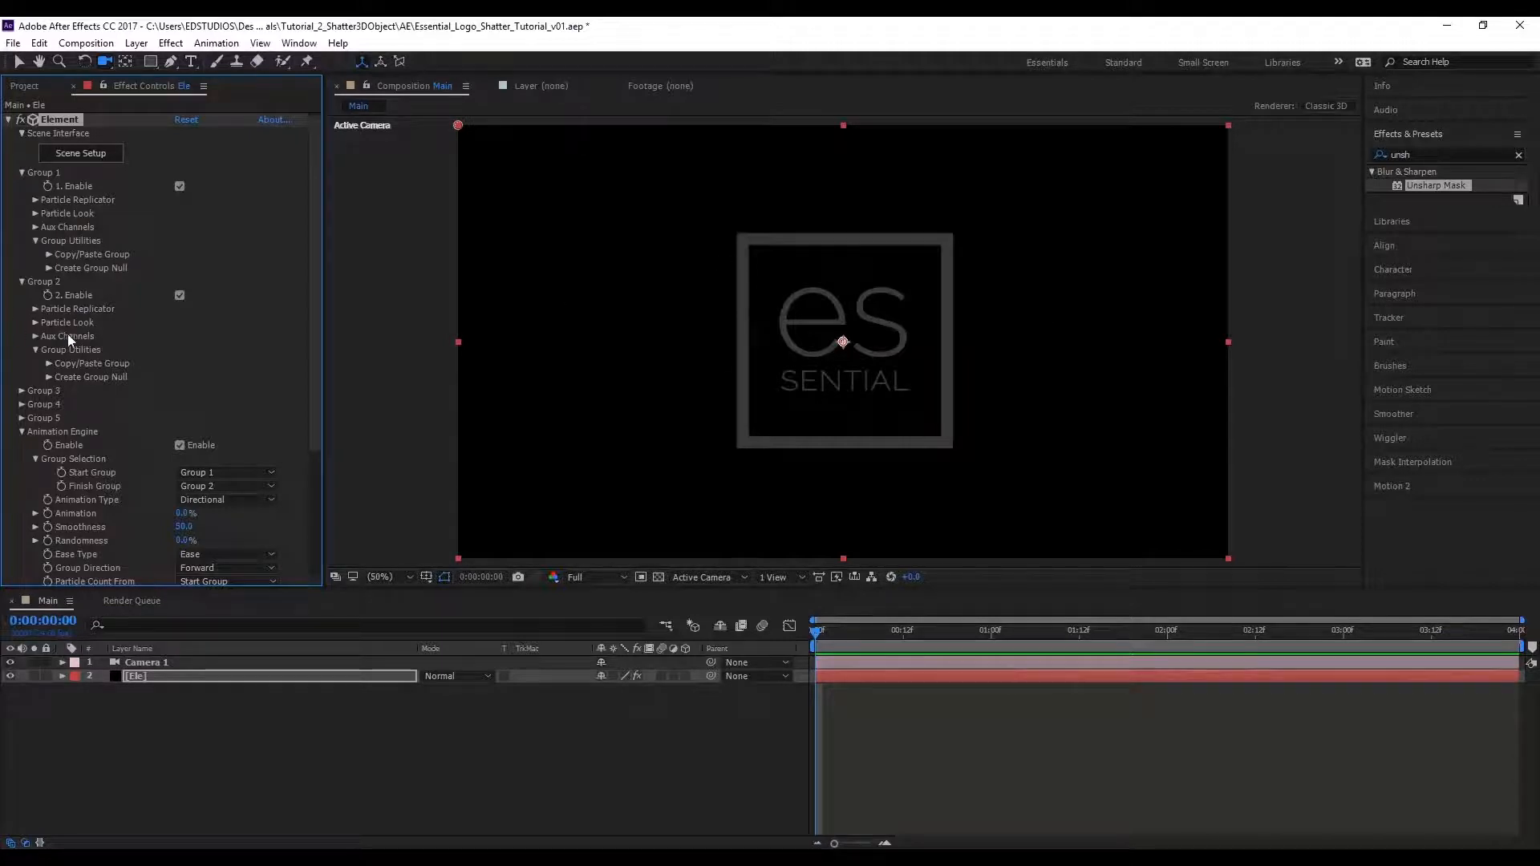
- Set Group 2's Rotation Random Multi to 270° and the Animation Engine to 50%
left_click(38, 322)
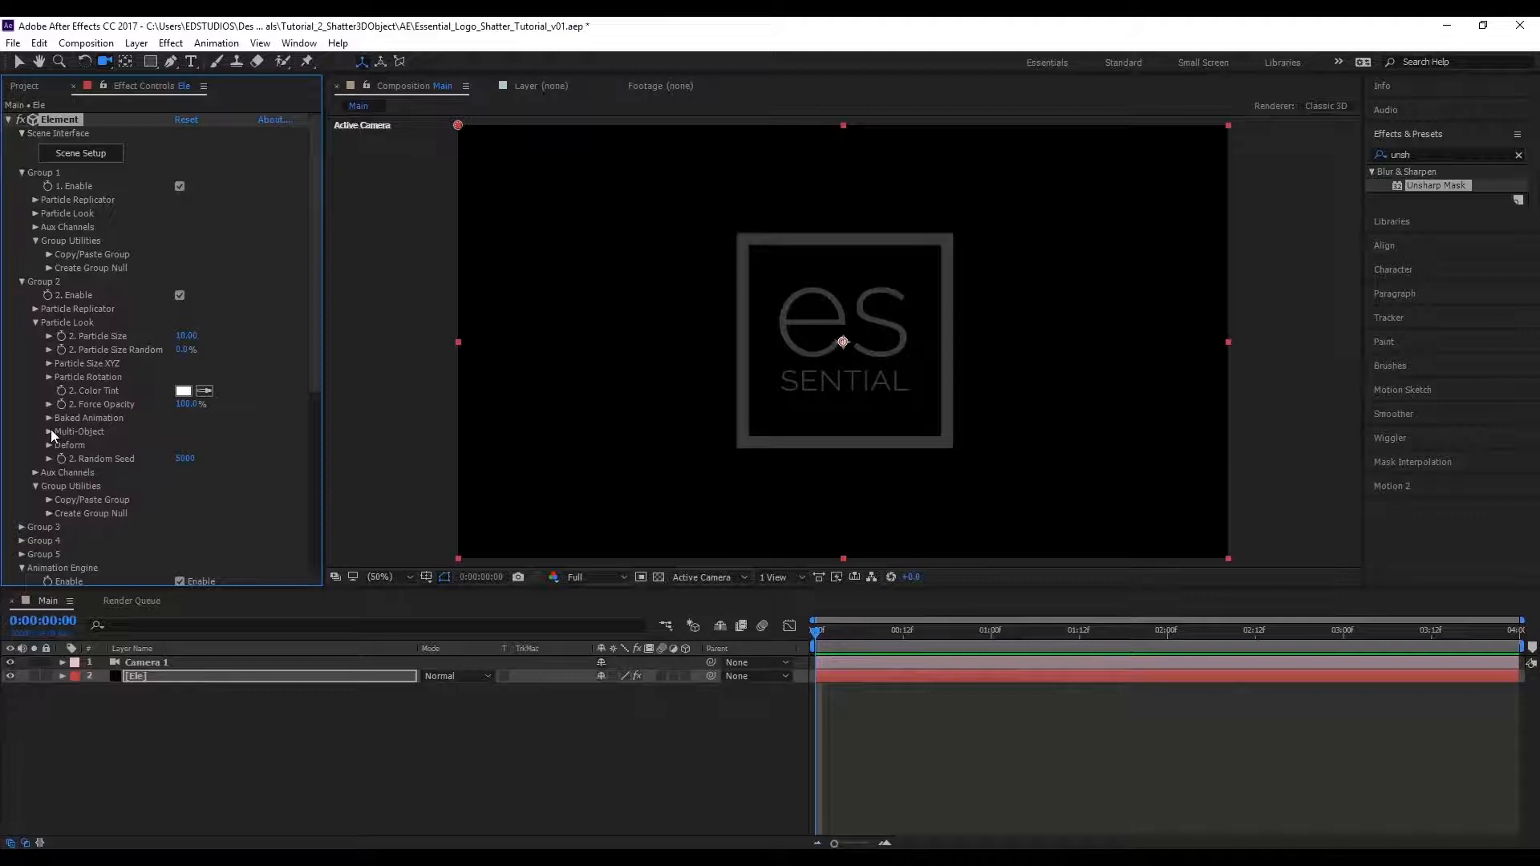
left_click(49, 431)
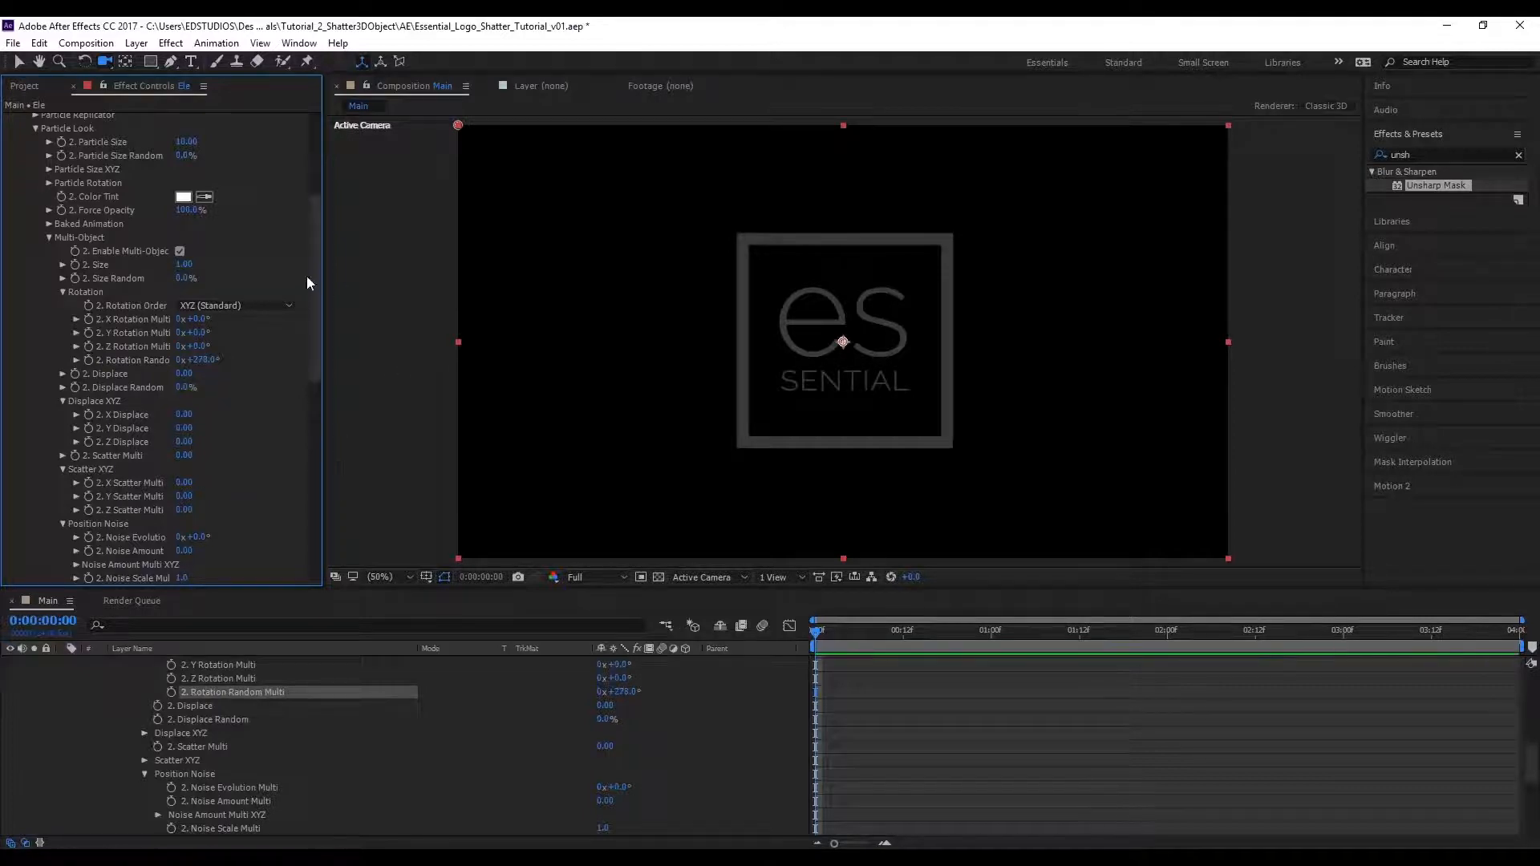
scroll("down", 3)
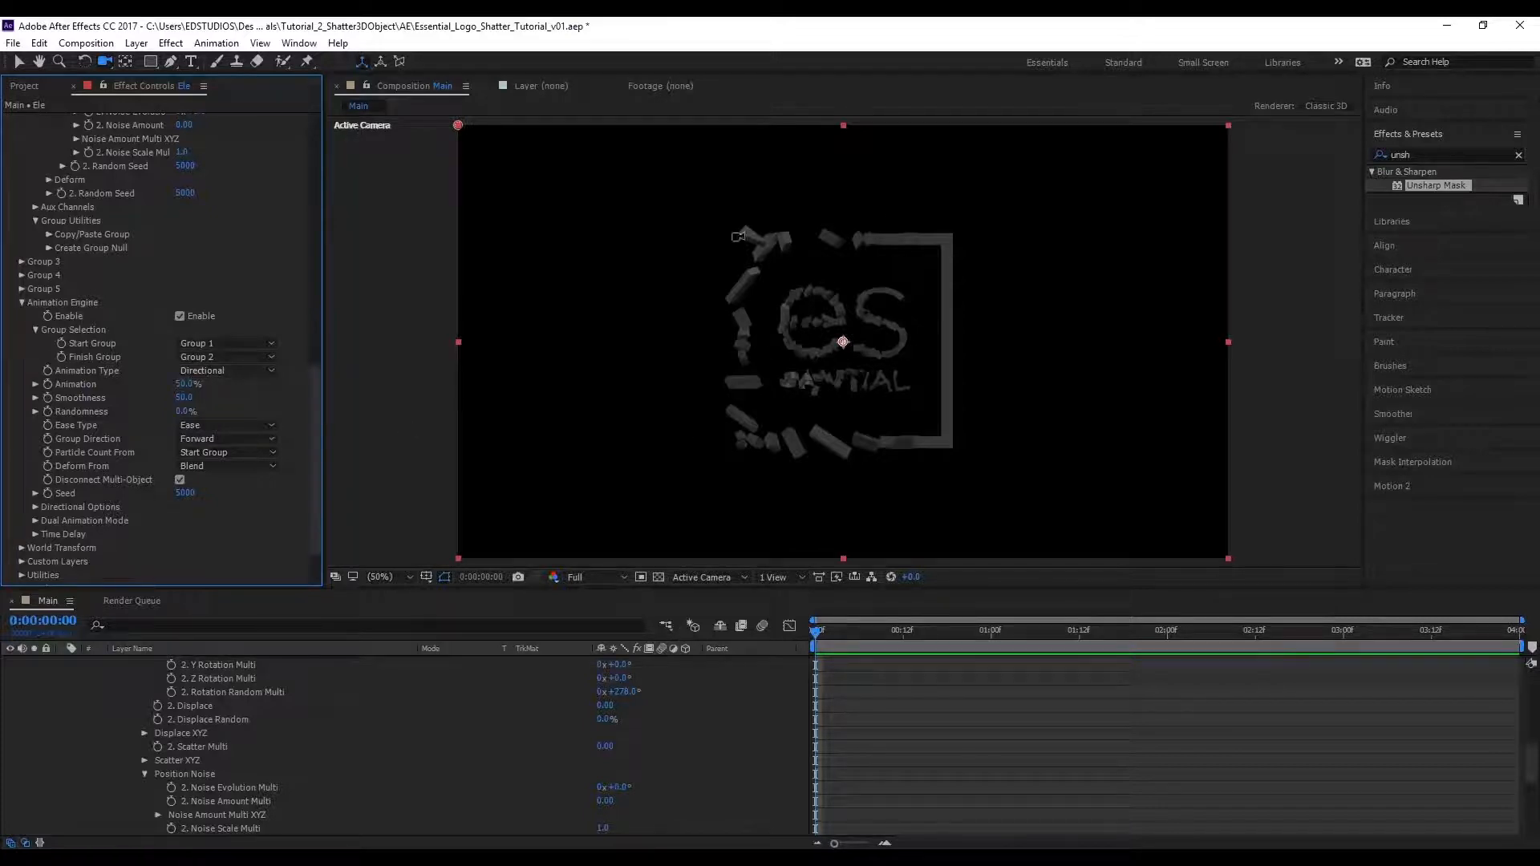
mouse_move(940, 289)
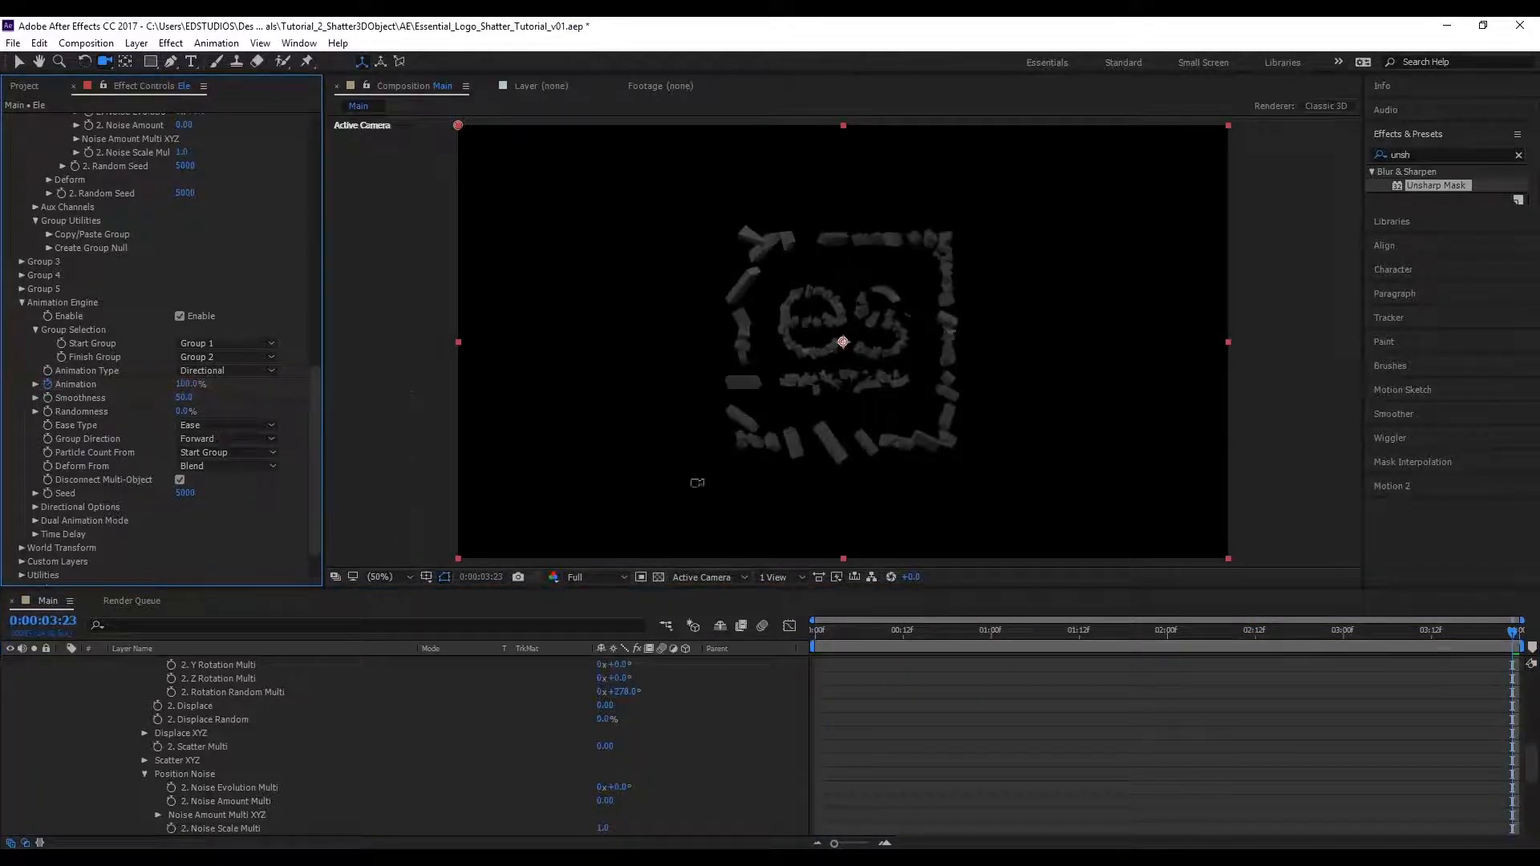
- Preview the keyframed shatter, then try the Uniform and Radial animation types over time
left_click(1152, 652)
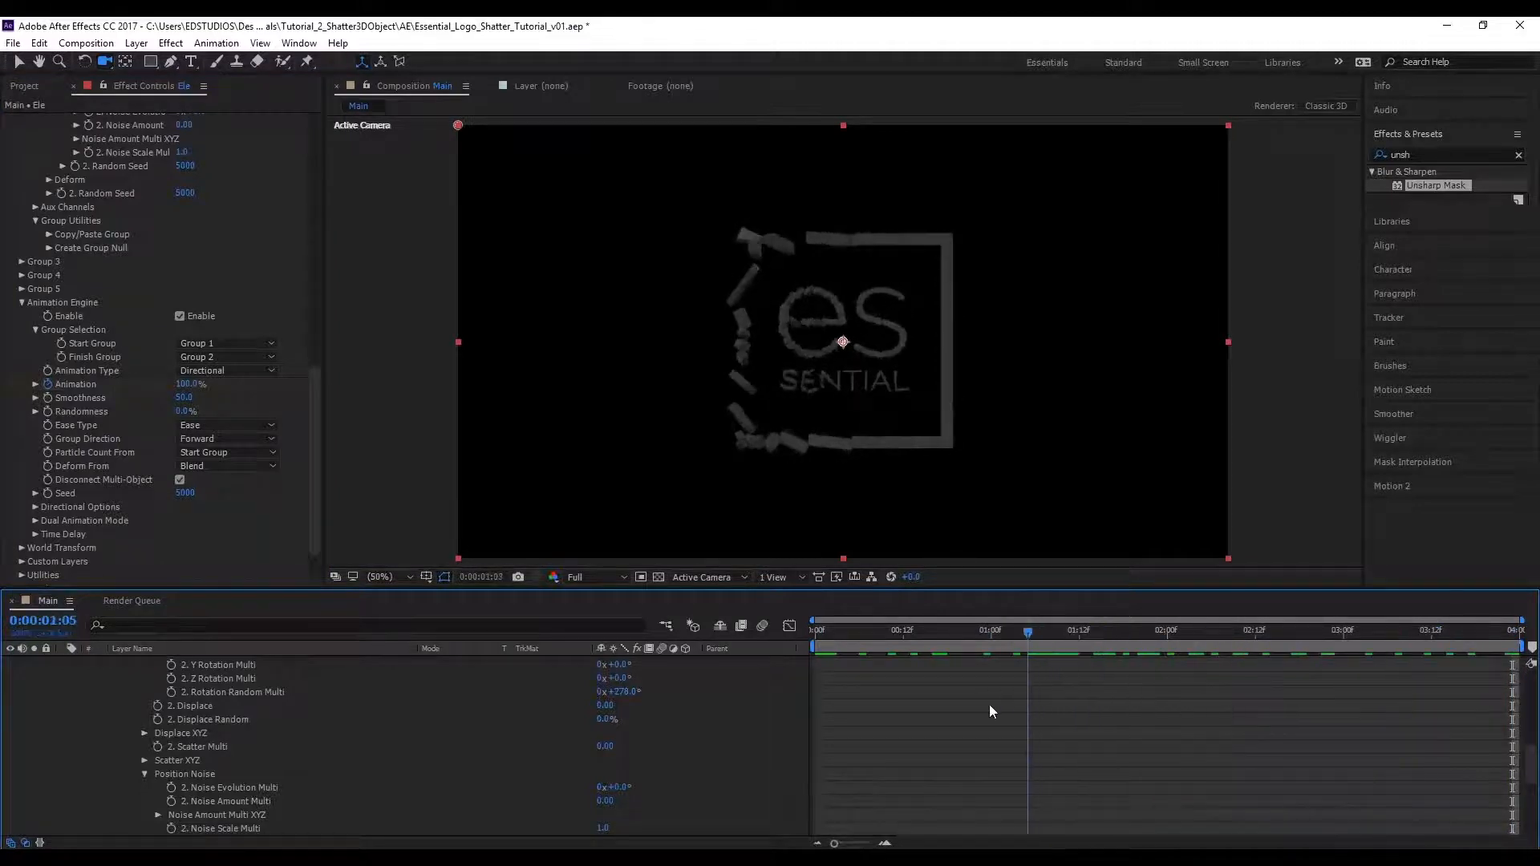
left_click(1059, 632)
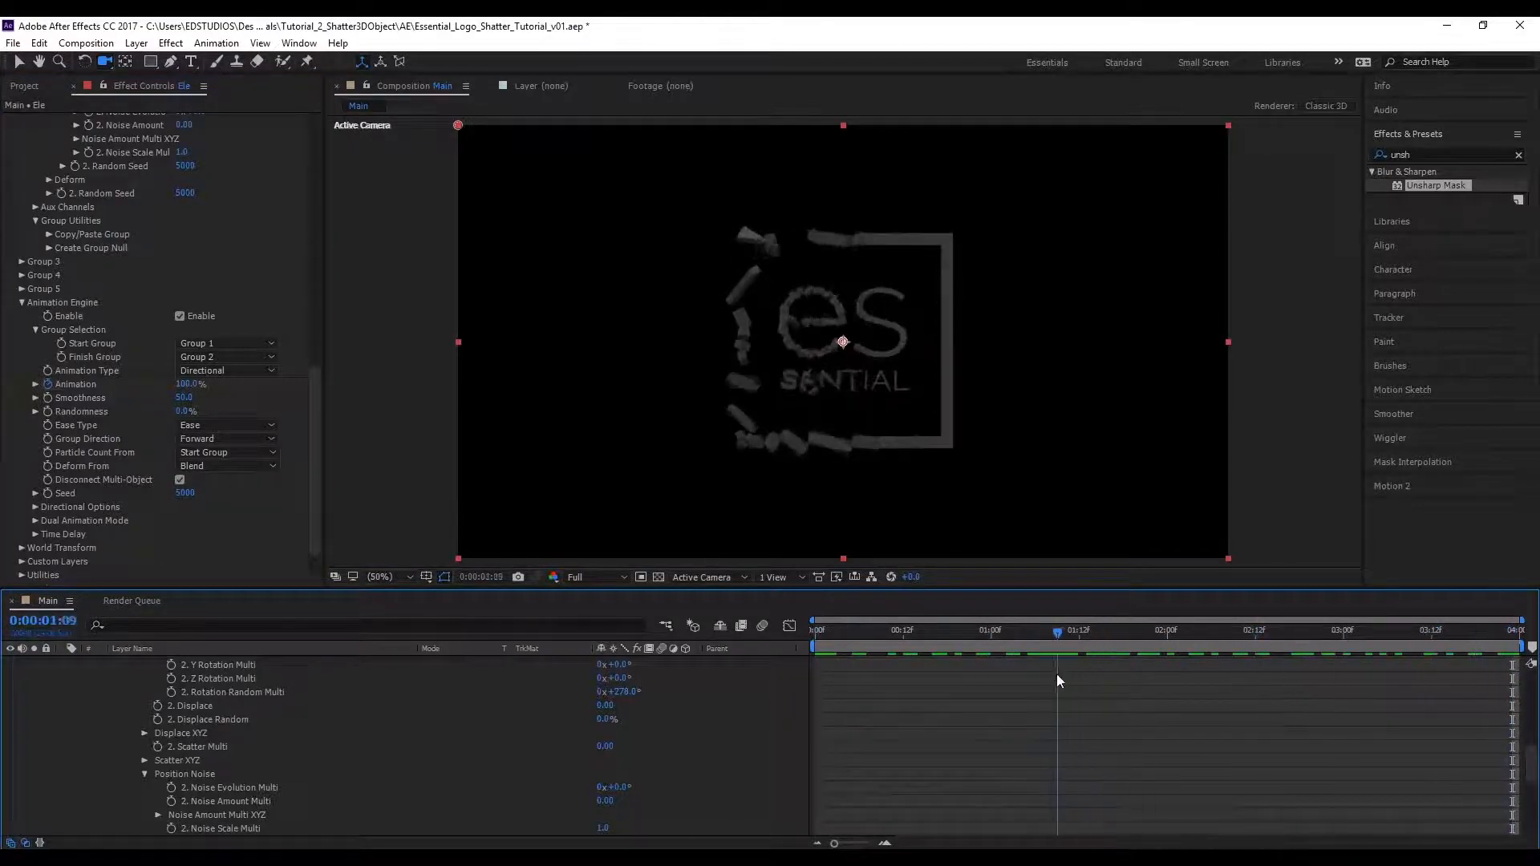
left_click(228, 371)
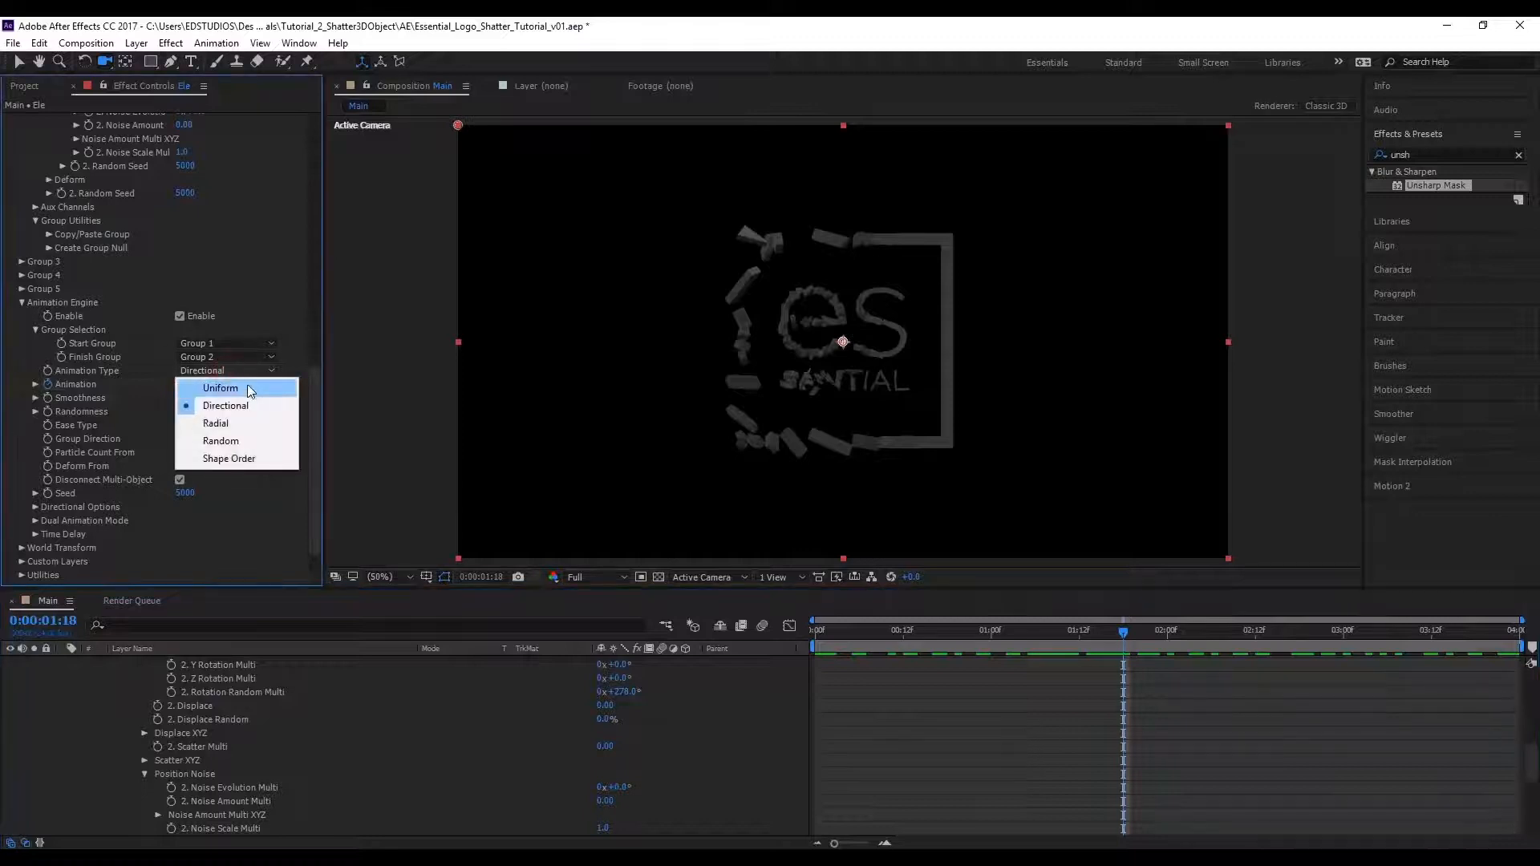
left_click(220, 388)
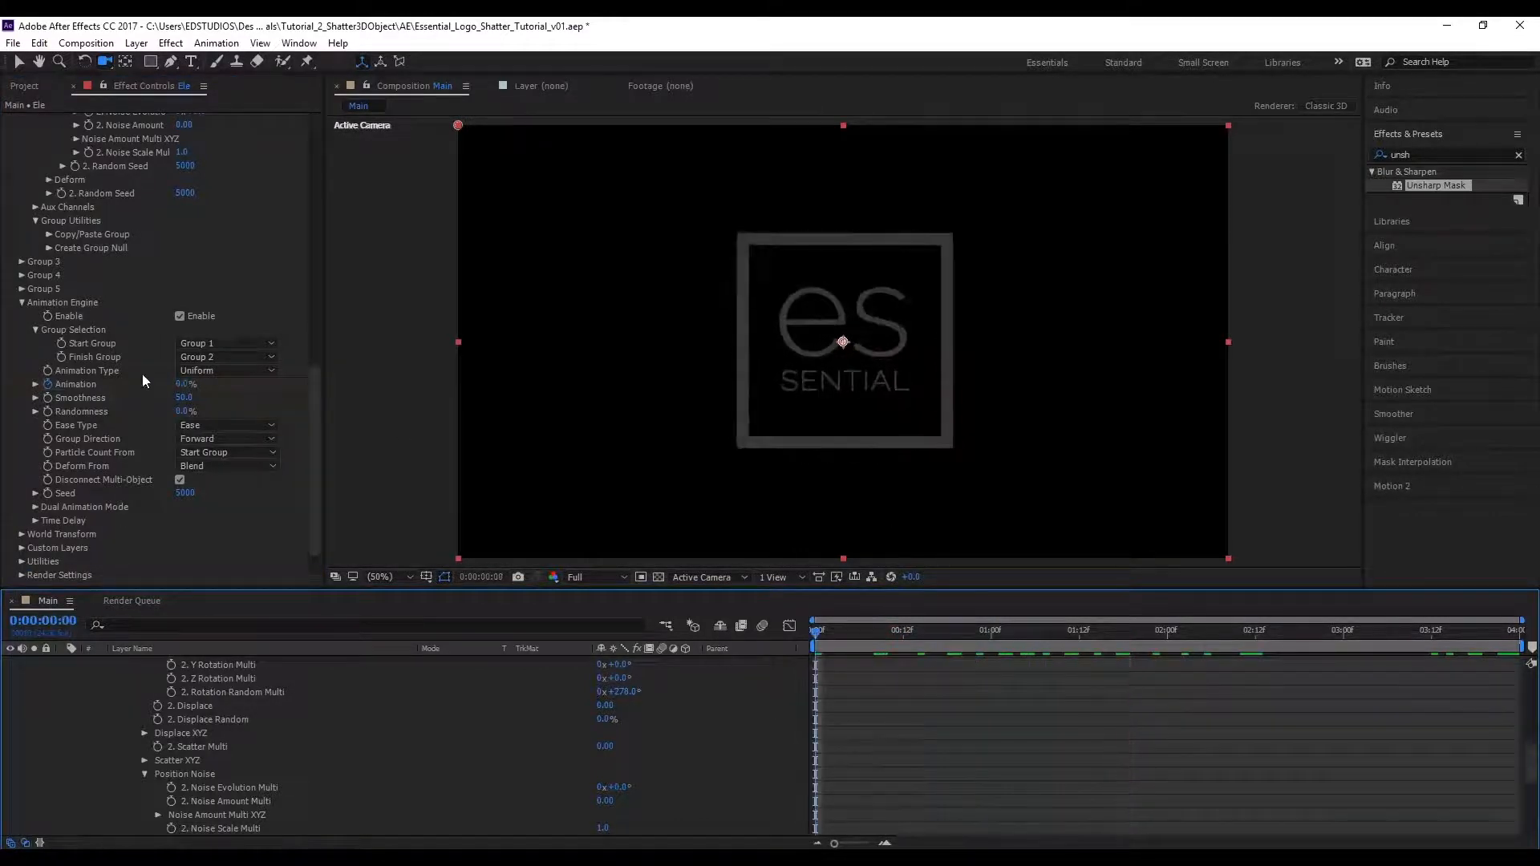
left_click(228, 423)
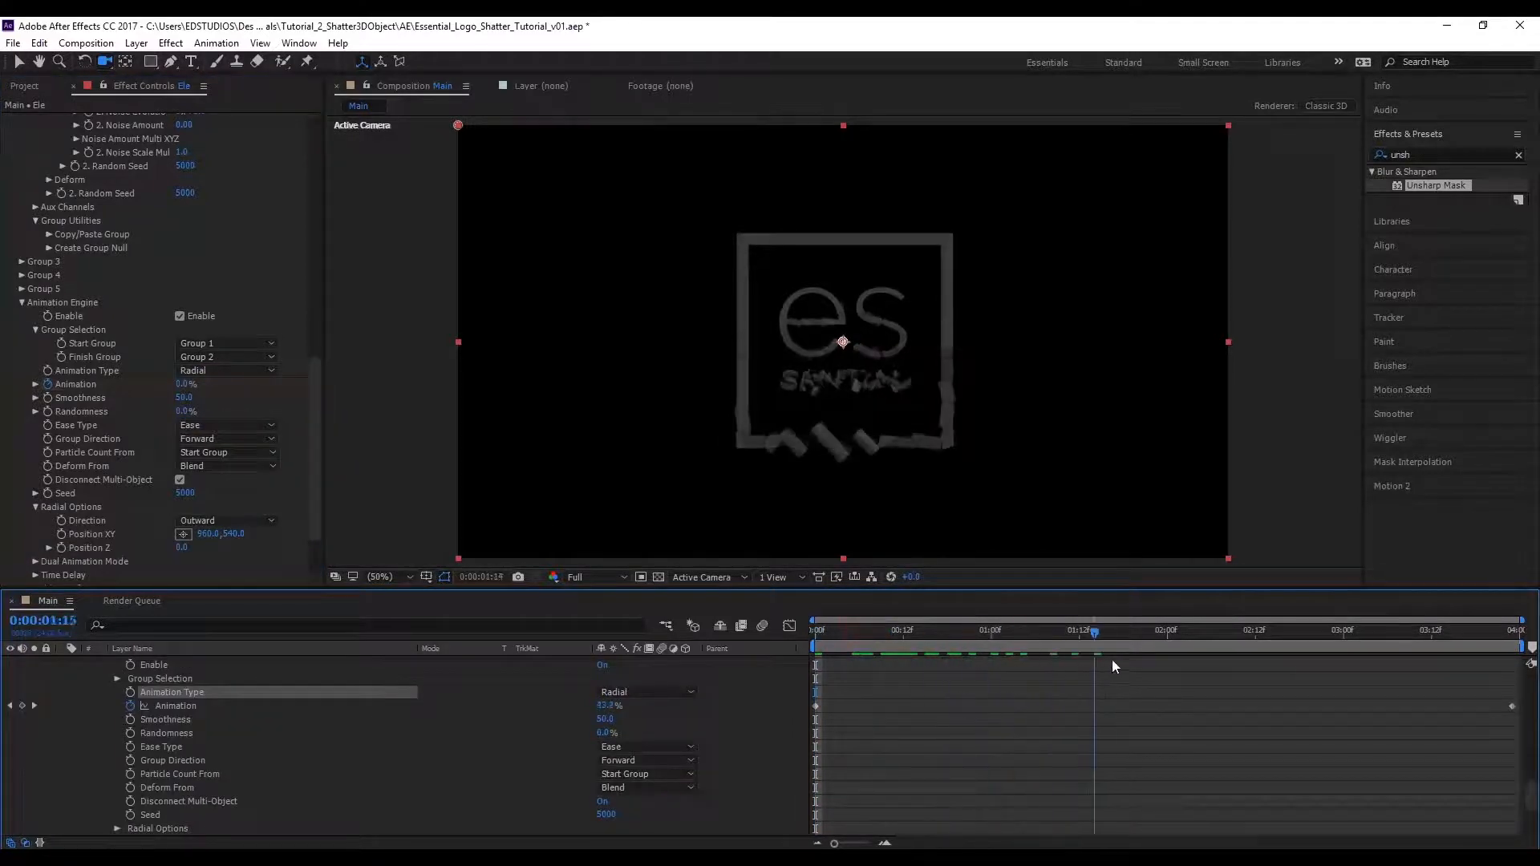
left_click_drag(1096, 628, 1006, 629)
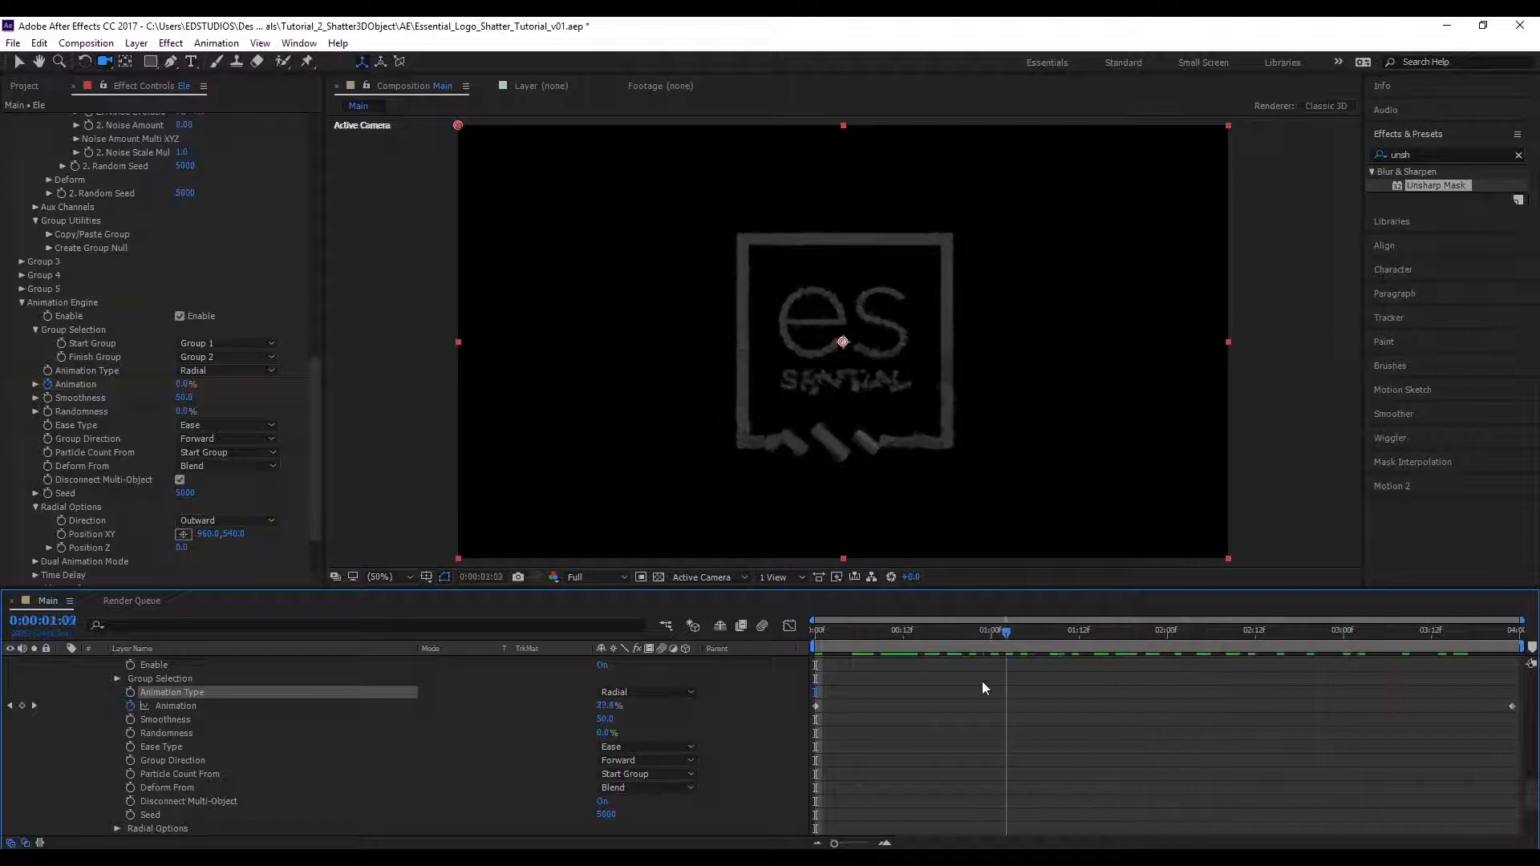
left_click(1365, 632)
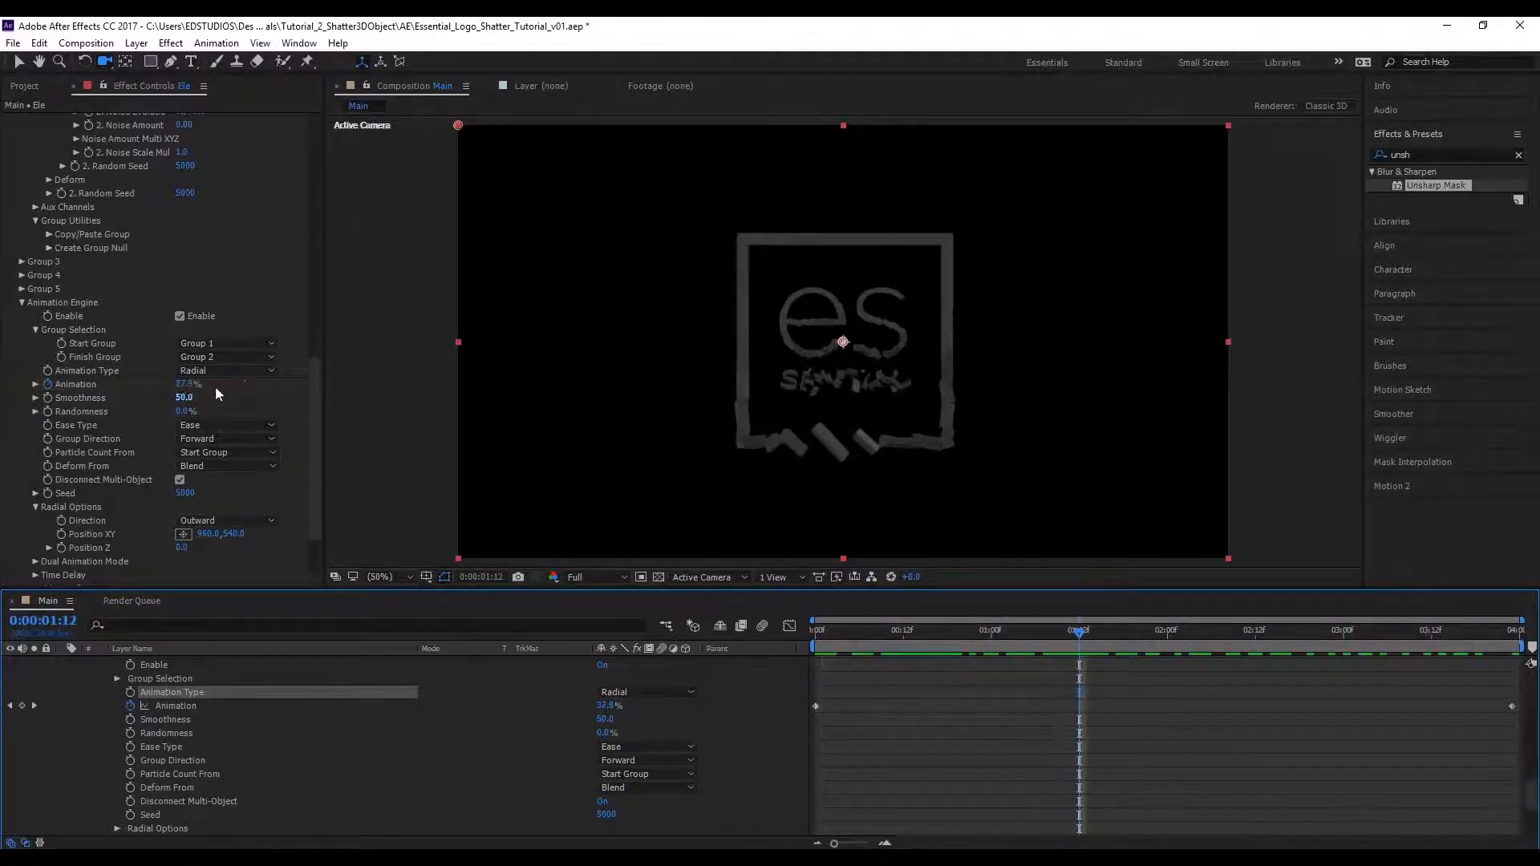
- Switch the shatter to the Shape Order animation type and preview it midway
left_click(228, 371)
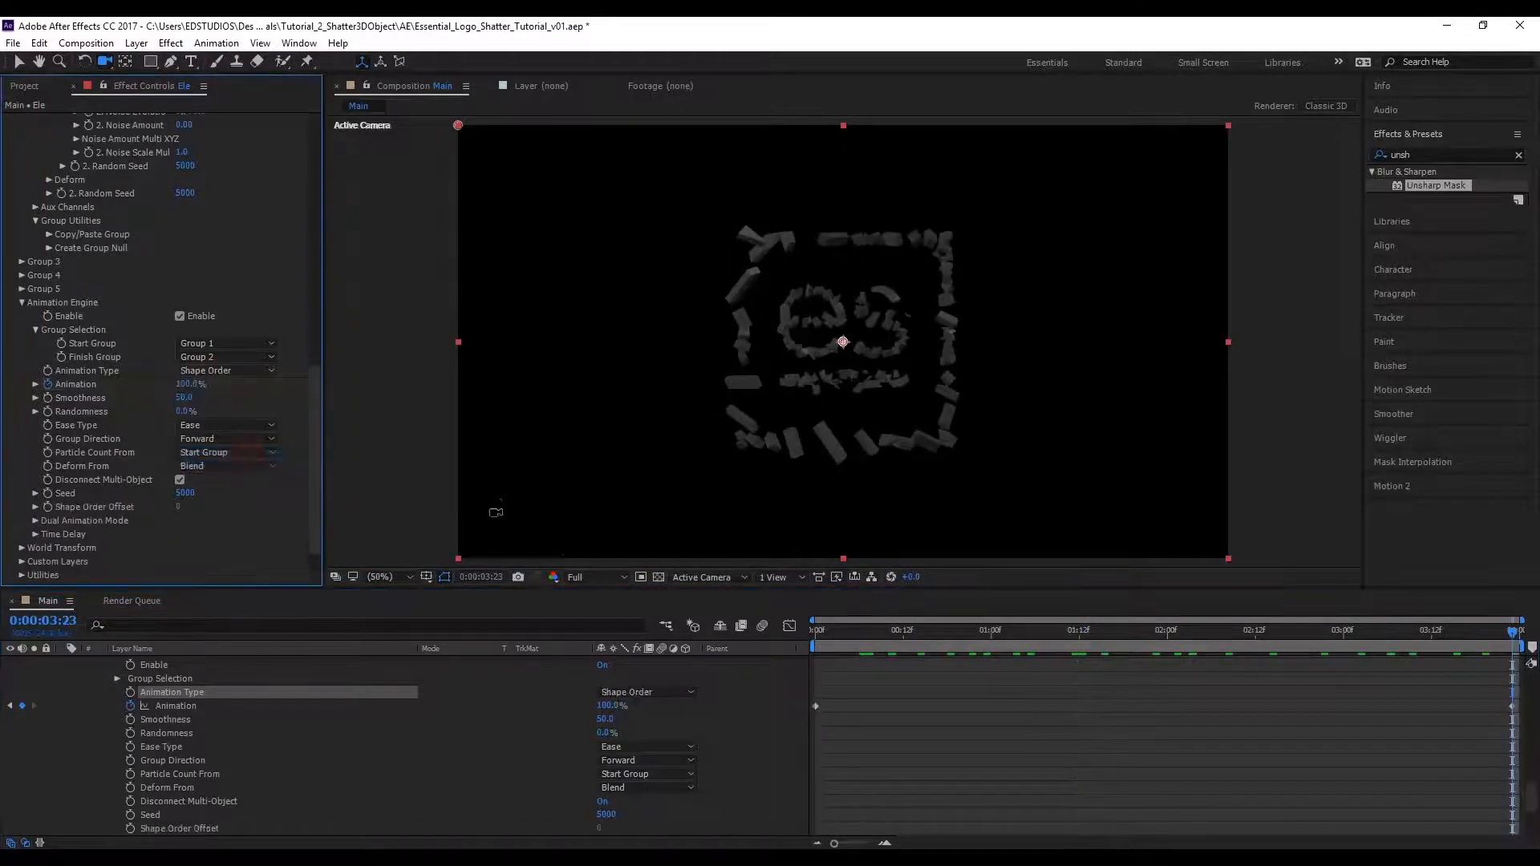
left_click(969, 631)
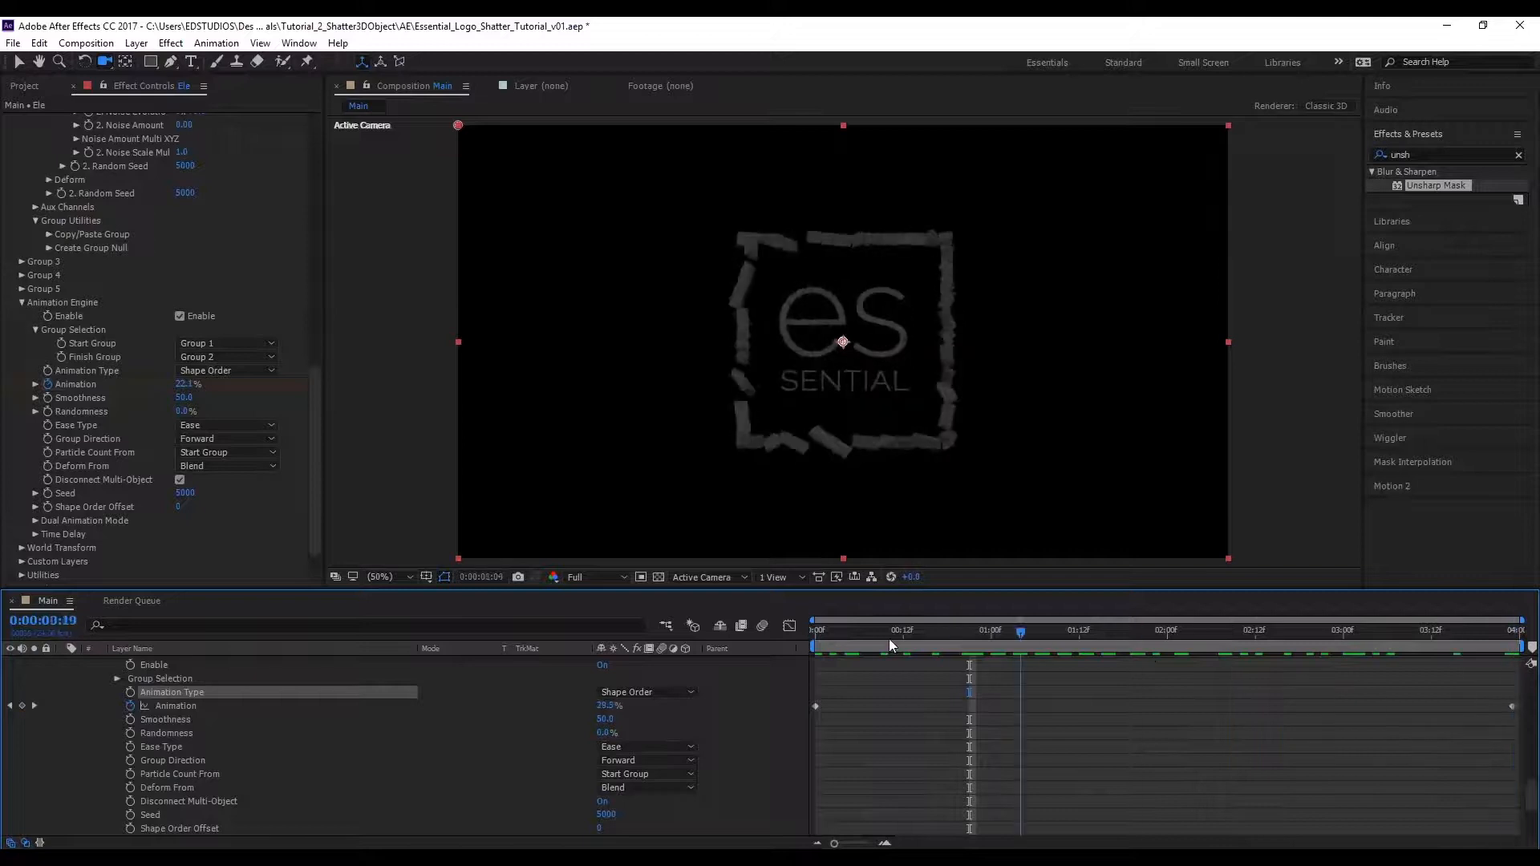
left_click(228, 370)
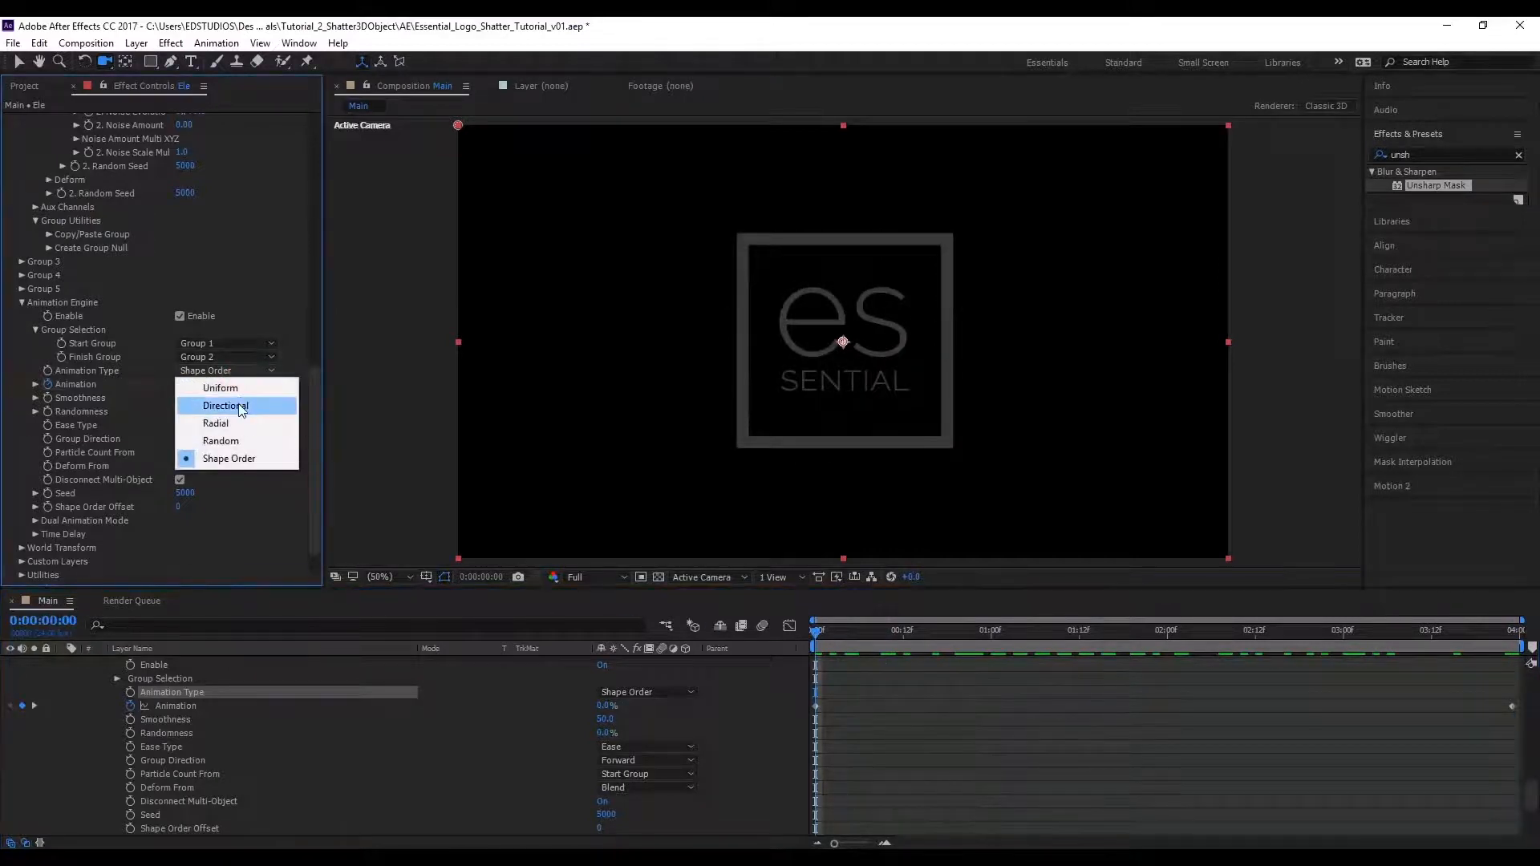
- Set the animation type back to Directional and adjust its yaw/pitch direction angles
left_click(224, 404)
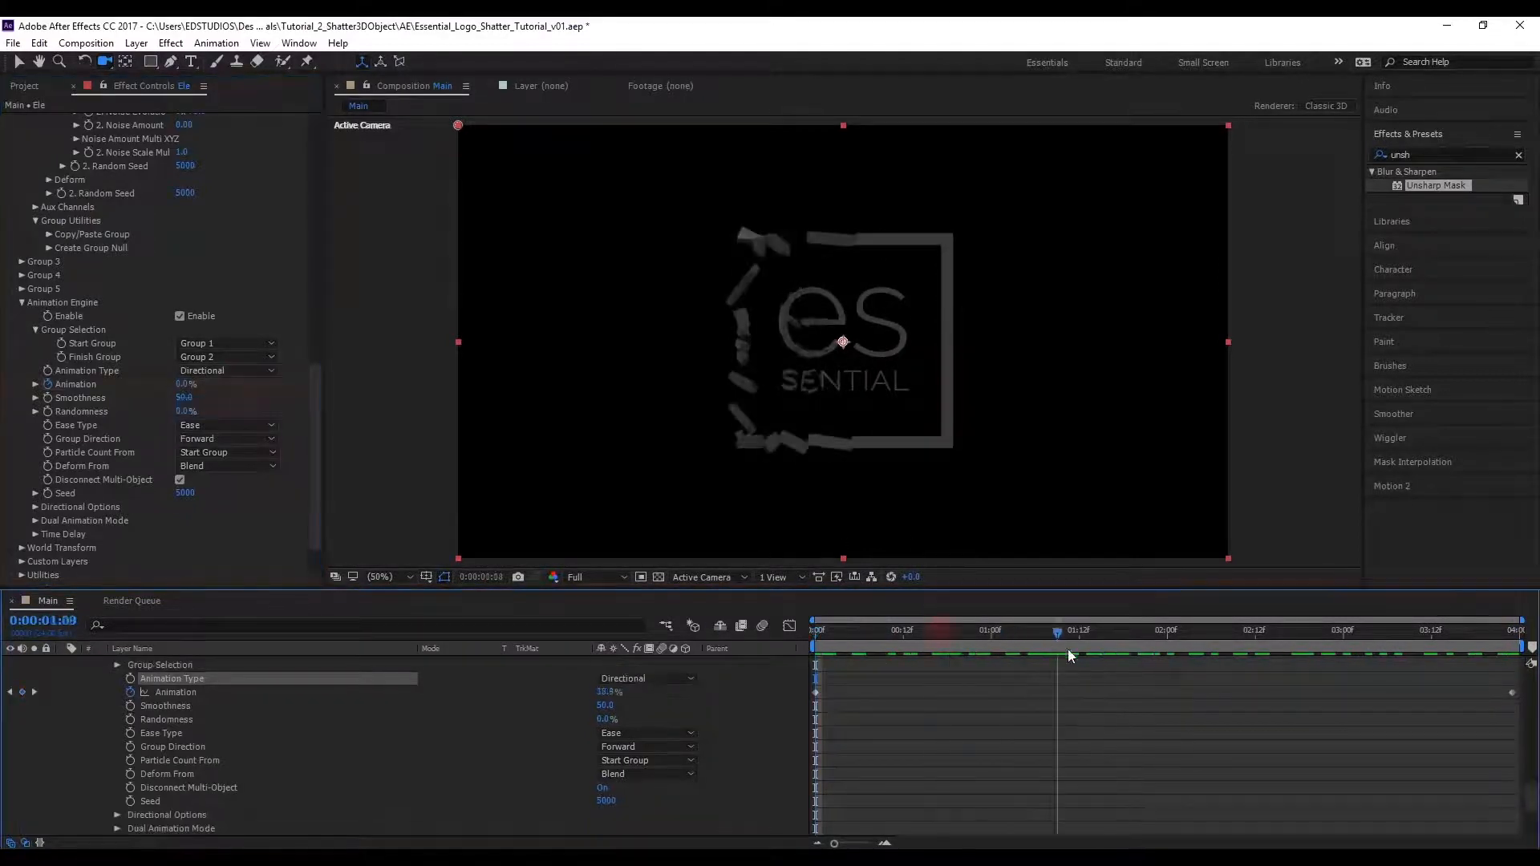
left_click(1071, 630)
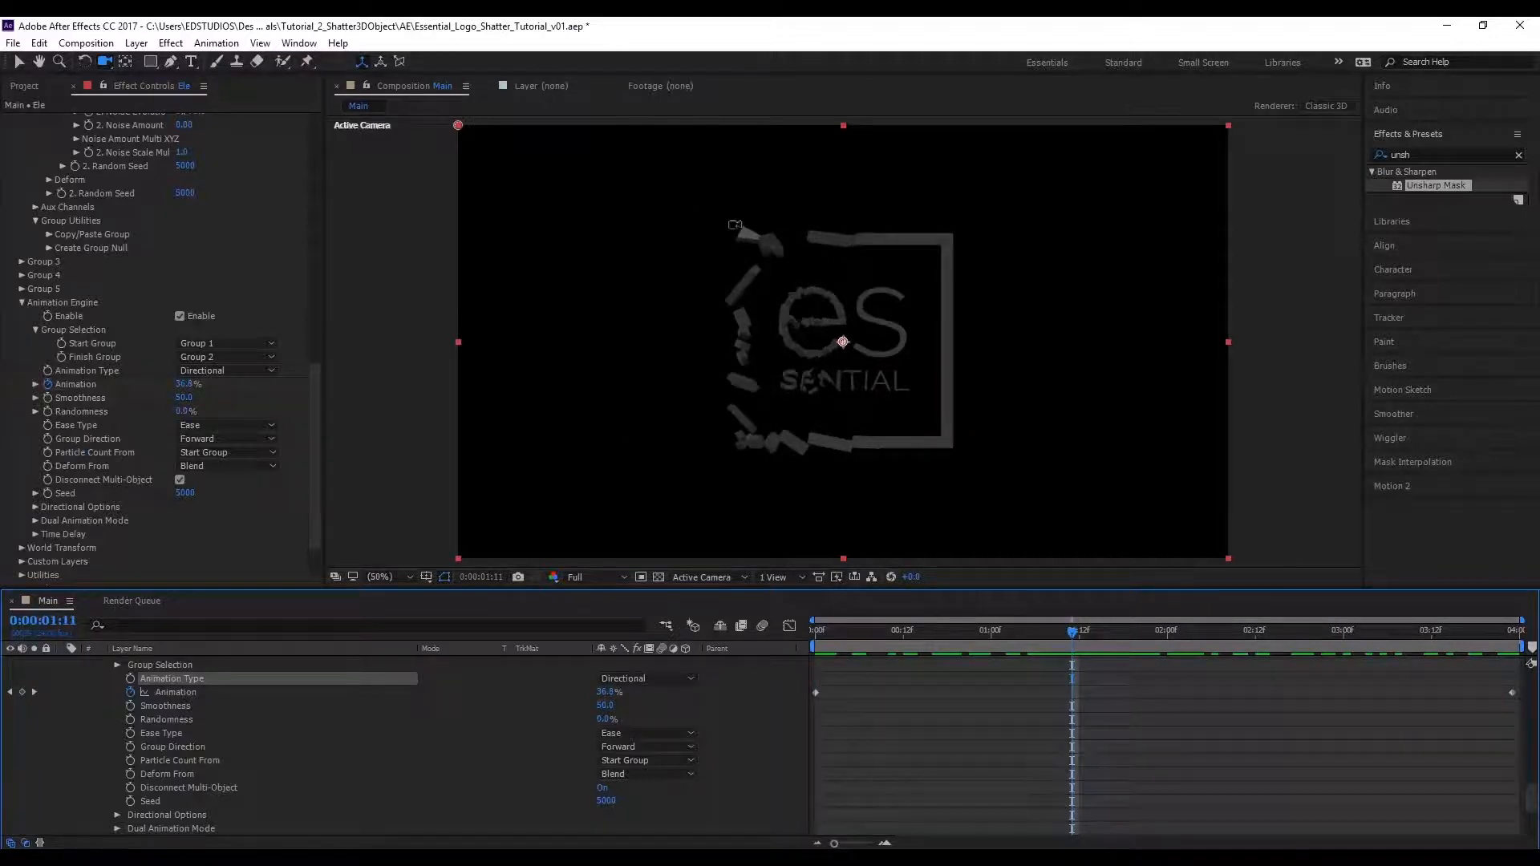
left_click(23, 505)
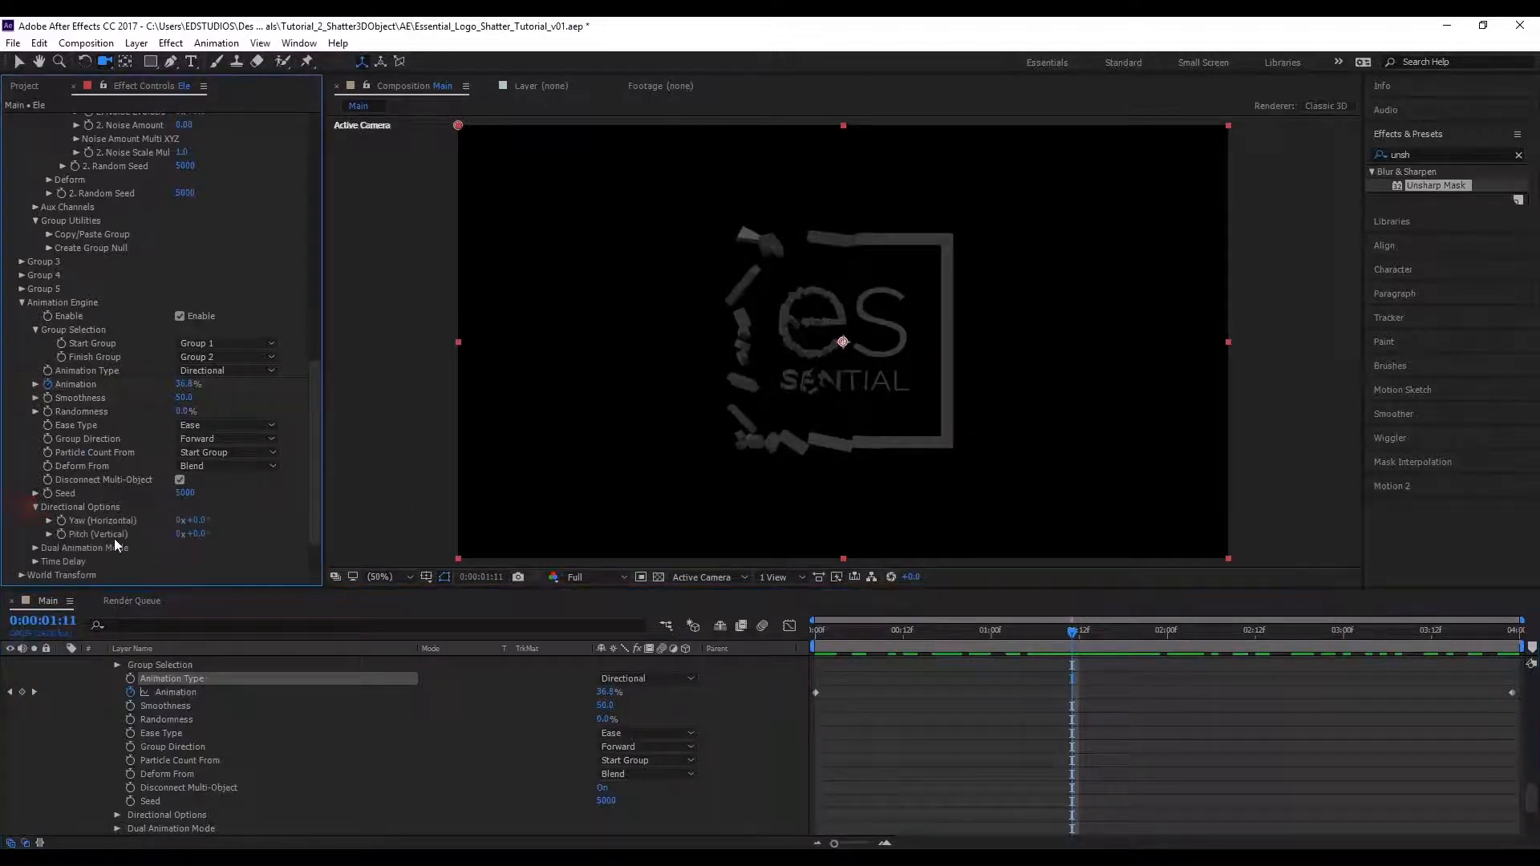
left_click_drag(191, 520, 226, 520)
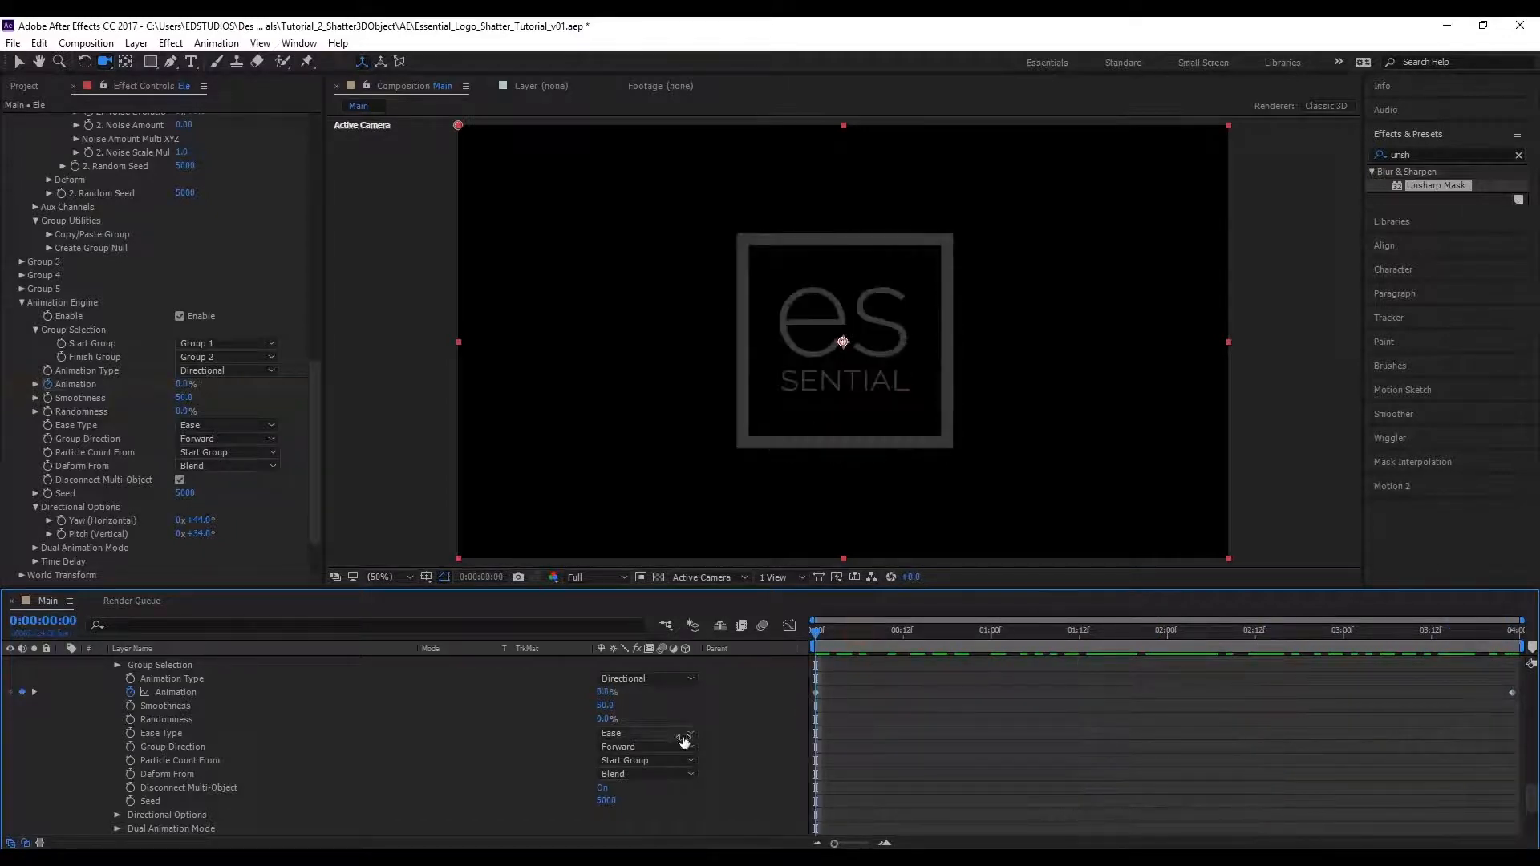
- Rearrange the Animation keyframes so 100% sits at the start and the logo begins fractured
left_click(954, 629)
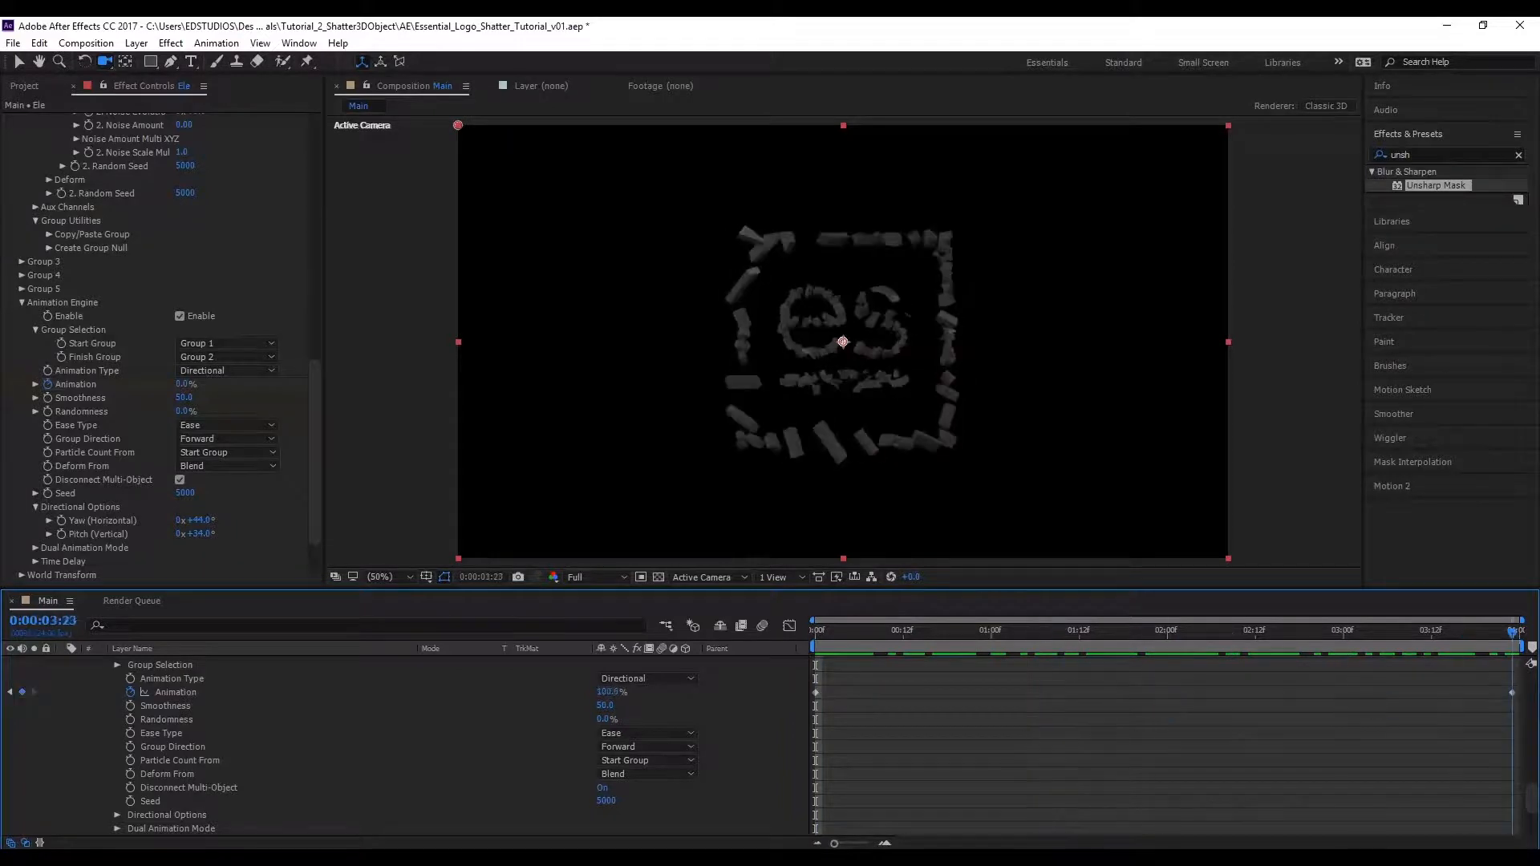
left_click(1181, 631)
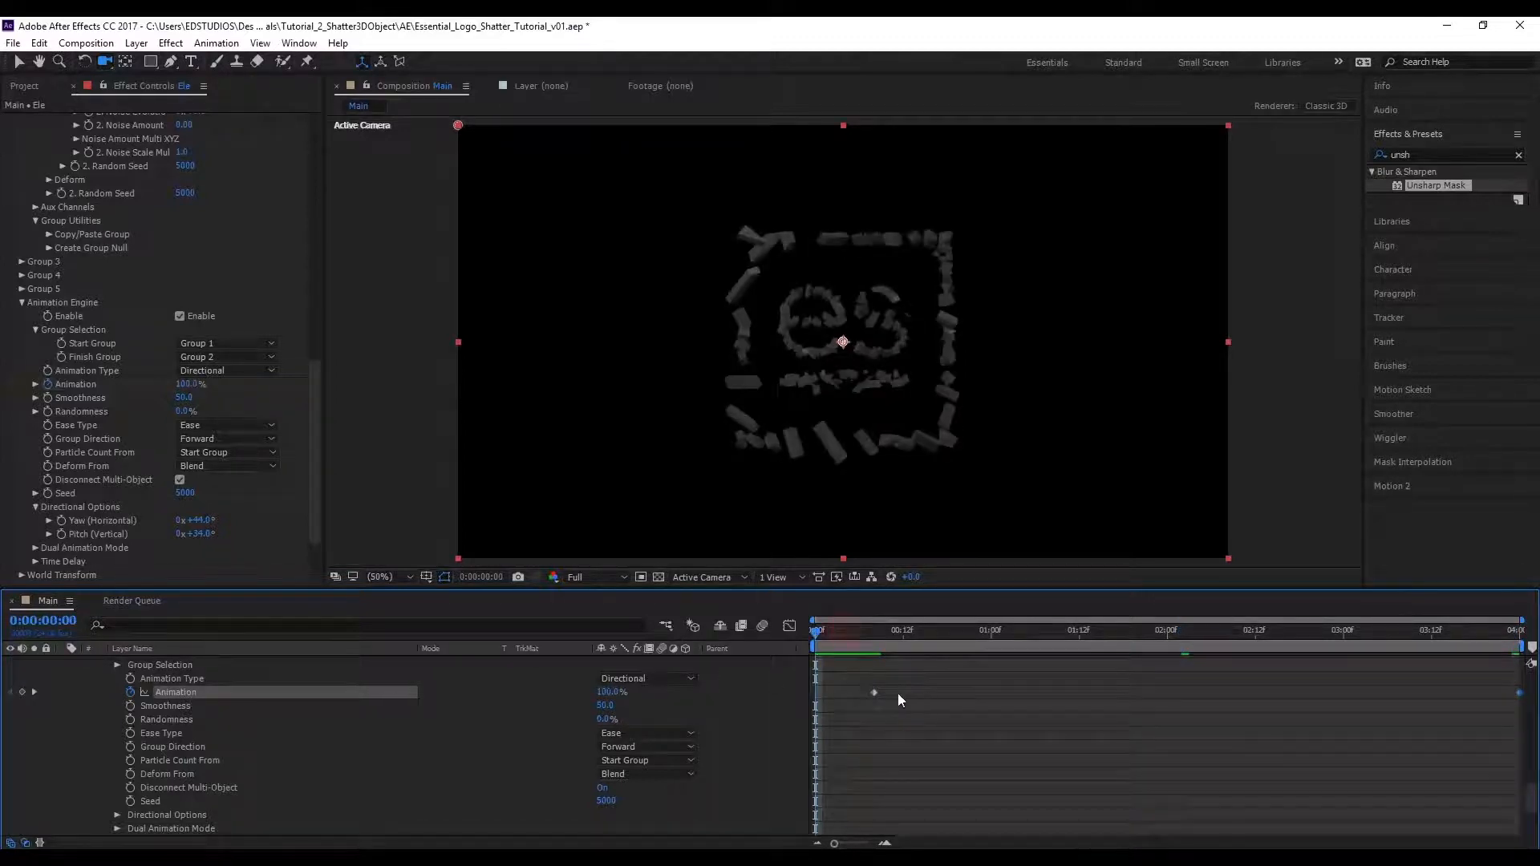
left_click(1094, 632)
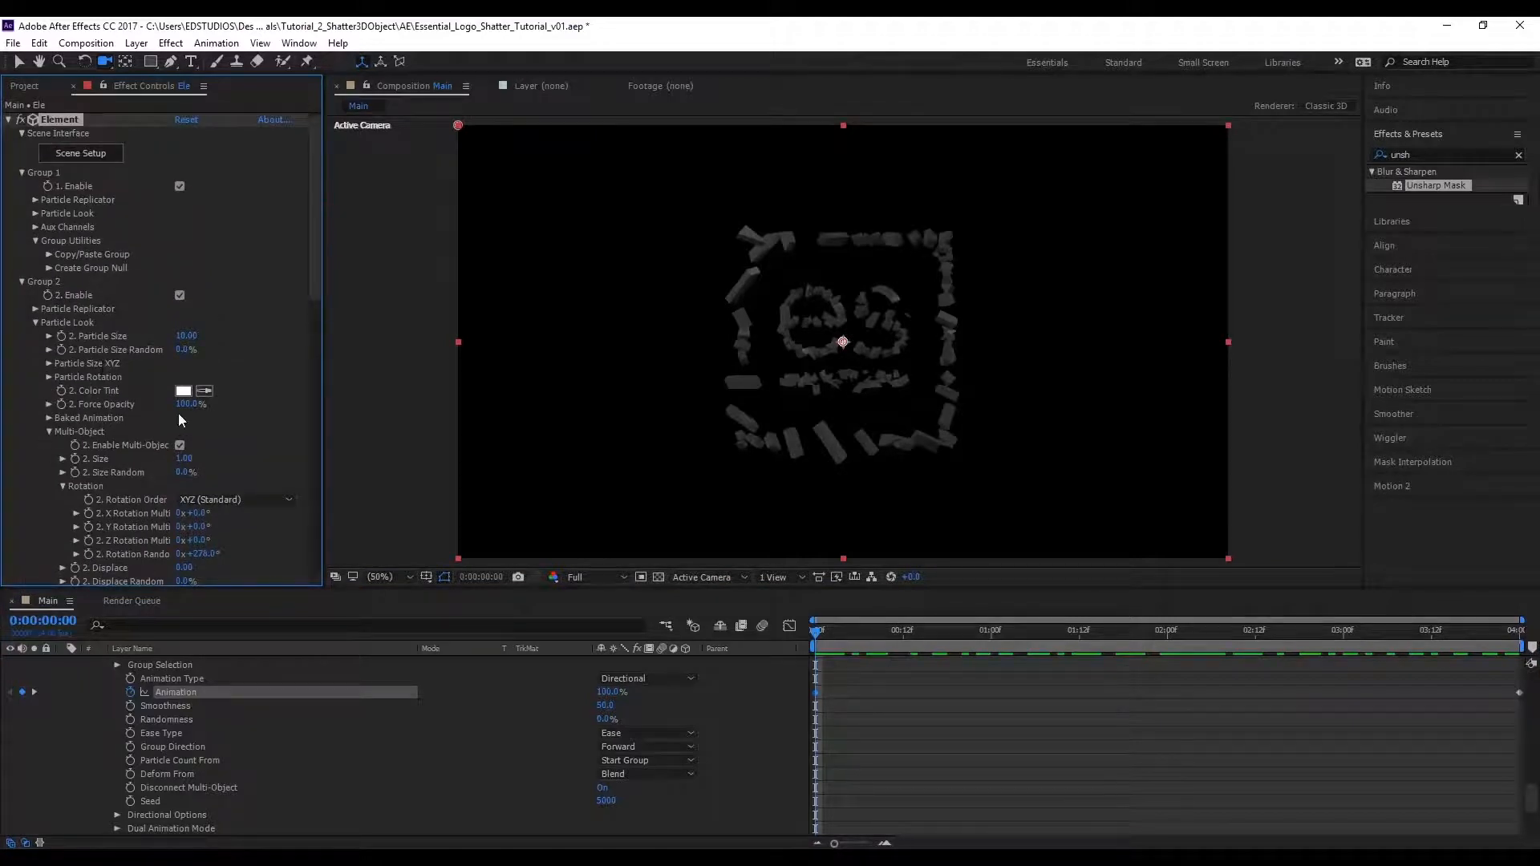
mouse_move(44, 241)
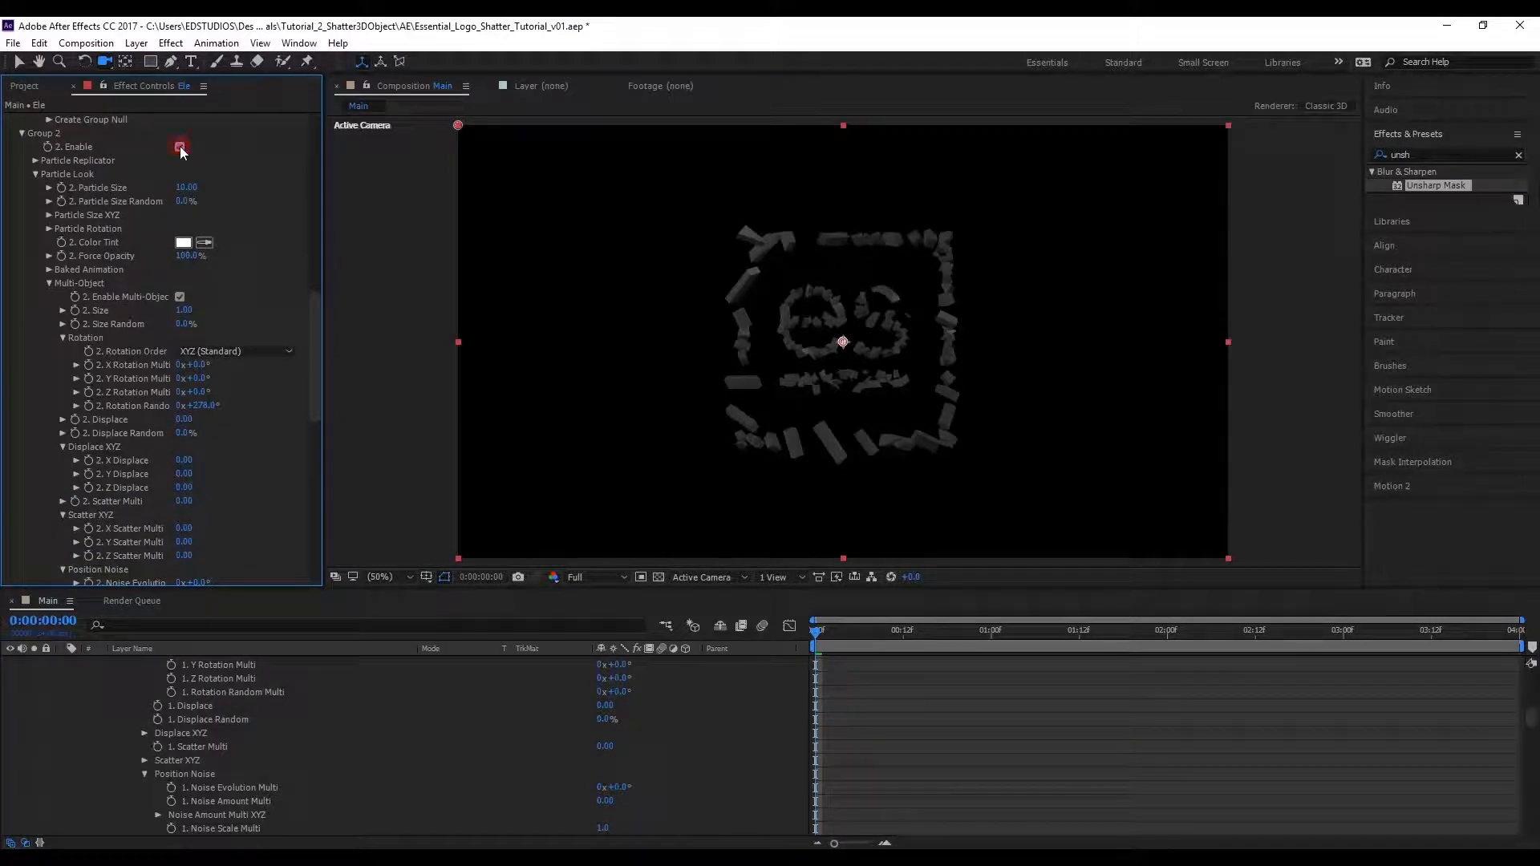
- Raise Group 2's Displace to 0.28, Displace Random to 49% and Scatter Multi to 0.42
scroll("down", 3)
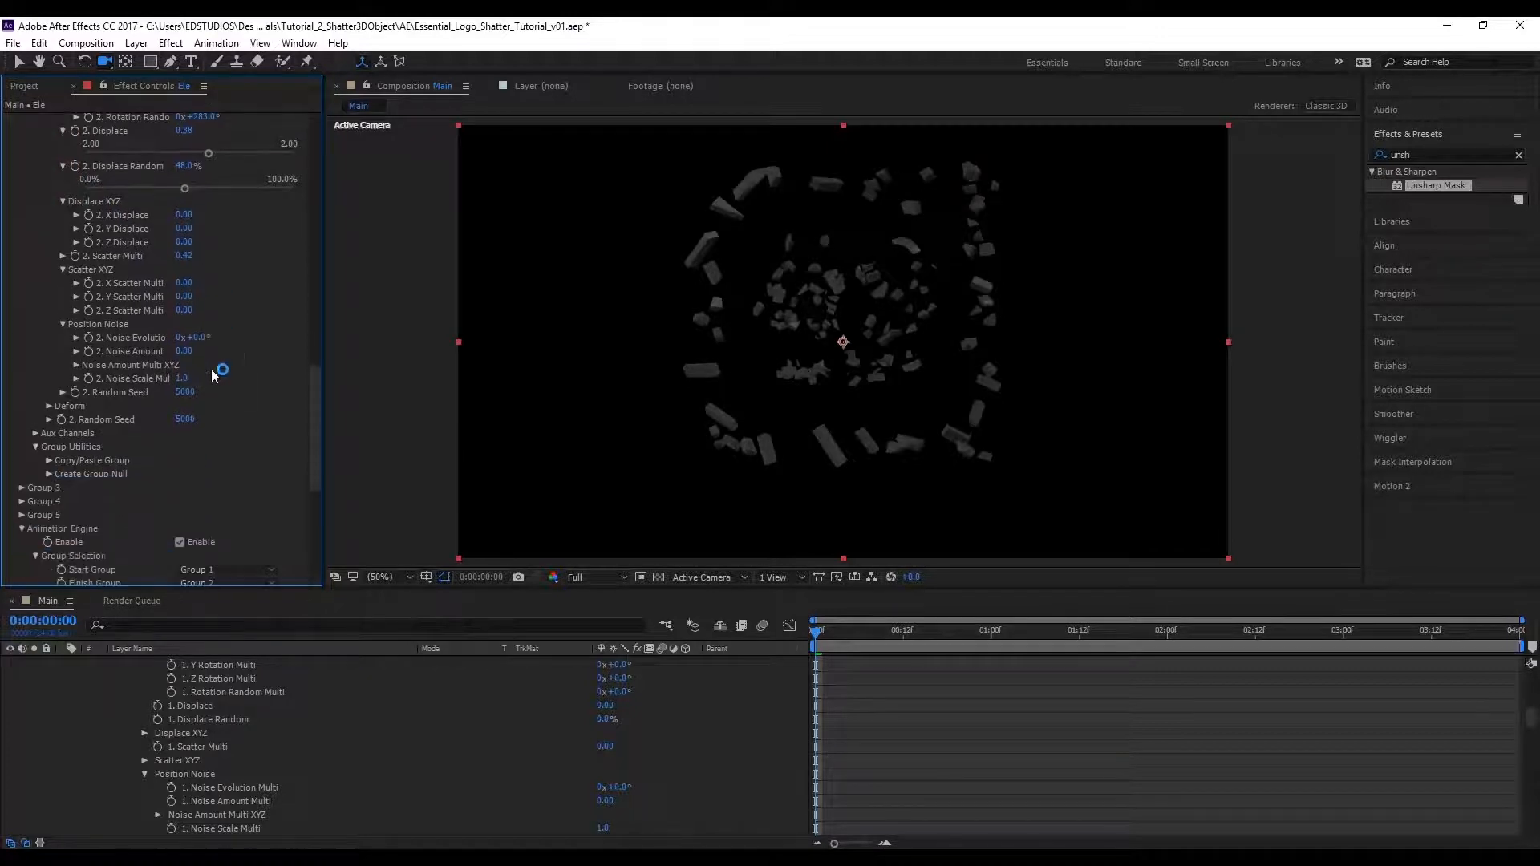
scroll("down", 3)
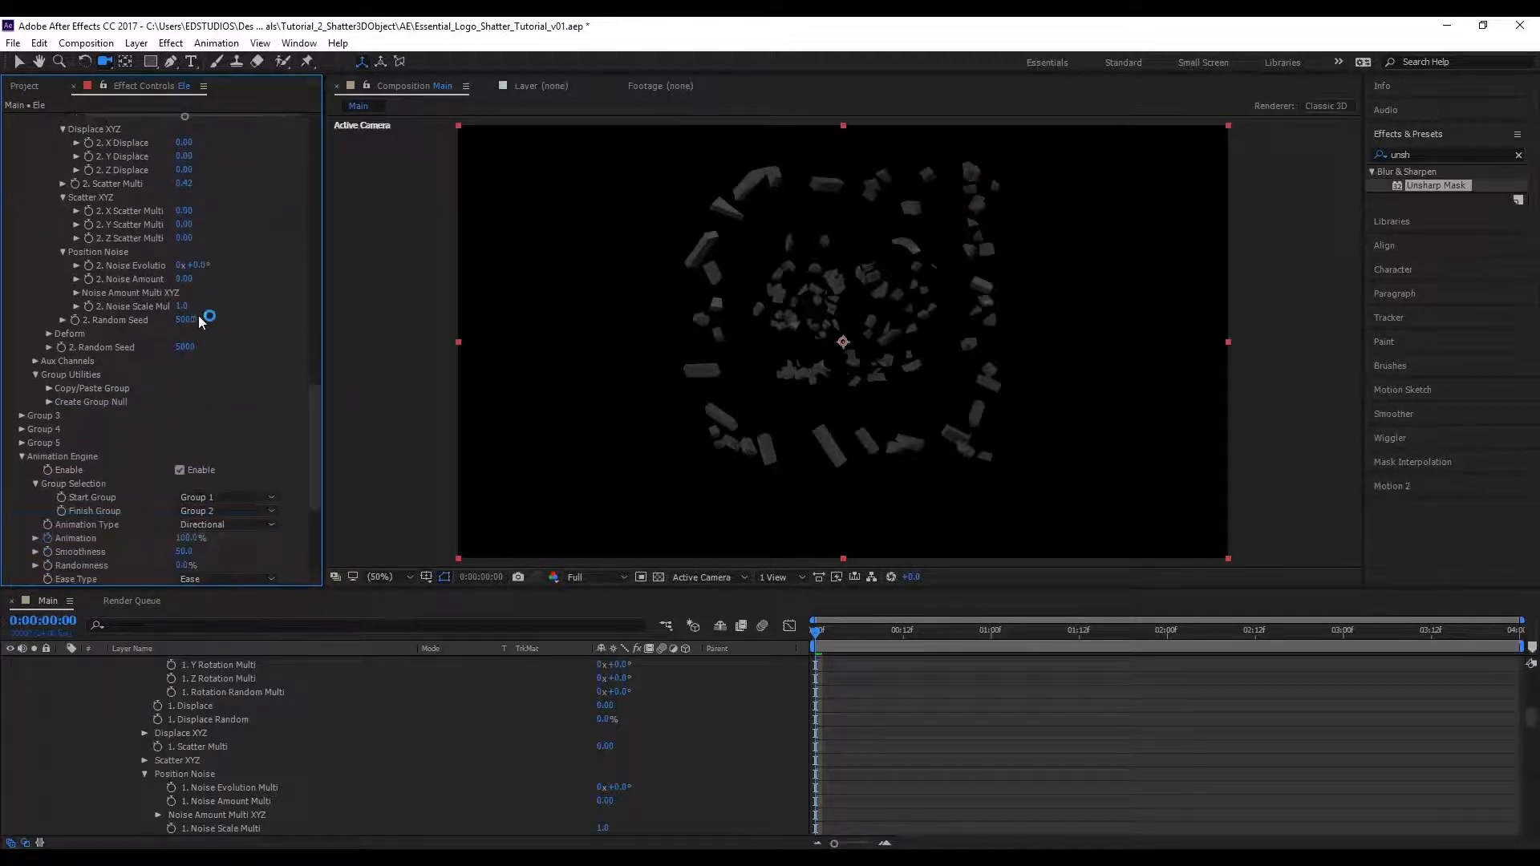
mouse_move(138, 390)
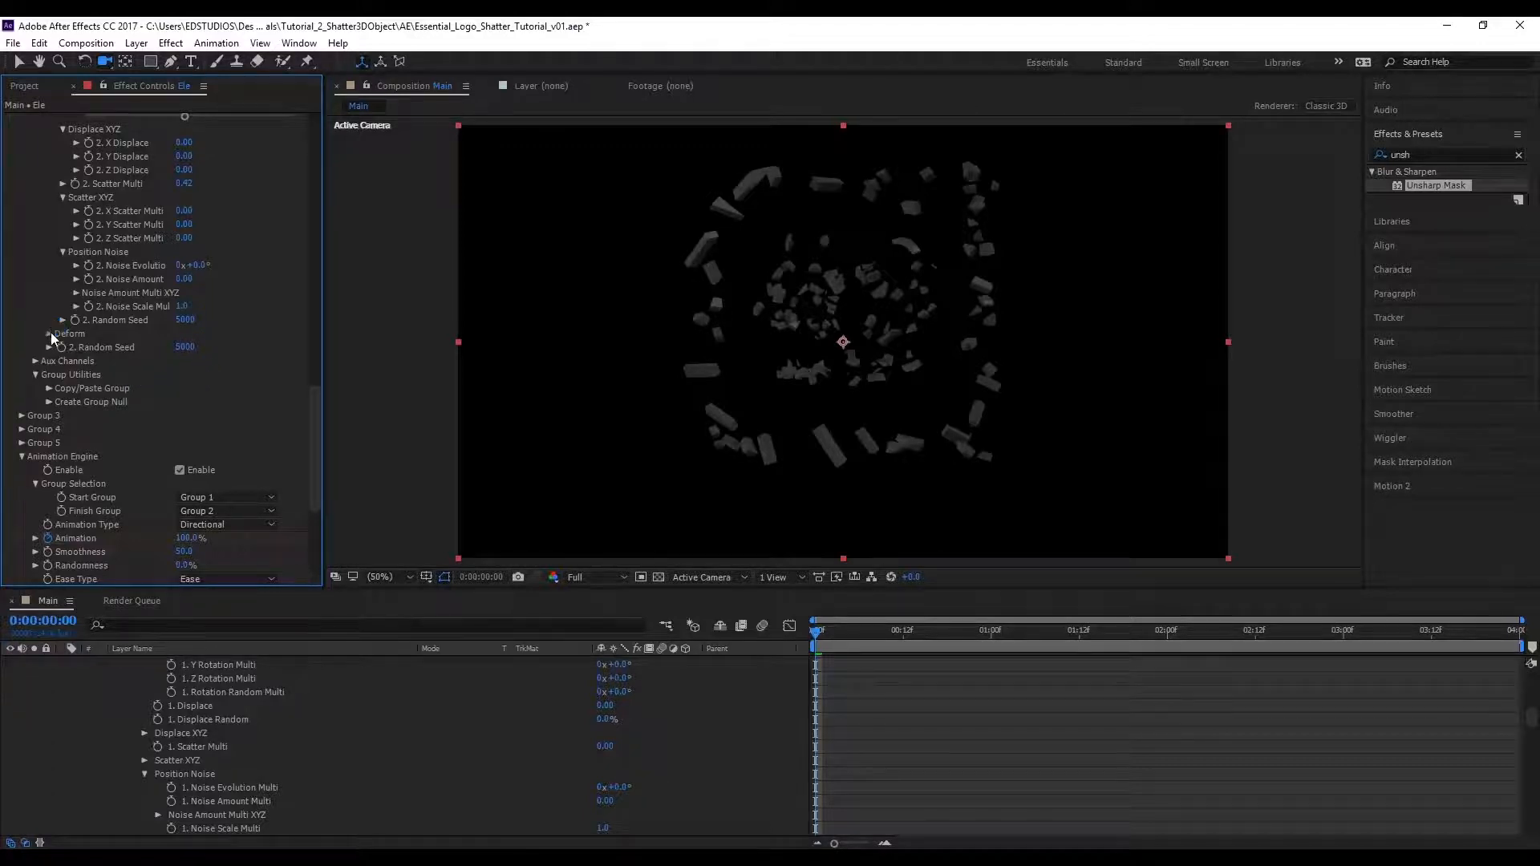
- Enable Group 2's centered X-axis Bend deform and preview it along the timeline
left_click(49, 334)
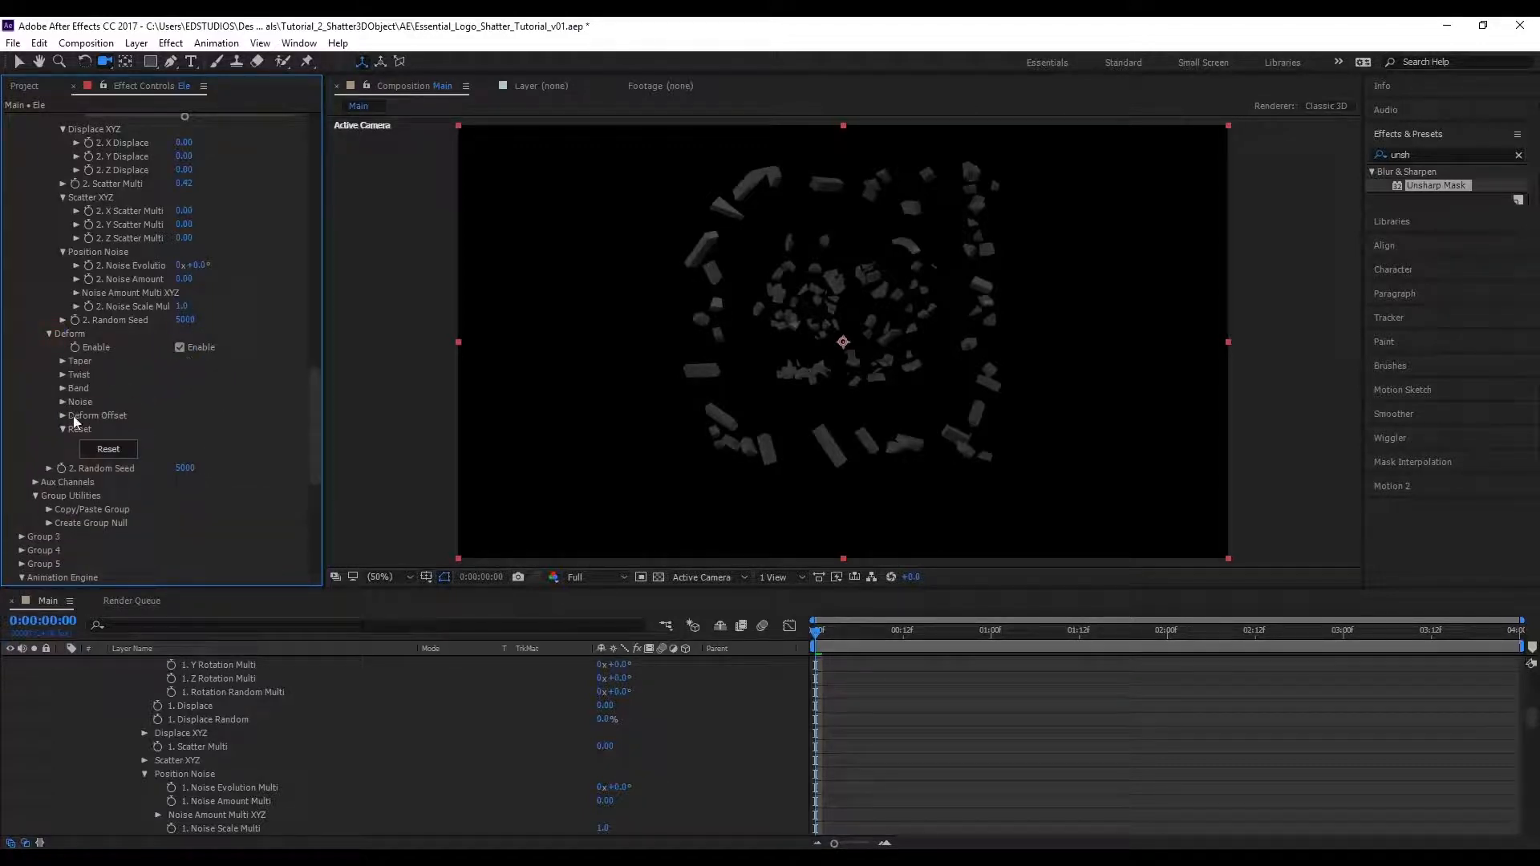
left_click(63, 388)
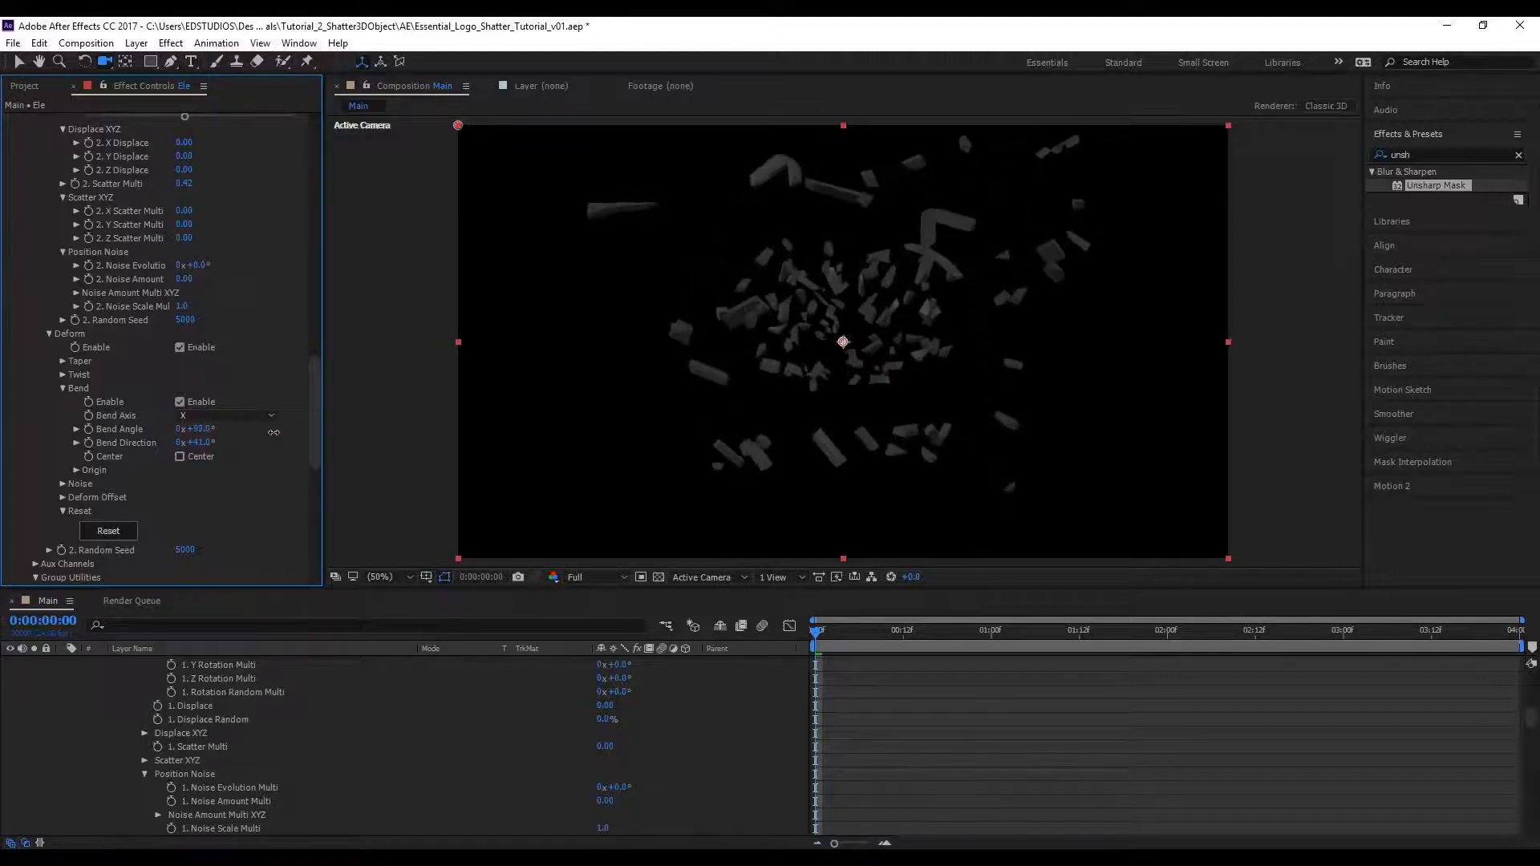
left_click(977, 630)
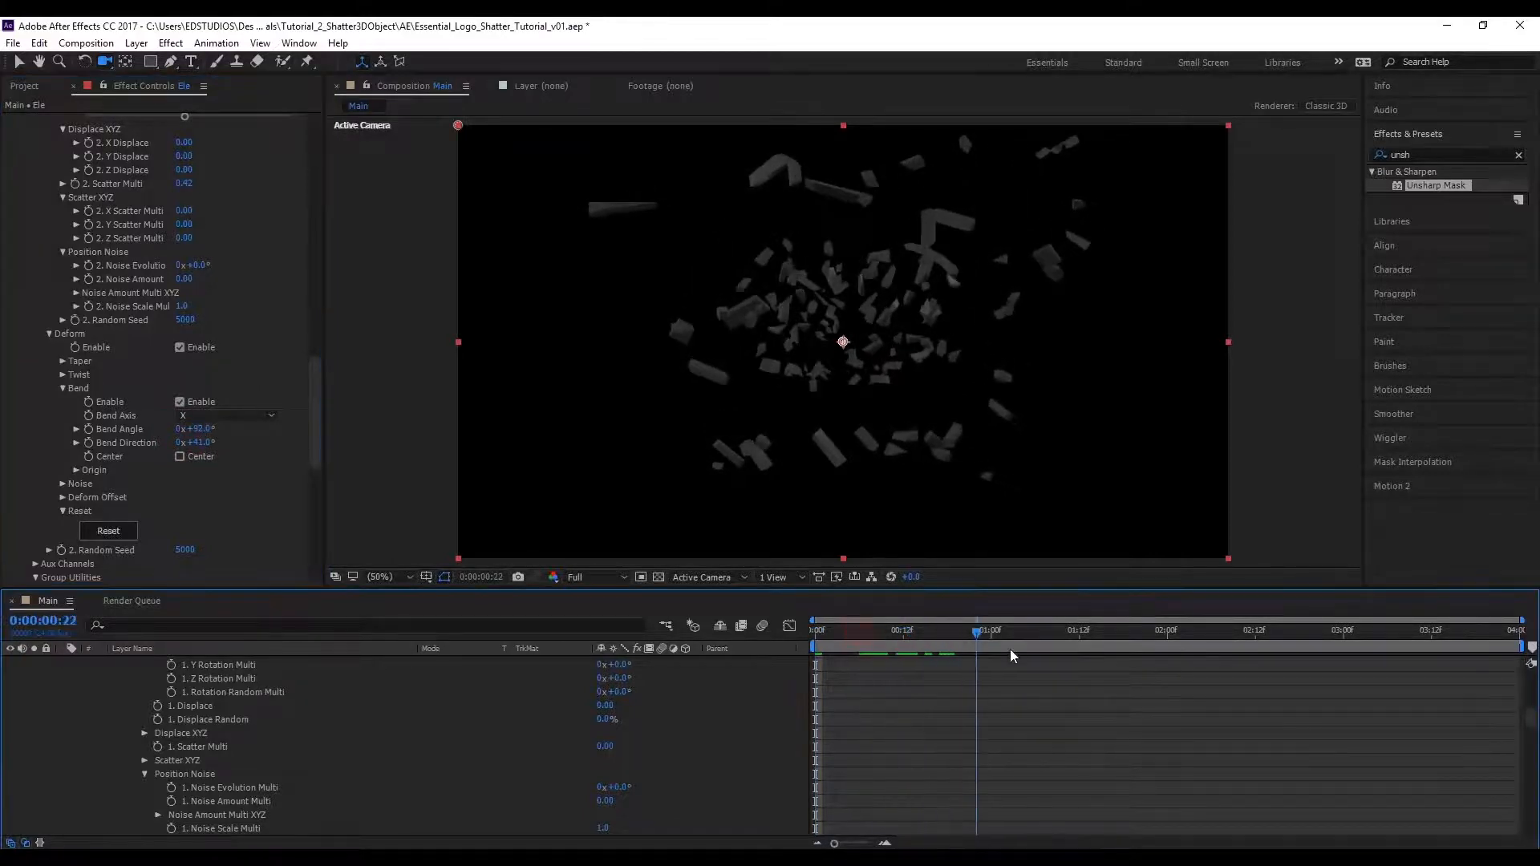
left_click(1350, 630)
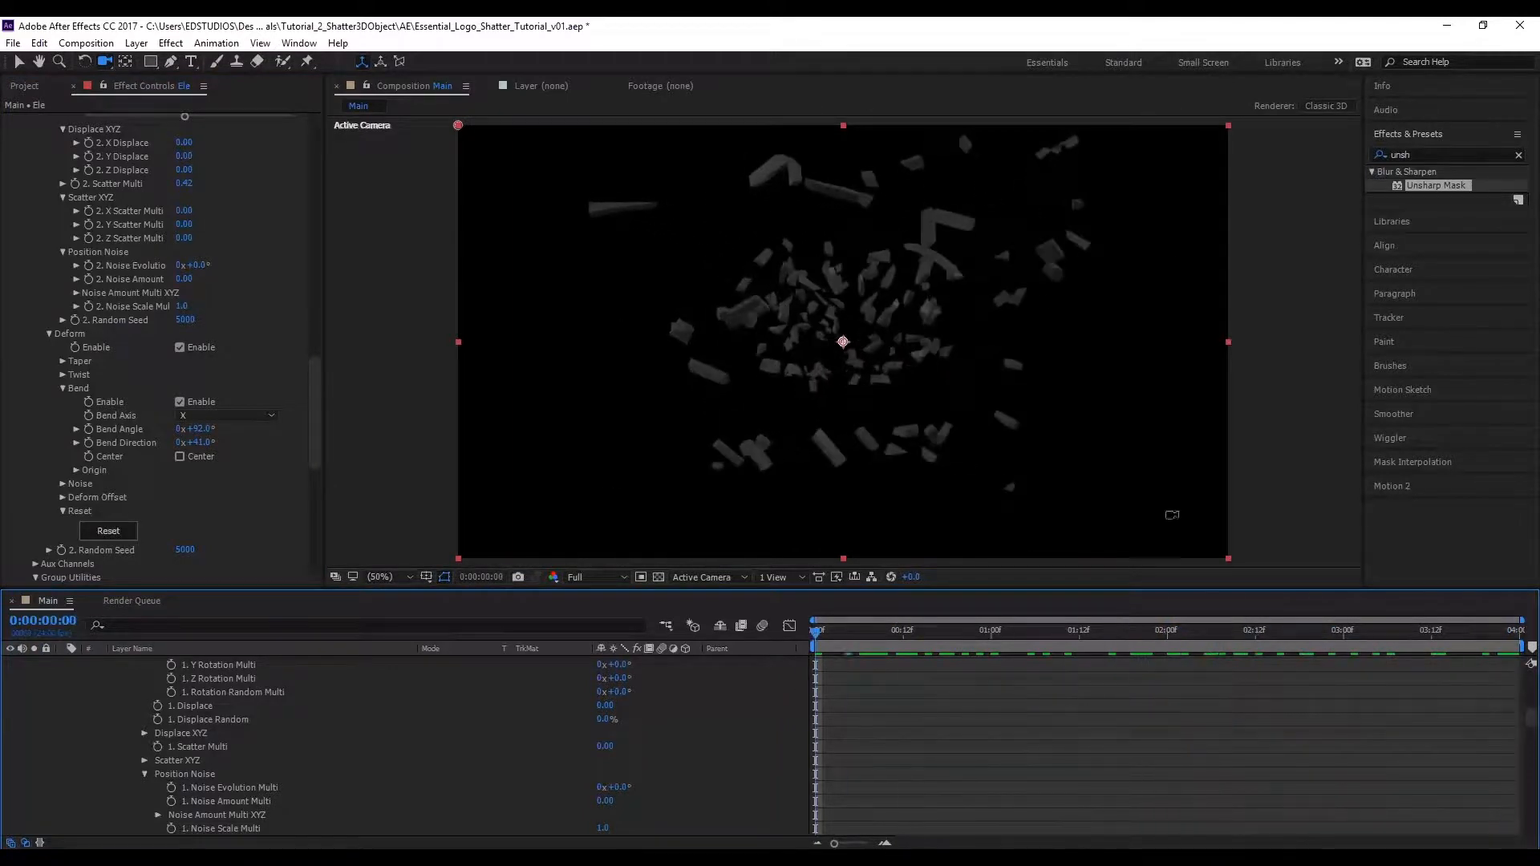
scroll("down", 3)
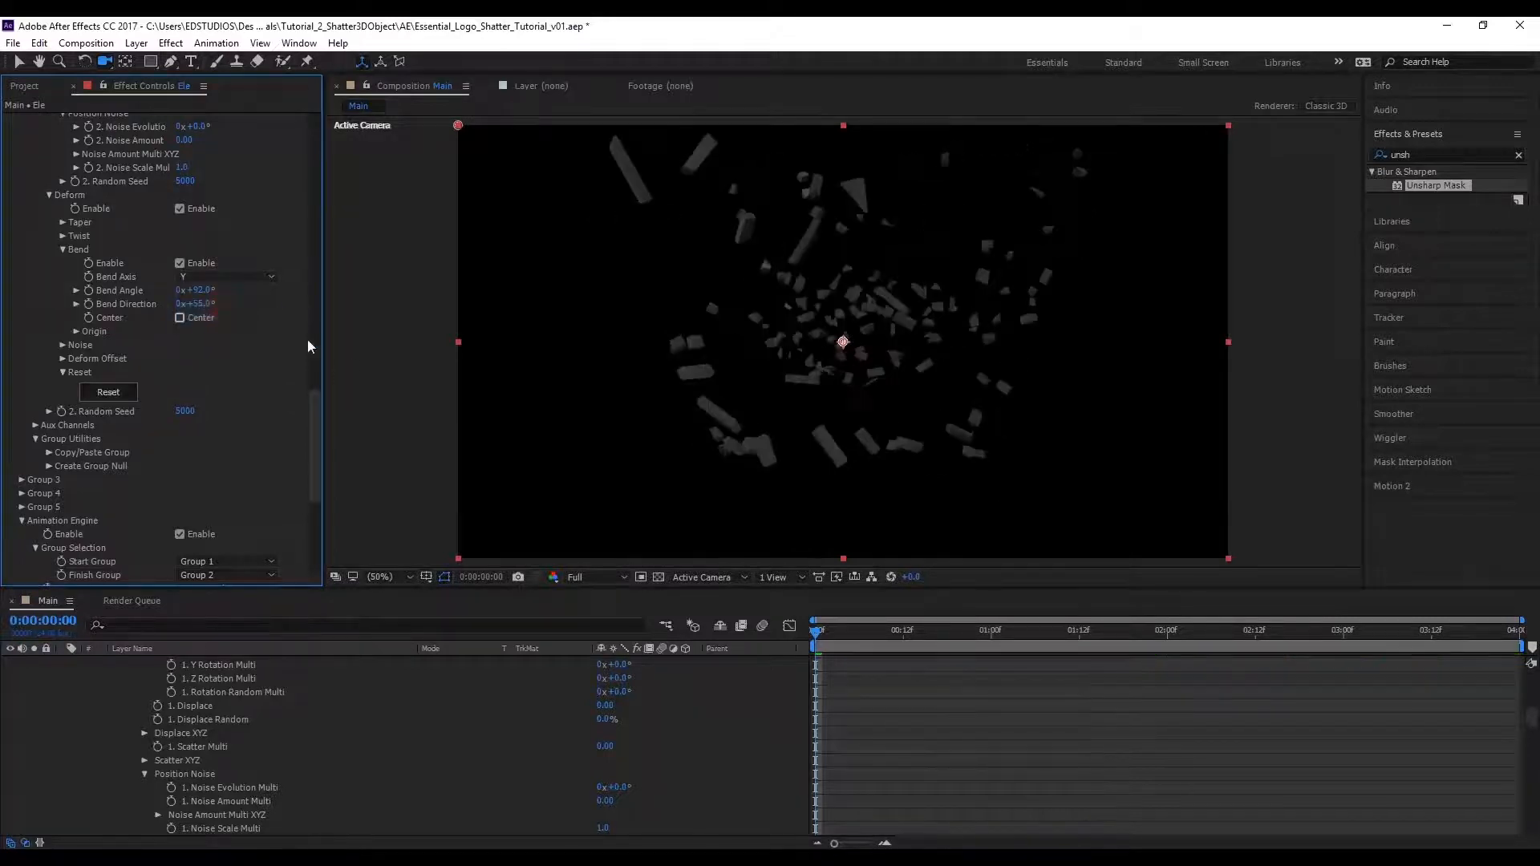
left_click(1312, 632)
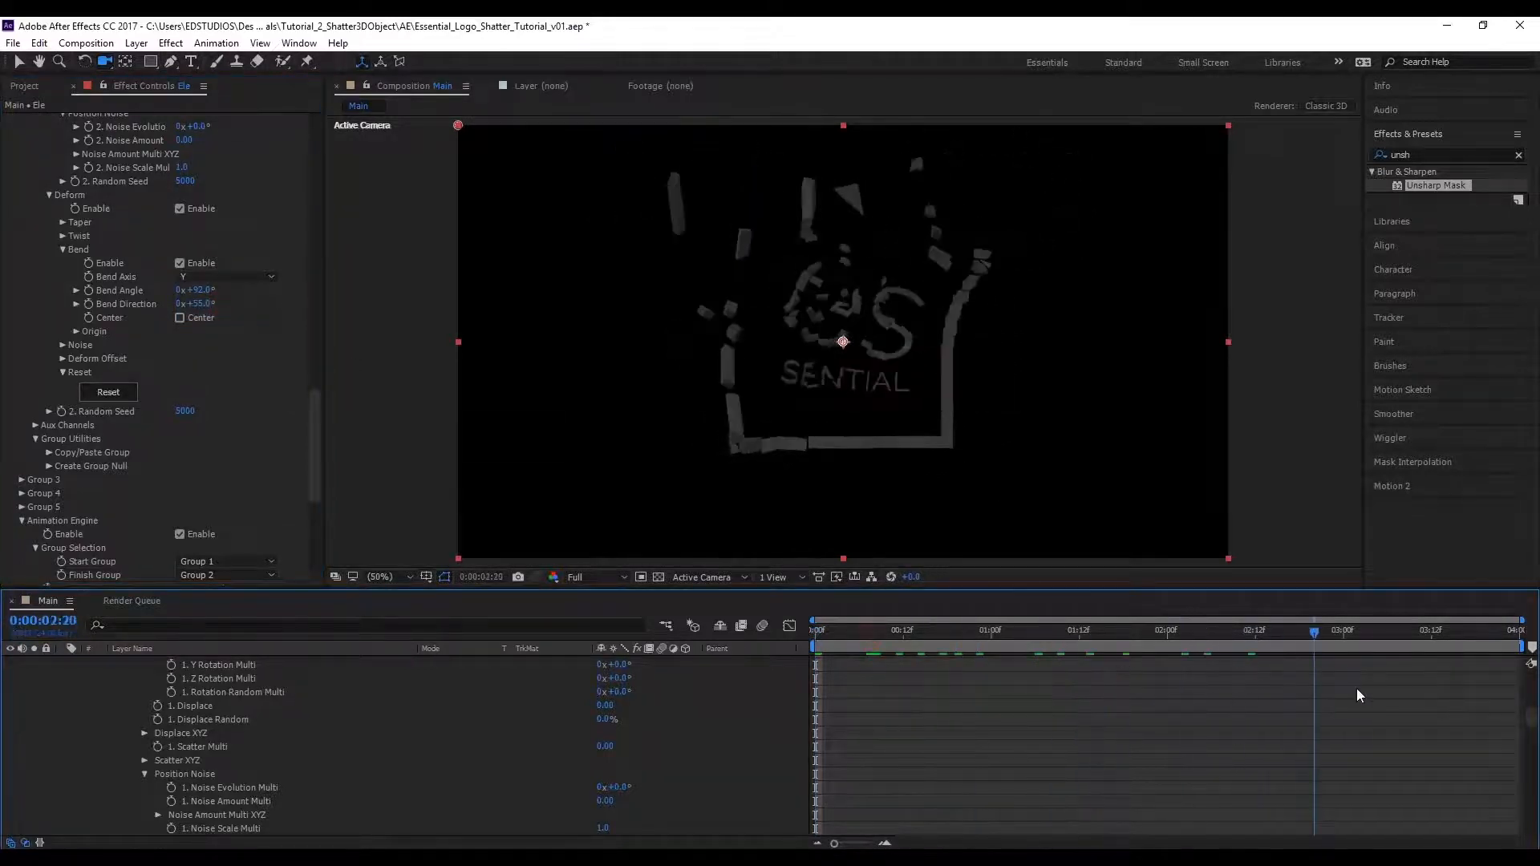
left_click(983, 629)
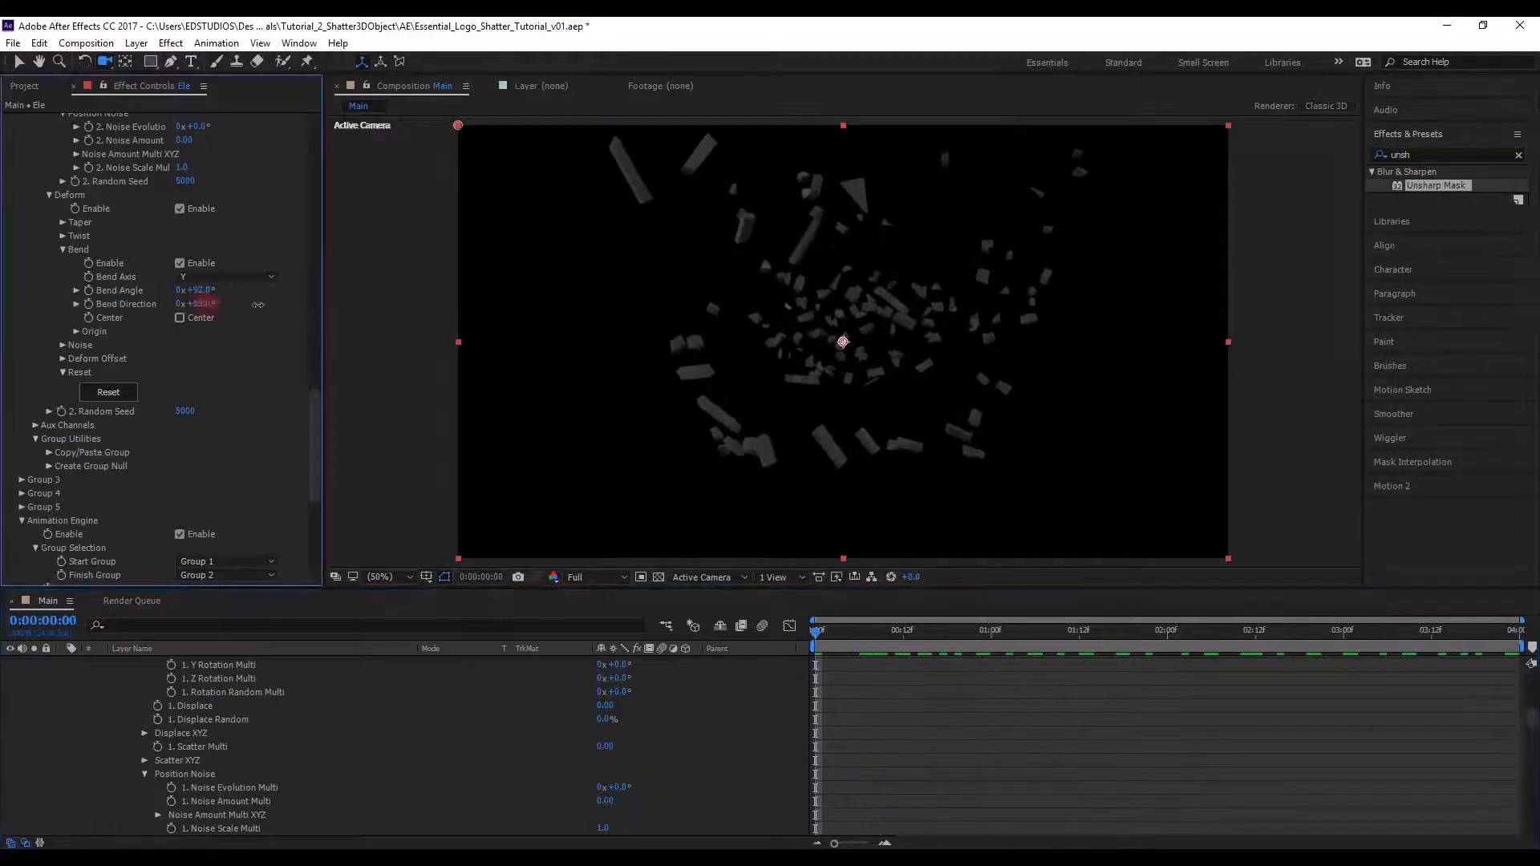
- Raise the bend to 232° angle and 195° direction, check it, then switch Bend off
left_click_drag(196, 303, 217, 304)
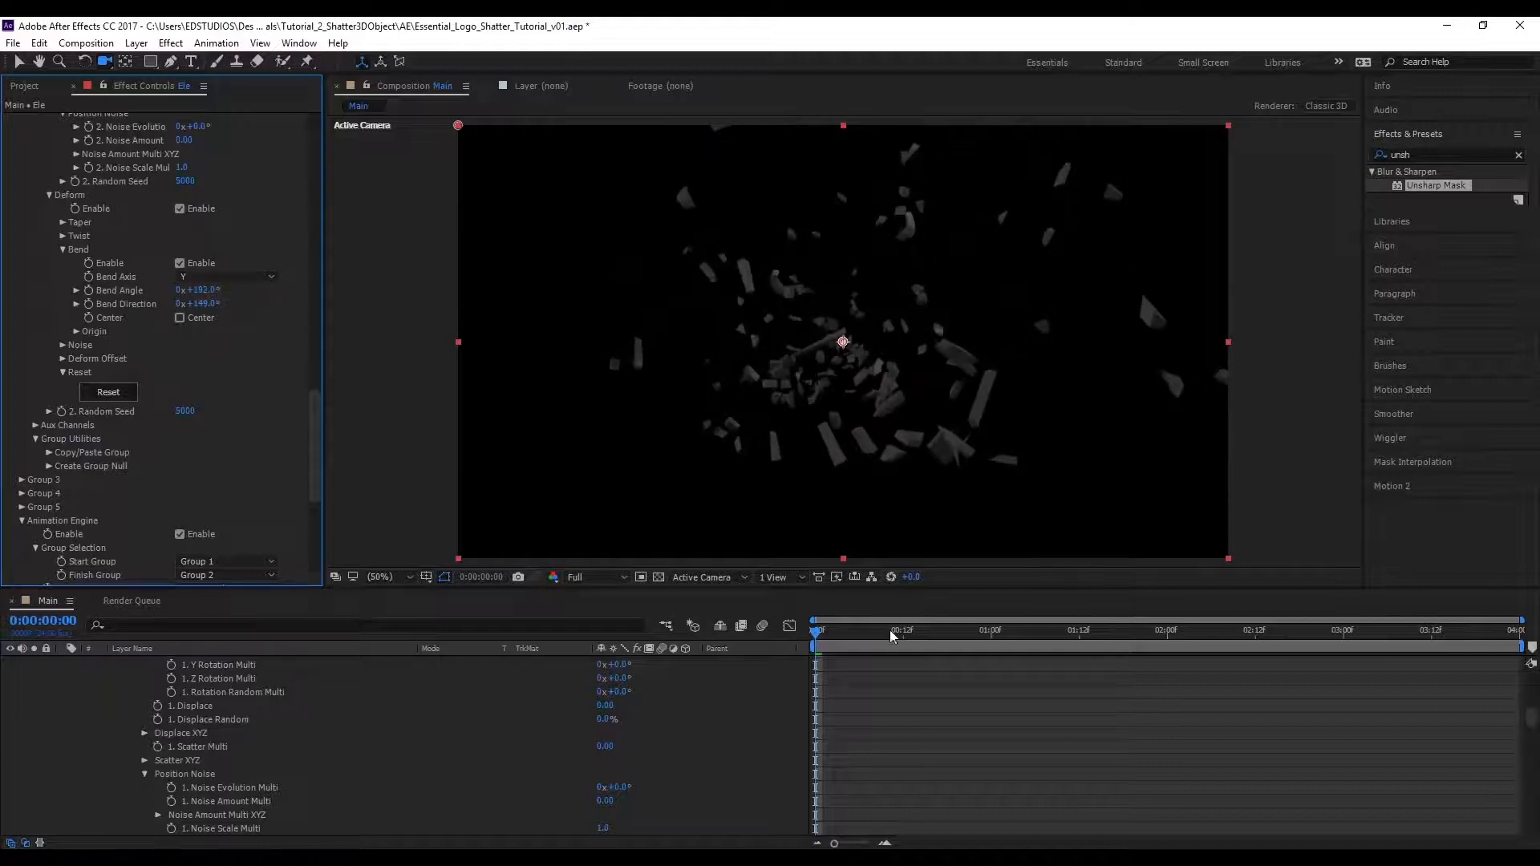
left_click(1462, 647)
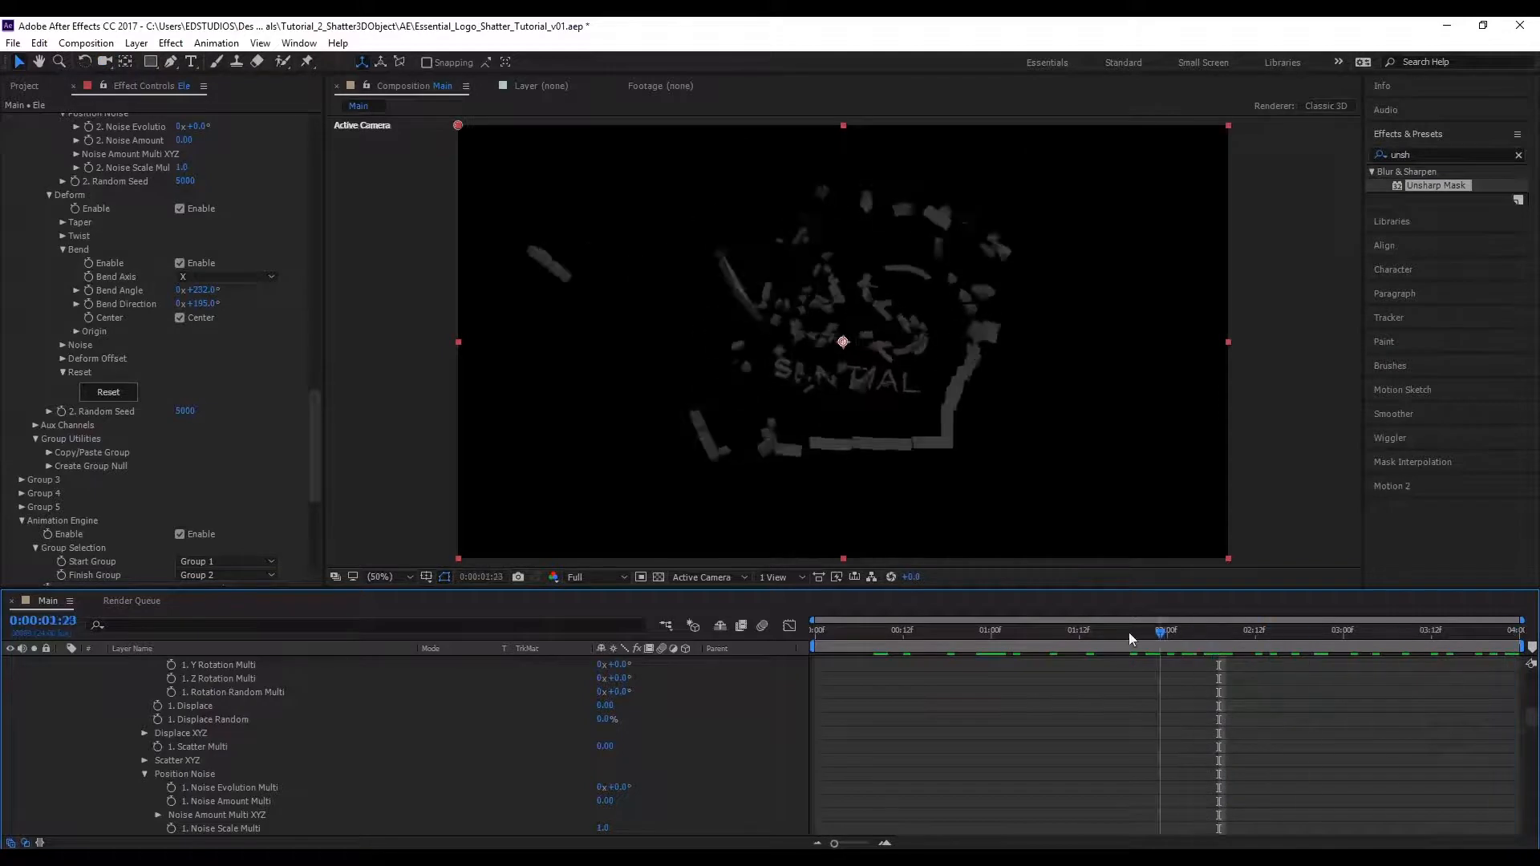
left_click(1168, 631)
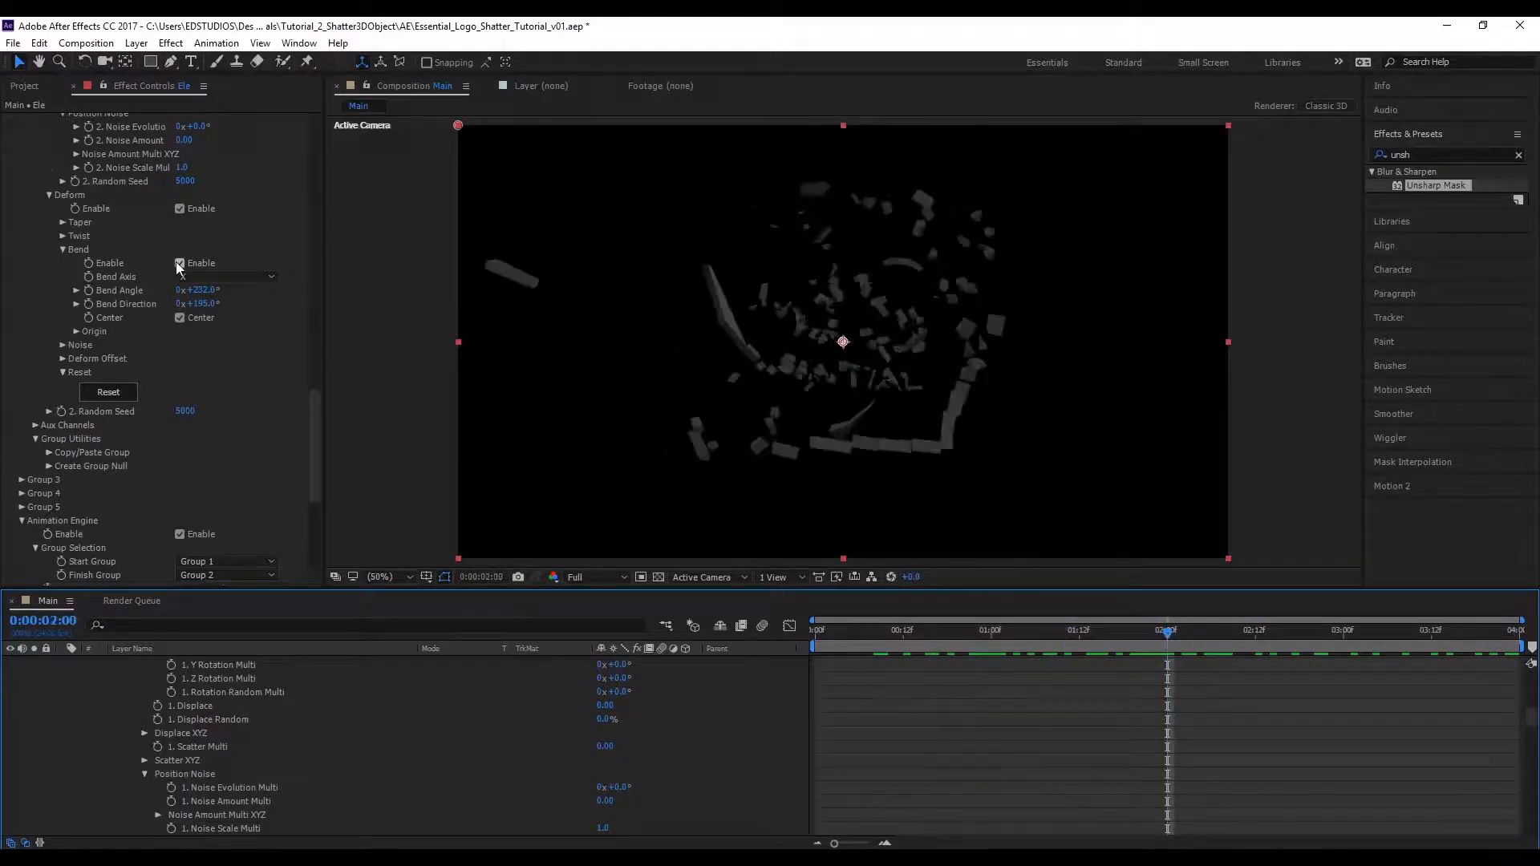
left_click(180, 263)
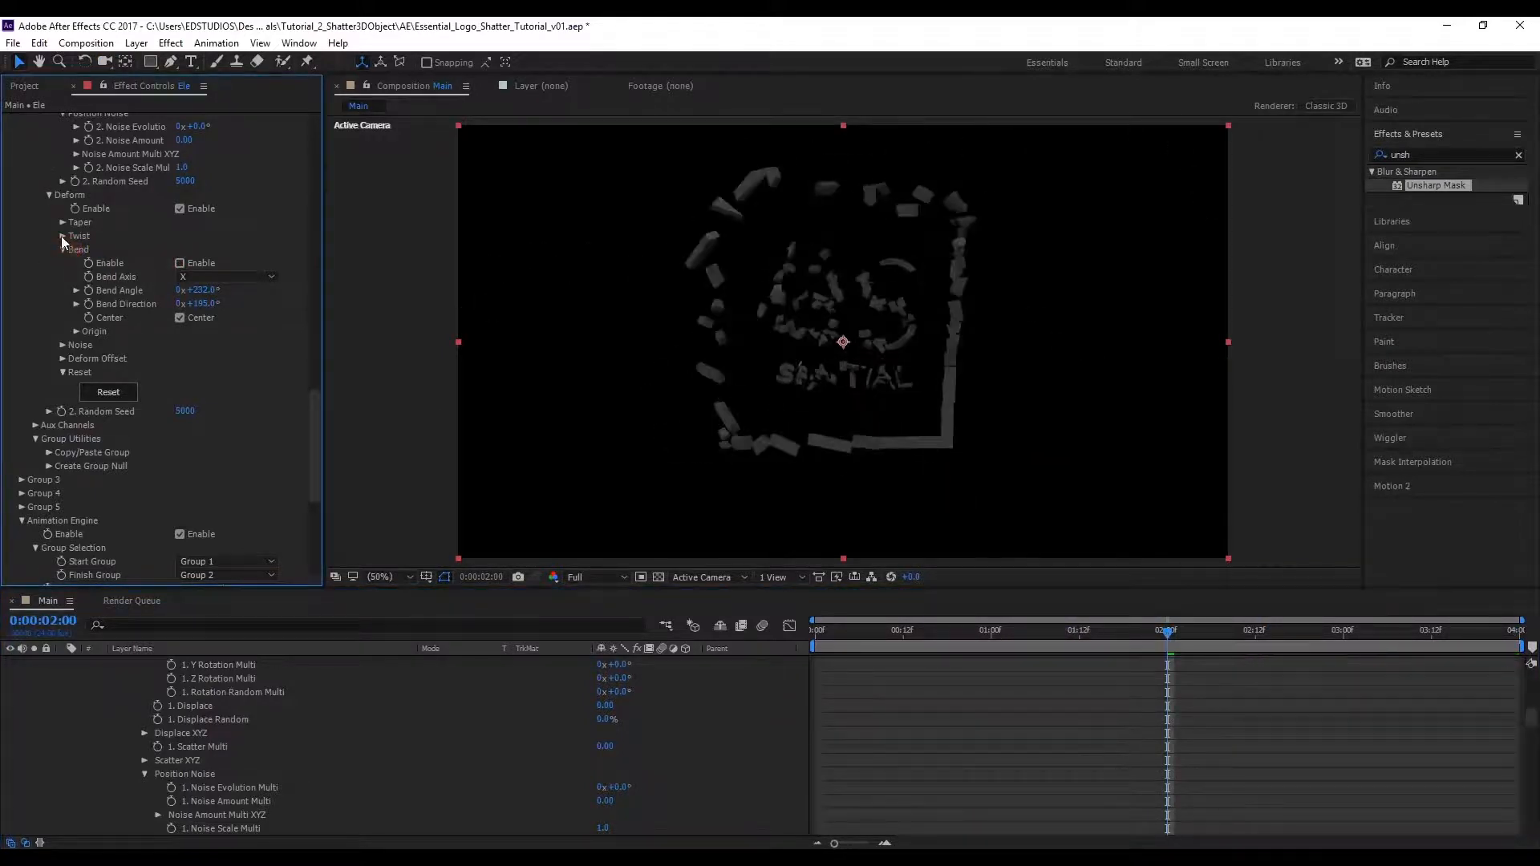
- Enable Group 2's Twist with phases -90°, 98° and 58° and preview the twisted shards
left_click(64, 234)
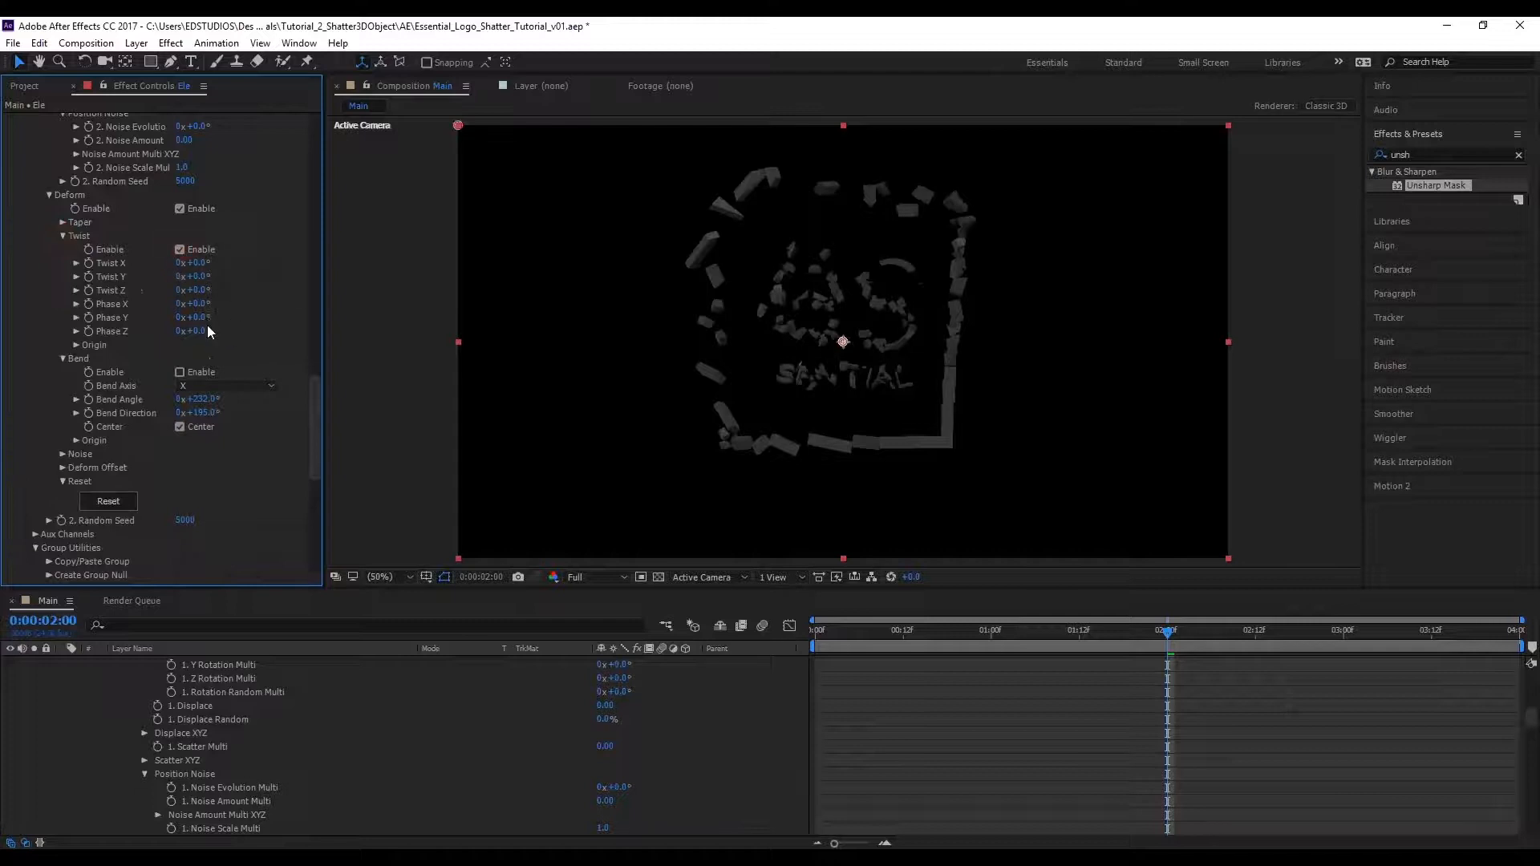
left_click_drag(191, 330, 221, 324)
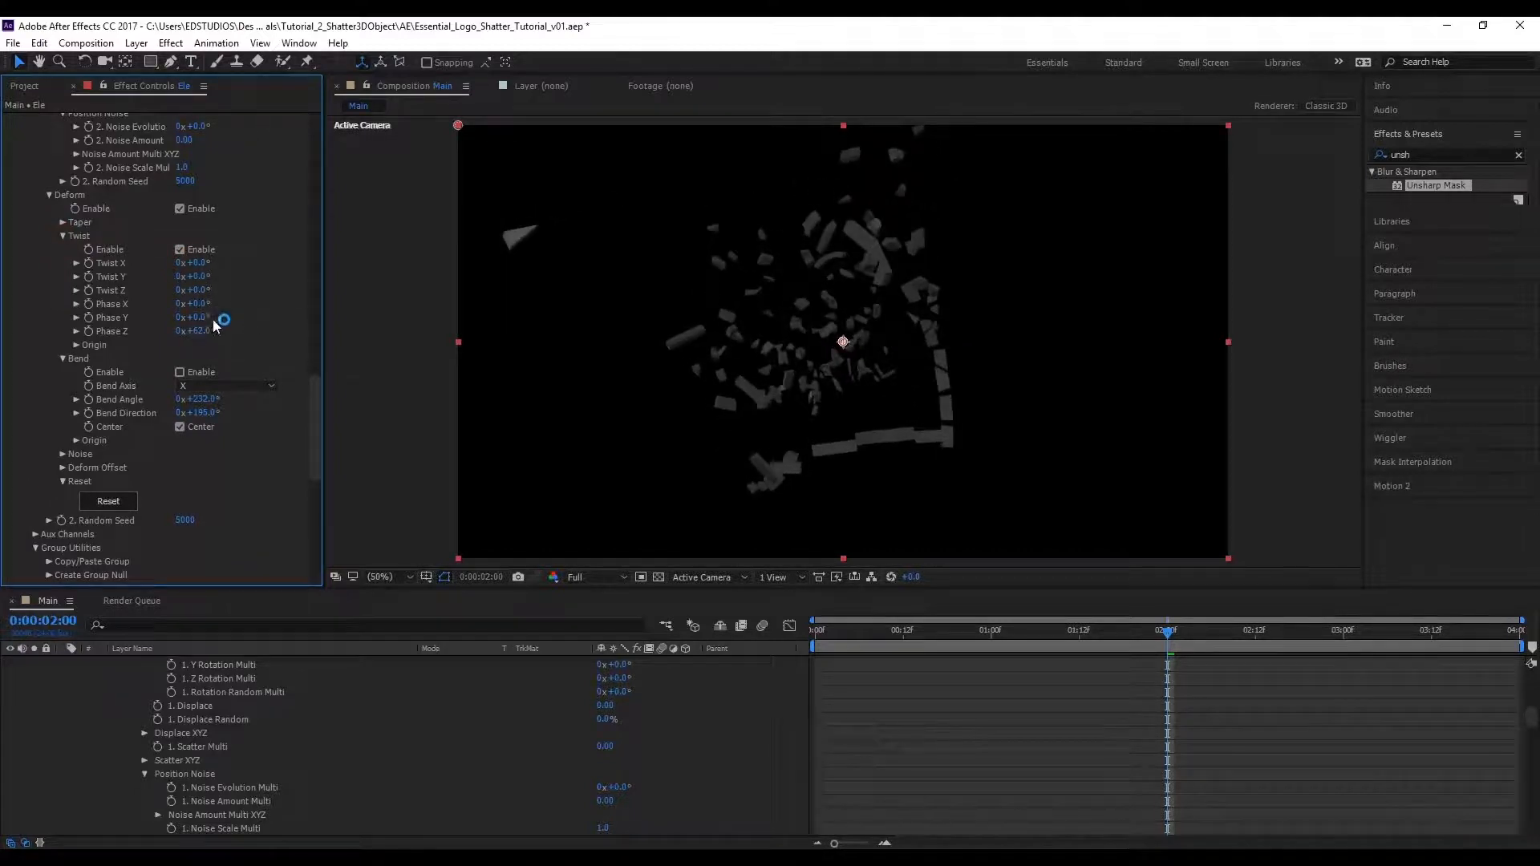
left_click_drag(190, 316, 216, 316)
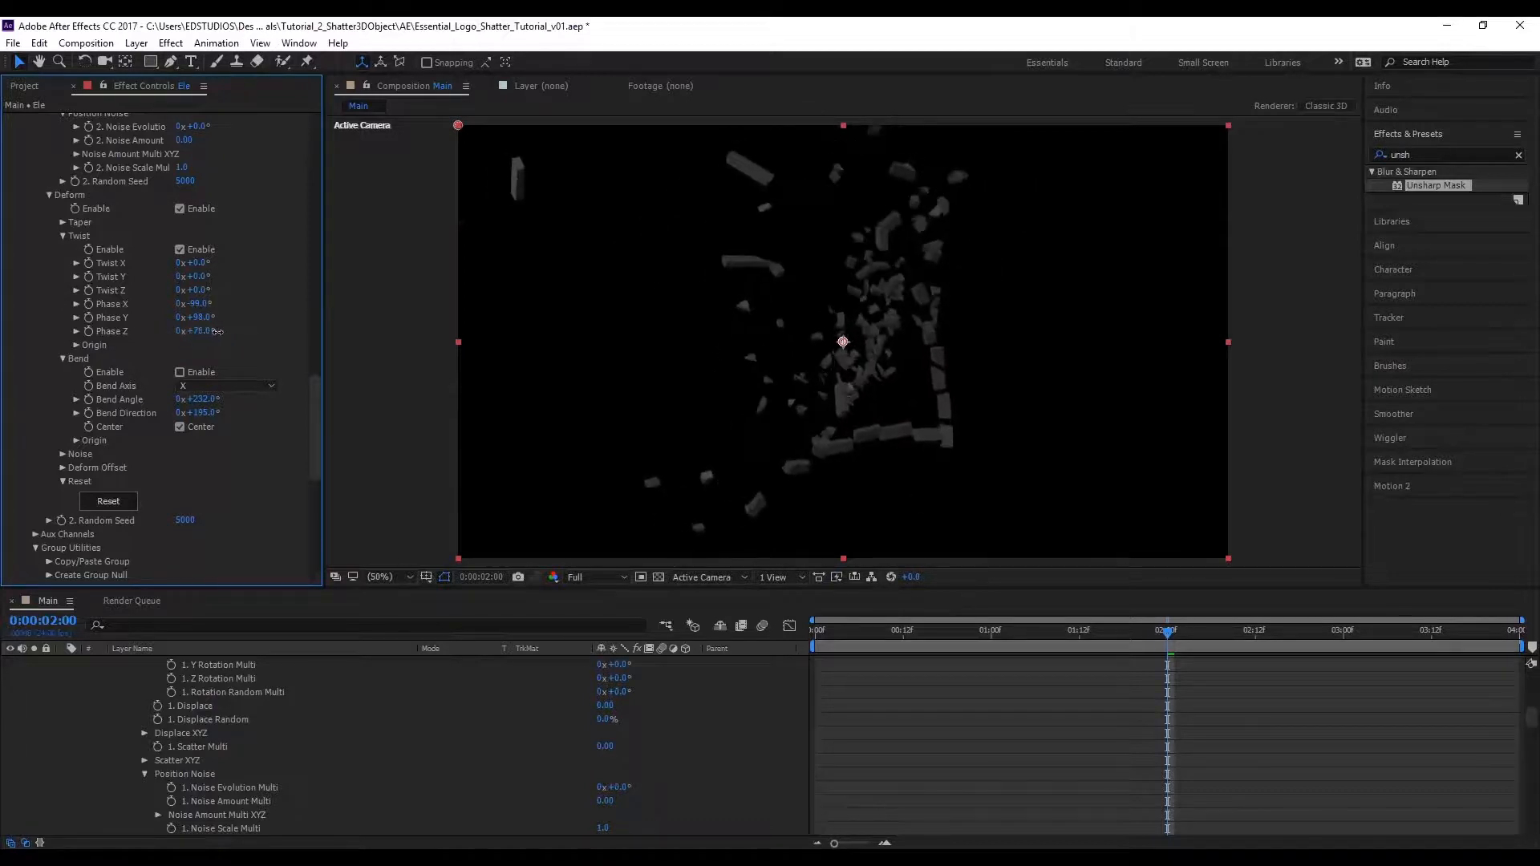
left_click(946, 632)
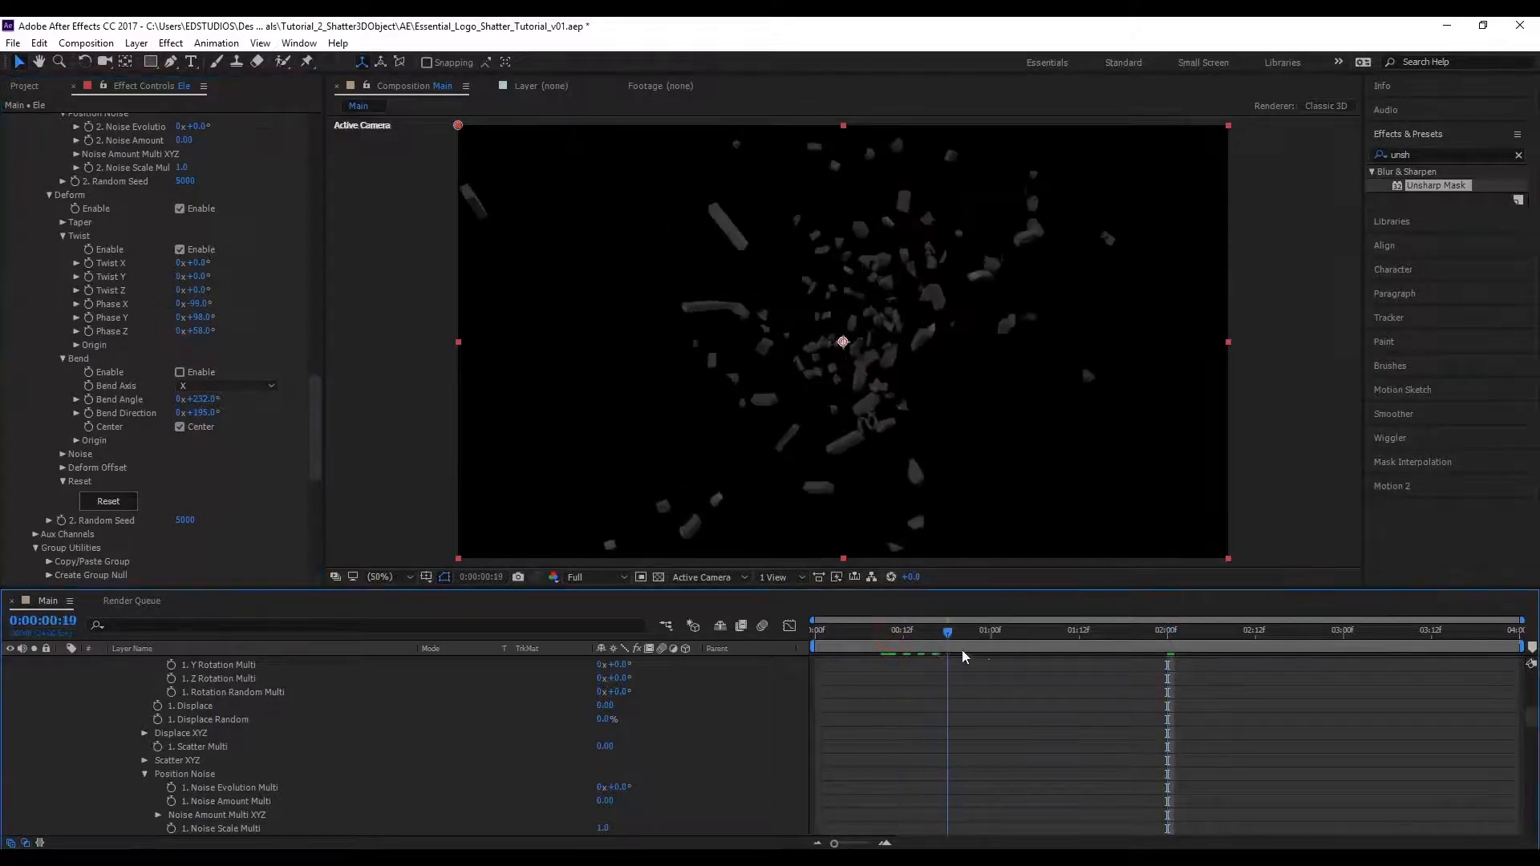
left_click(1437, 630)
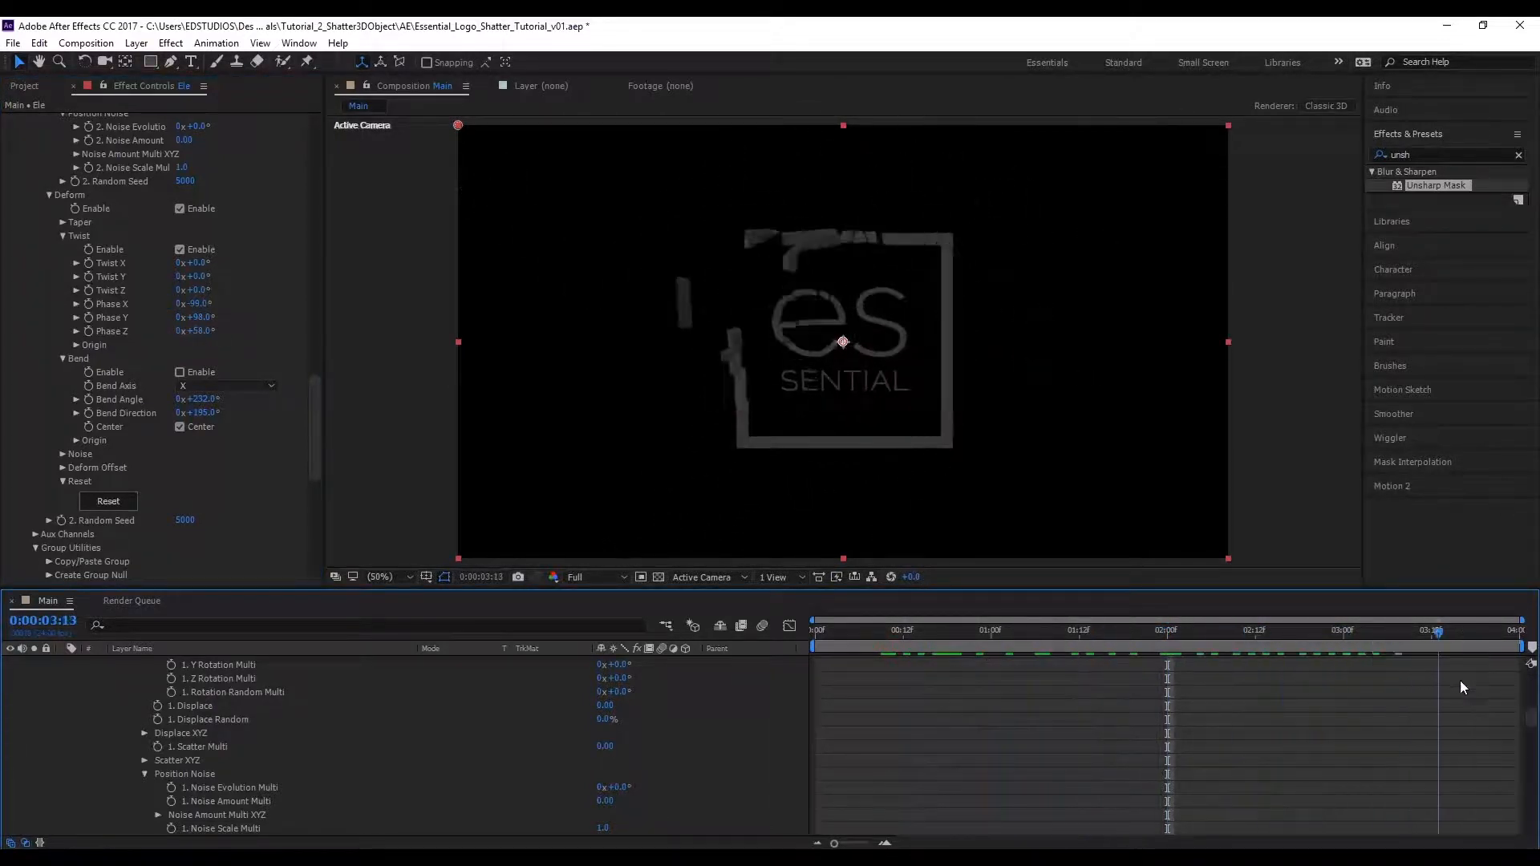
left_click(1042, 631)
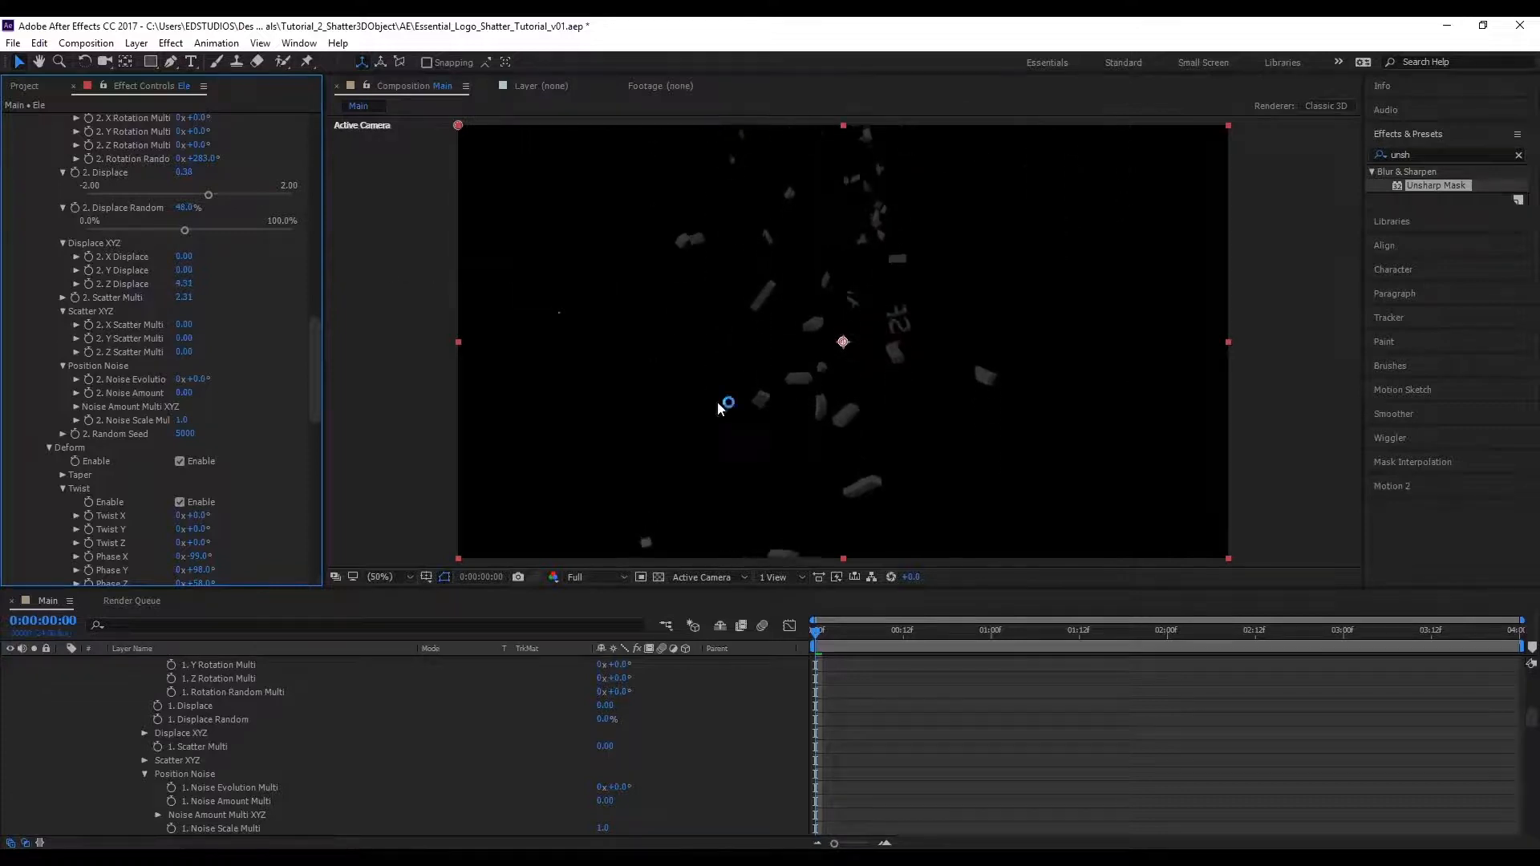
- Displace Group 2's pieces by X 1.54, Y 2.49 and Z 4.31
left_click(1314, 633)
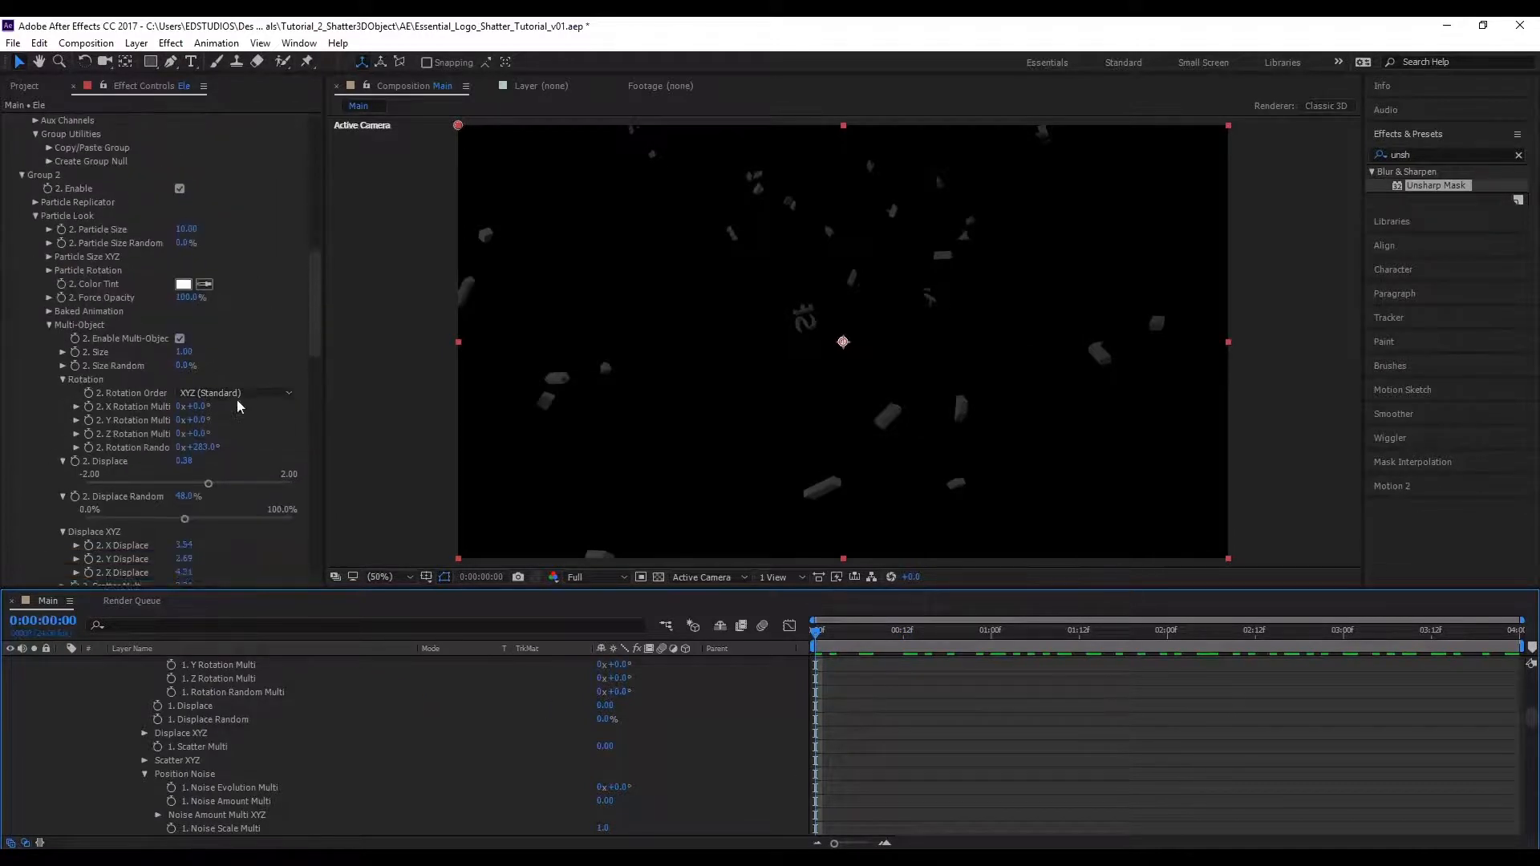
scroll("down", 3)
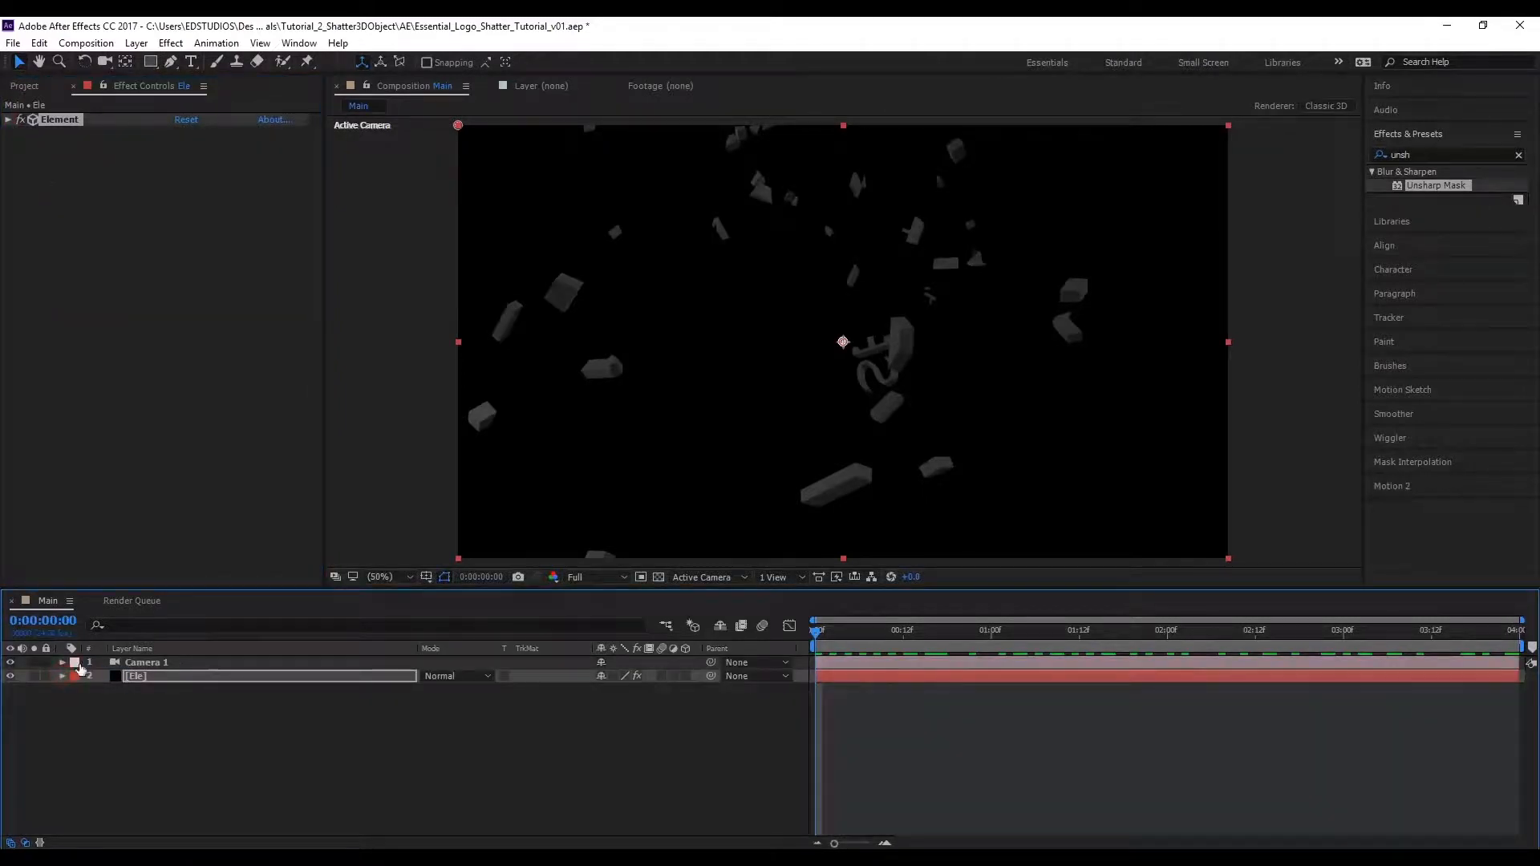
- Inspect Camera 1 briefly, fold its properties away and return to the Element layer's settings
left_click(63, 662)
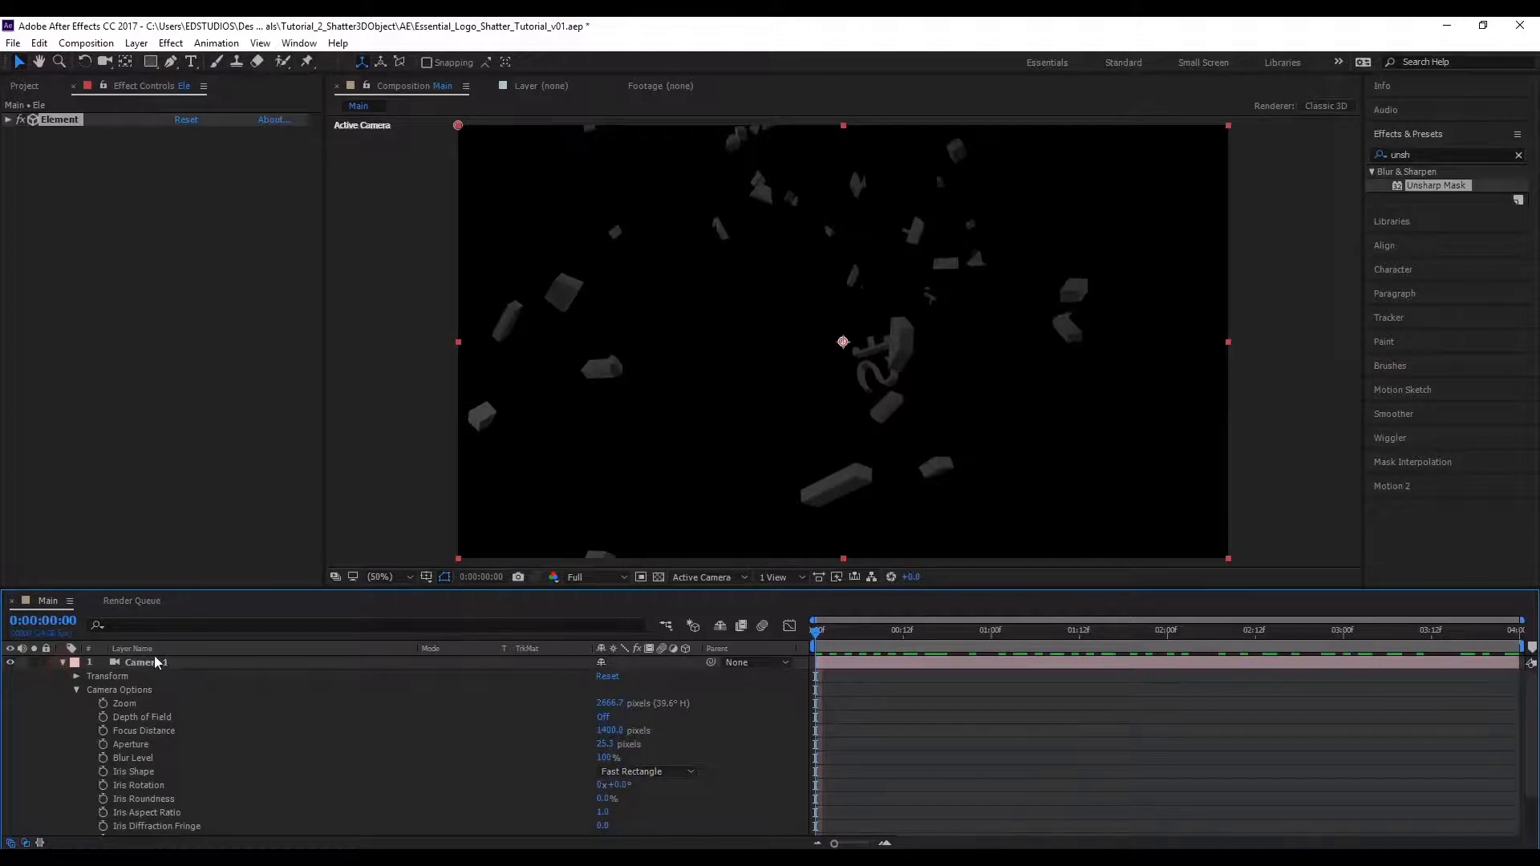
left_click(145, 661)
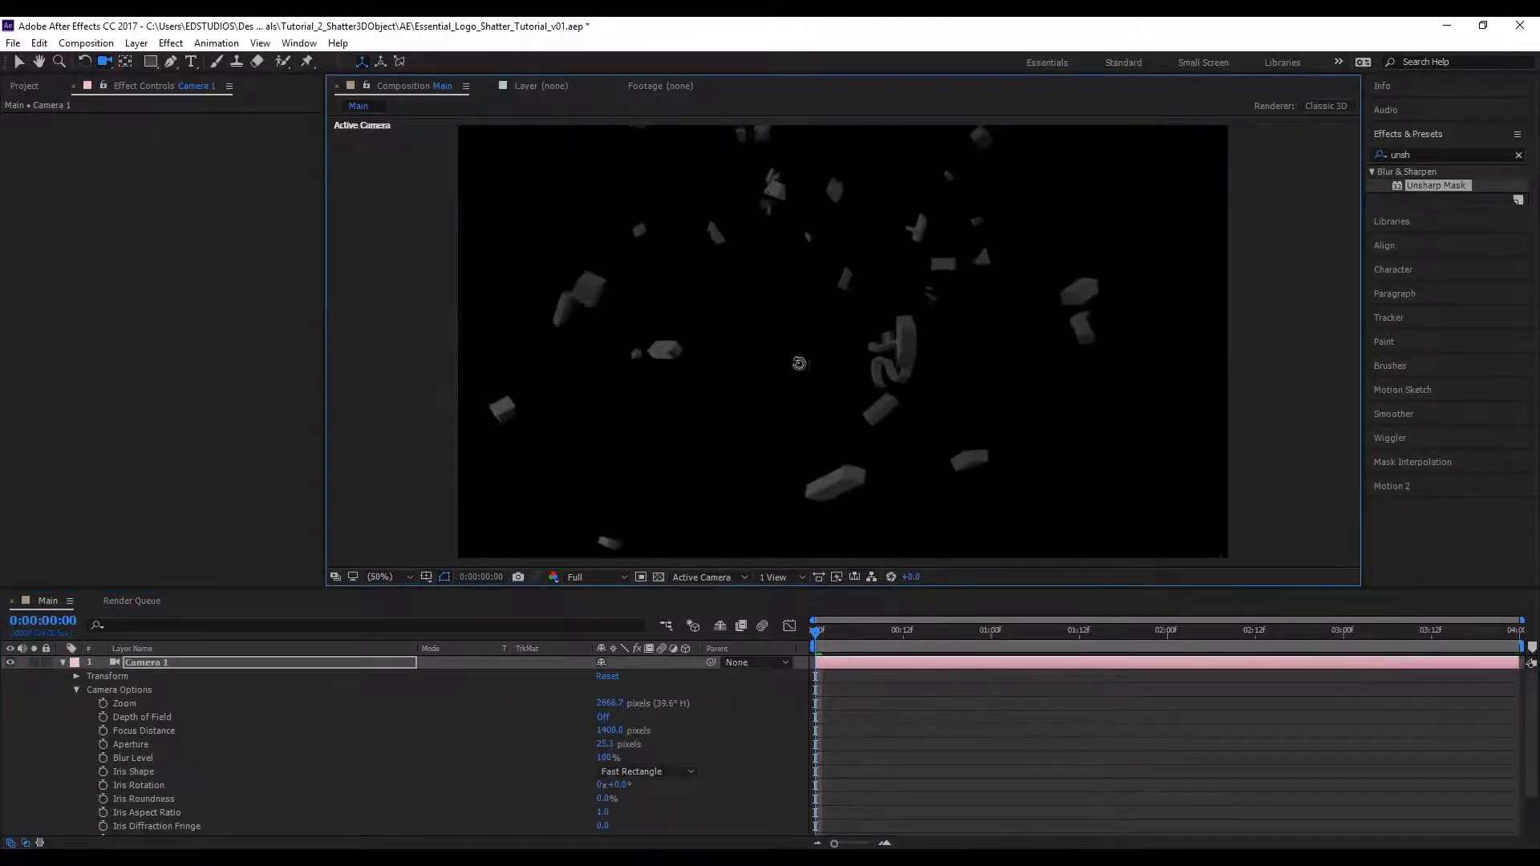
left_click(603, 715)
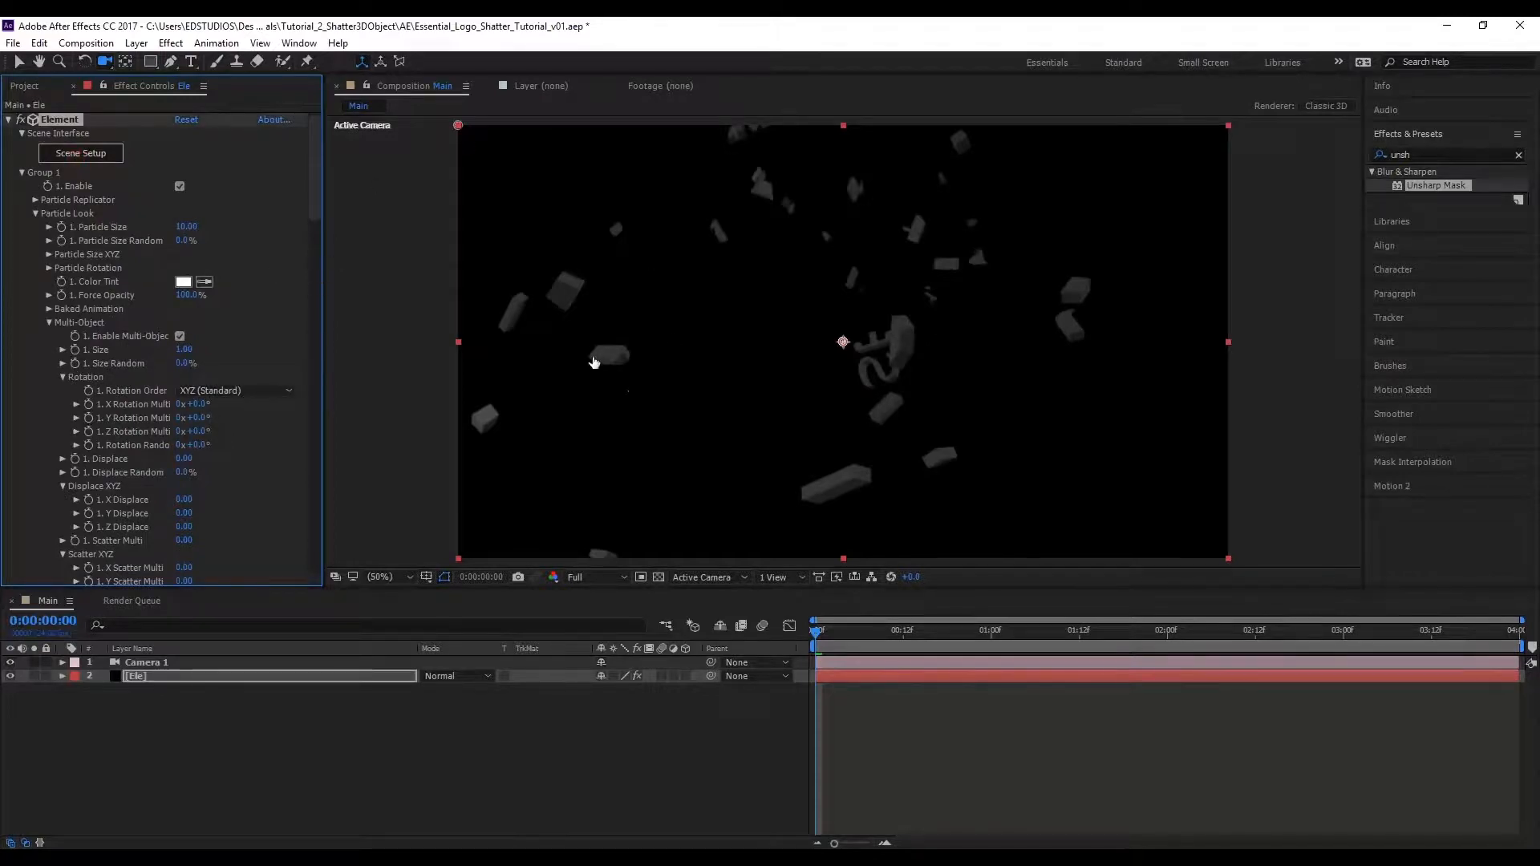
- Load a Basic_2K HDRI as the Scene Setup environment and confirm with OK
left_click(80, 153)
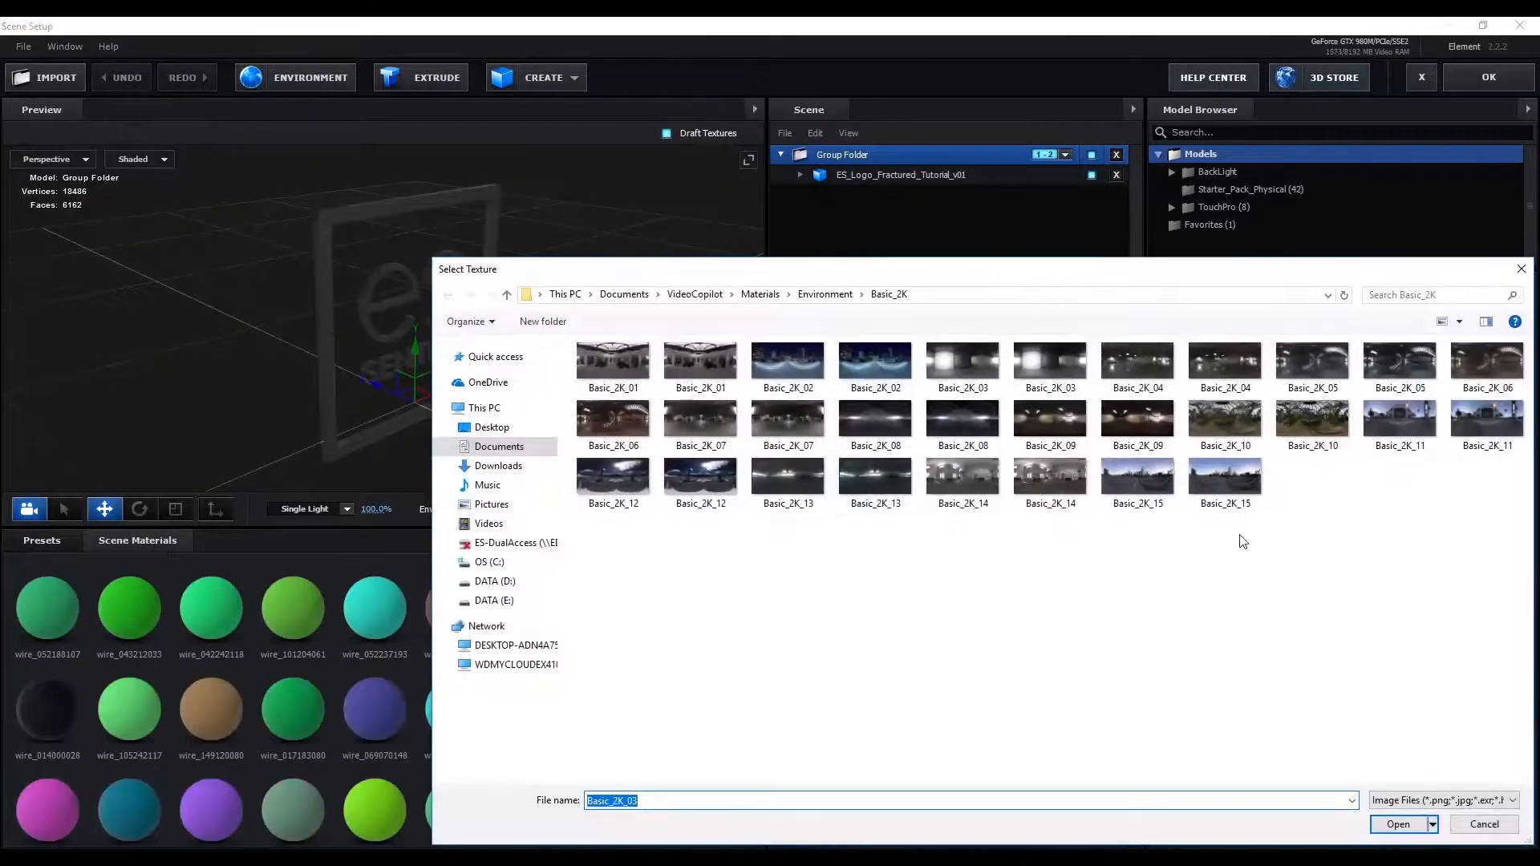
left_click(1399, 363)
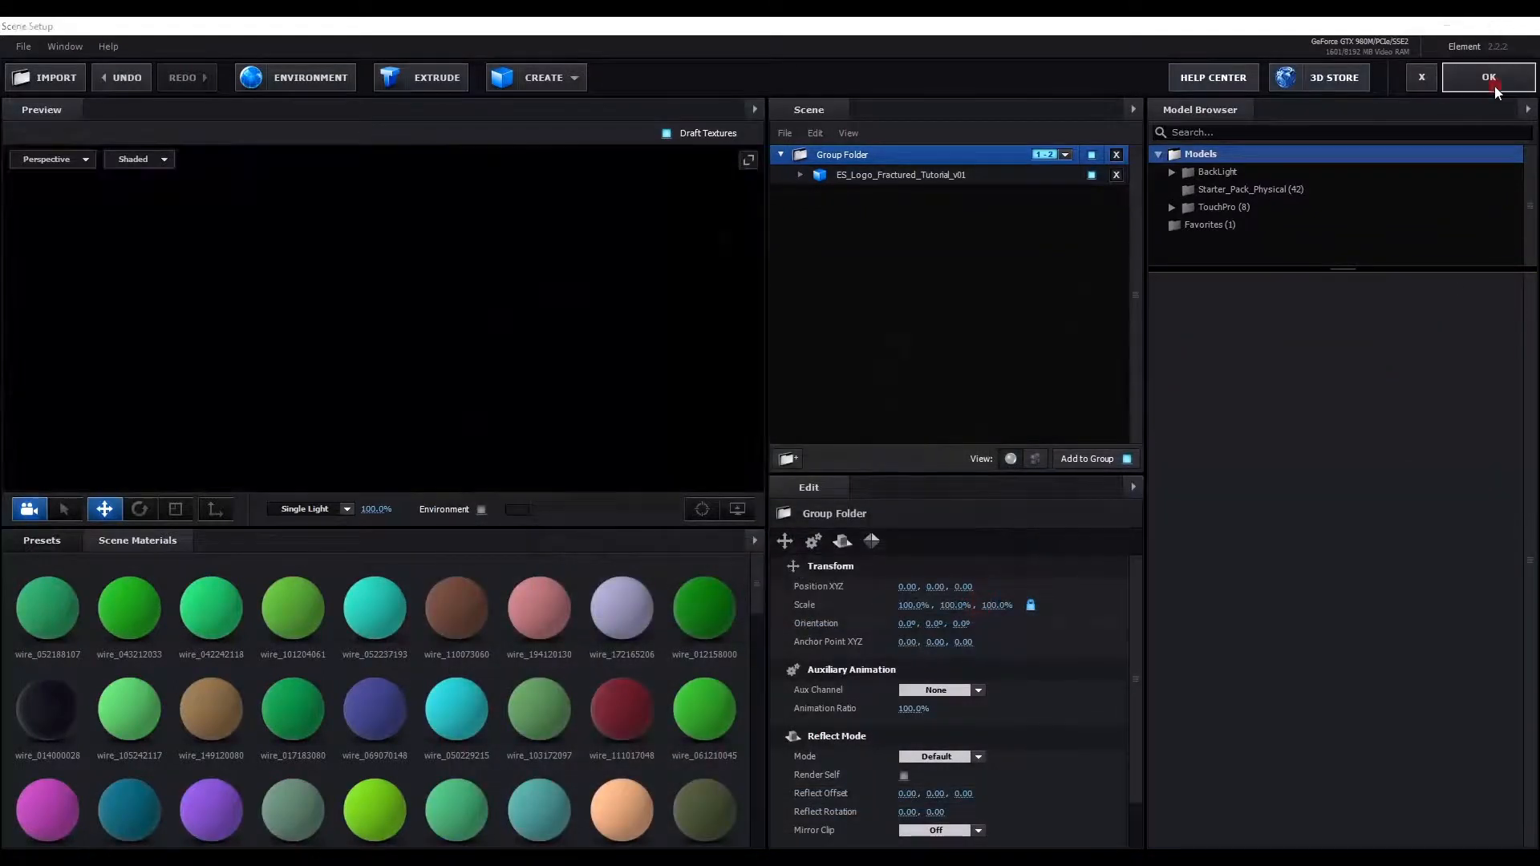
left_click(1489, 77)
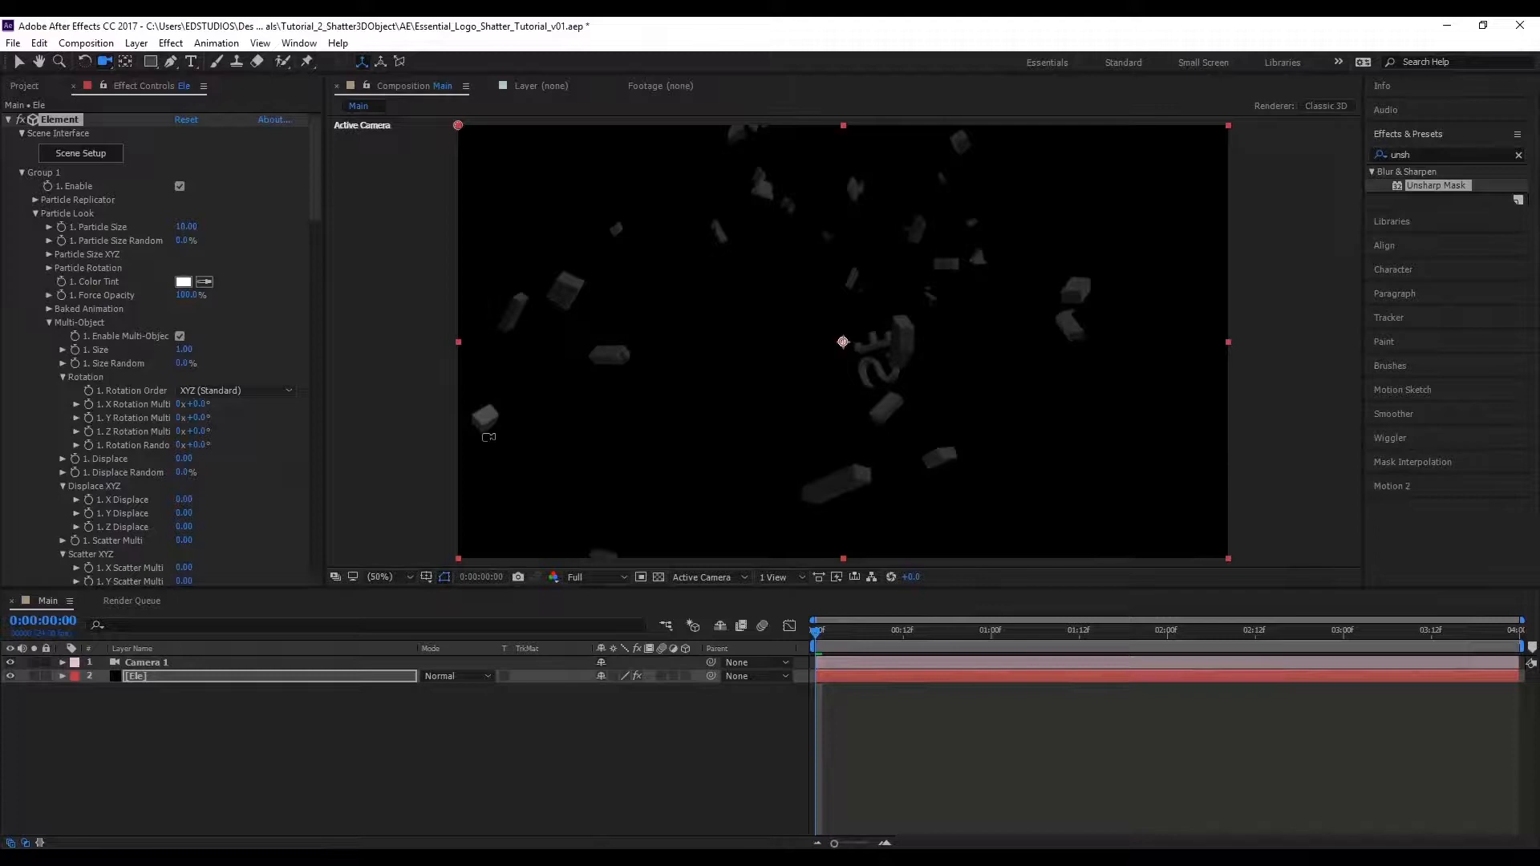
- Enable Show in BG under Physical Environment so the environment appears behind the shards
scroll("down", 3)
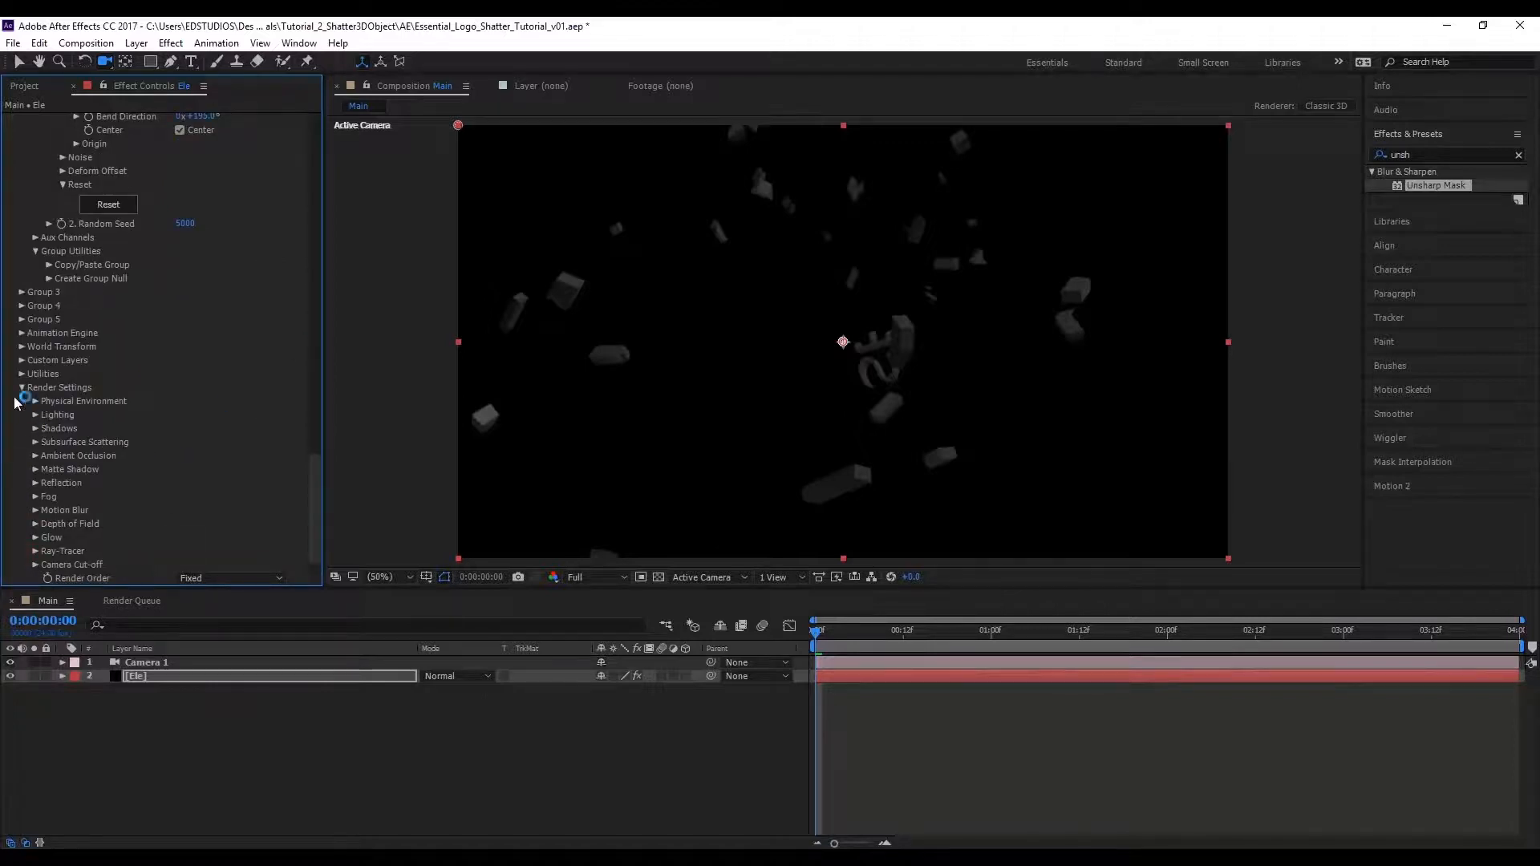
left_click(36, 401)
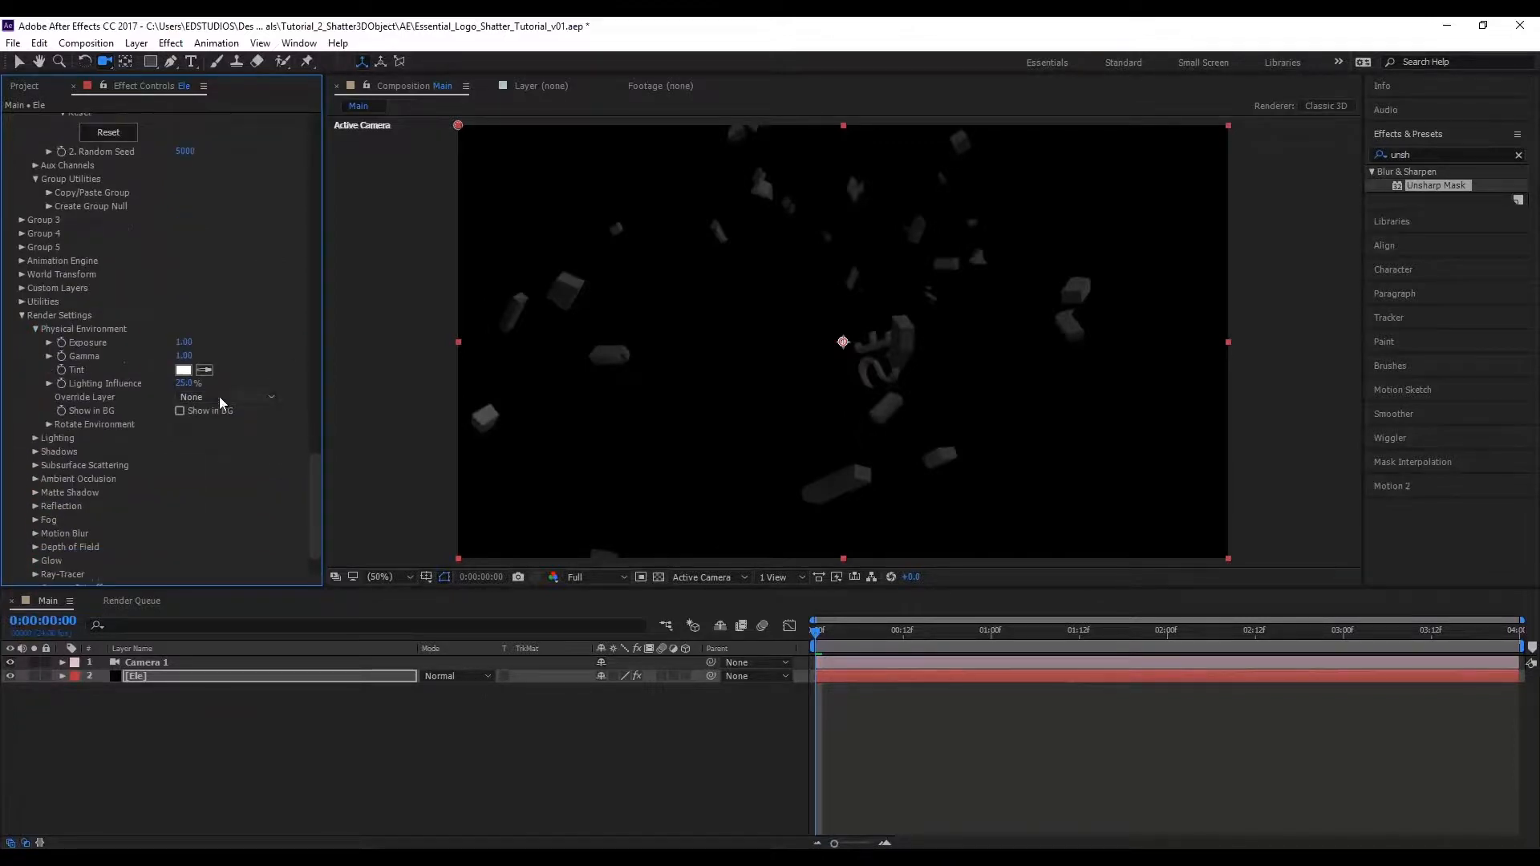
left_click(180, 411)
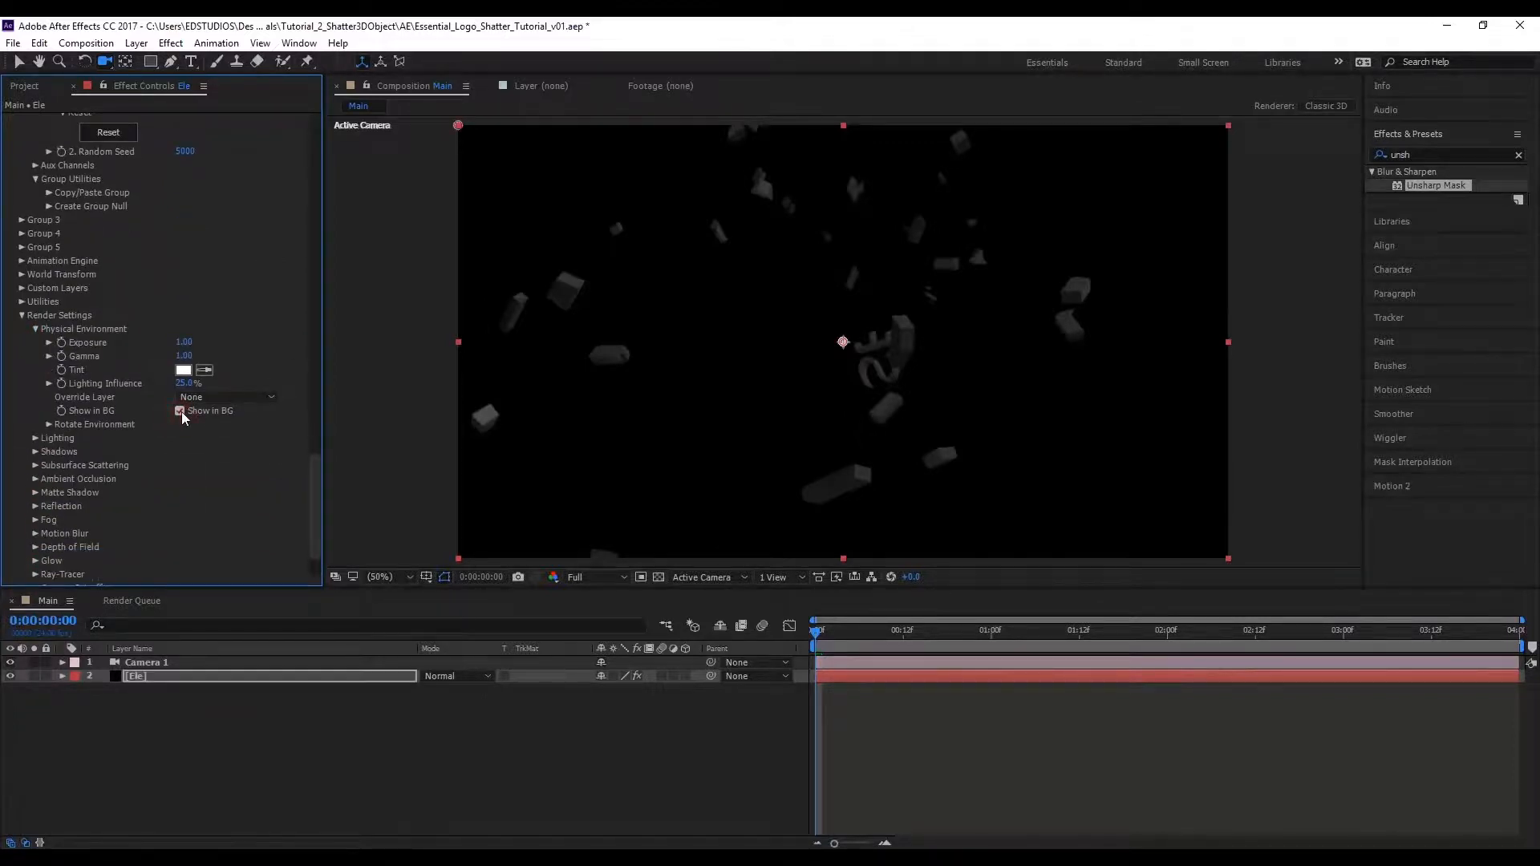
left_click(180, 411)
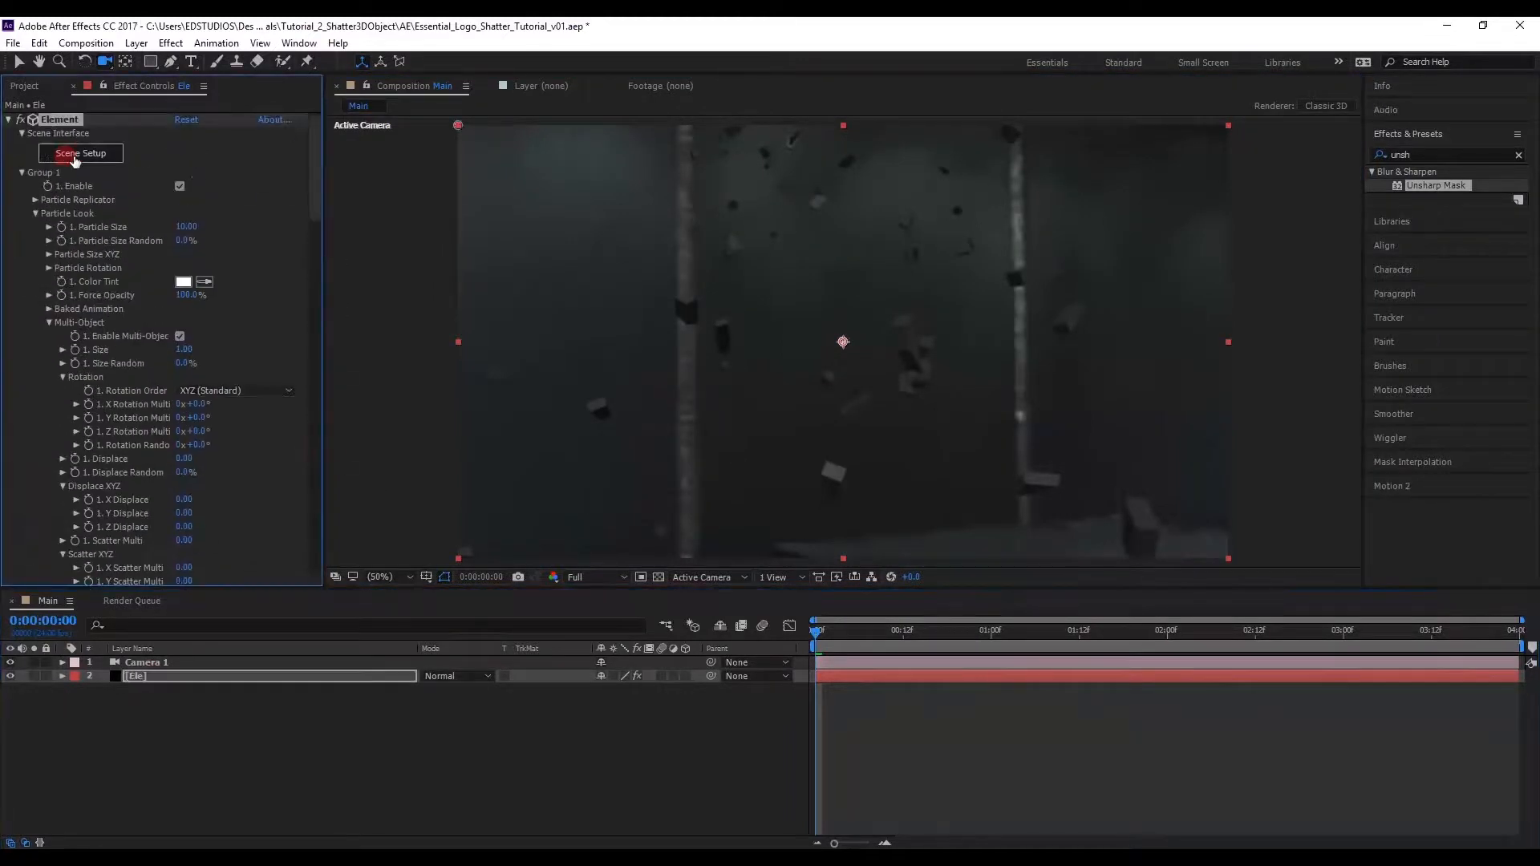
- Select the logo model's Metal_Diffused material in Element 3D Scene Setup for editing
left_click(80, 154)
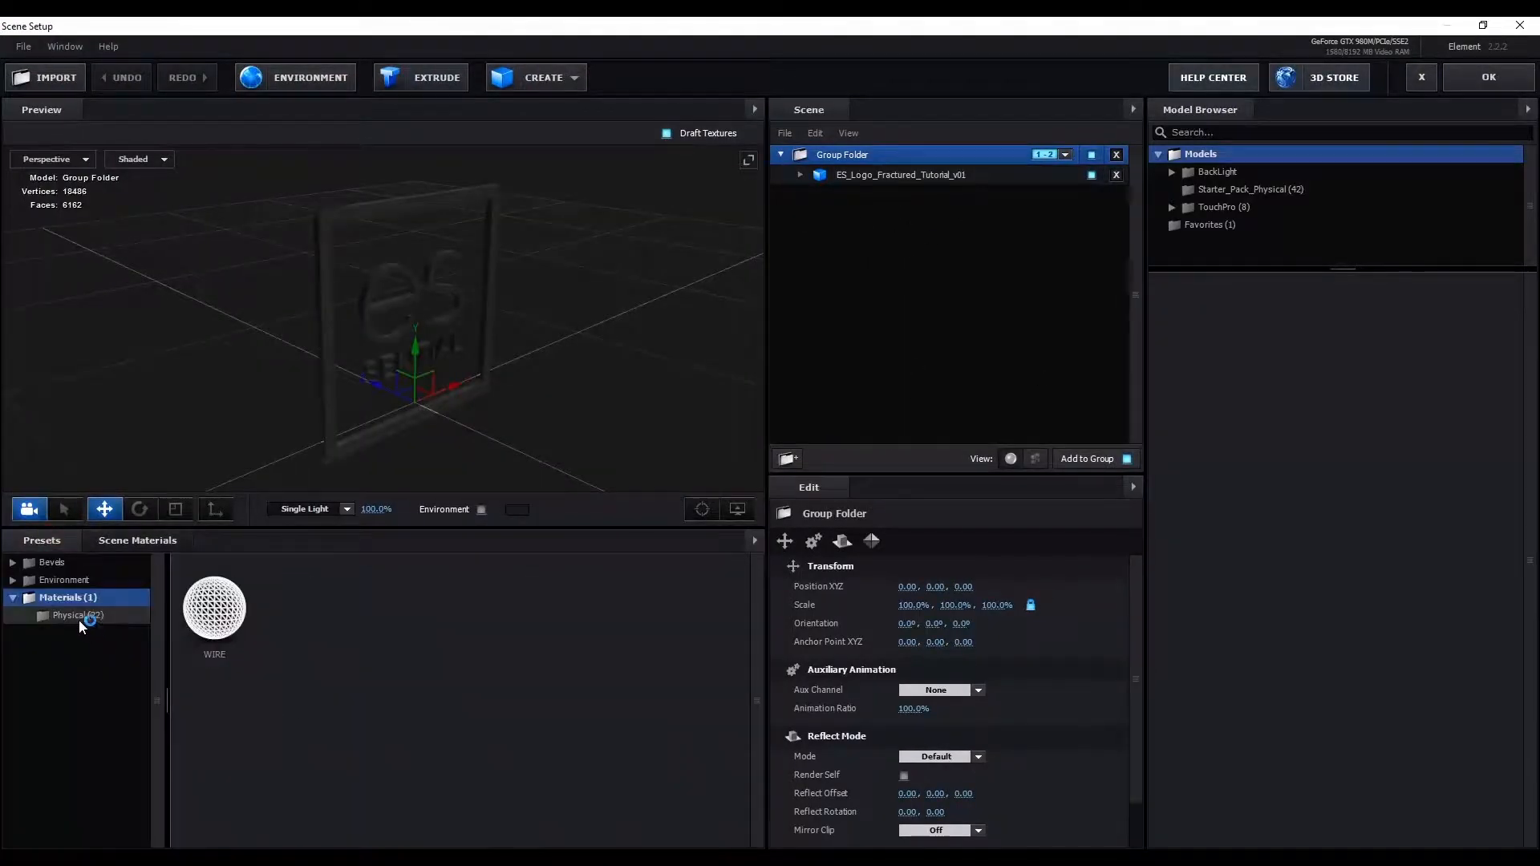
left_click(77, 616)
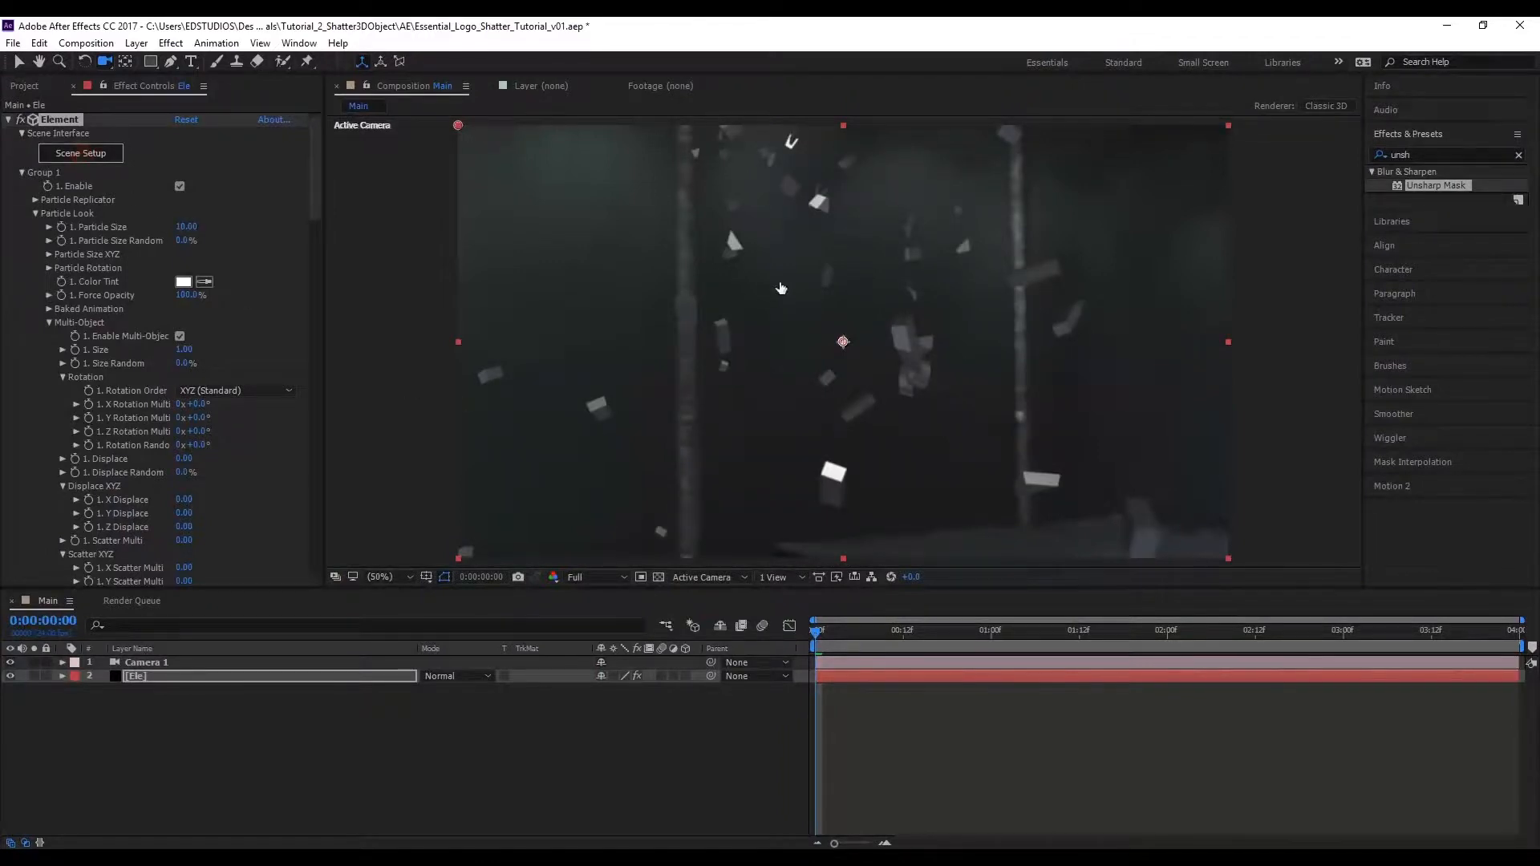
left_click(80, 152)
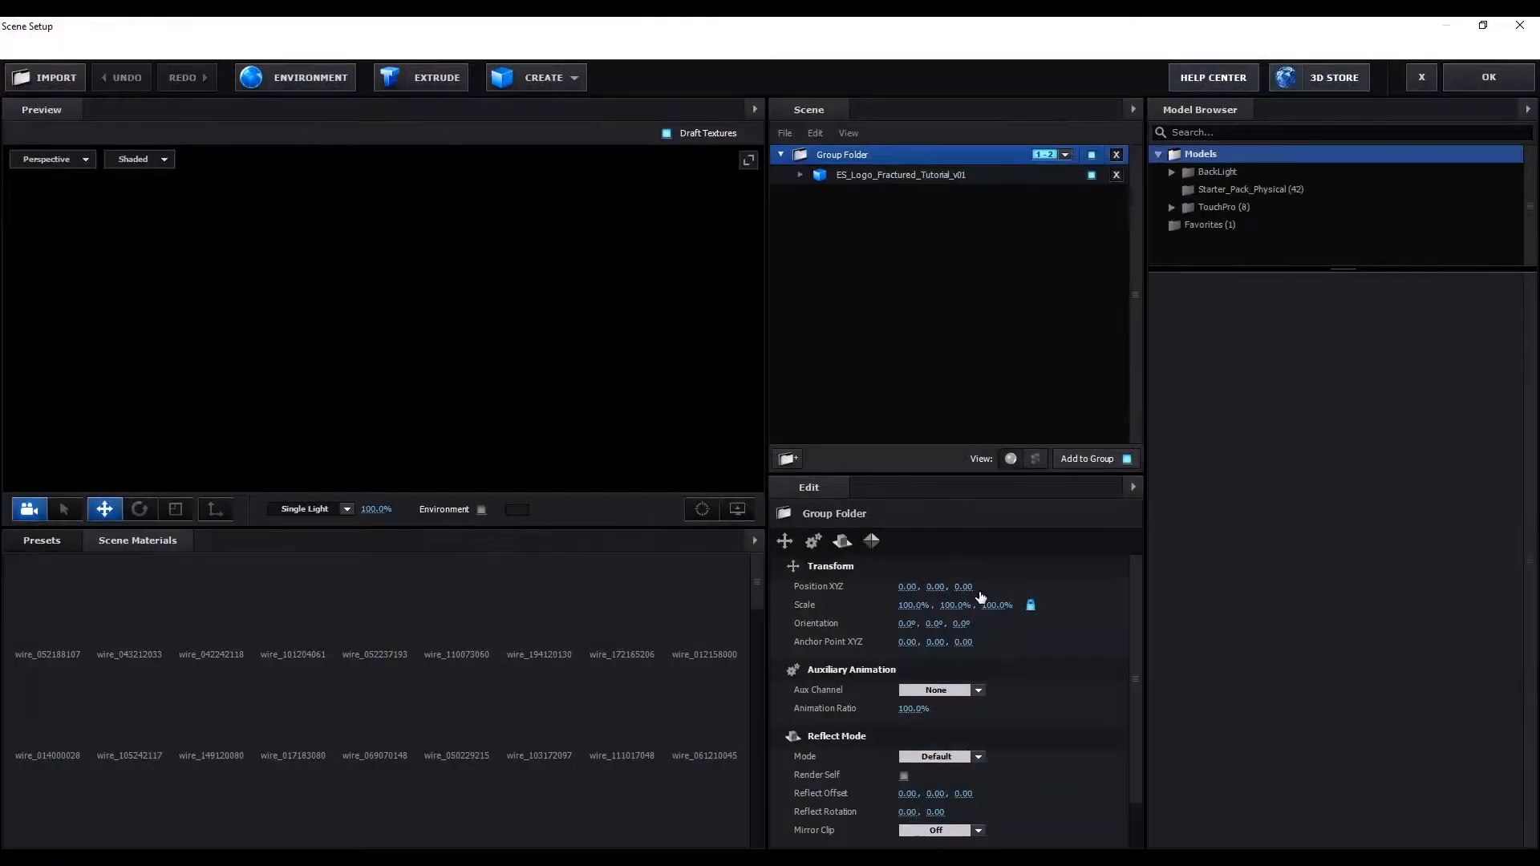
left_click(799, 175)
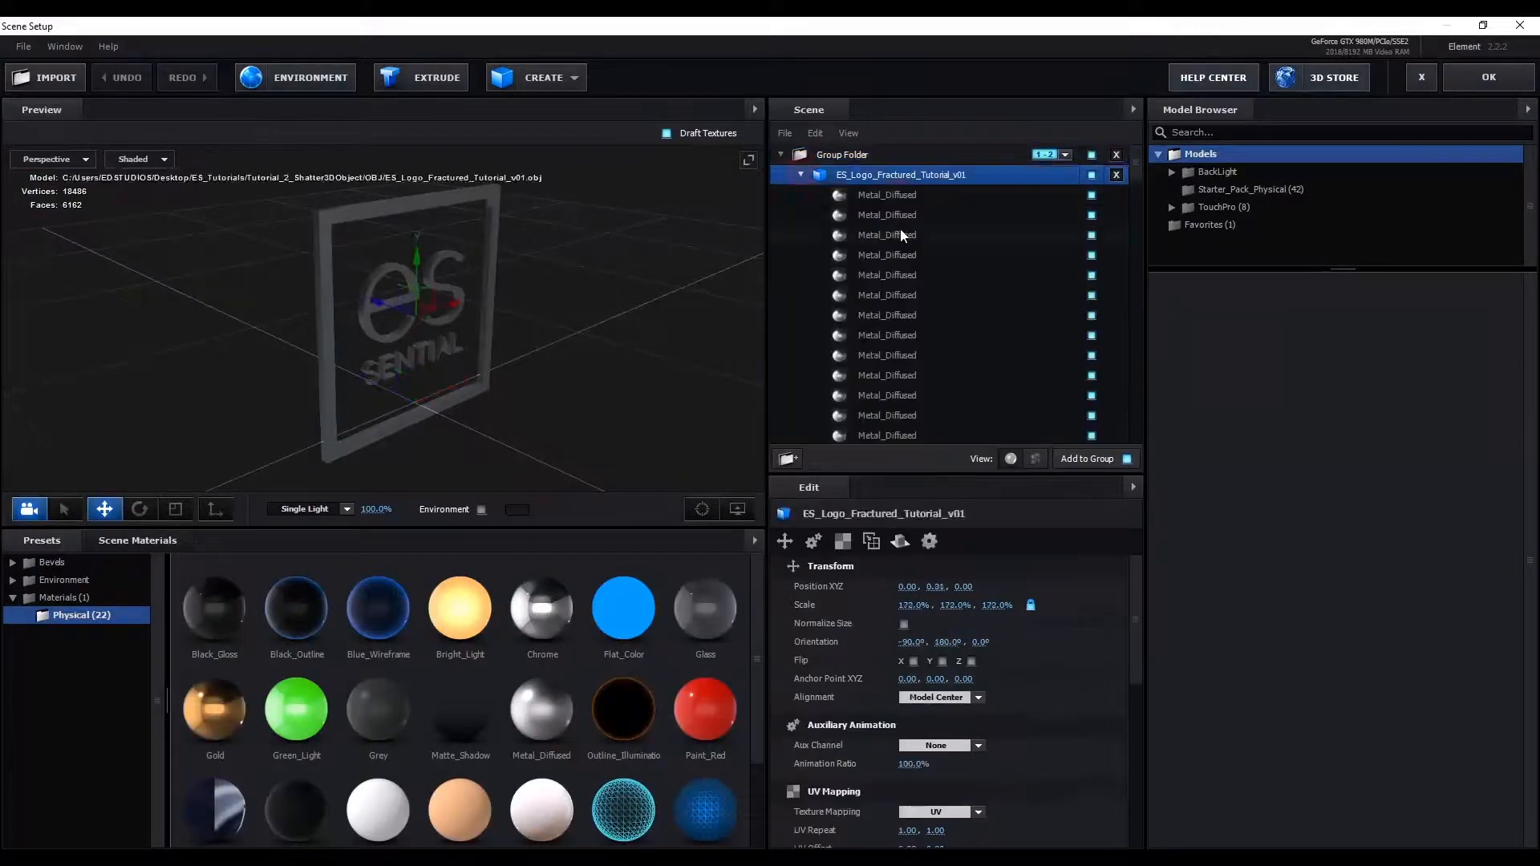
left_click(885, 234)
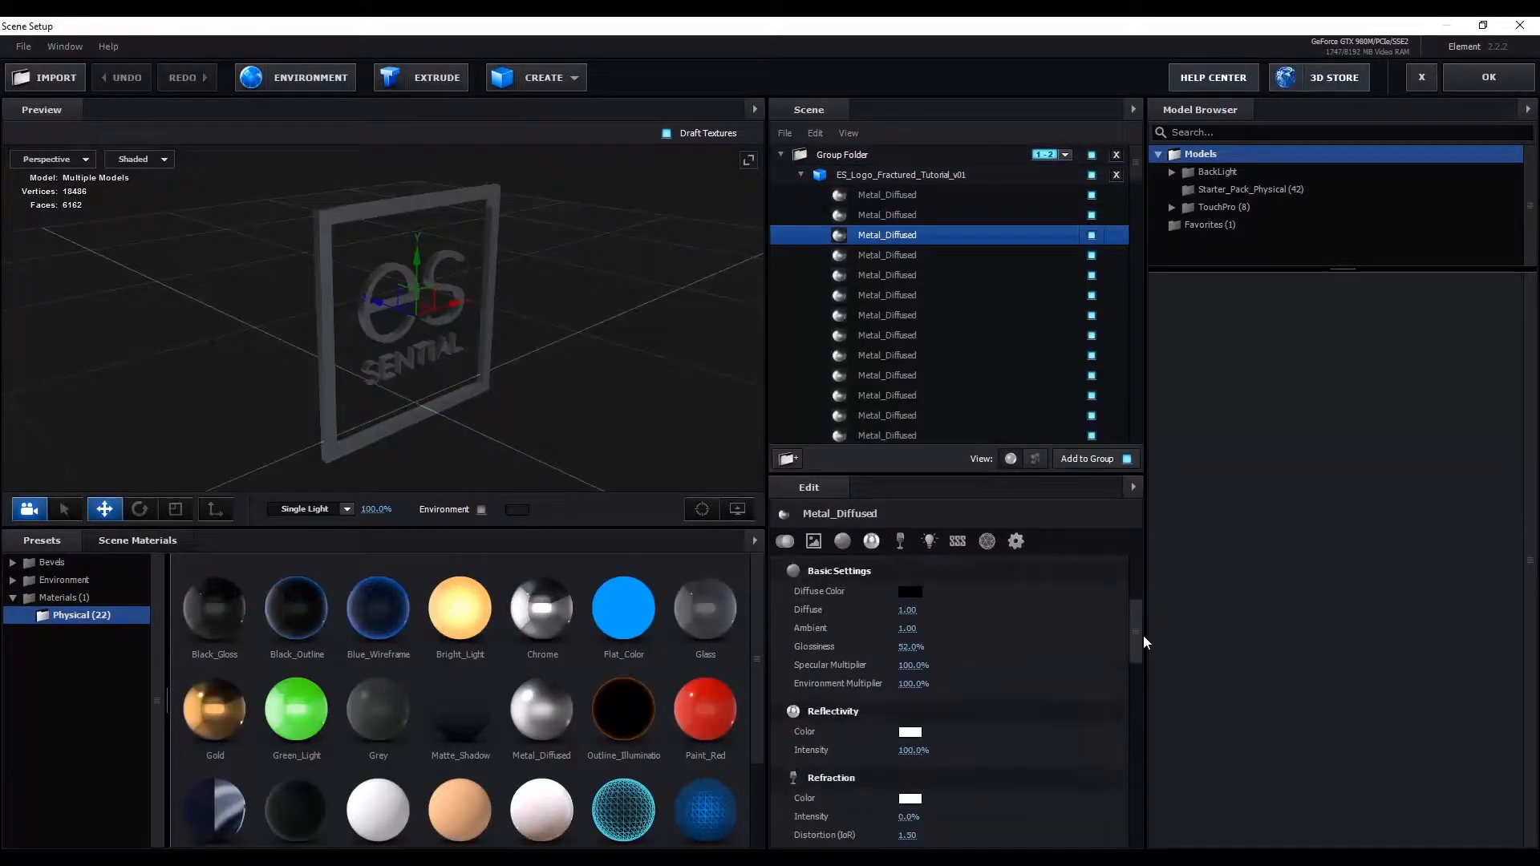
- Give Metal_Diffused a light grey diffuse colour and 9% reflectivity, then apply and close setup
left_click(909, 590)
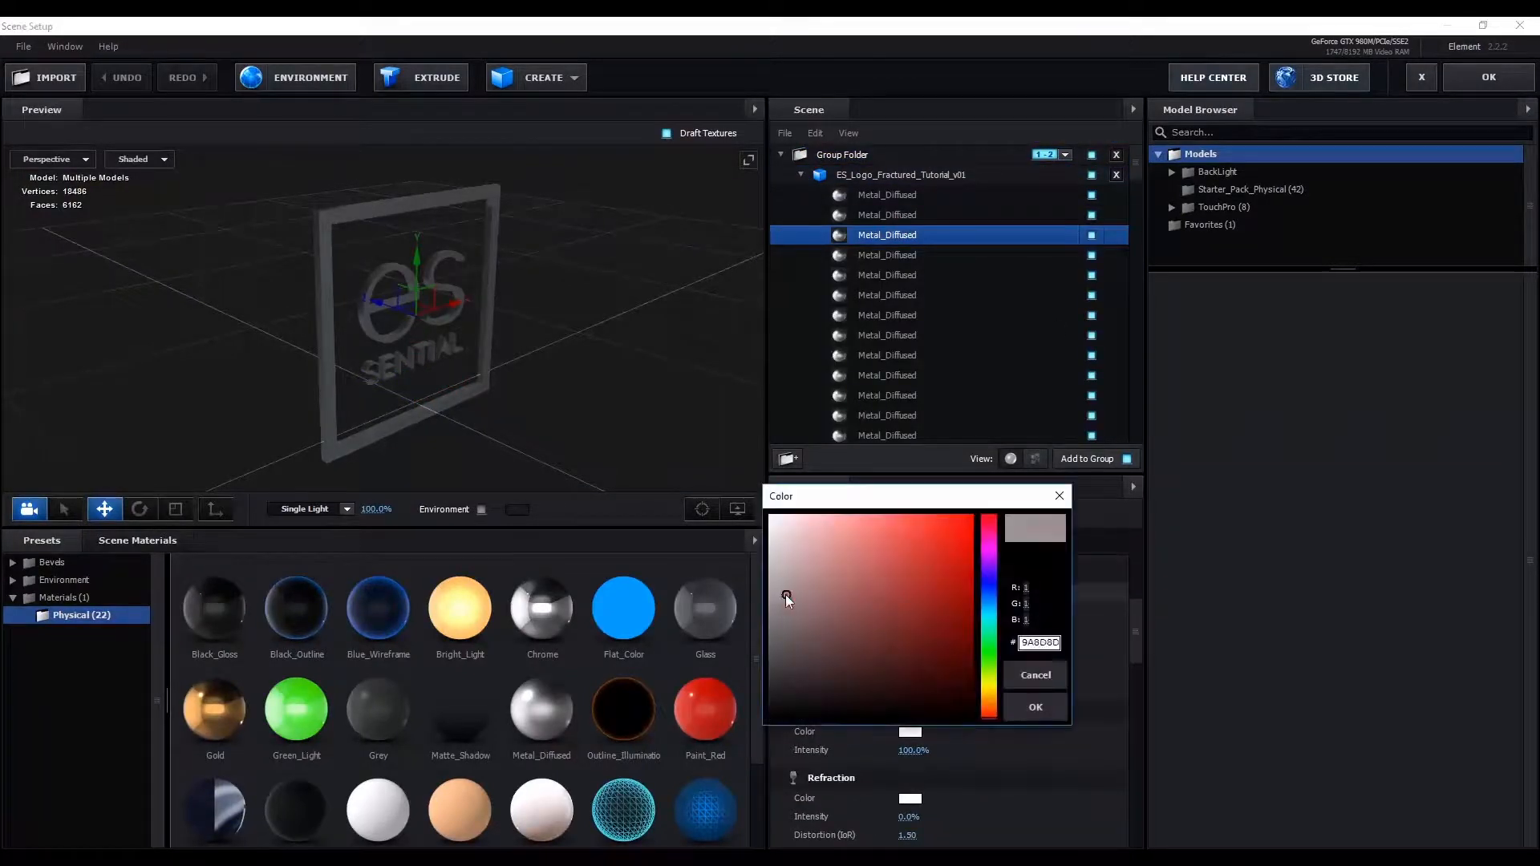
left_click(1035, 674)
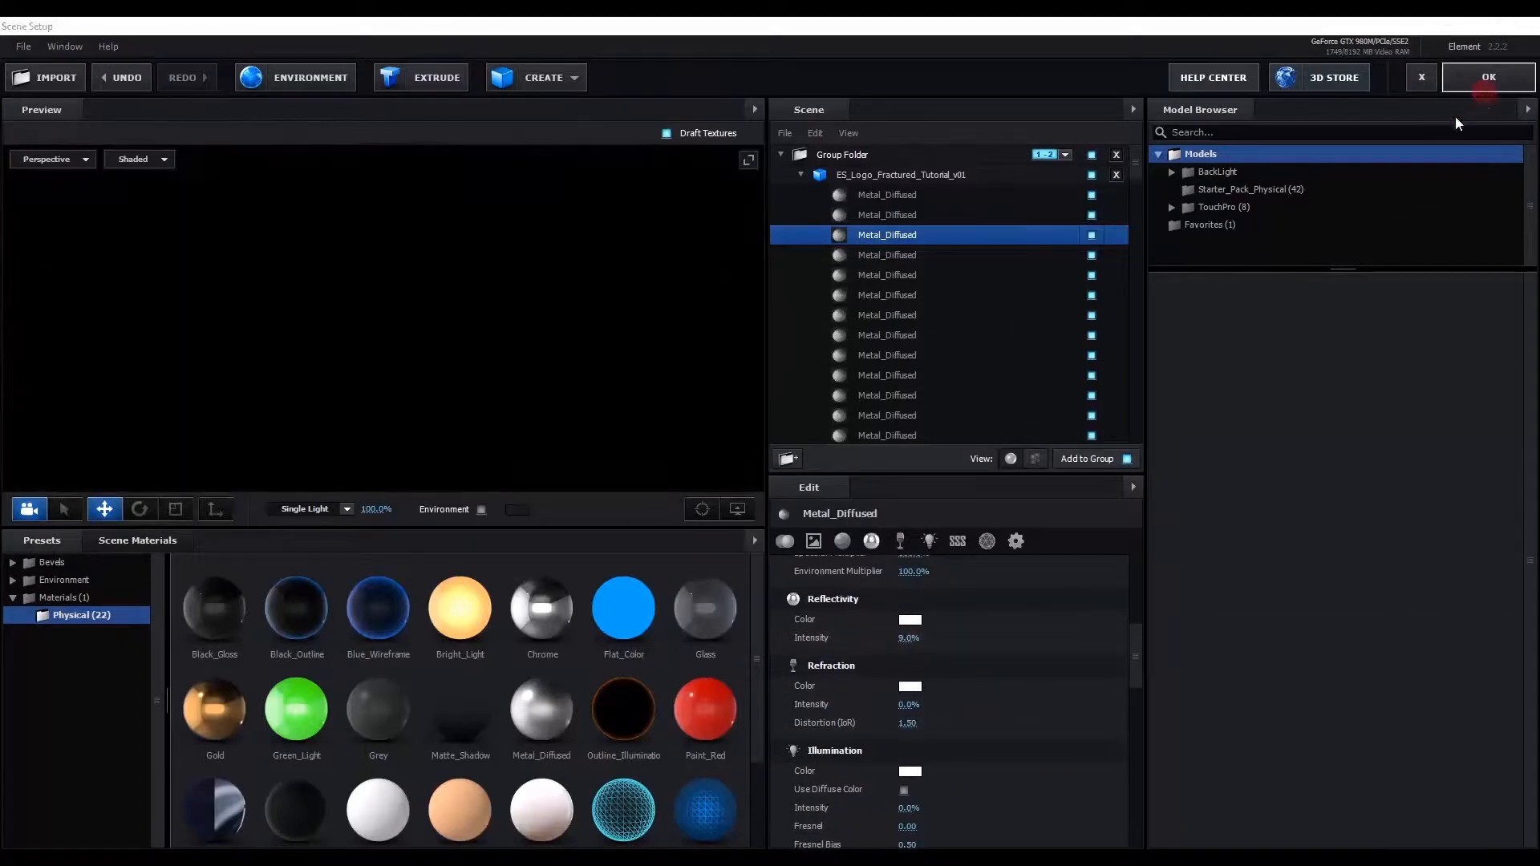
left_click(1489, 77)
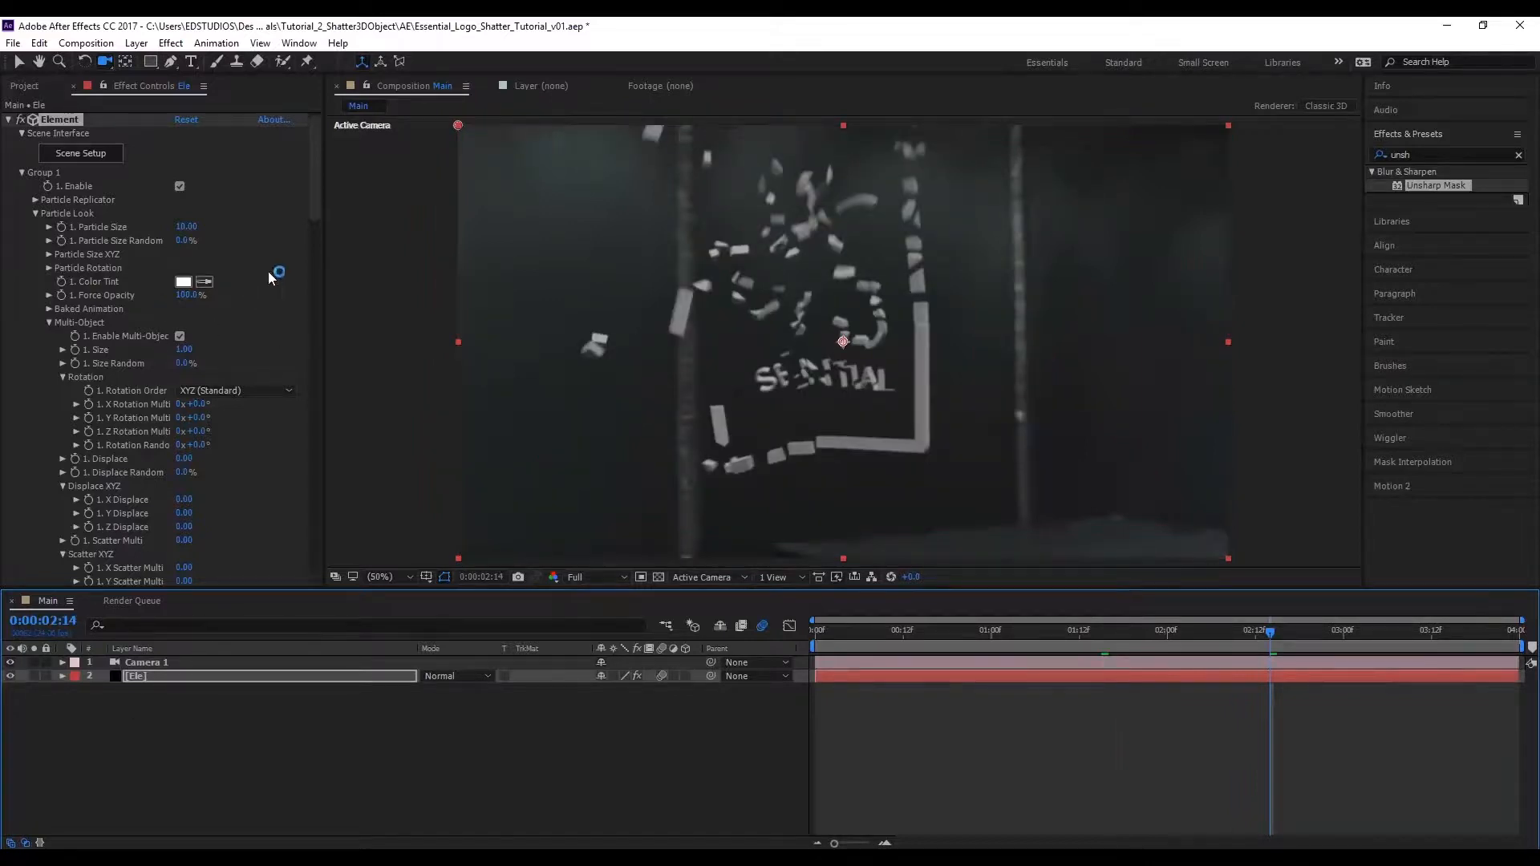
- Set the Ambient Occlusion SSAO Quality Preset to Medium in Render Settings
scroll("down", 3)
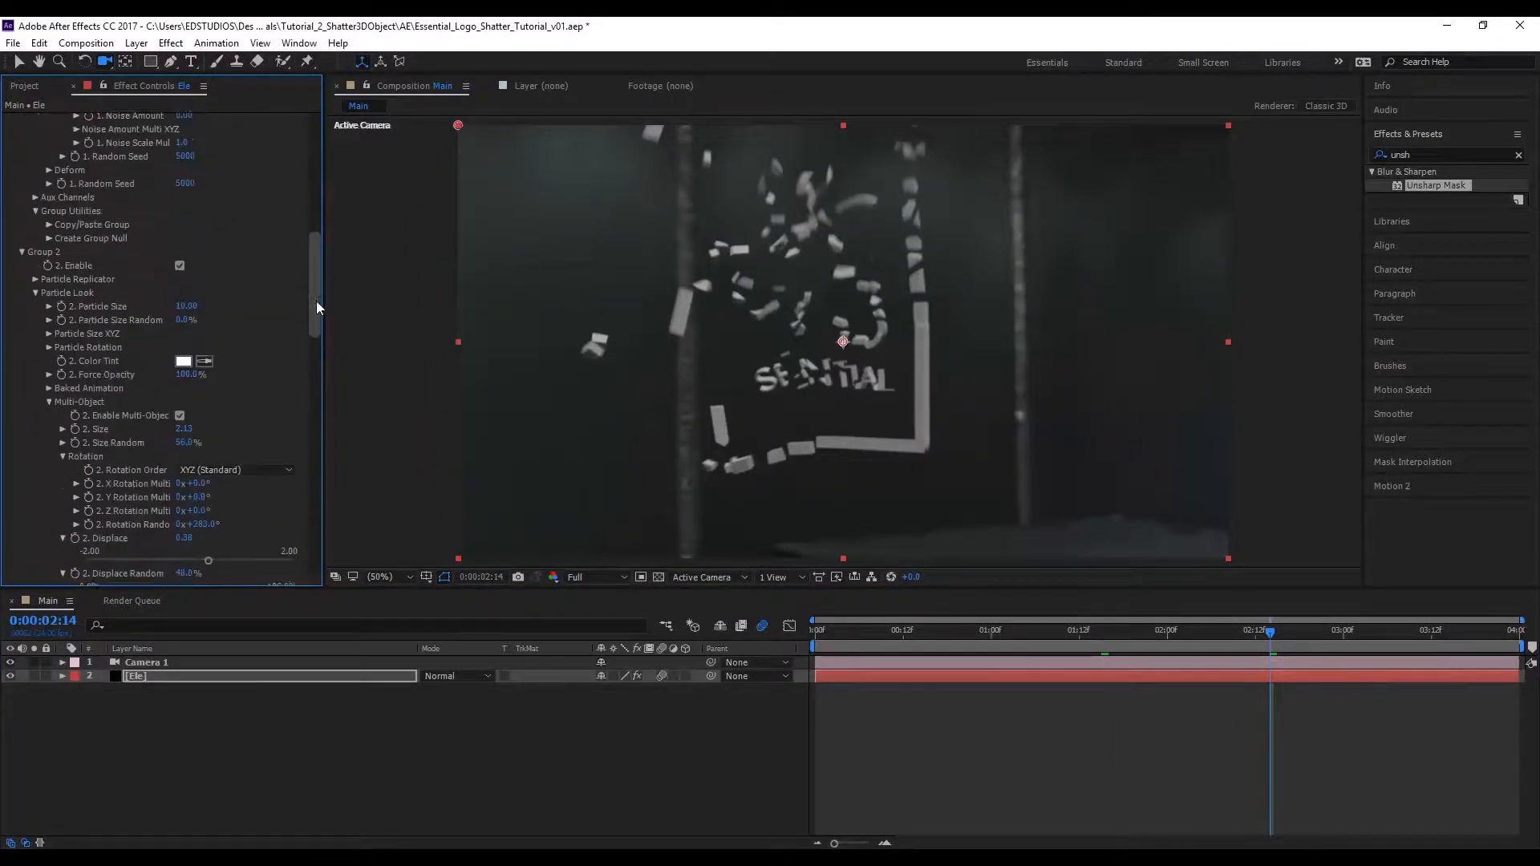
scroll("down", 3)
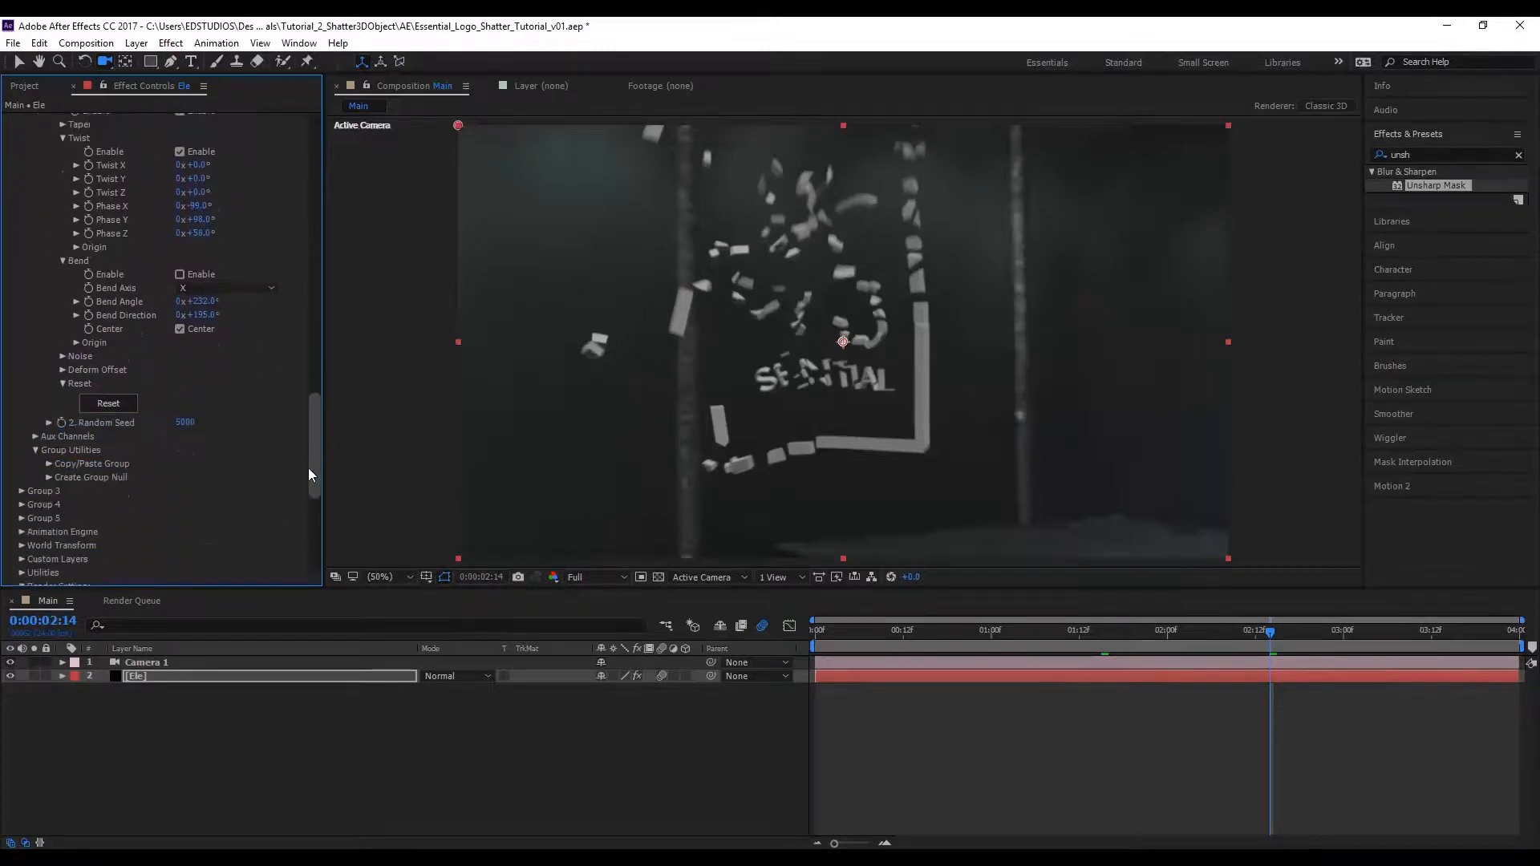
scroll("down", 3)
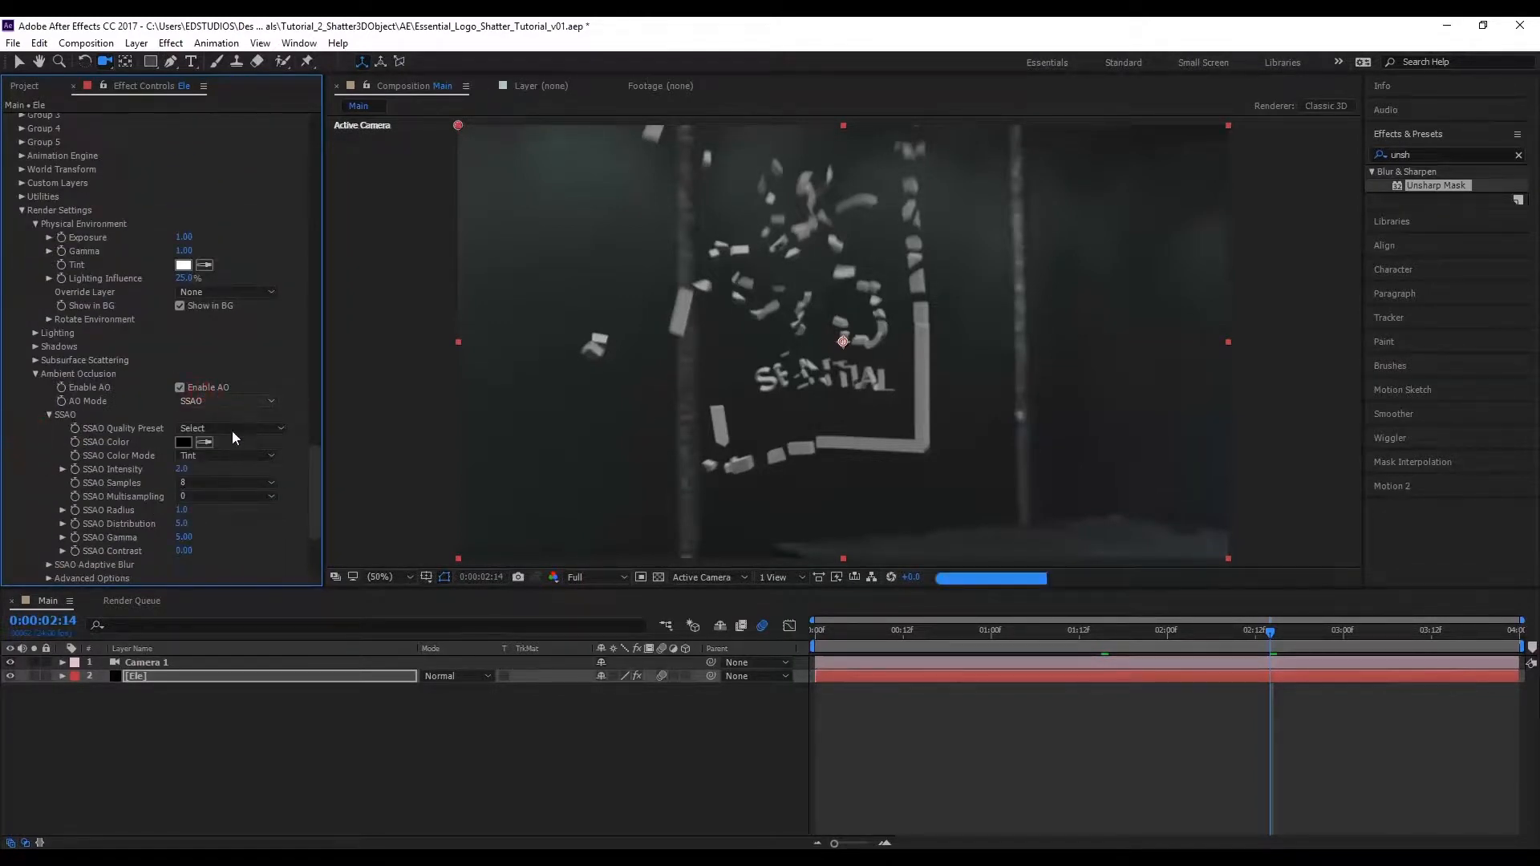
left_click(228, 426)
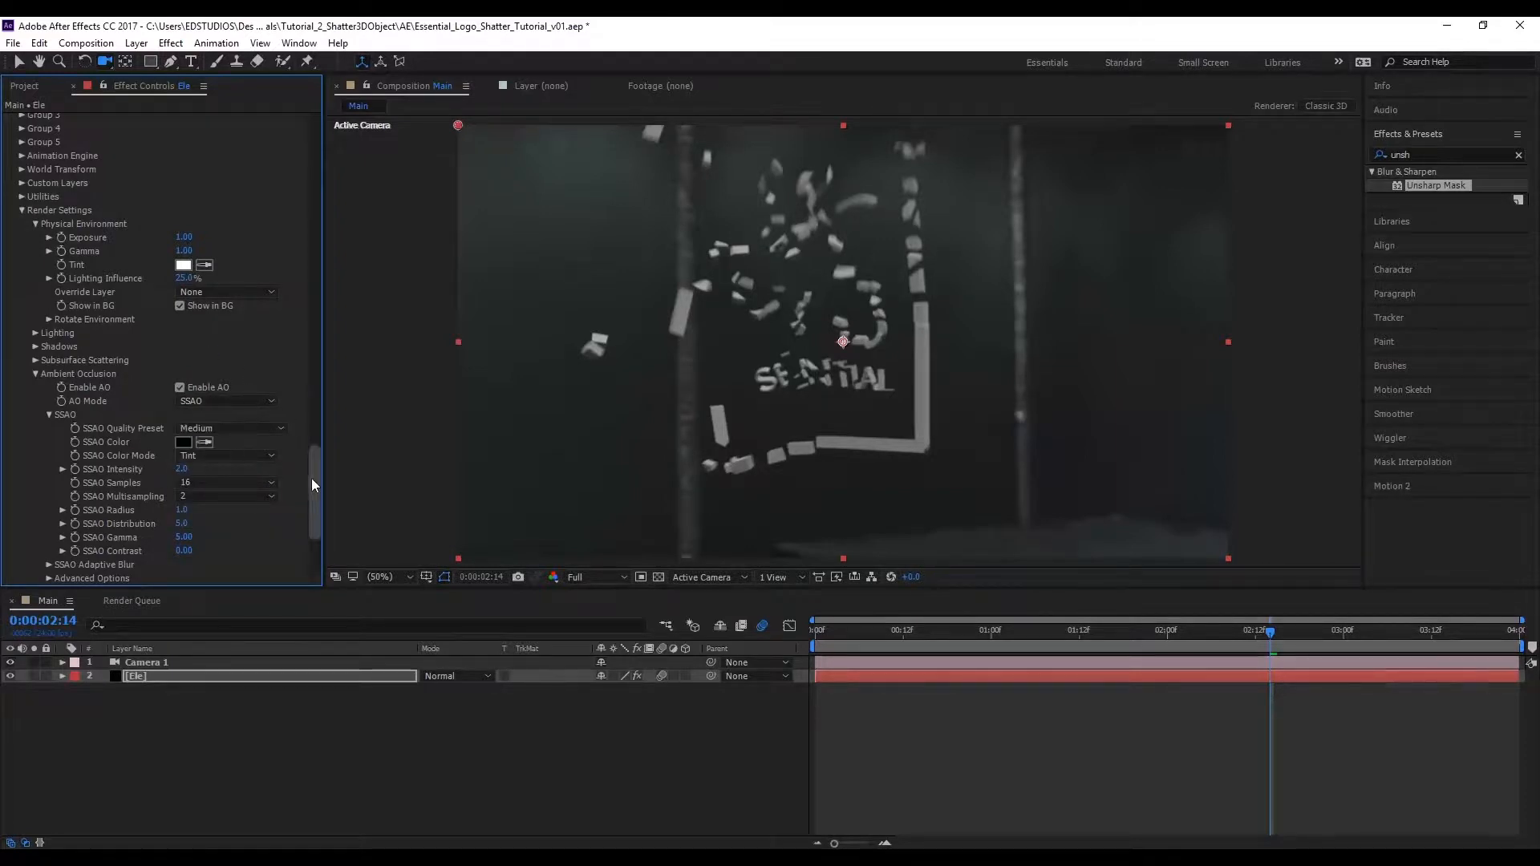
- Expand the Shadows settings with Shadow Mapping enabled
scroll("down", 3)
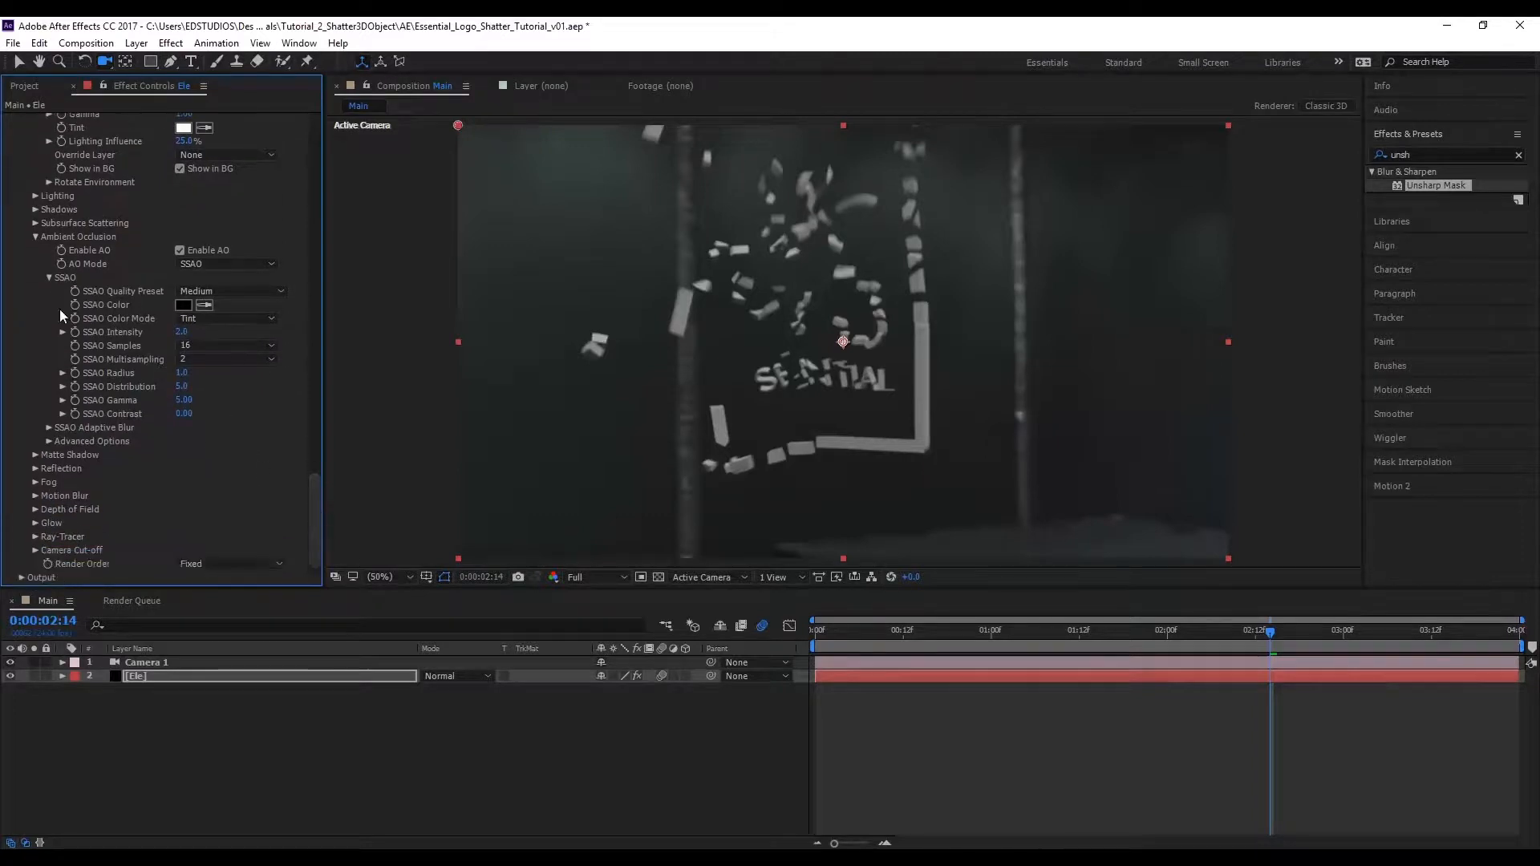
left_click(36, 209)
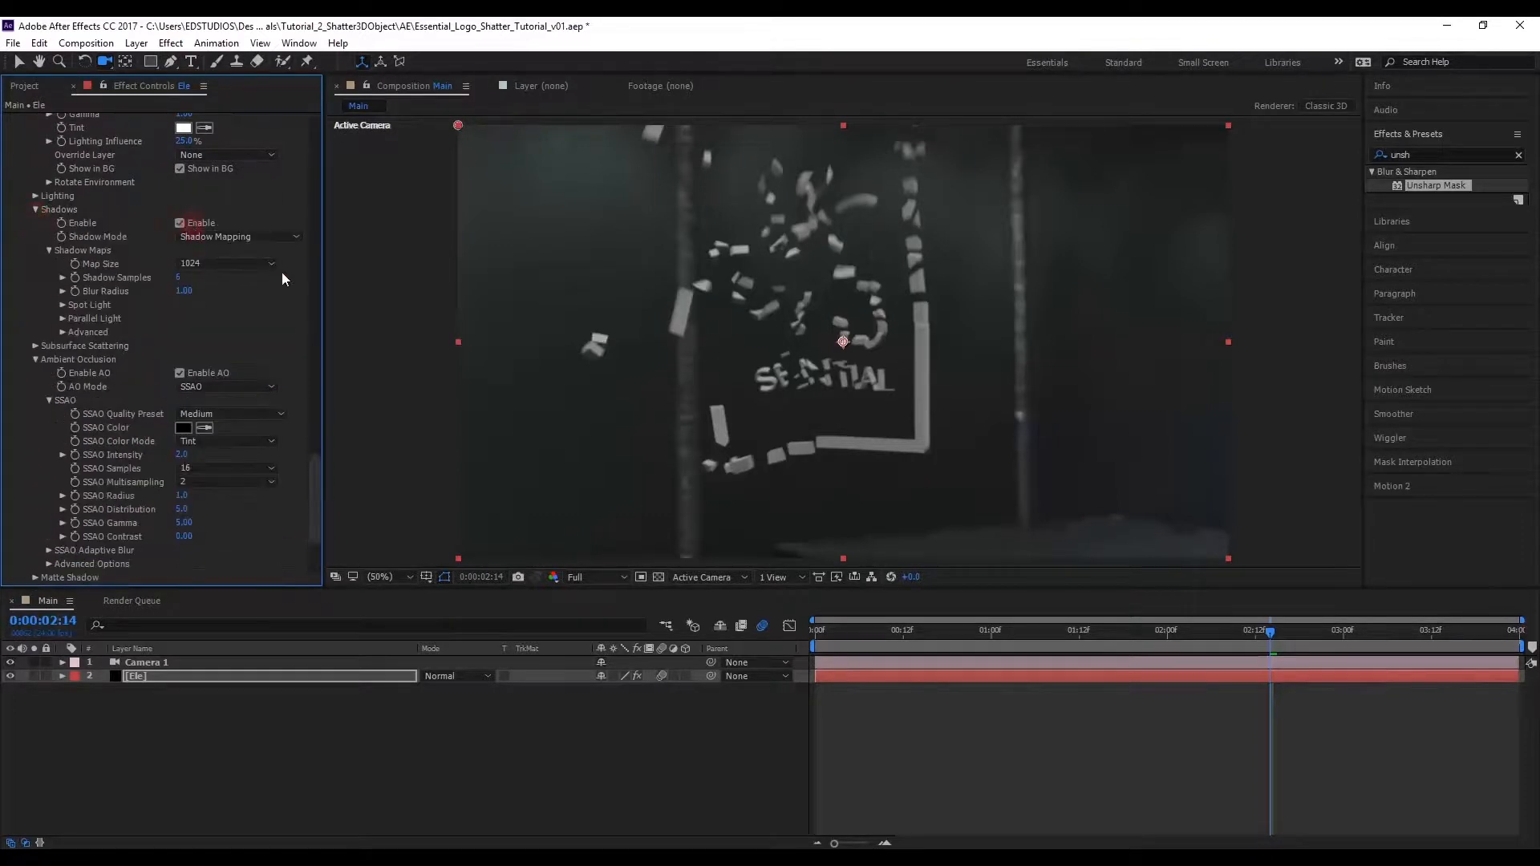
scroll("down", 3)
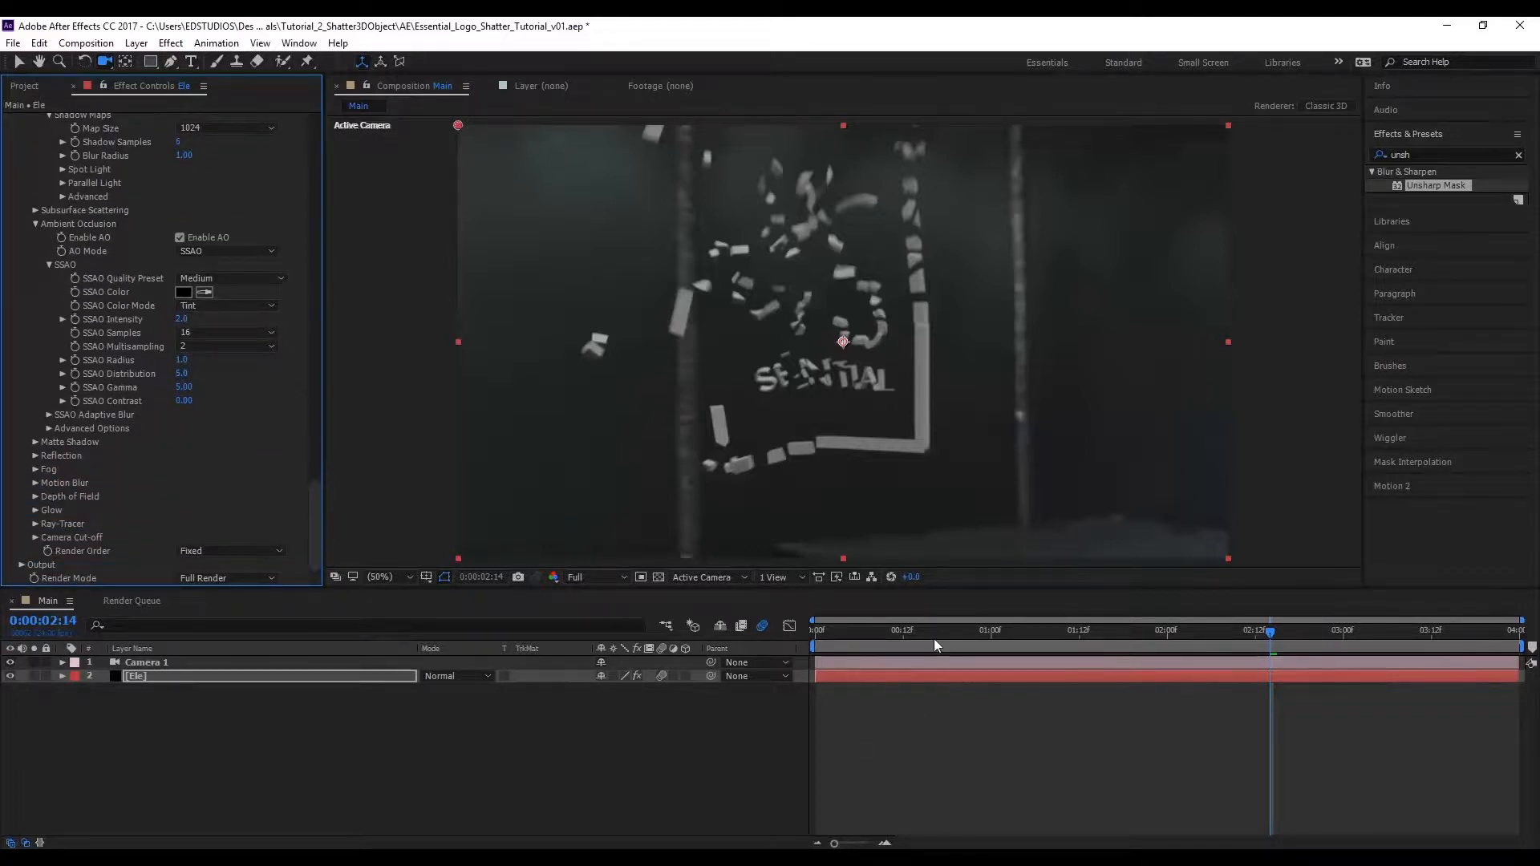
left_click(65, 660)
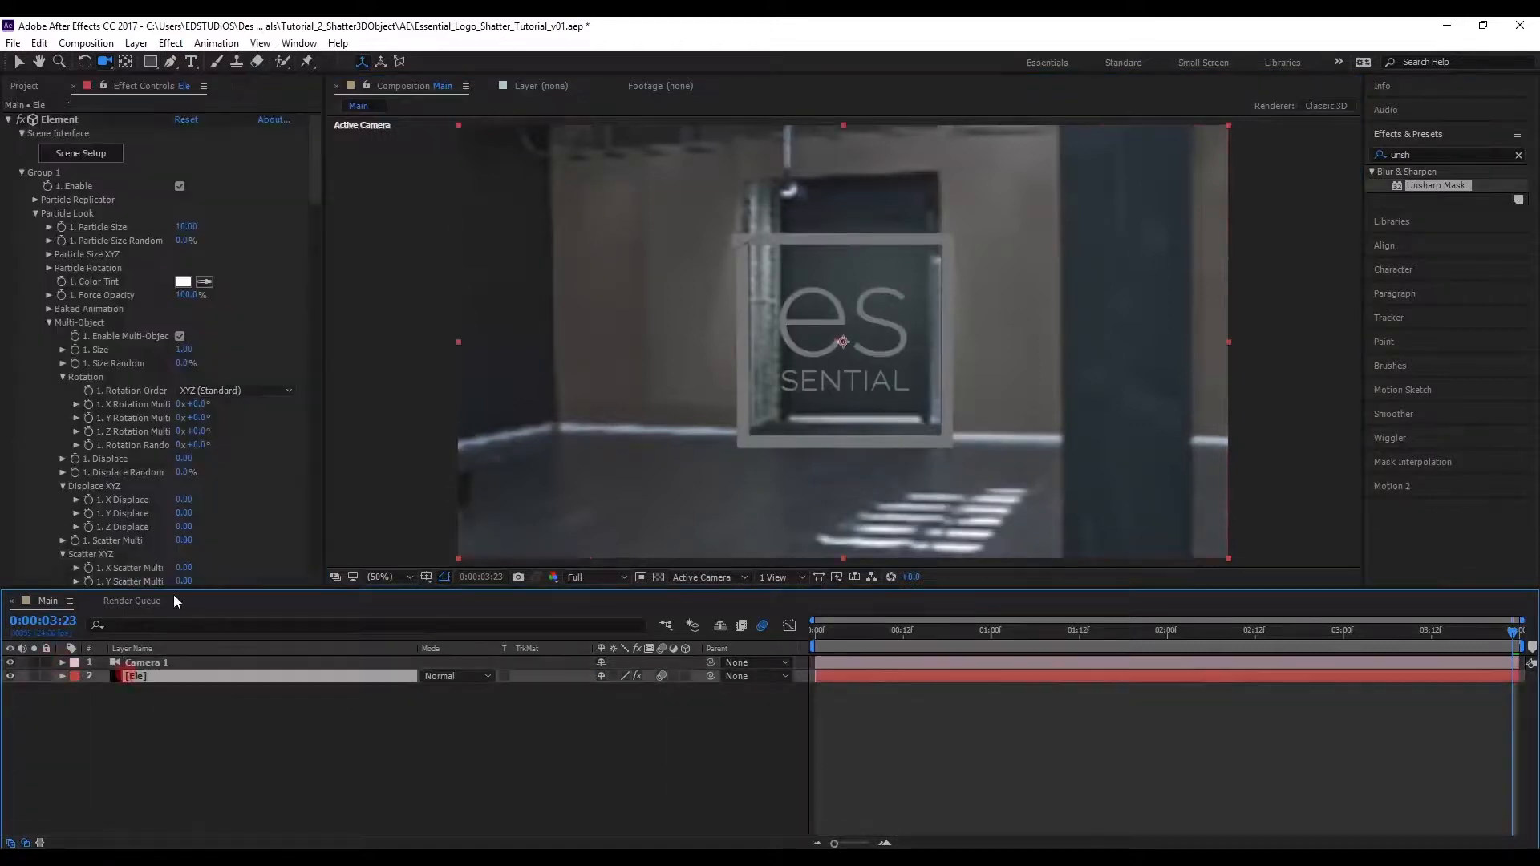
- Set SSAO Intensity to 4.0 and rotate the environment to a warehouse ceiling
scroll("down", 3)
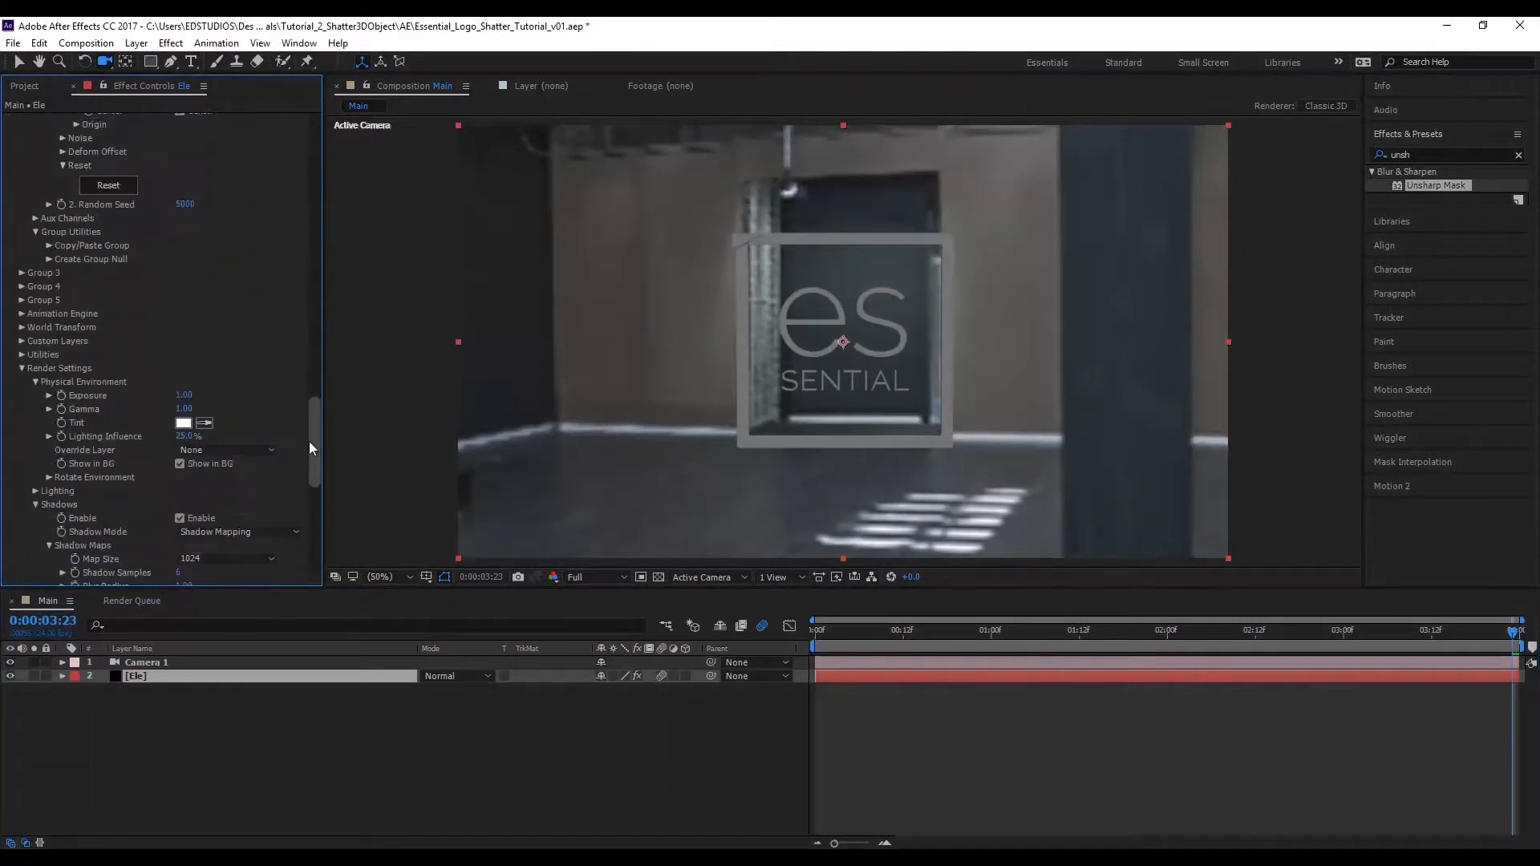
scroll("down", 3)
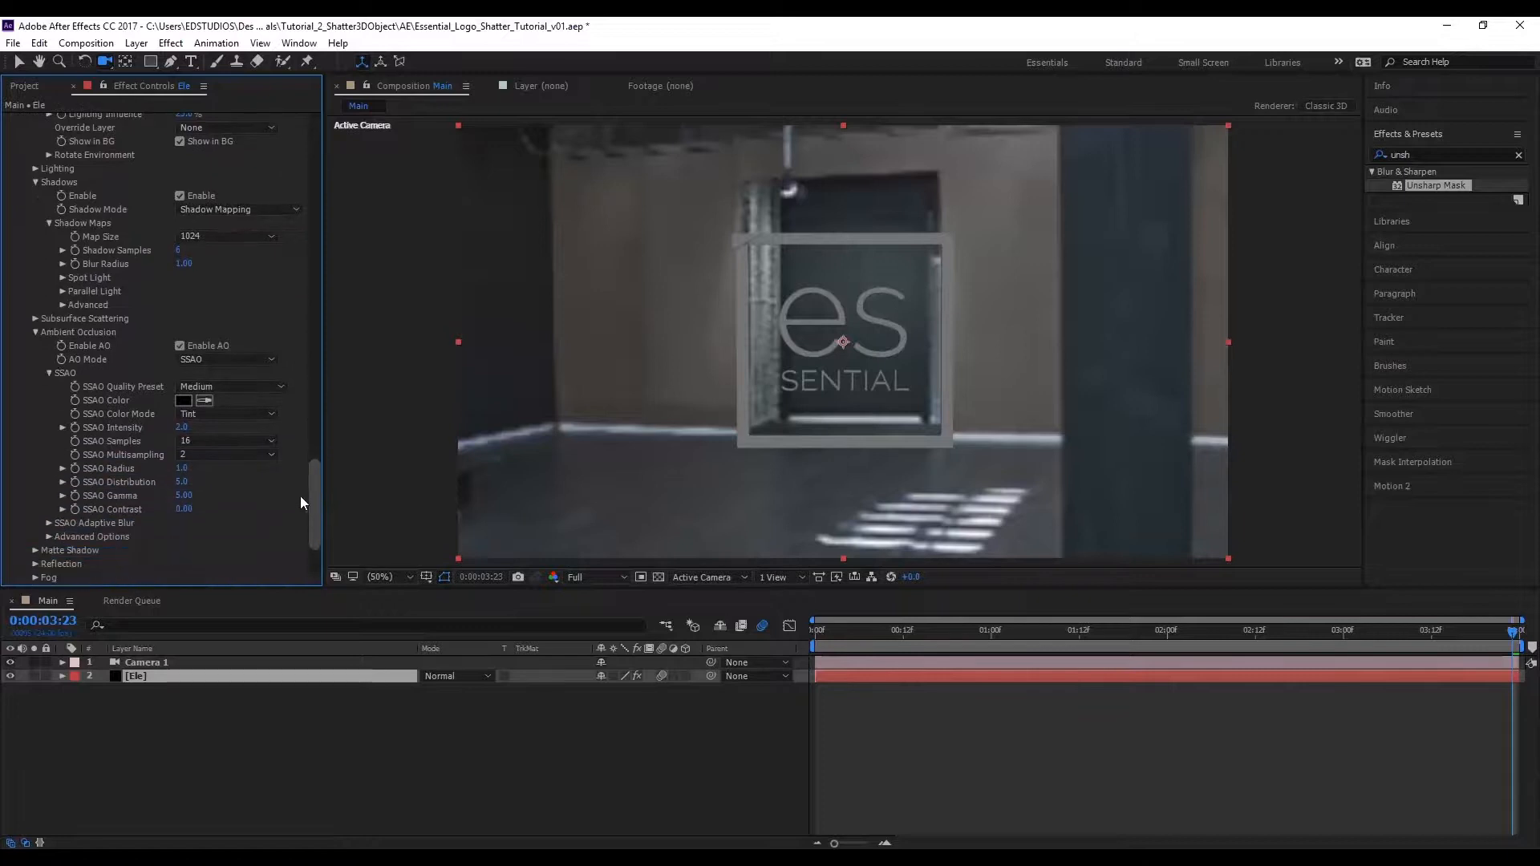
scroll("down", 3)
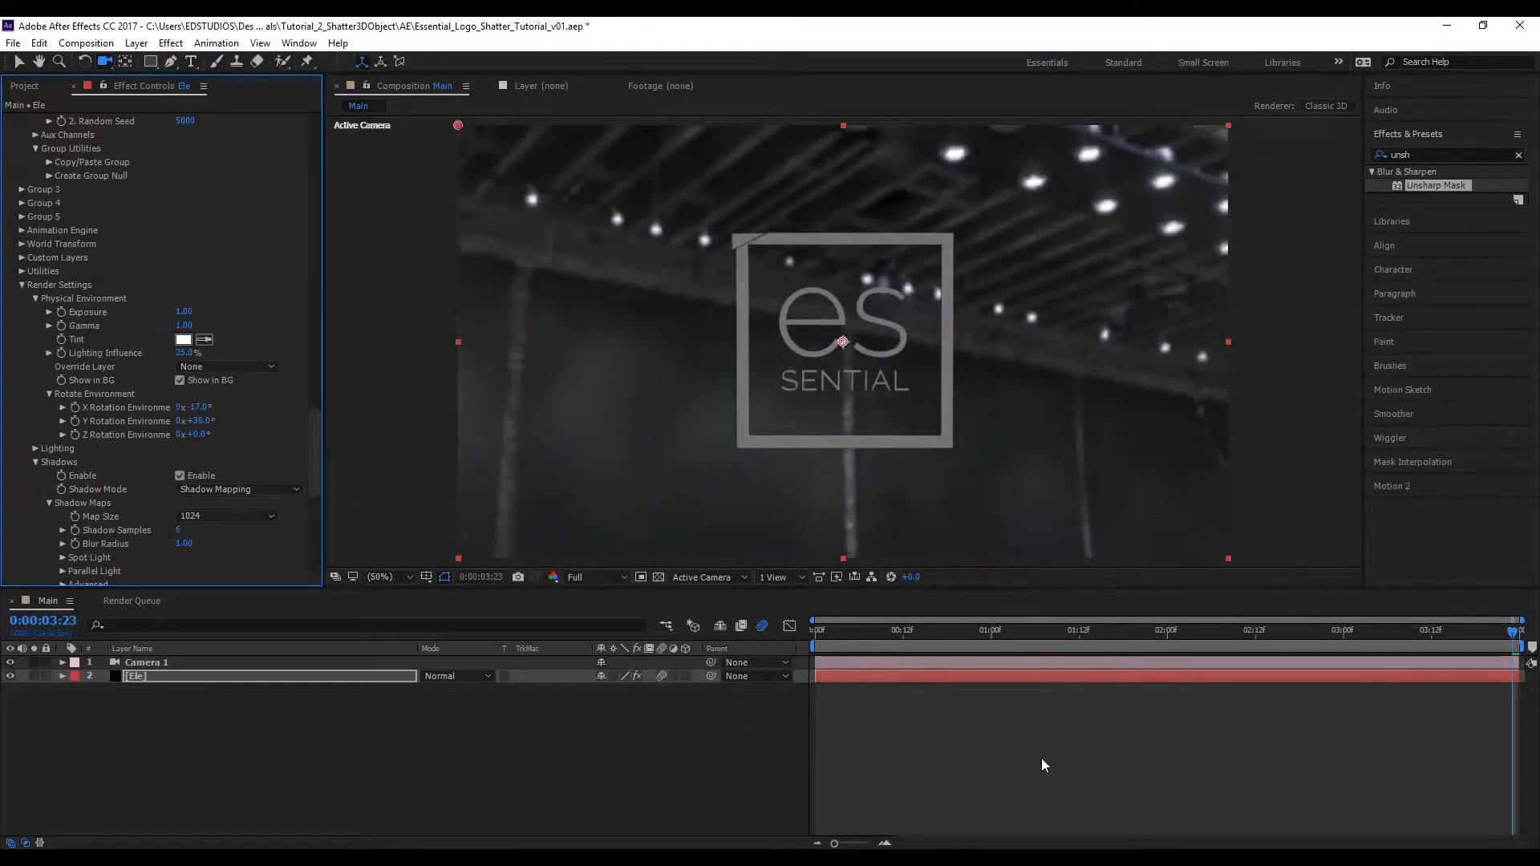
scroll("down", 3)
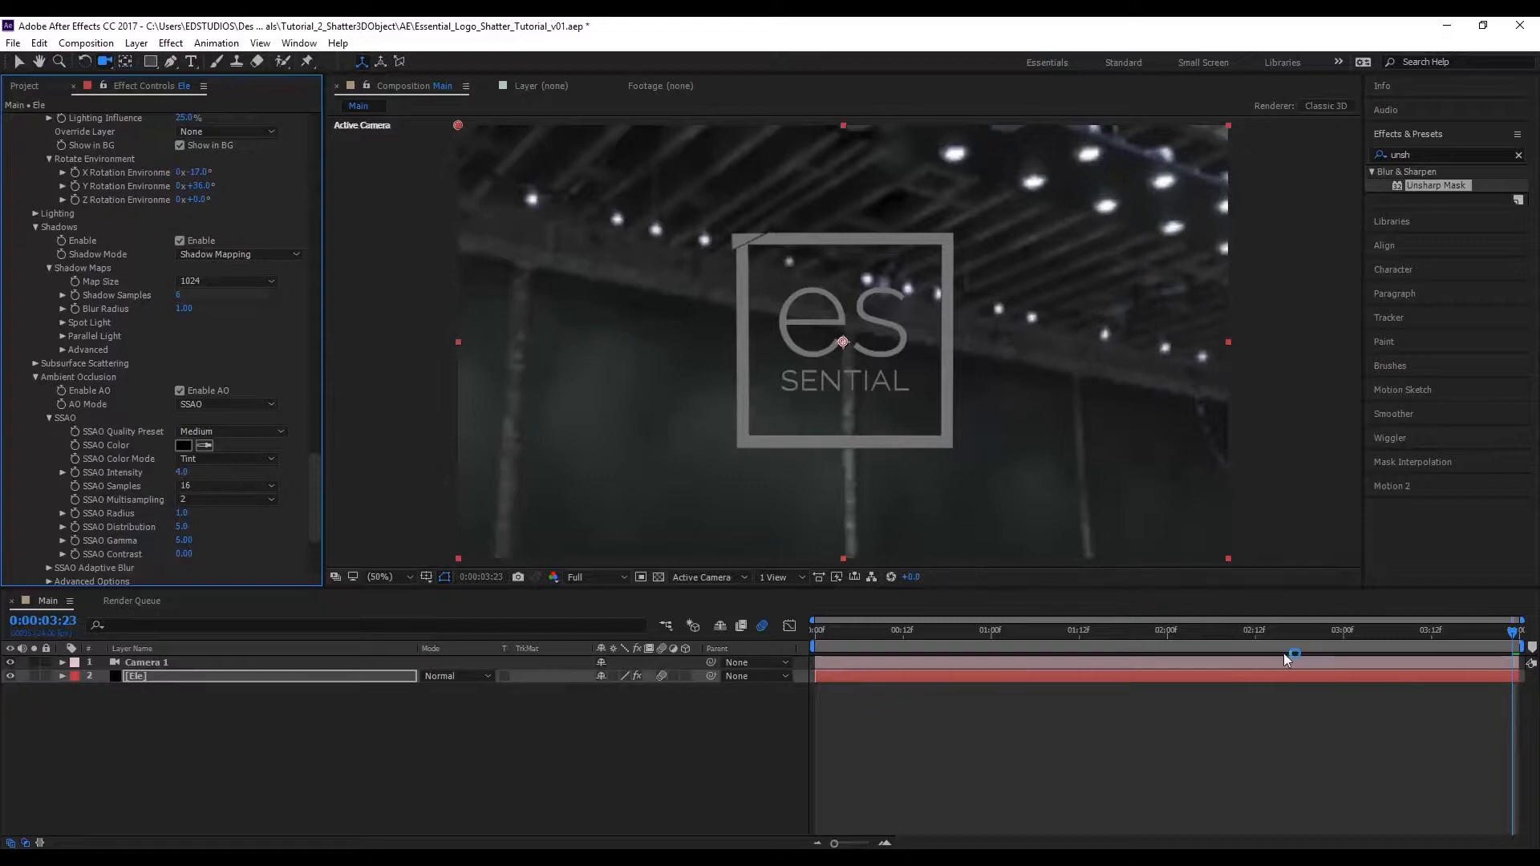
- Scrub the time ruler to preview the scattered pieces mid-shatter
left_click(1123, 631)
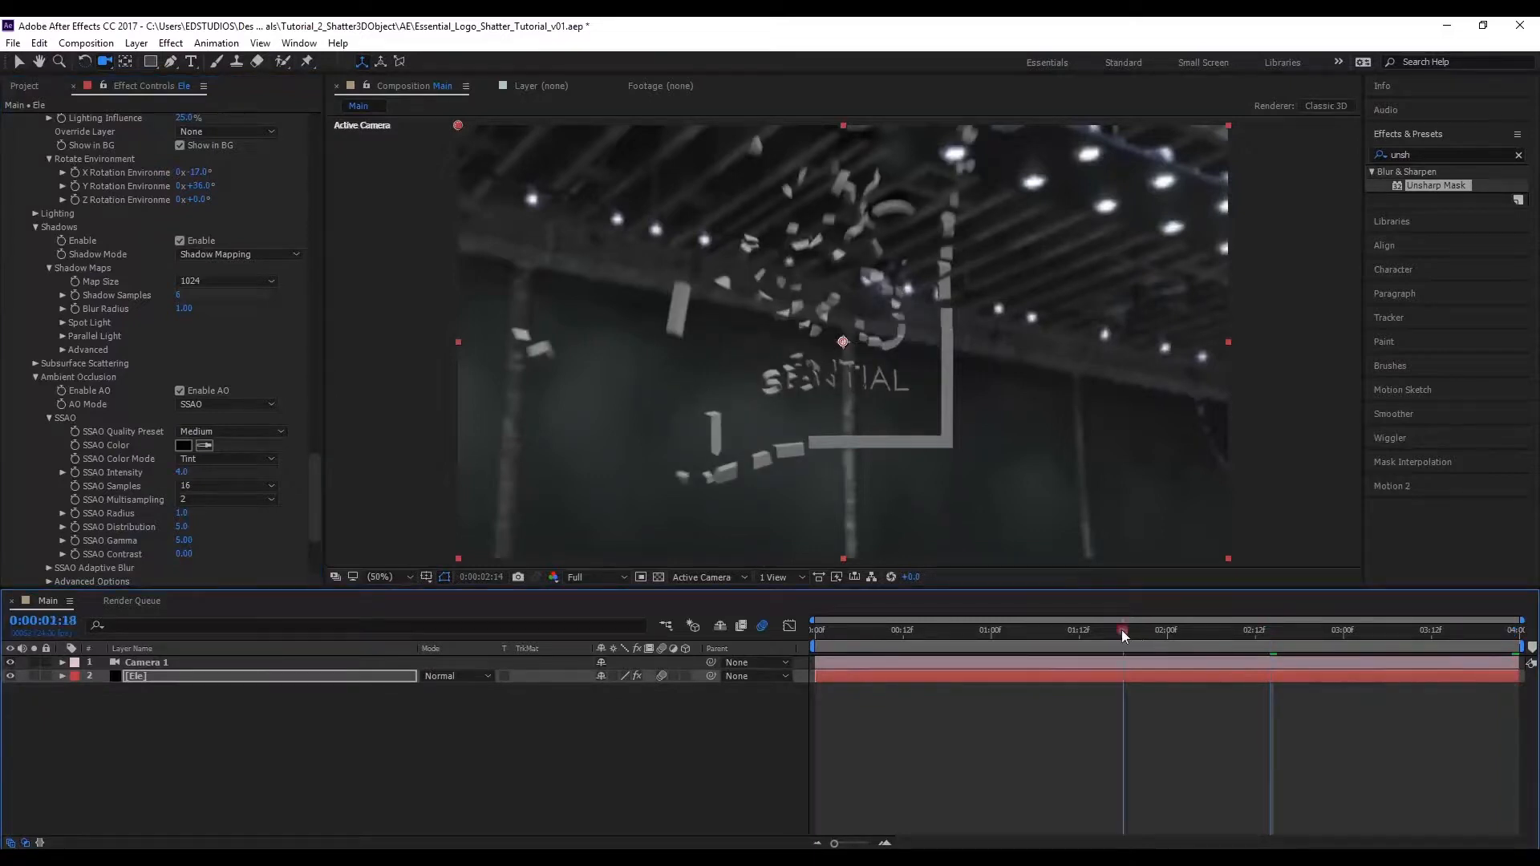
left_click(947, 630)
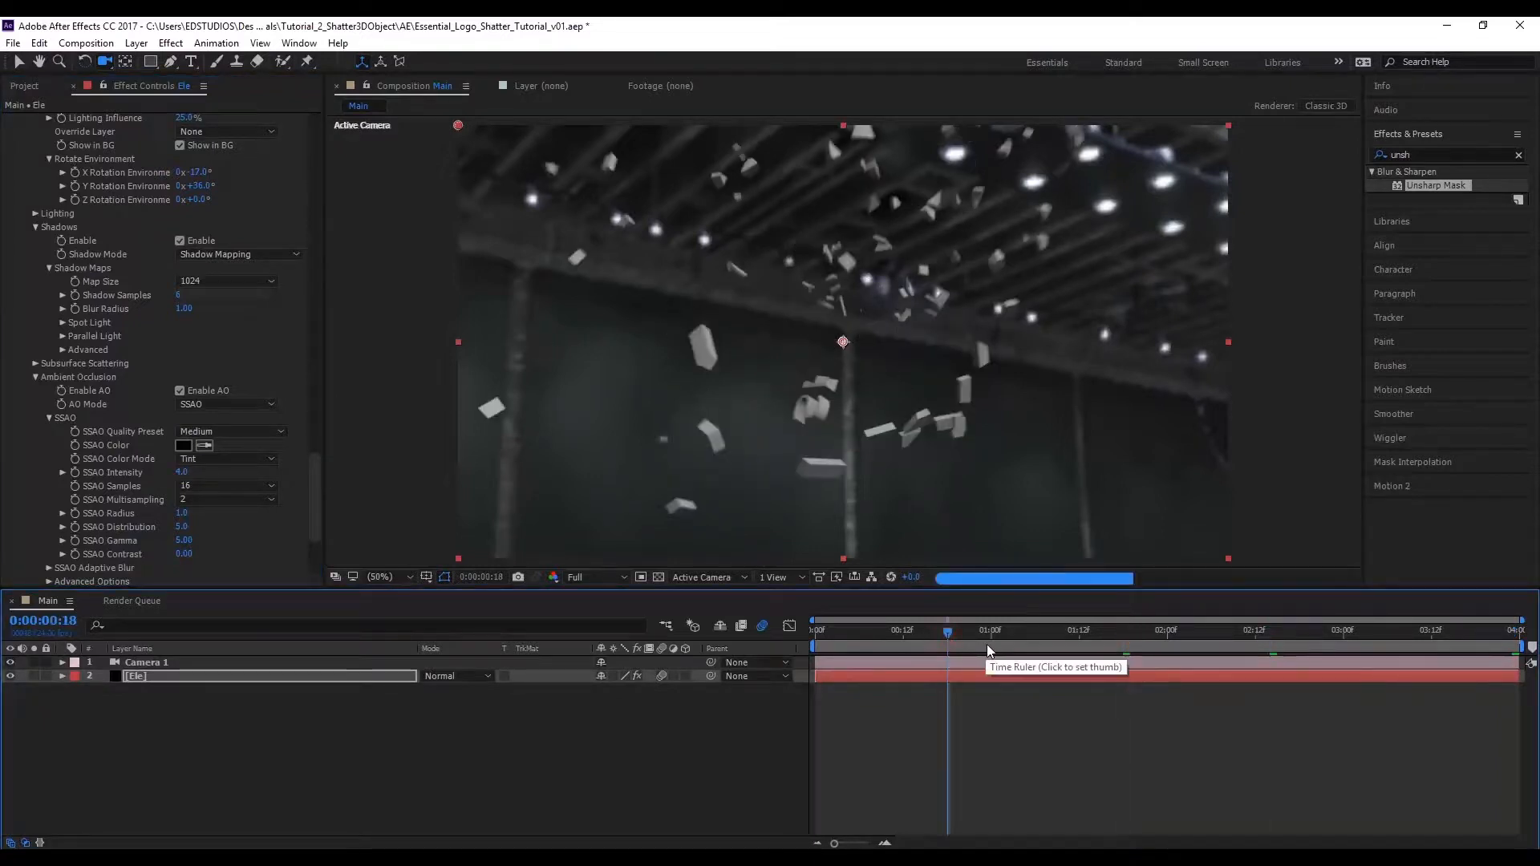
left_click(817, 629)
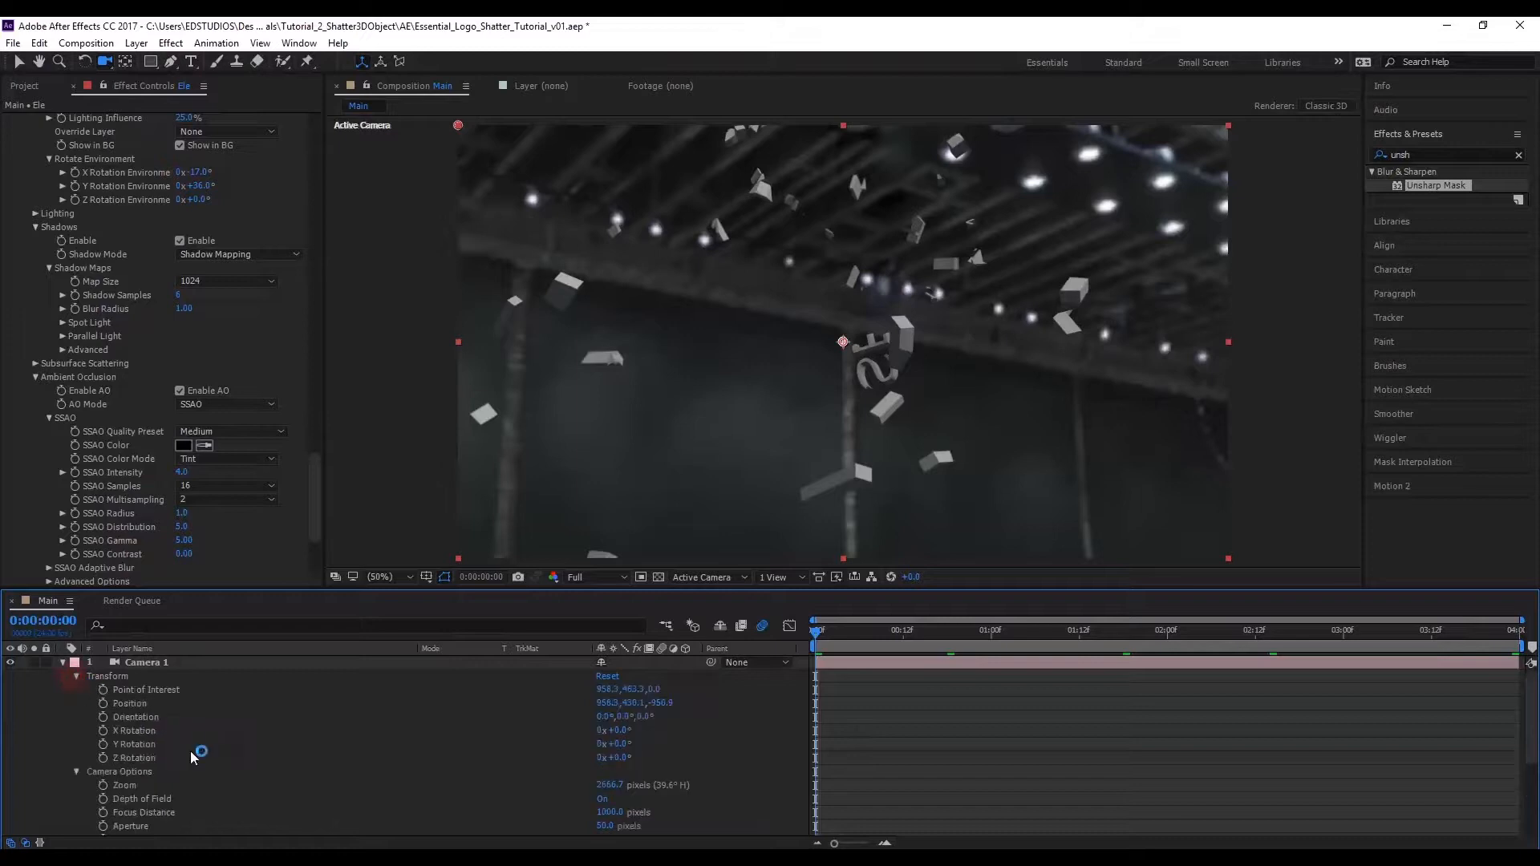
- Keyframe Camera 1's transform at 3:23 and shift its starting position at frame zero
left_click(147, 662)
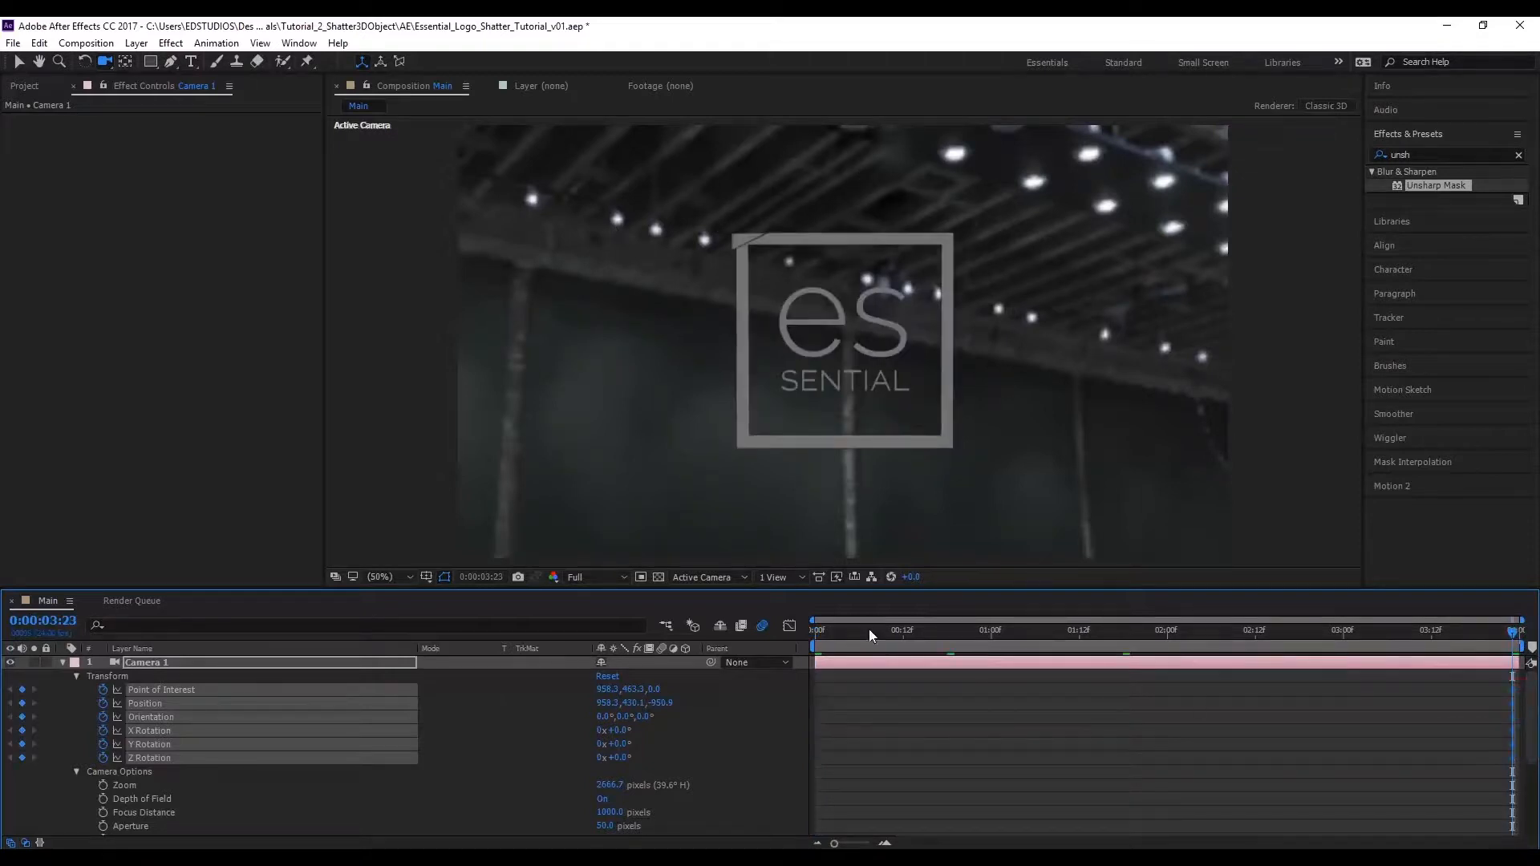
left_click(815, 629)
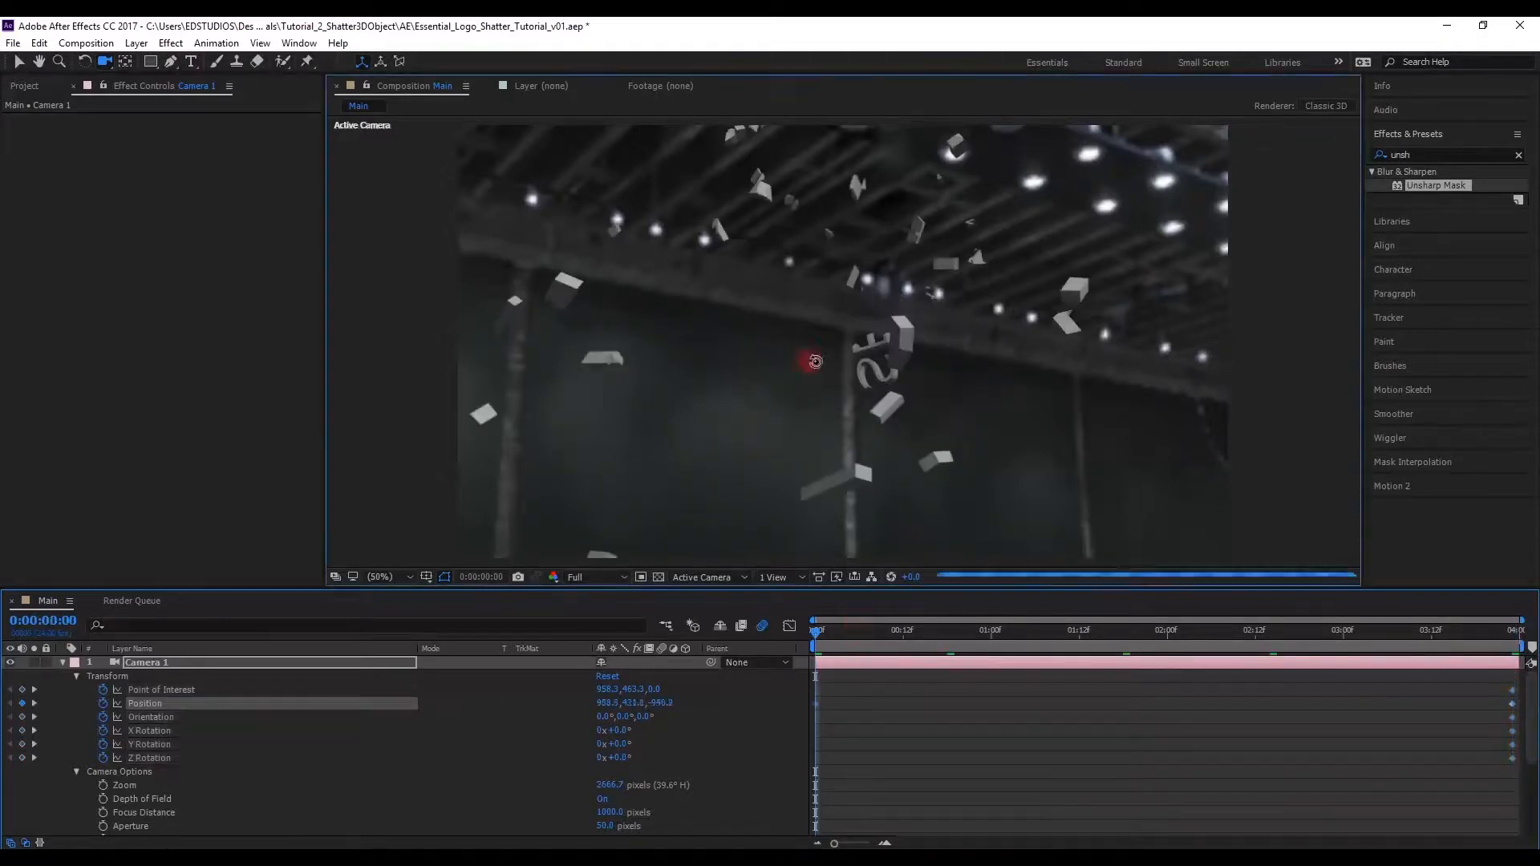
left_click_drag(813, 360, 978, 378)
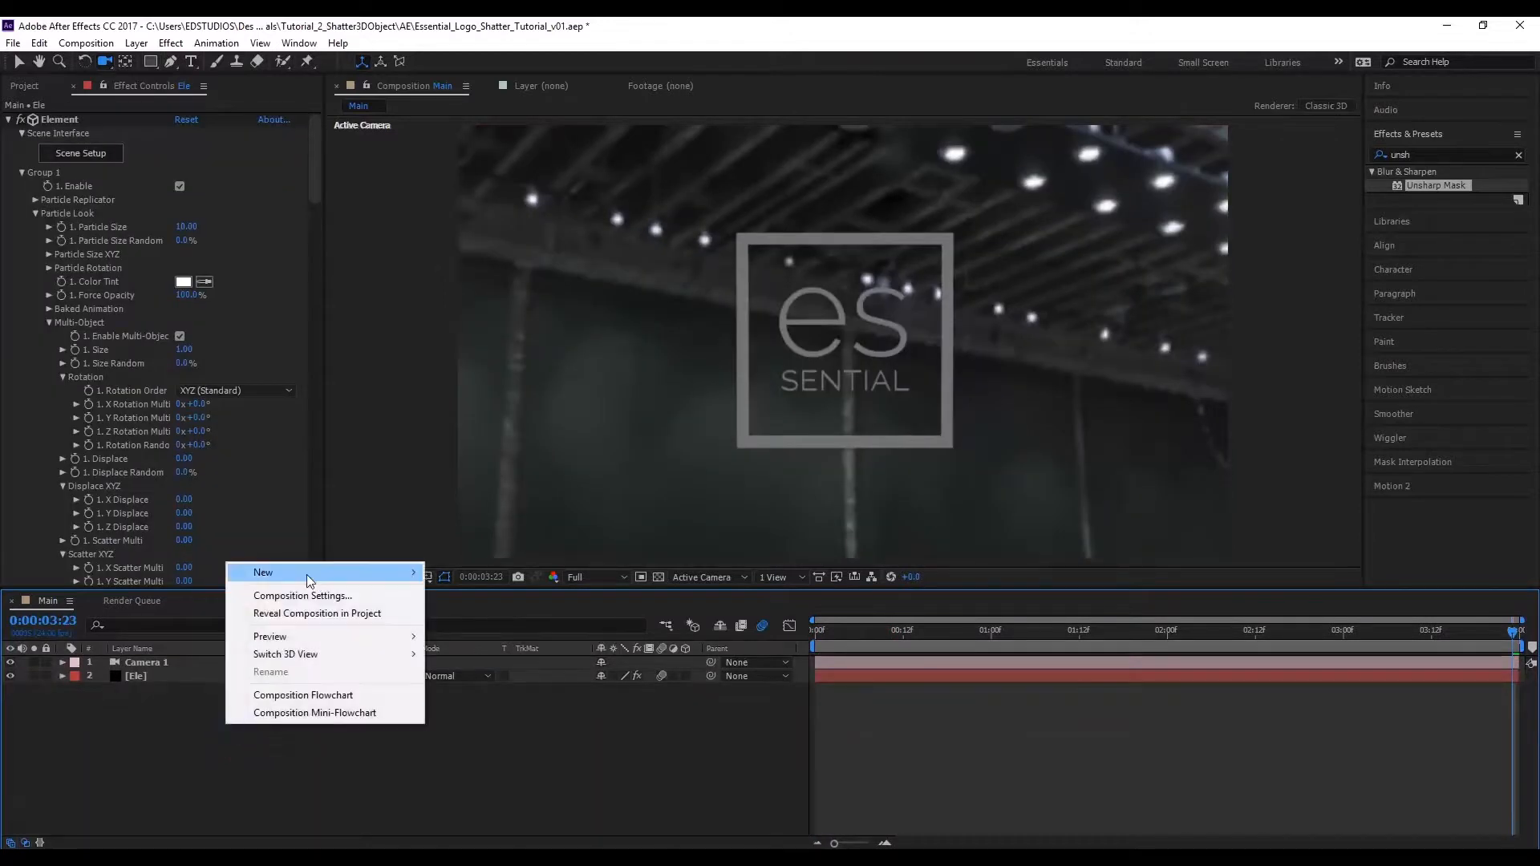
mouse_move(263, 573)
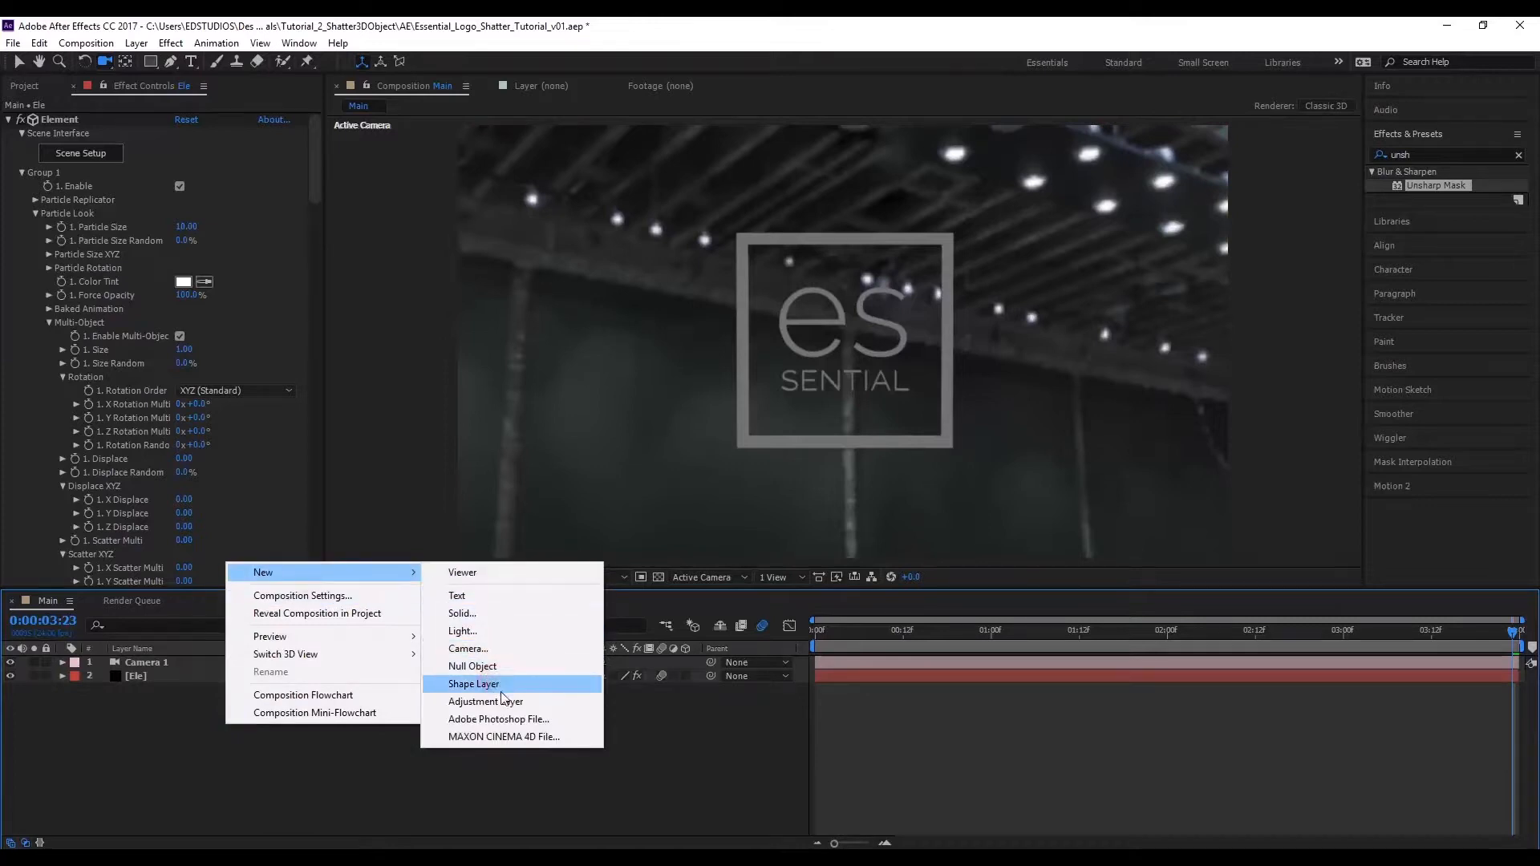
- Add adjustment layer CC with Brightness & Contrast, Tritone, Curves and CC Vignette, and check the grade
left_click(485, 701)
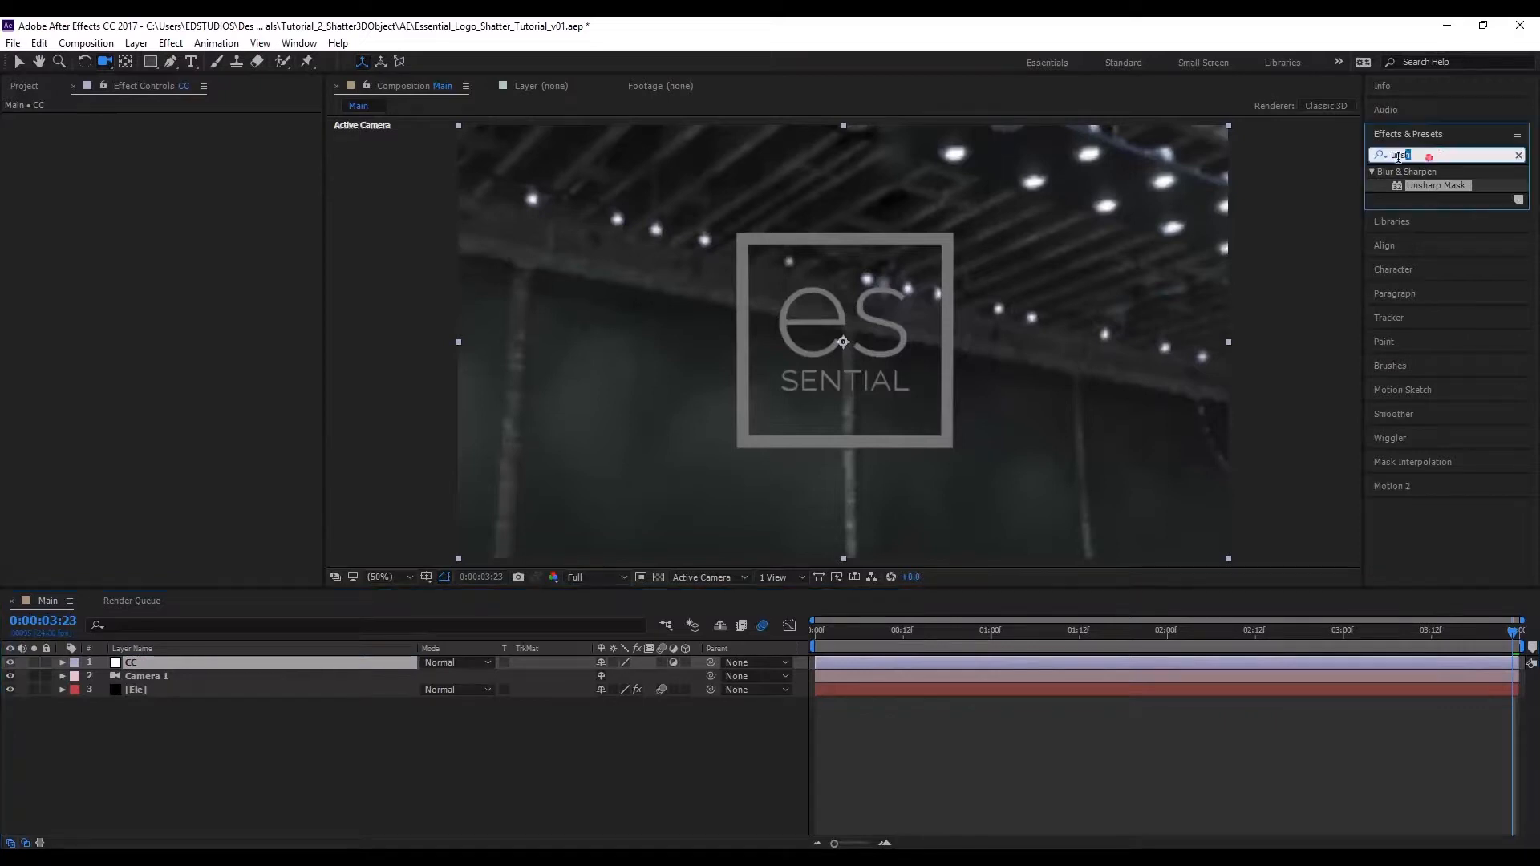
type("brigh")
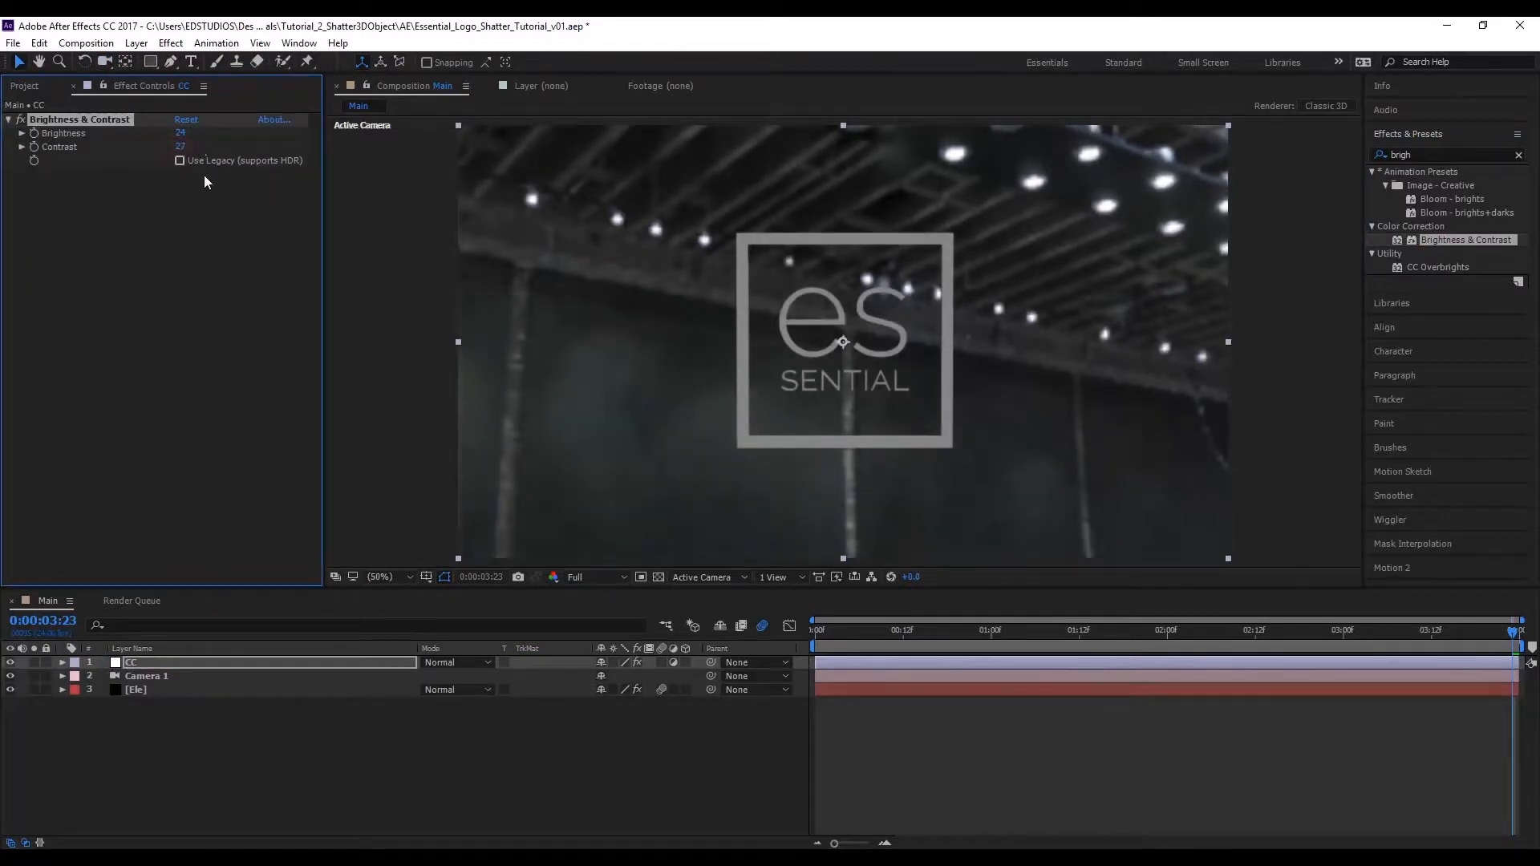
left_click(30, 85)
type("vignette")
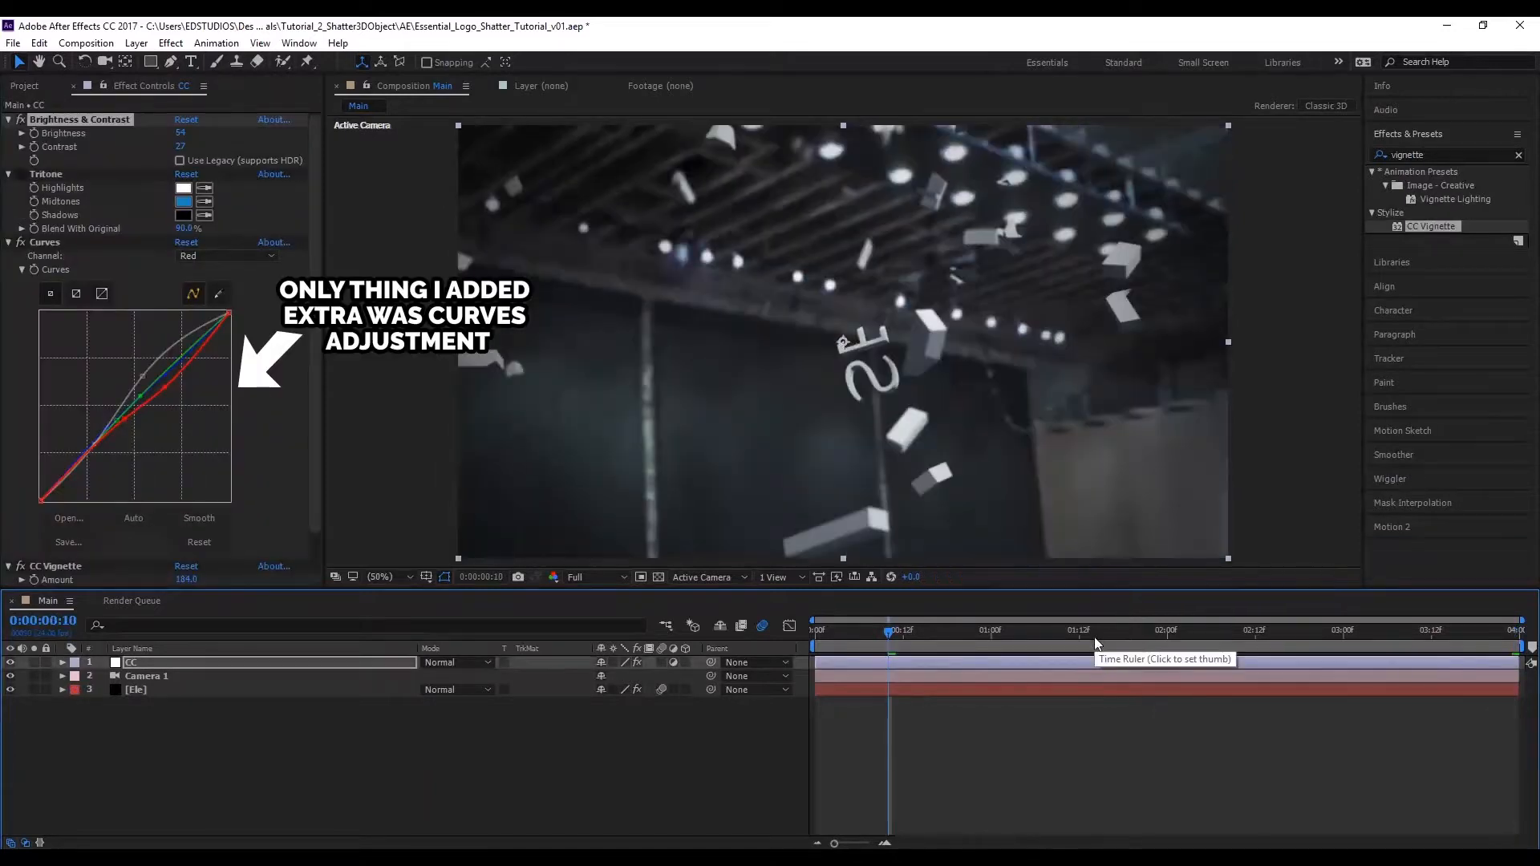
left_click(1094, 629)
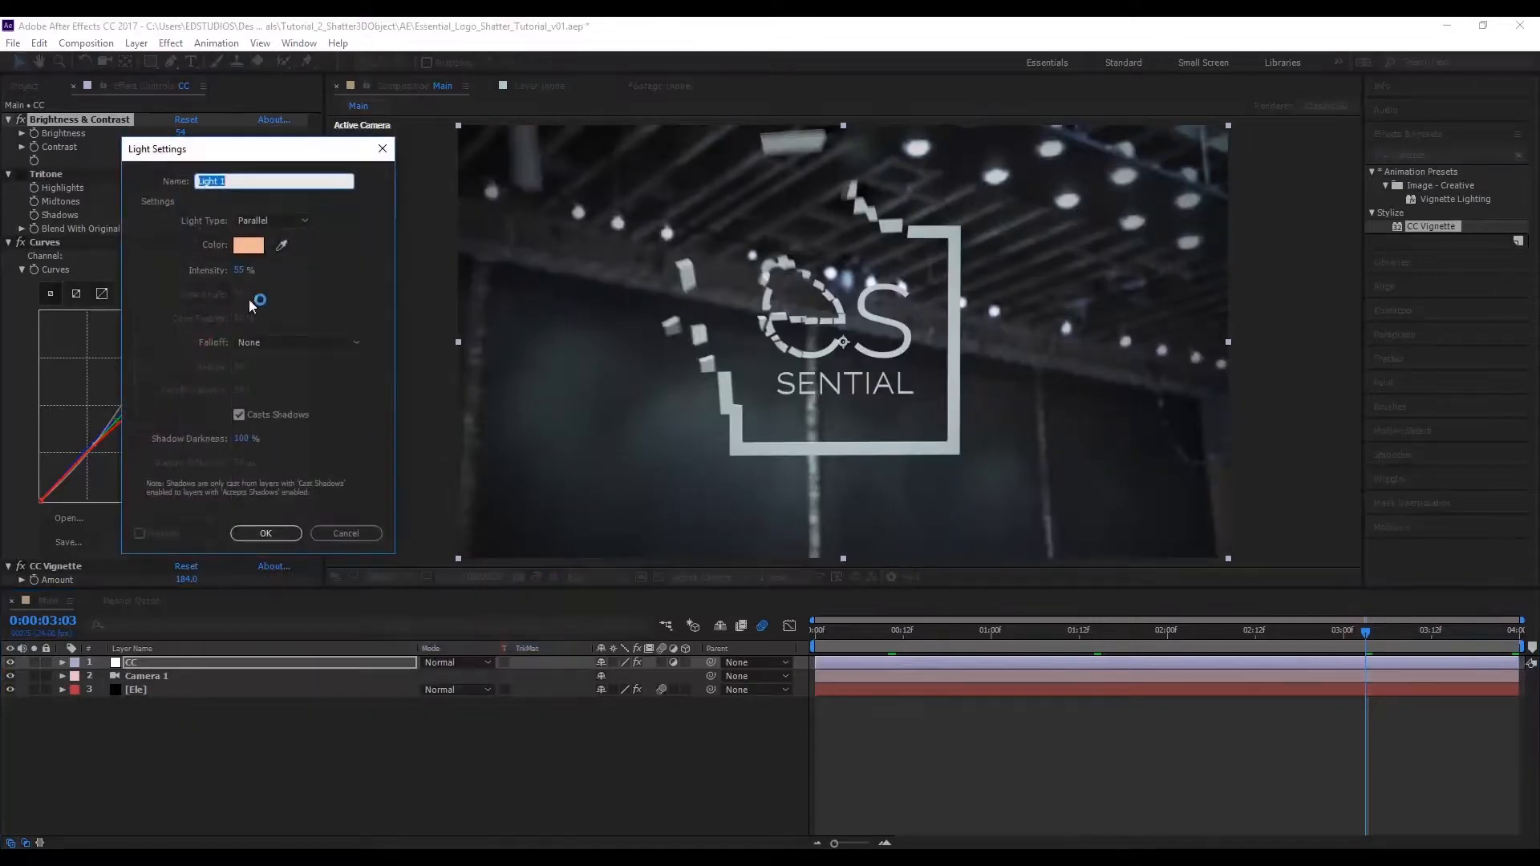
- Create a new Spot light, Light 1
left_click(267, 534)
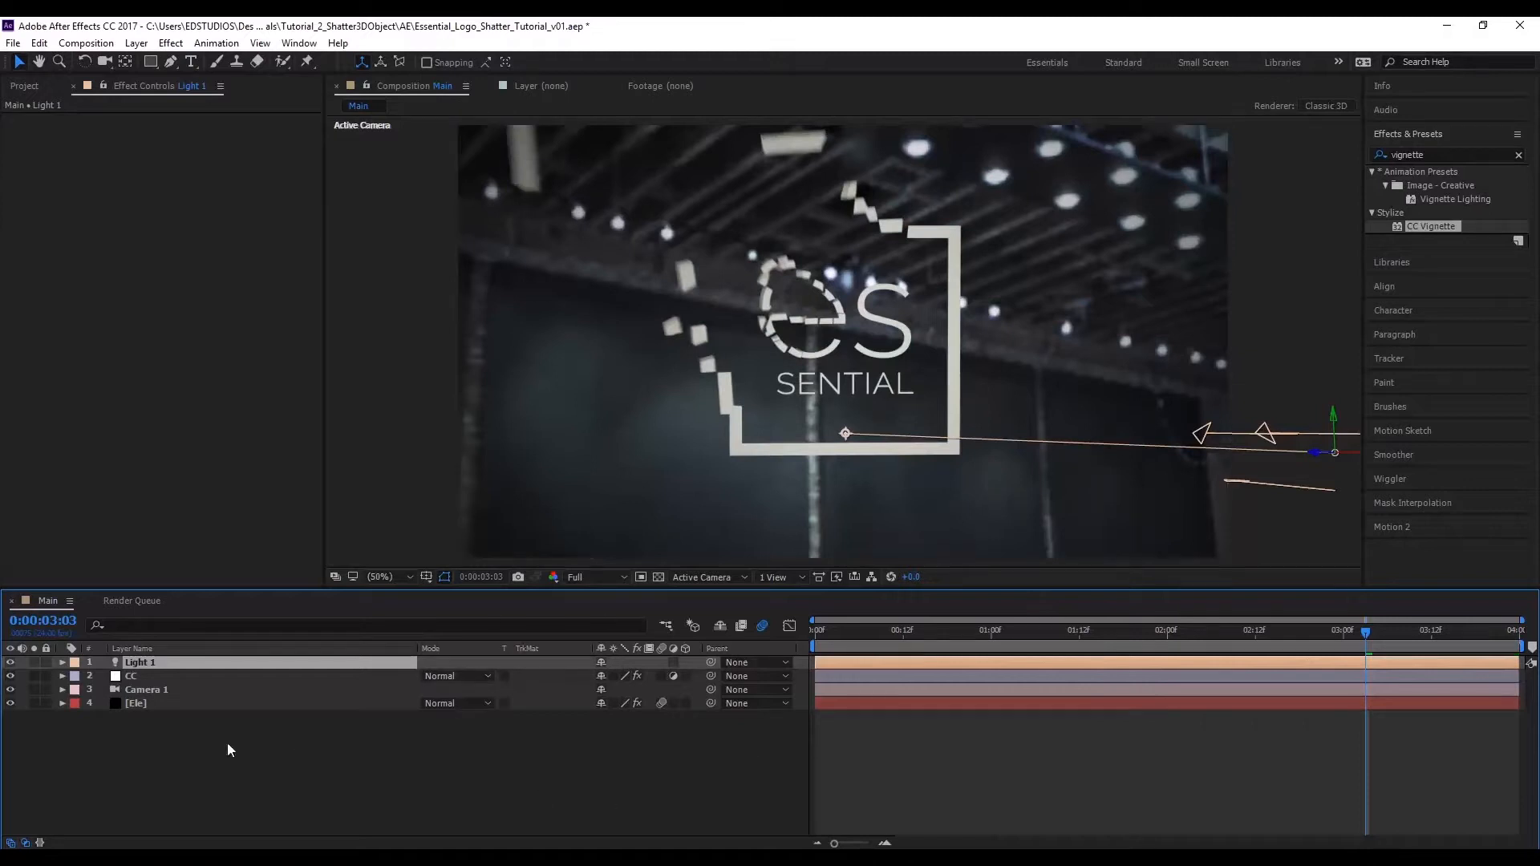
left_click(273, 220)
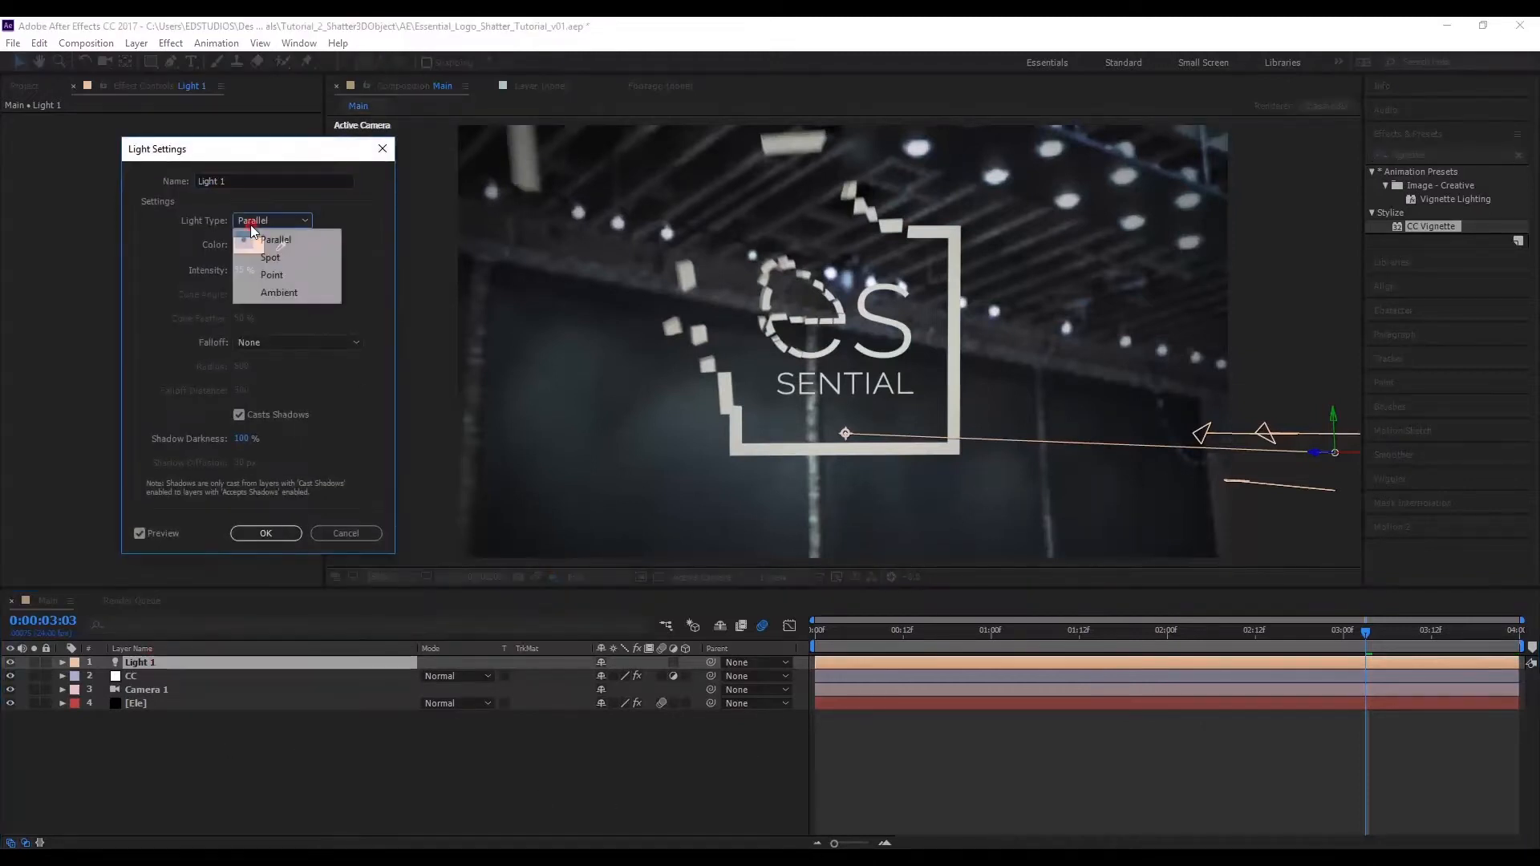
left_click(269, 257)
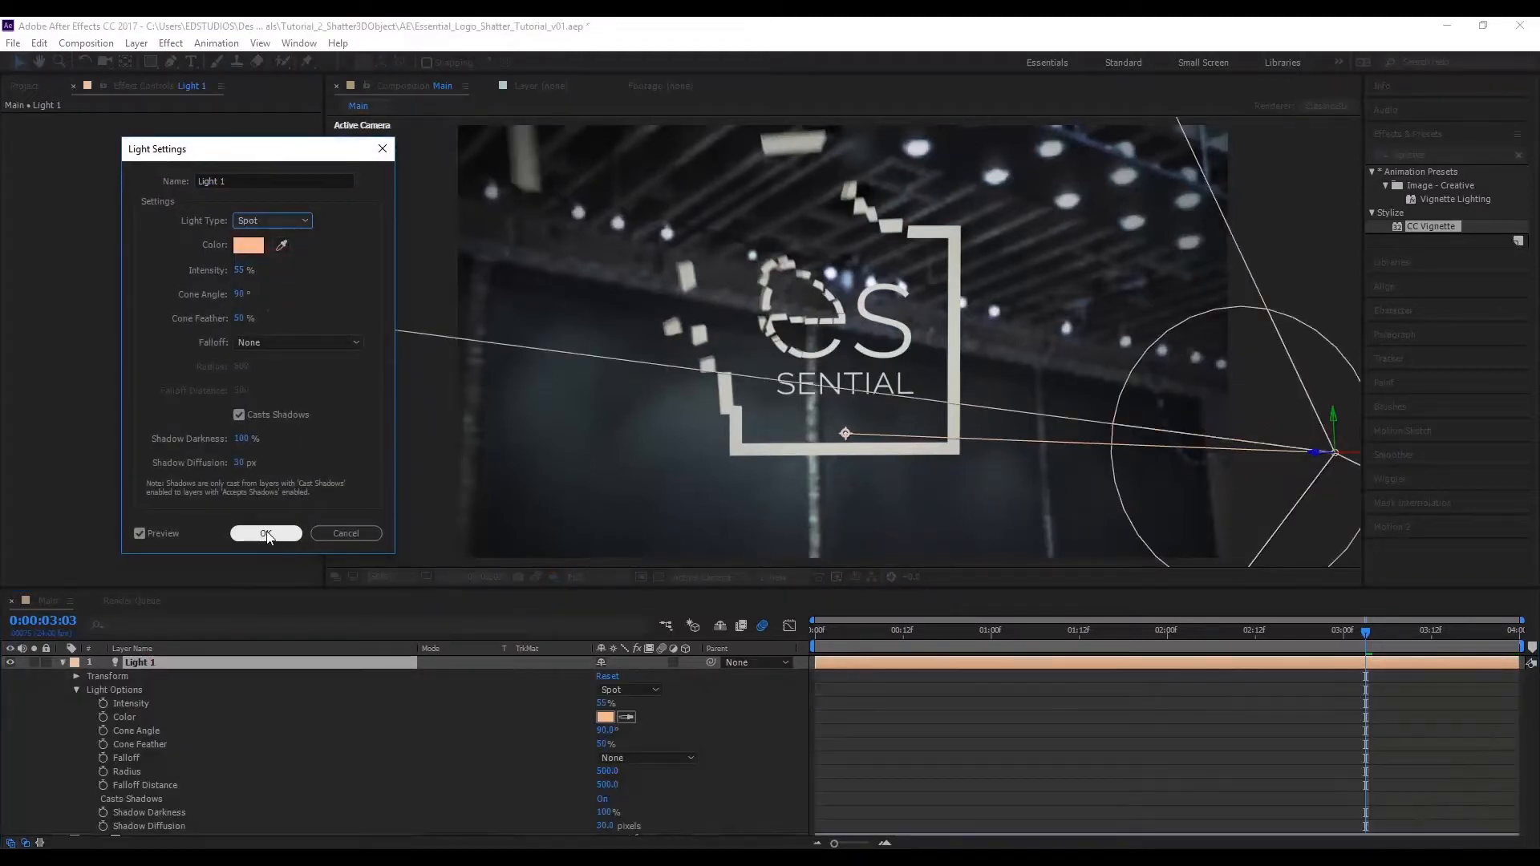
left_click(267, 534)
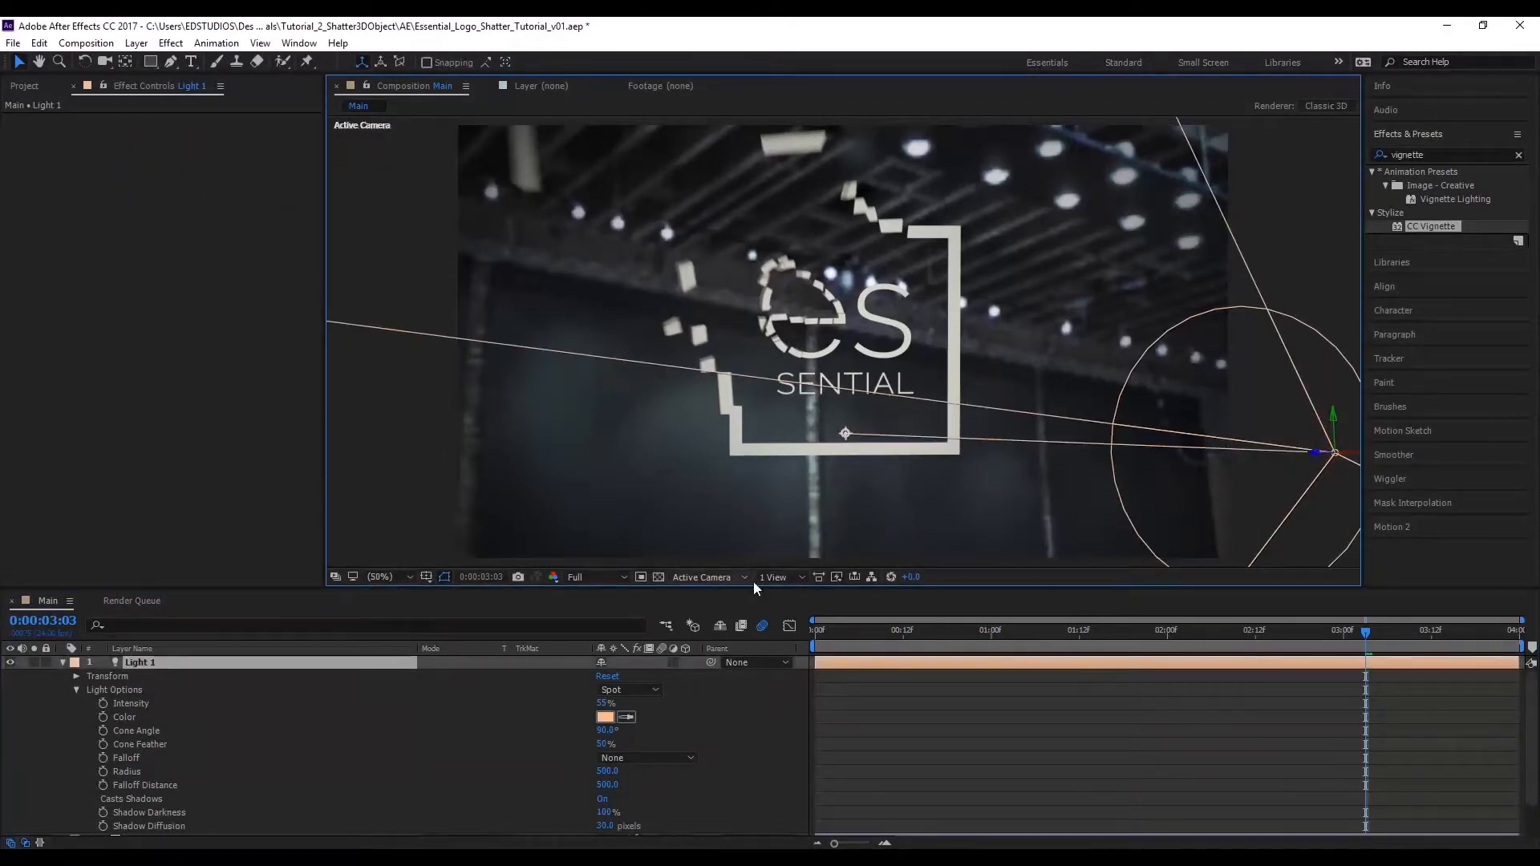
- Aim the spotlight at the logo from Top view and give it a paler pink colour with 119% shadow darkness
left_click(709, 576)
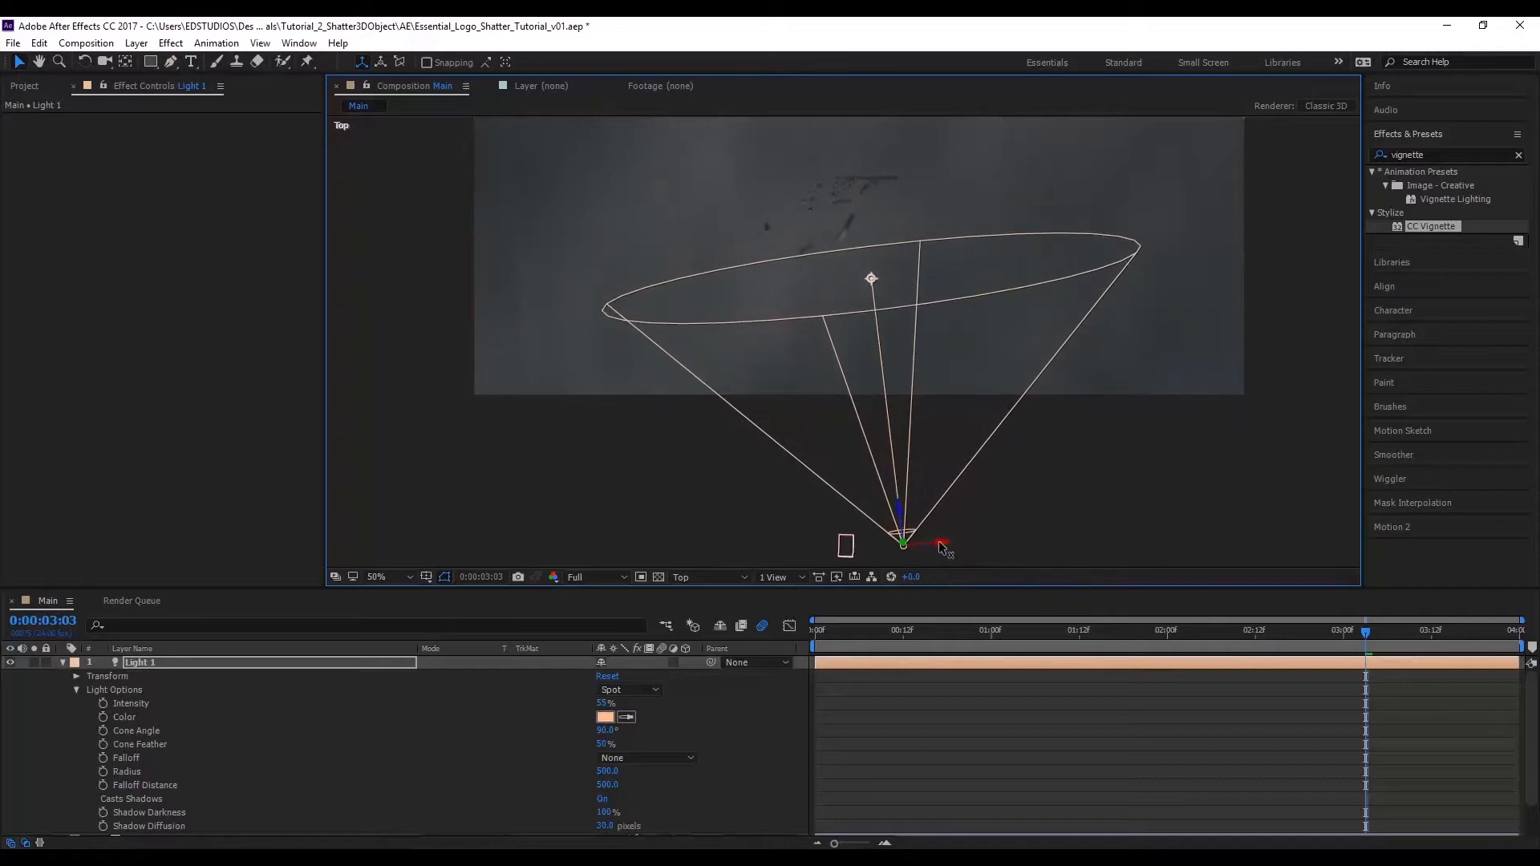
left_click_drag(903, 542, 1116, 490)
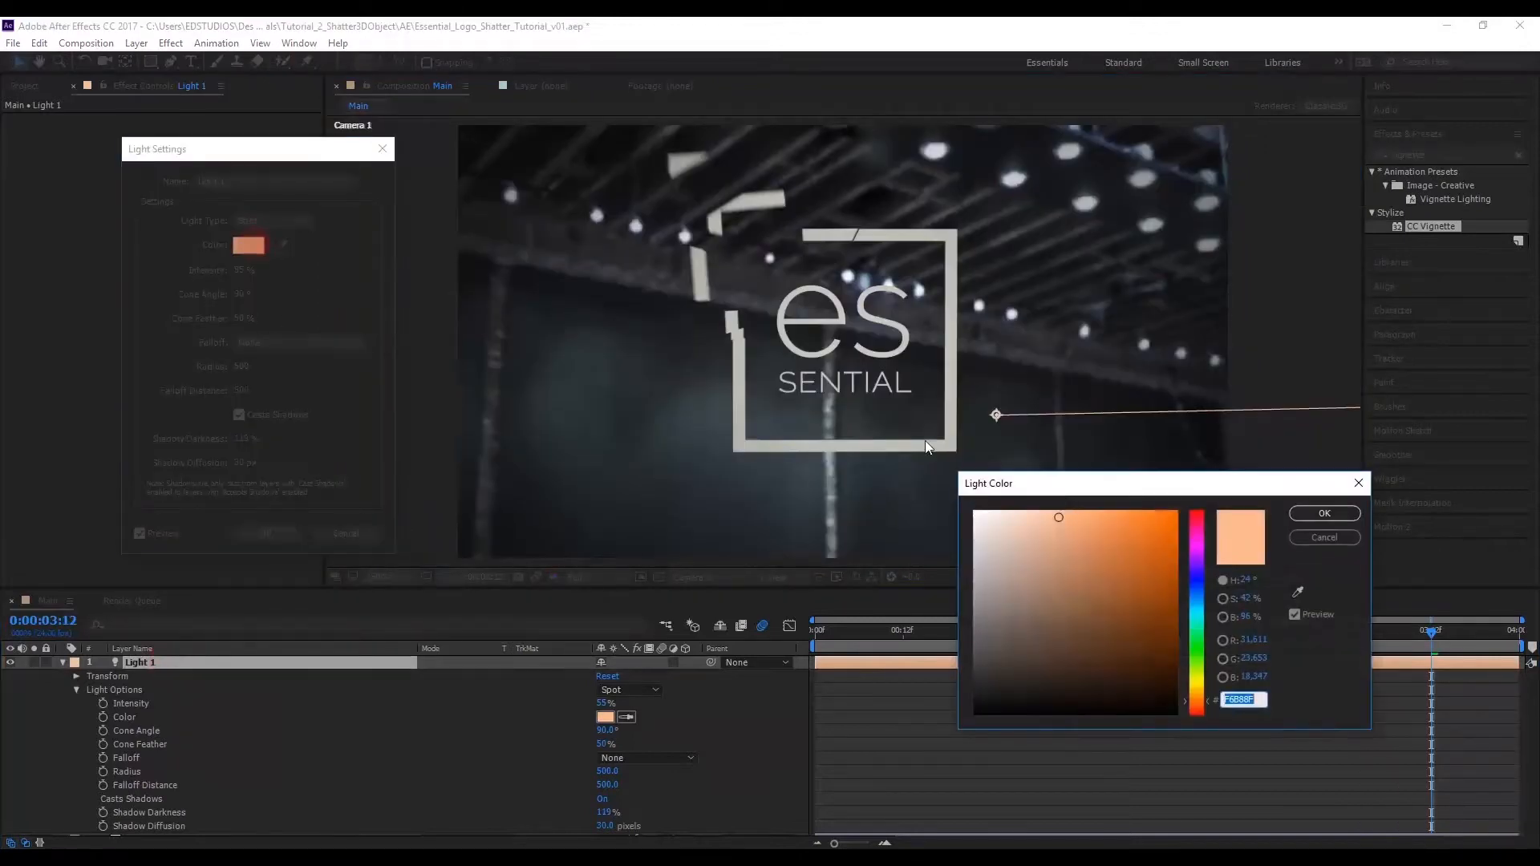
left_click(1325, 514)
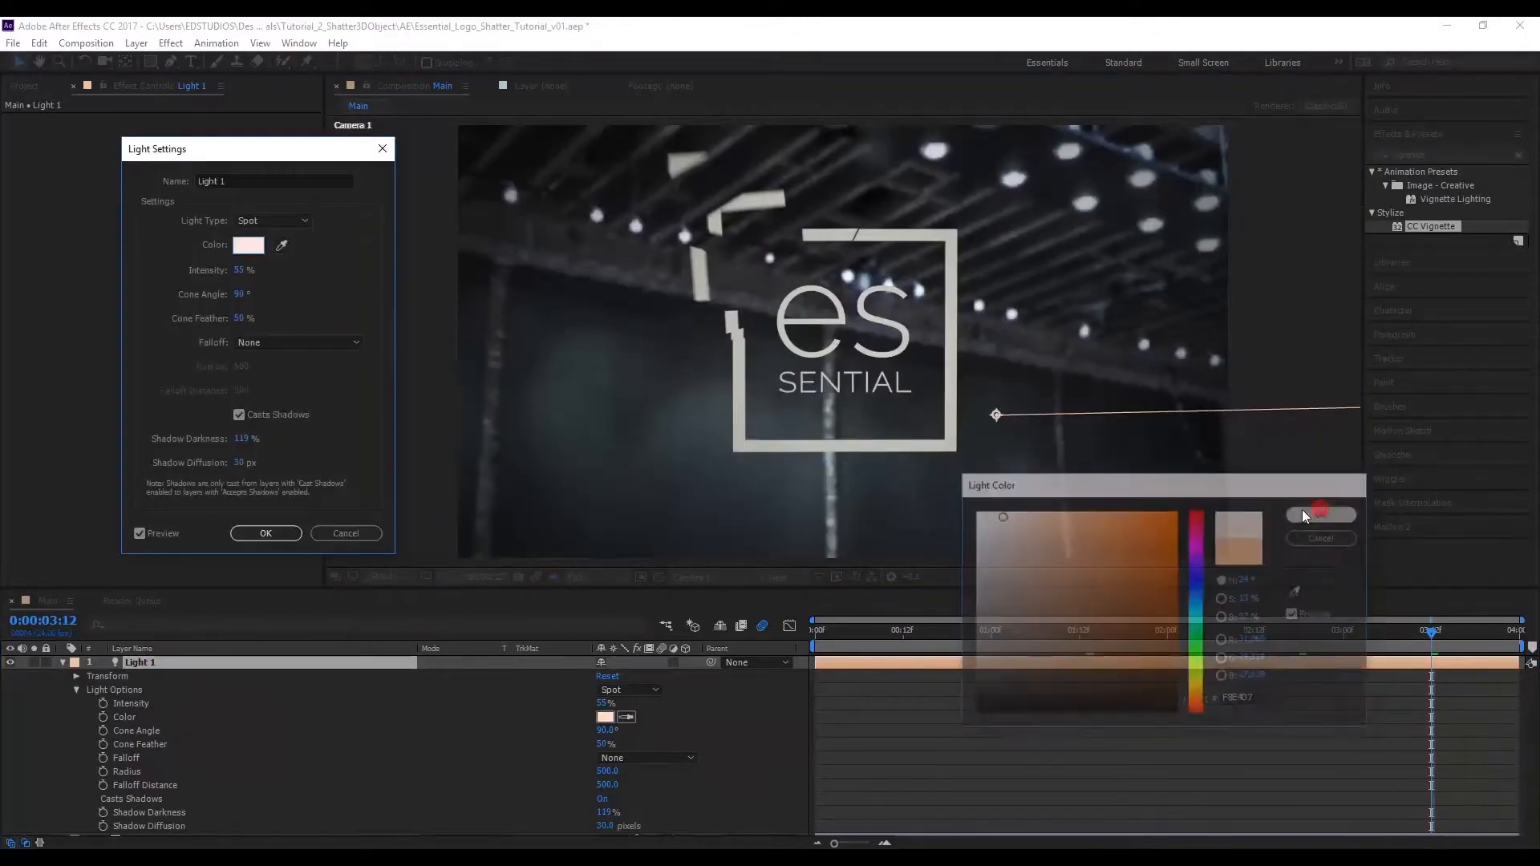
left_click(1321, 515)
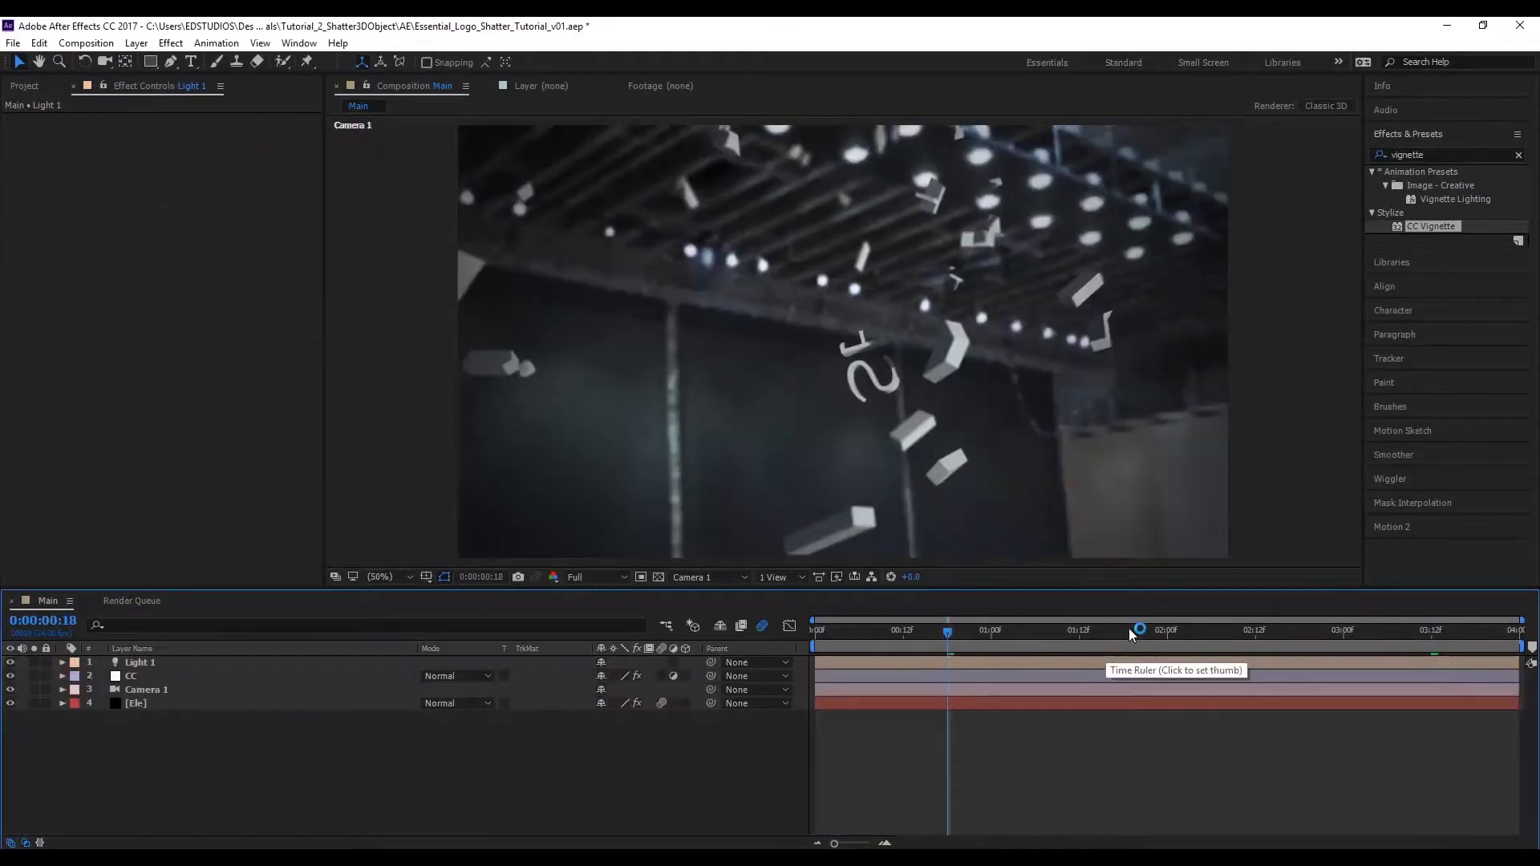
- Scrub through the timeline to preview the logo reassembling from shards through Camera 1
left_click(1291, 629)
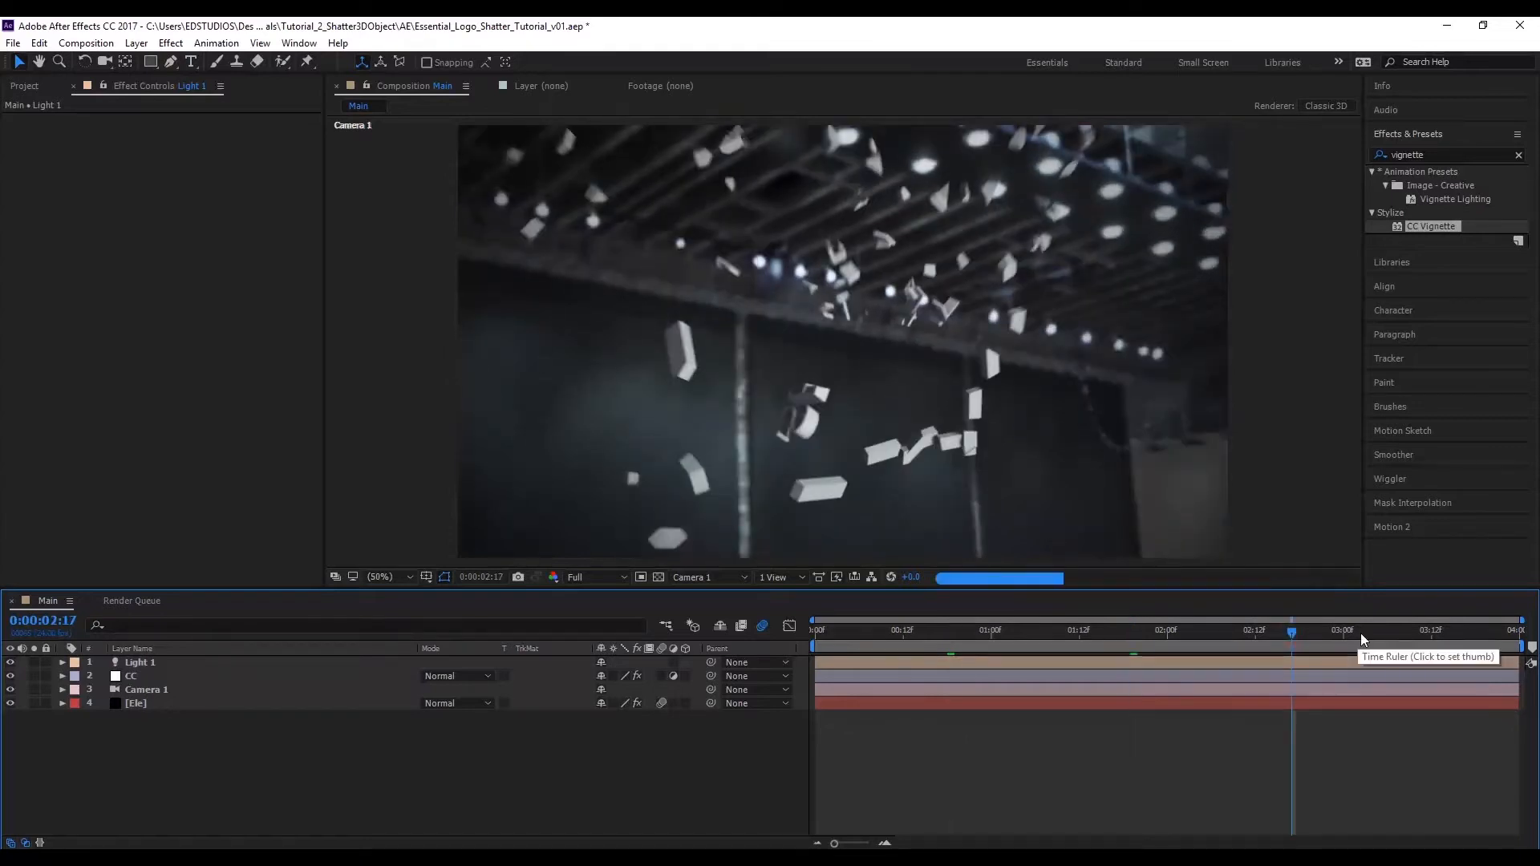
left_click(1395, 630)
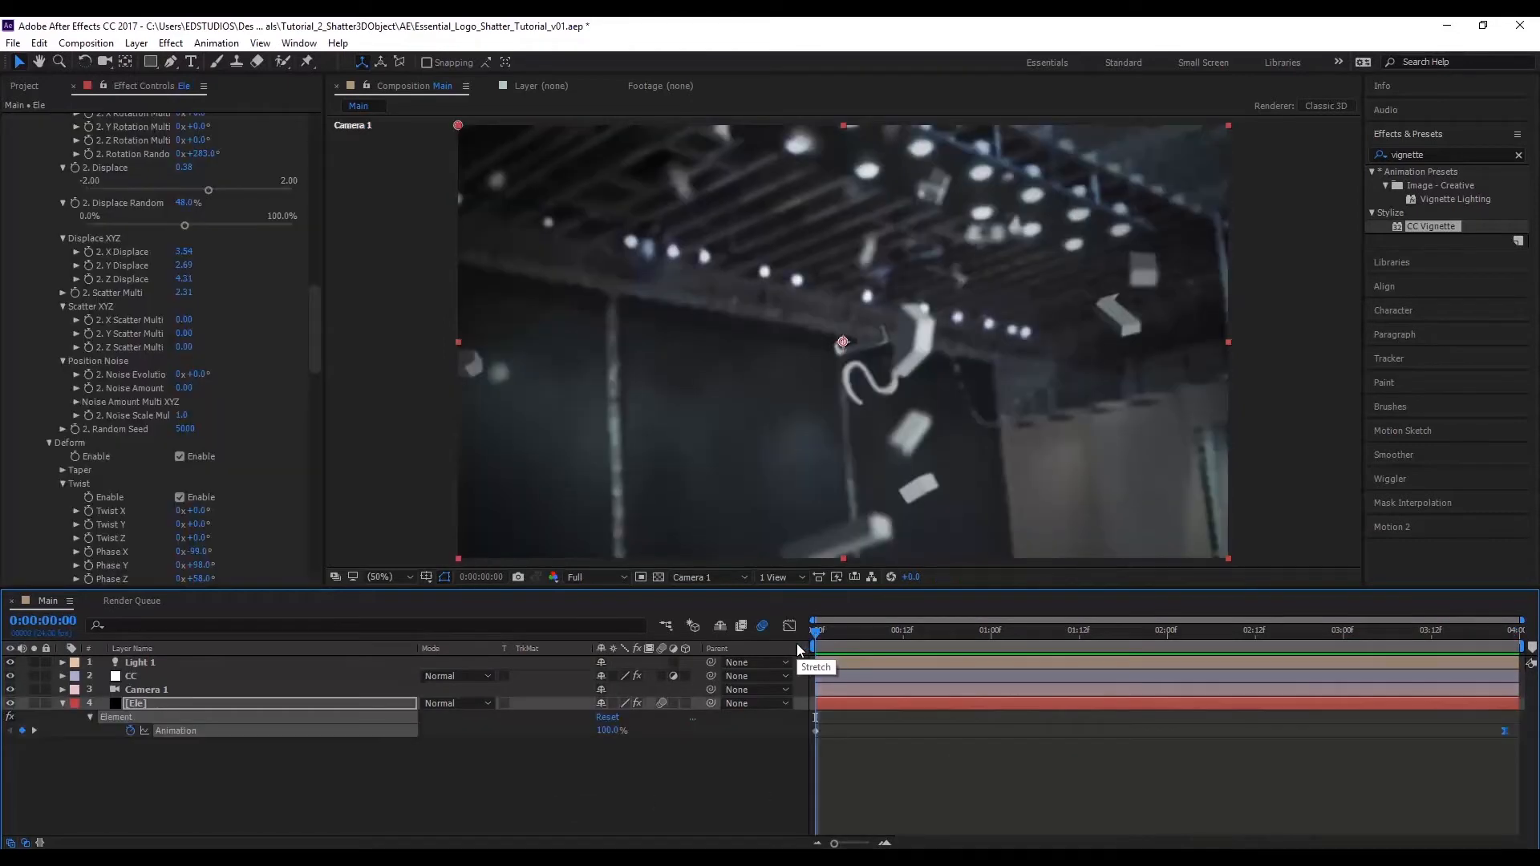
left_click(1122, 631)
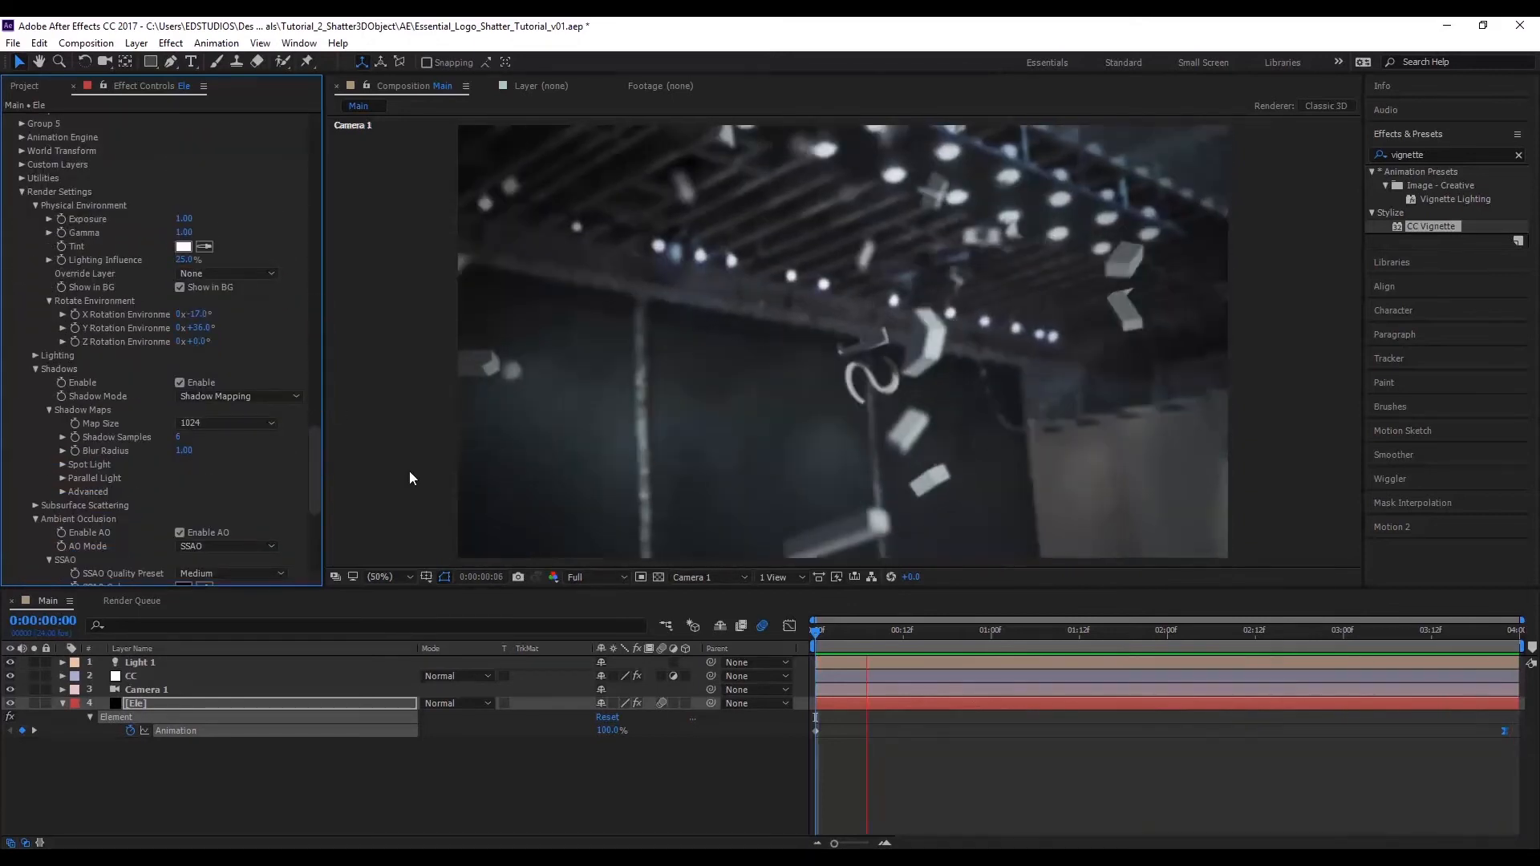
left_click(1225, 645)
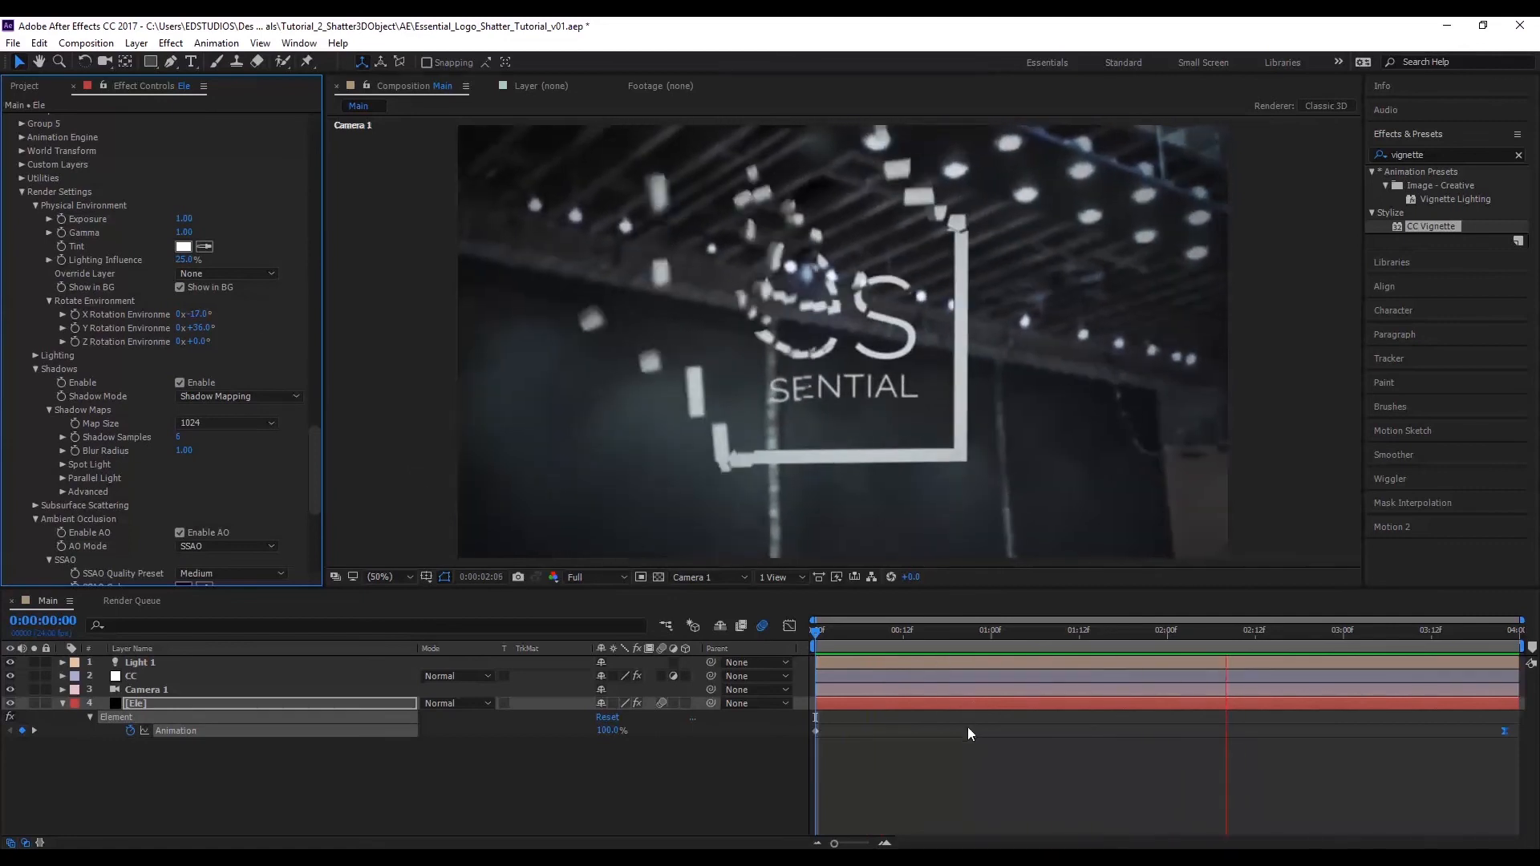